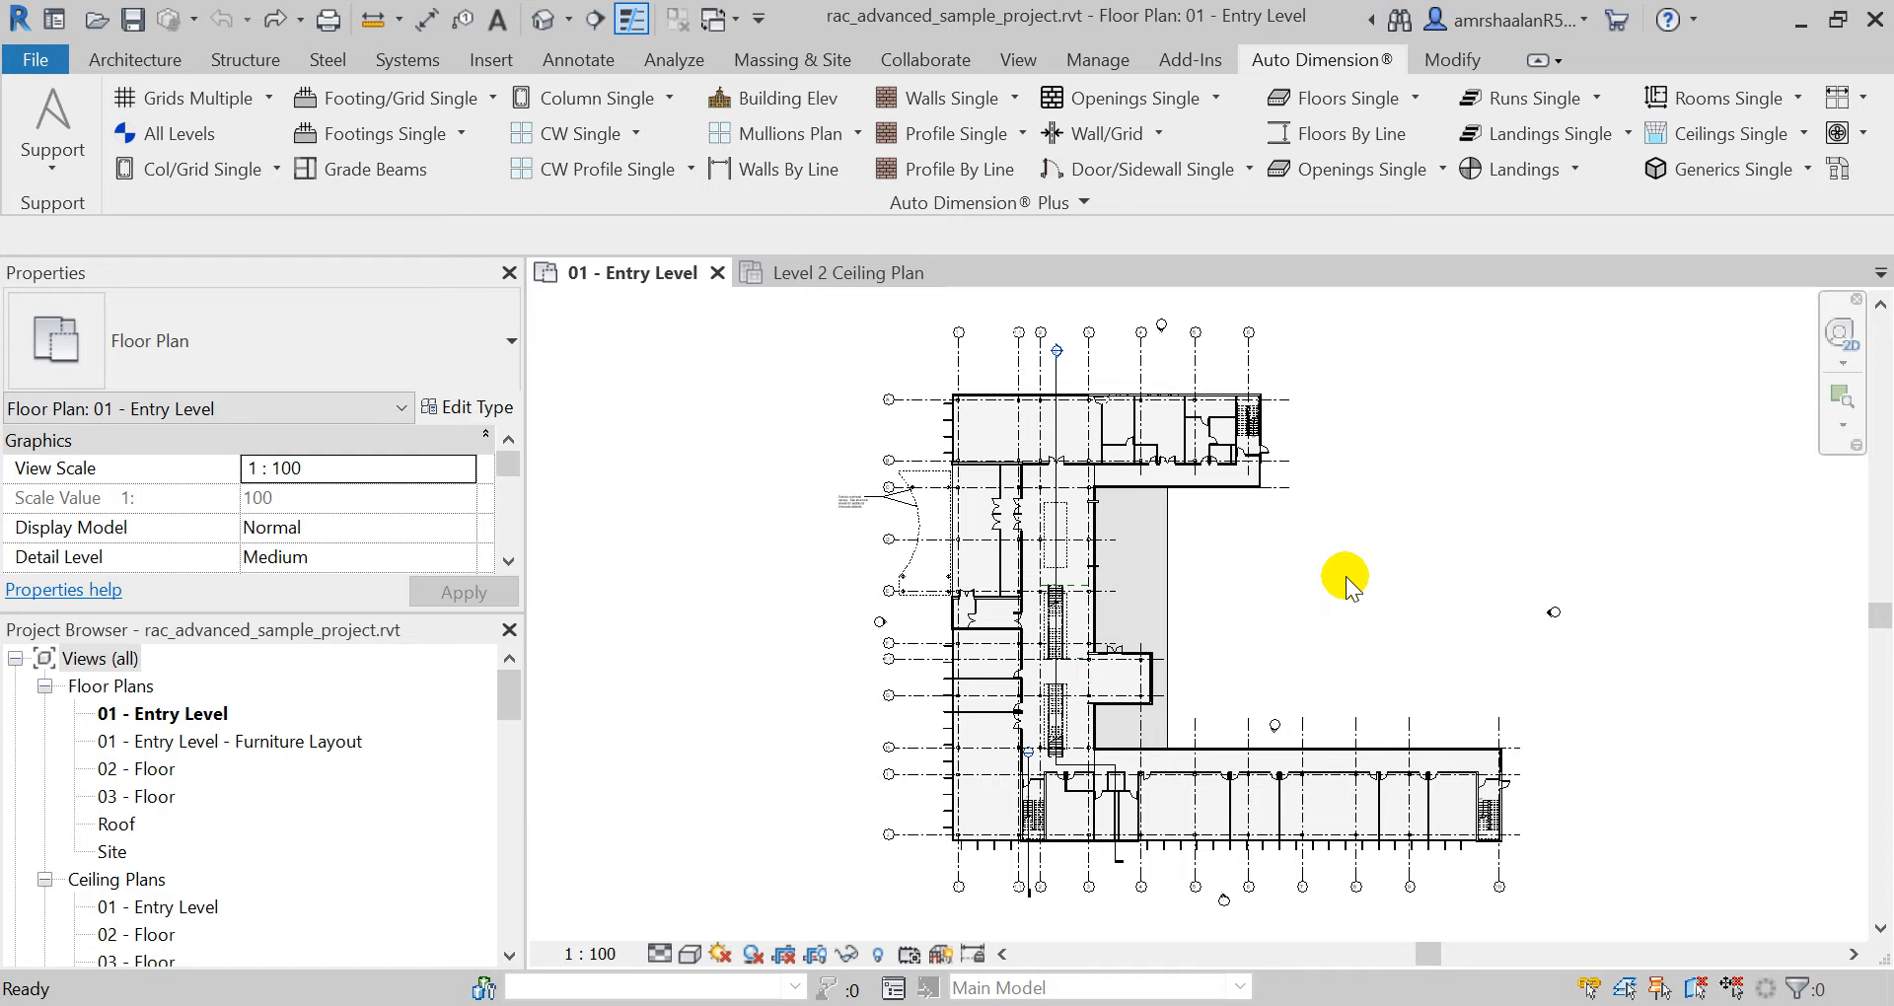
mouse_move(1355, 600)
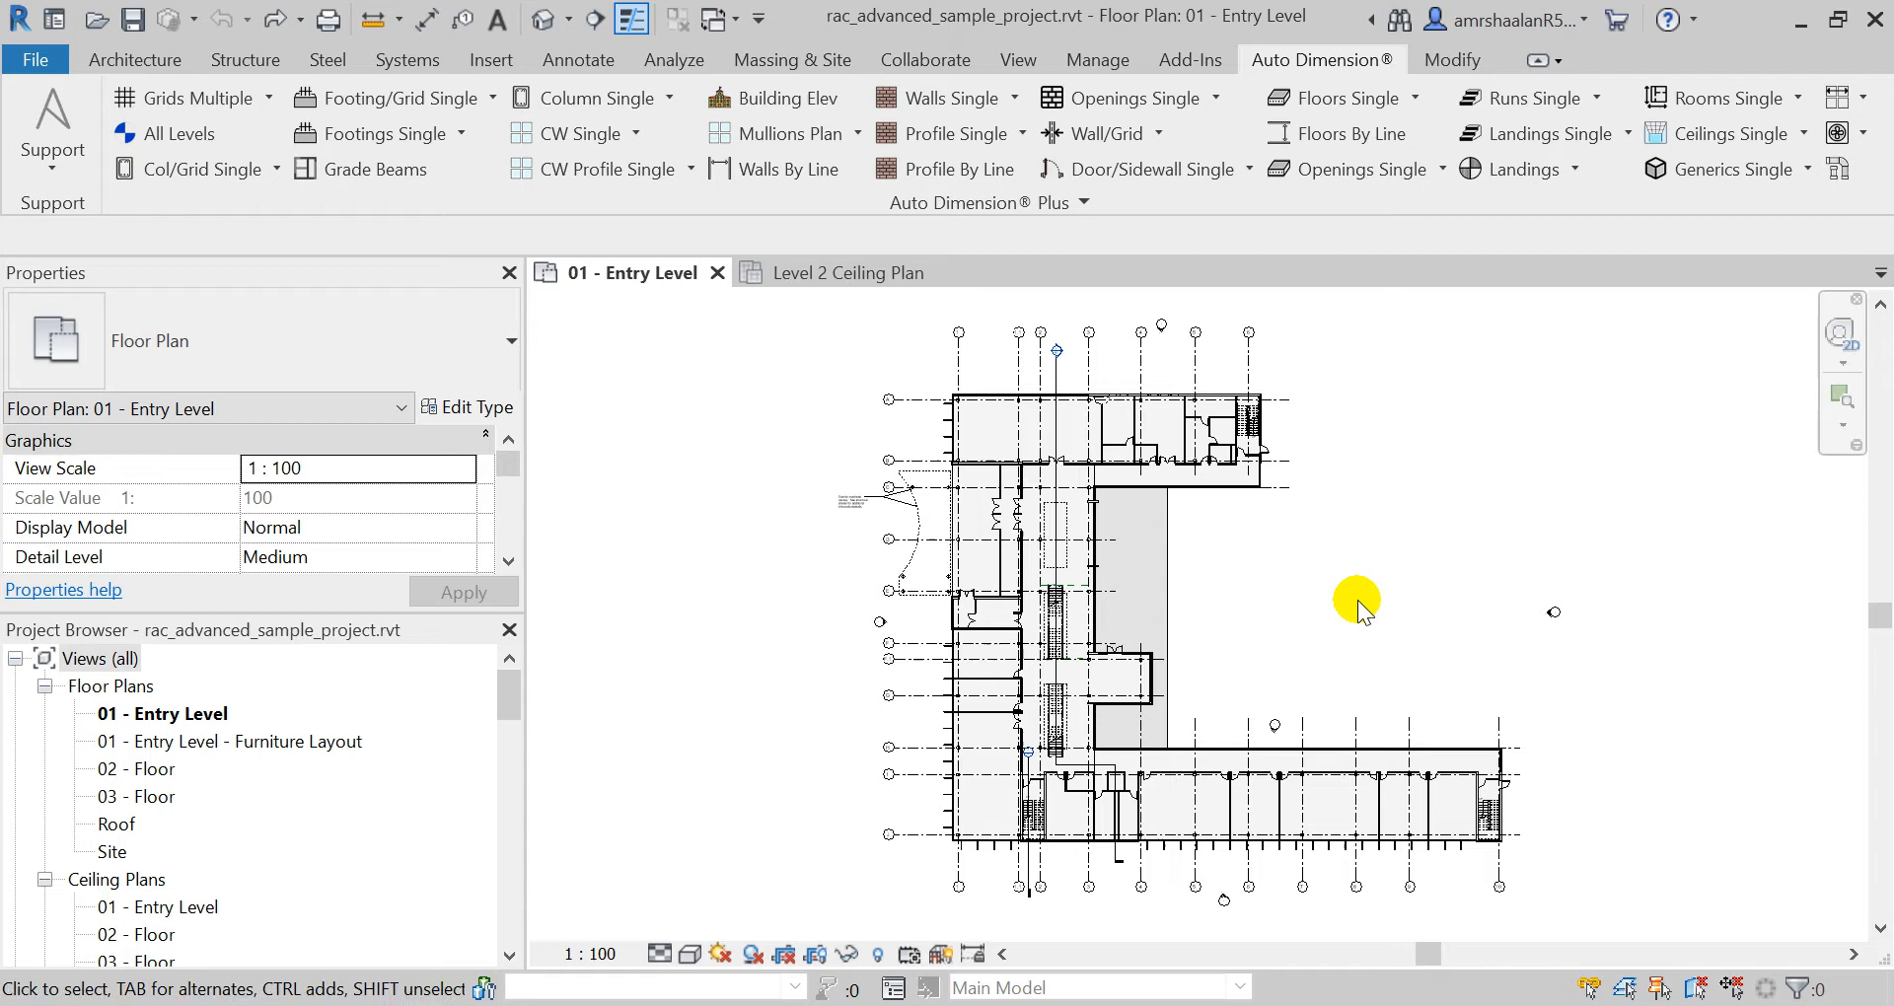
mouse_move(404, 145)
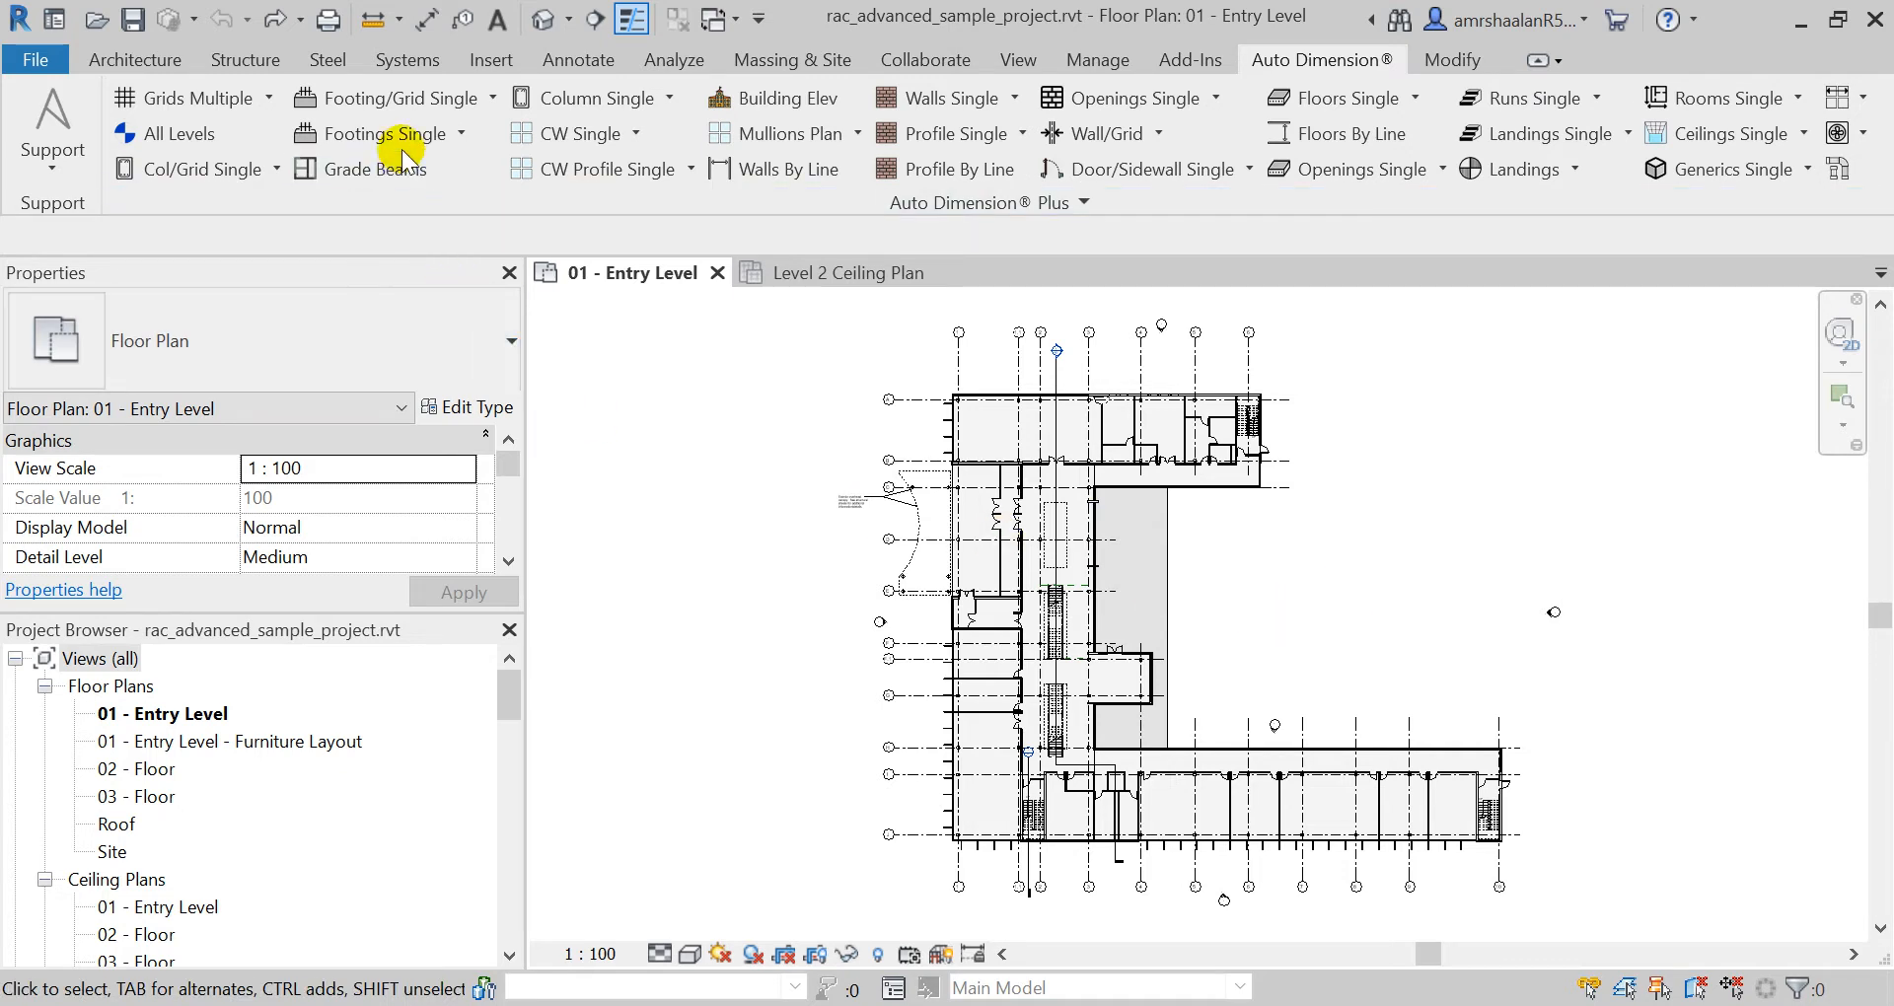
mouse_move(542, 312)
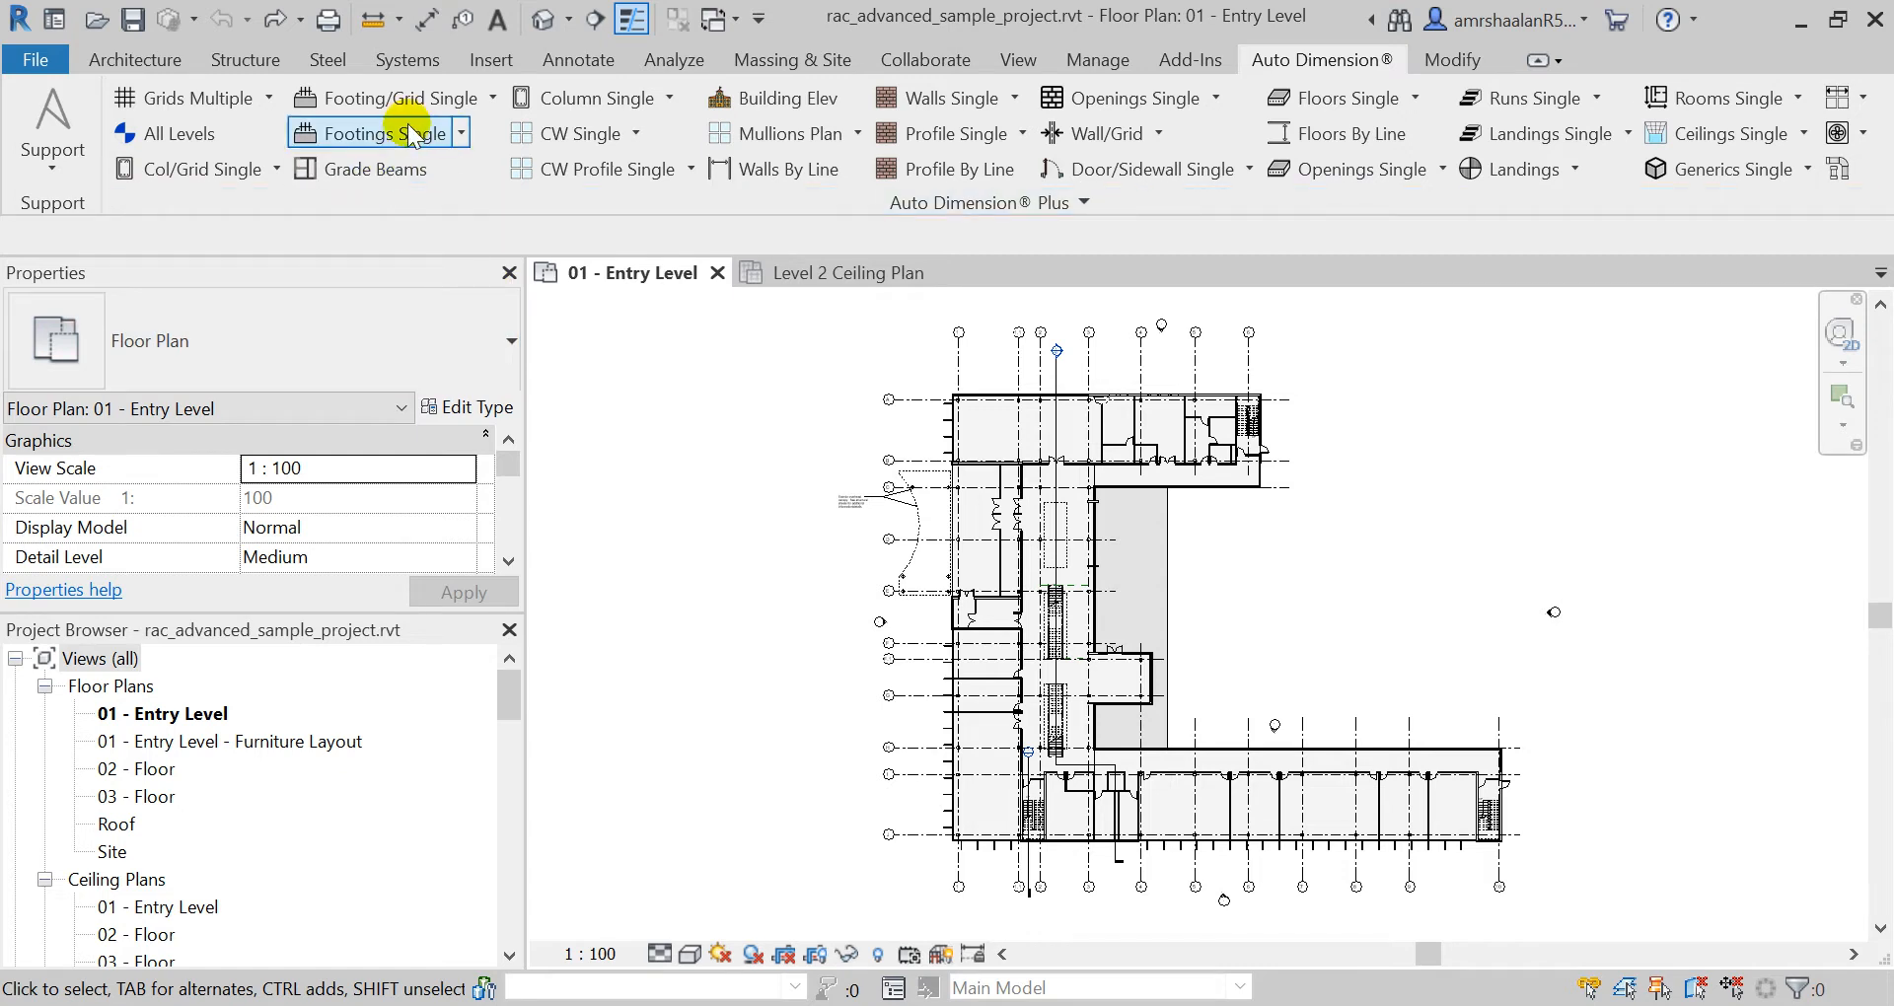
mouse_move(773, 97)
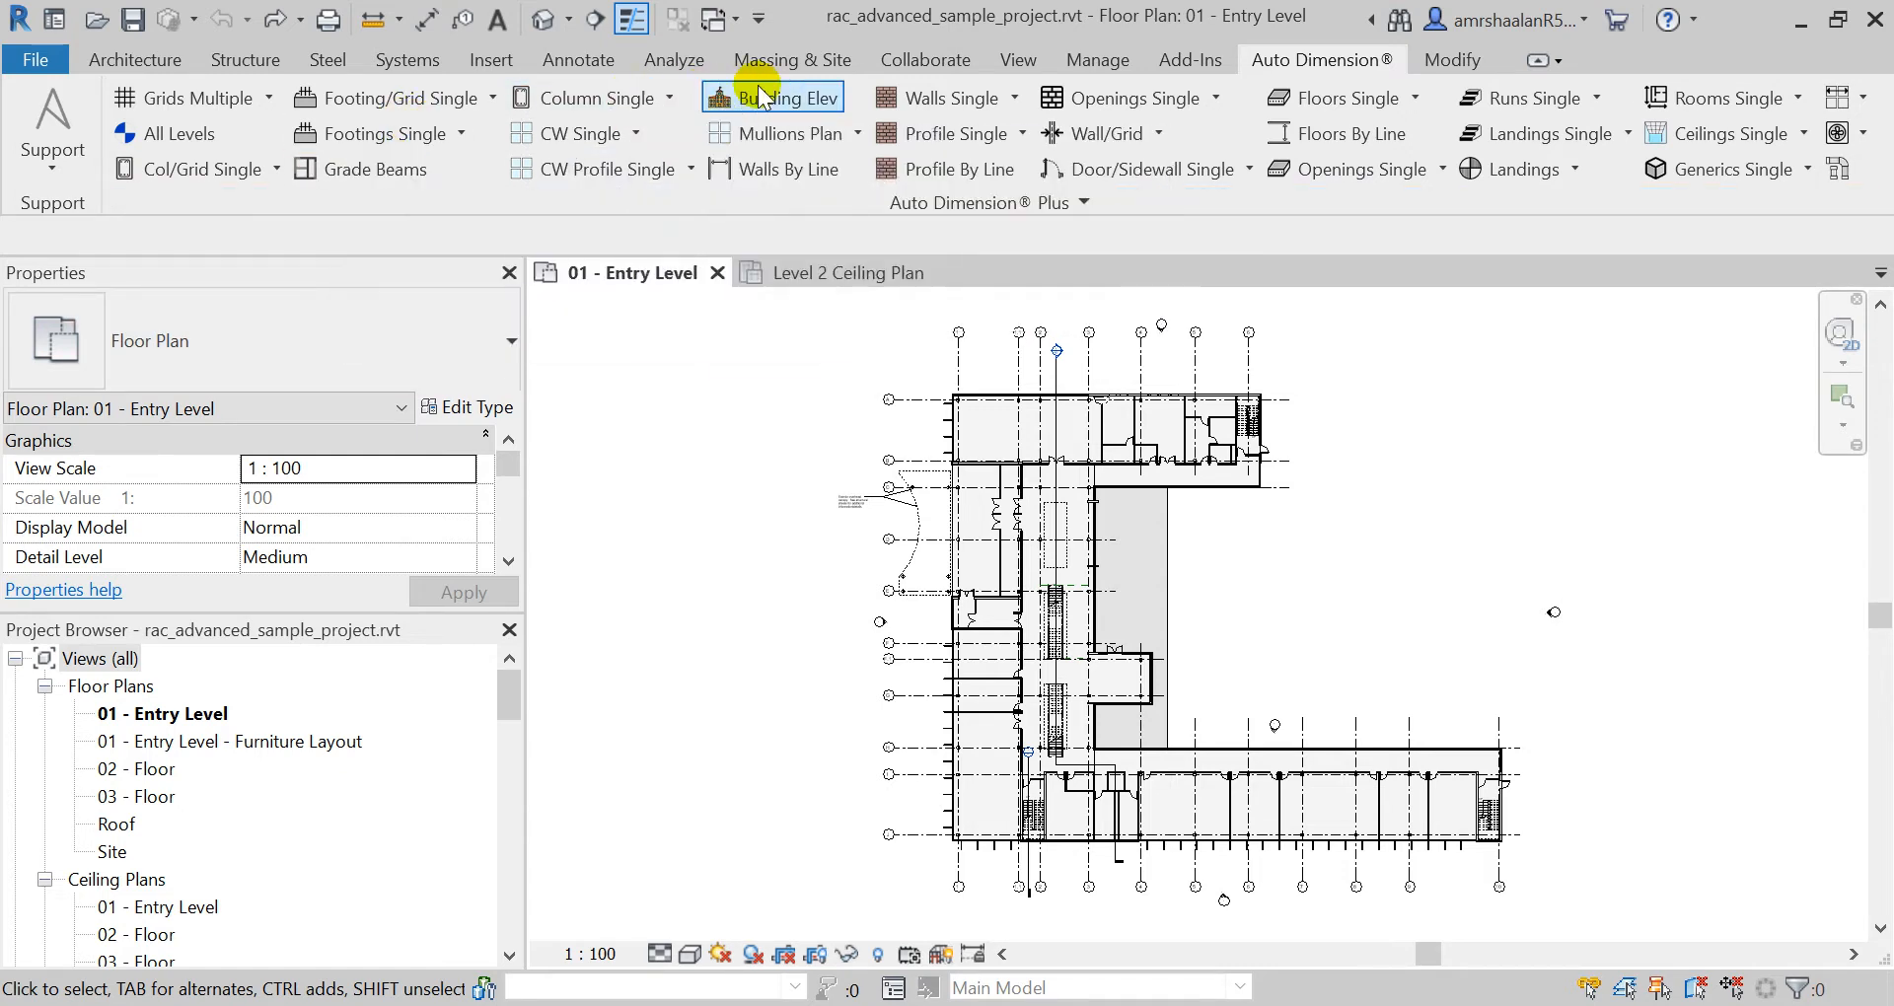
mouse_move(773, 98)
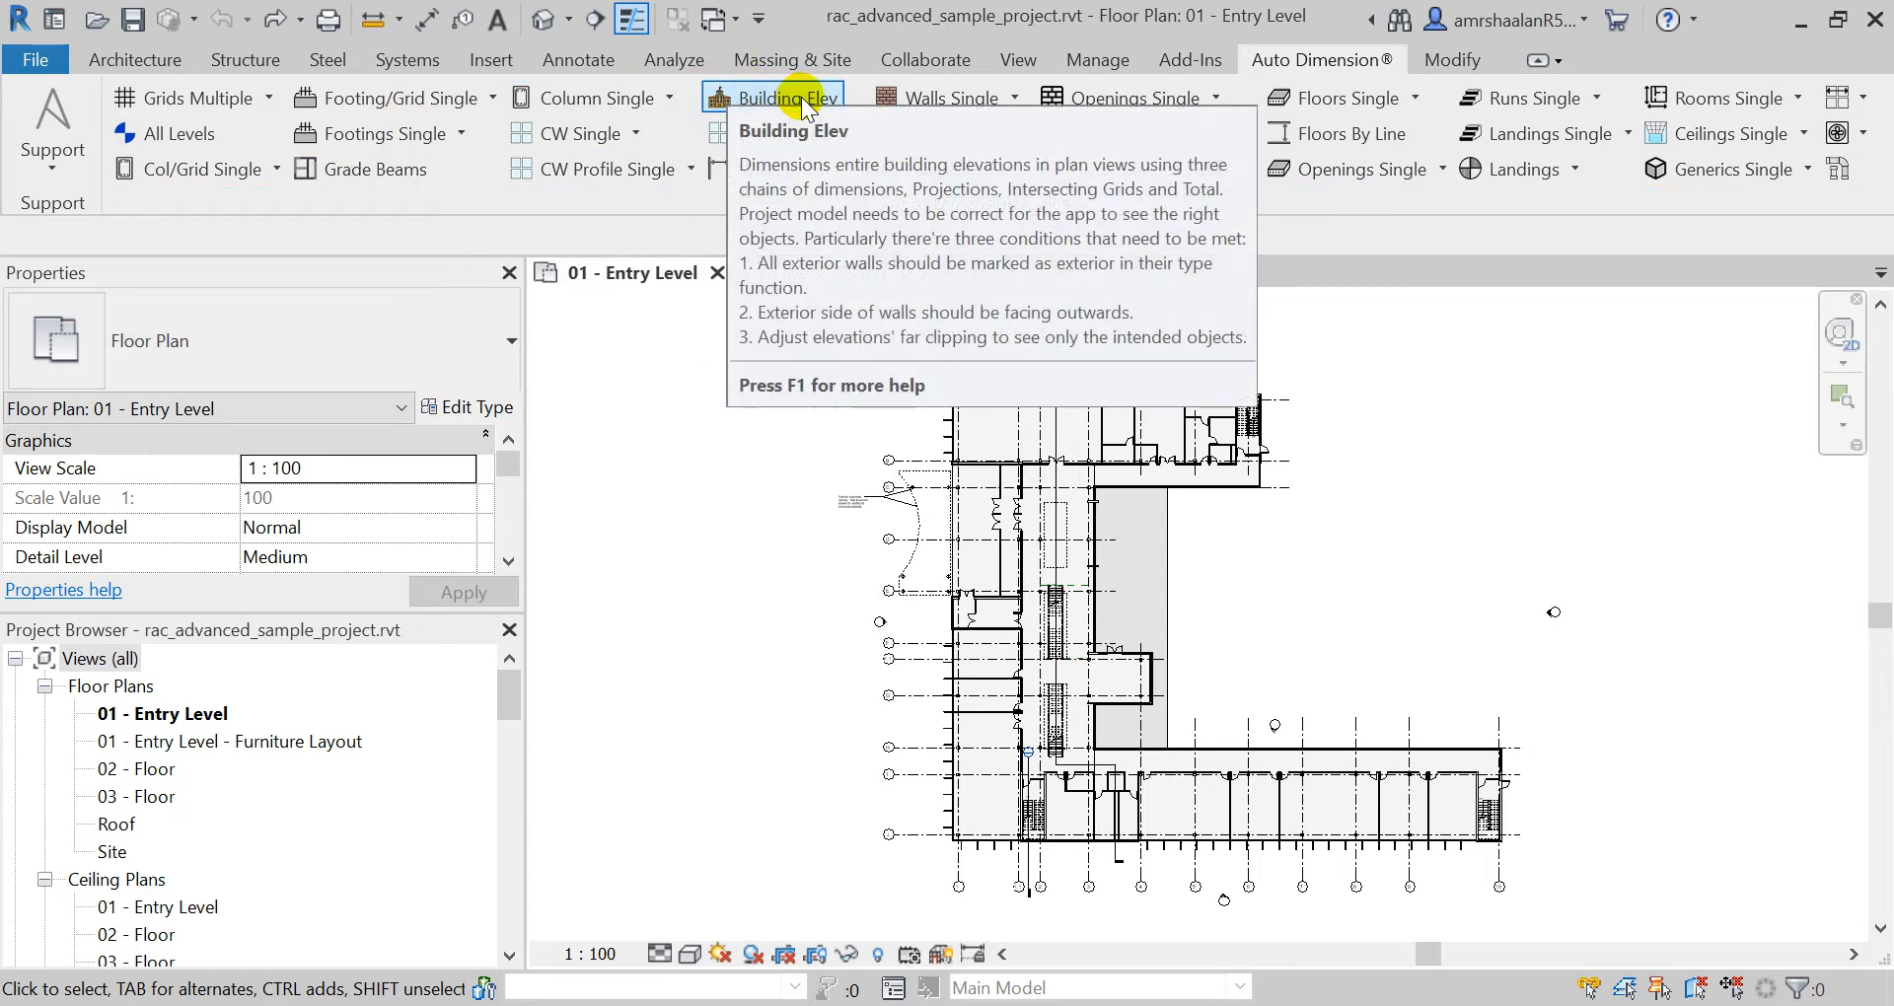
mouse_move(803, 98)
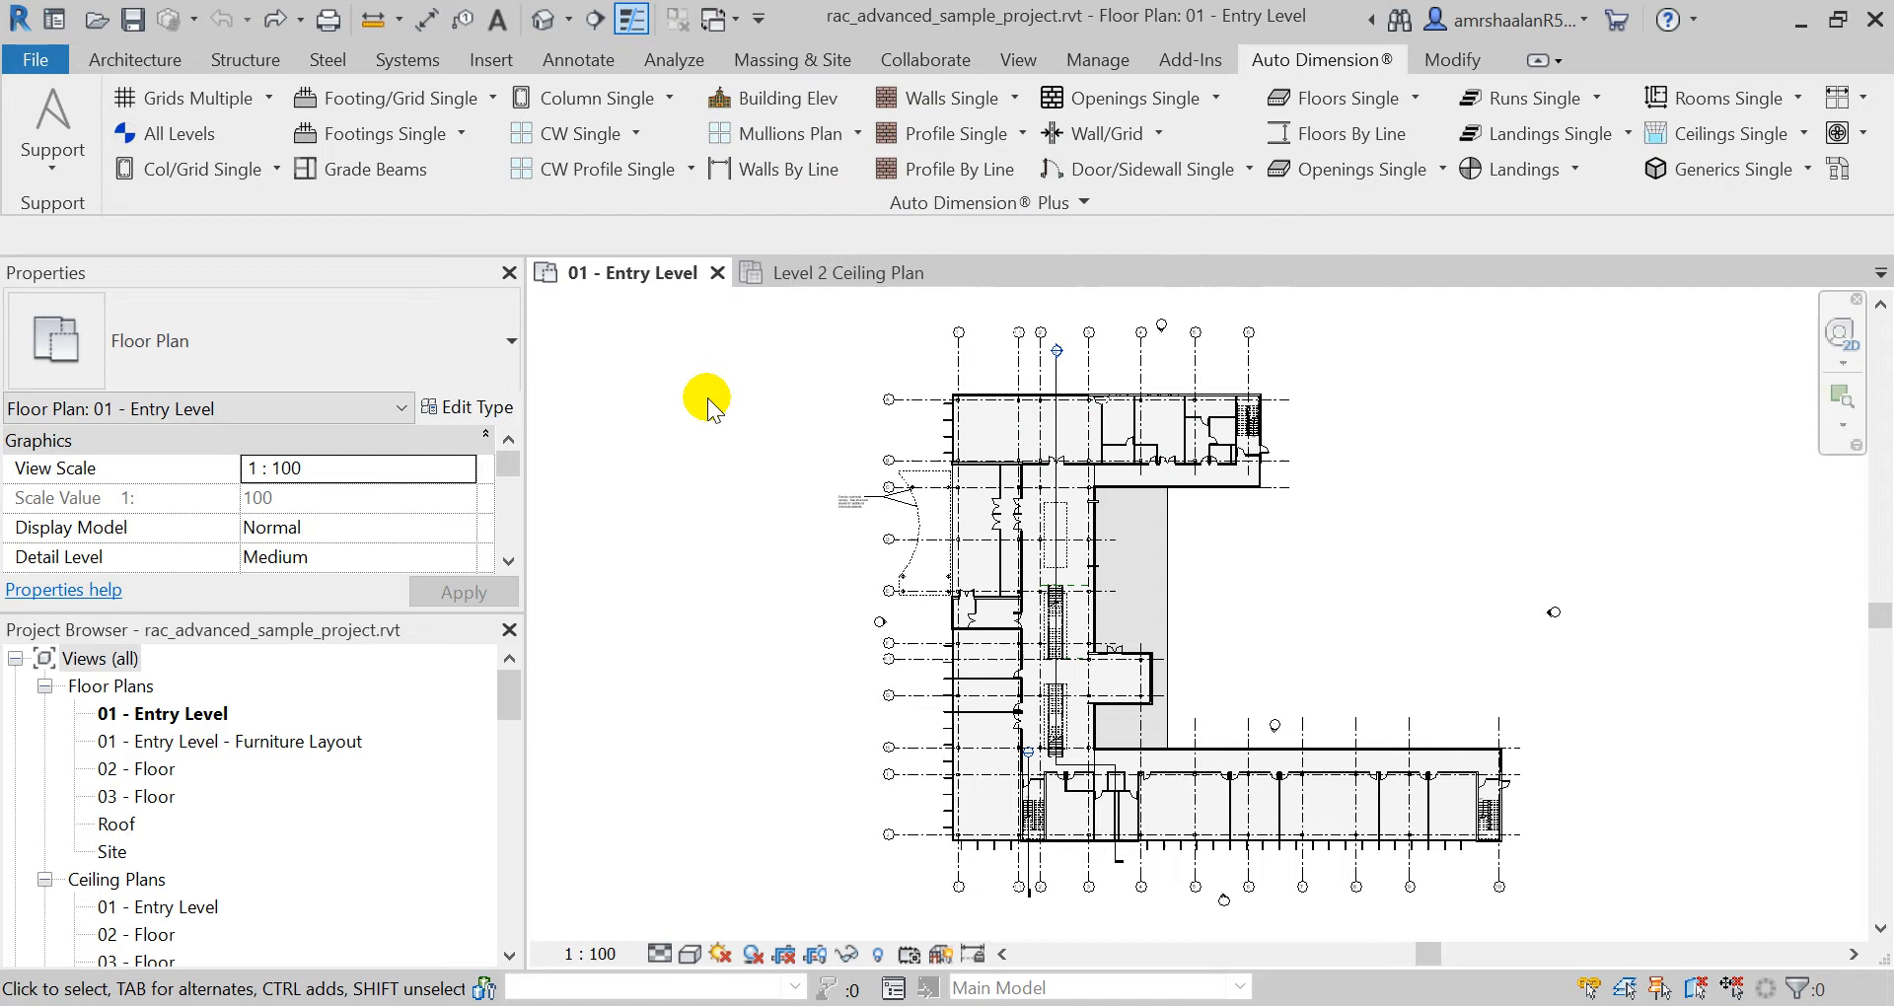
mouse_move(773, 98)
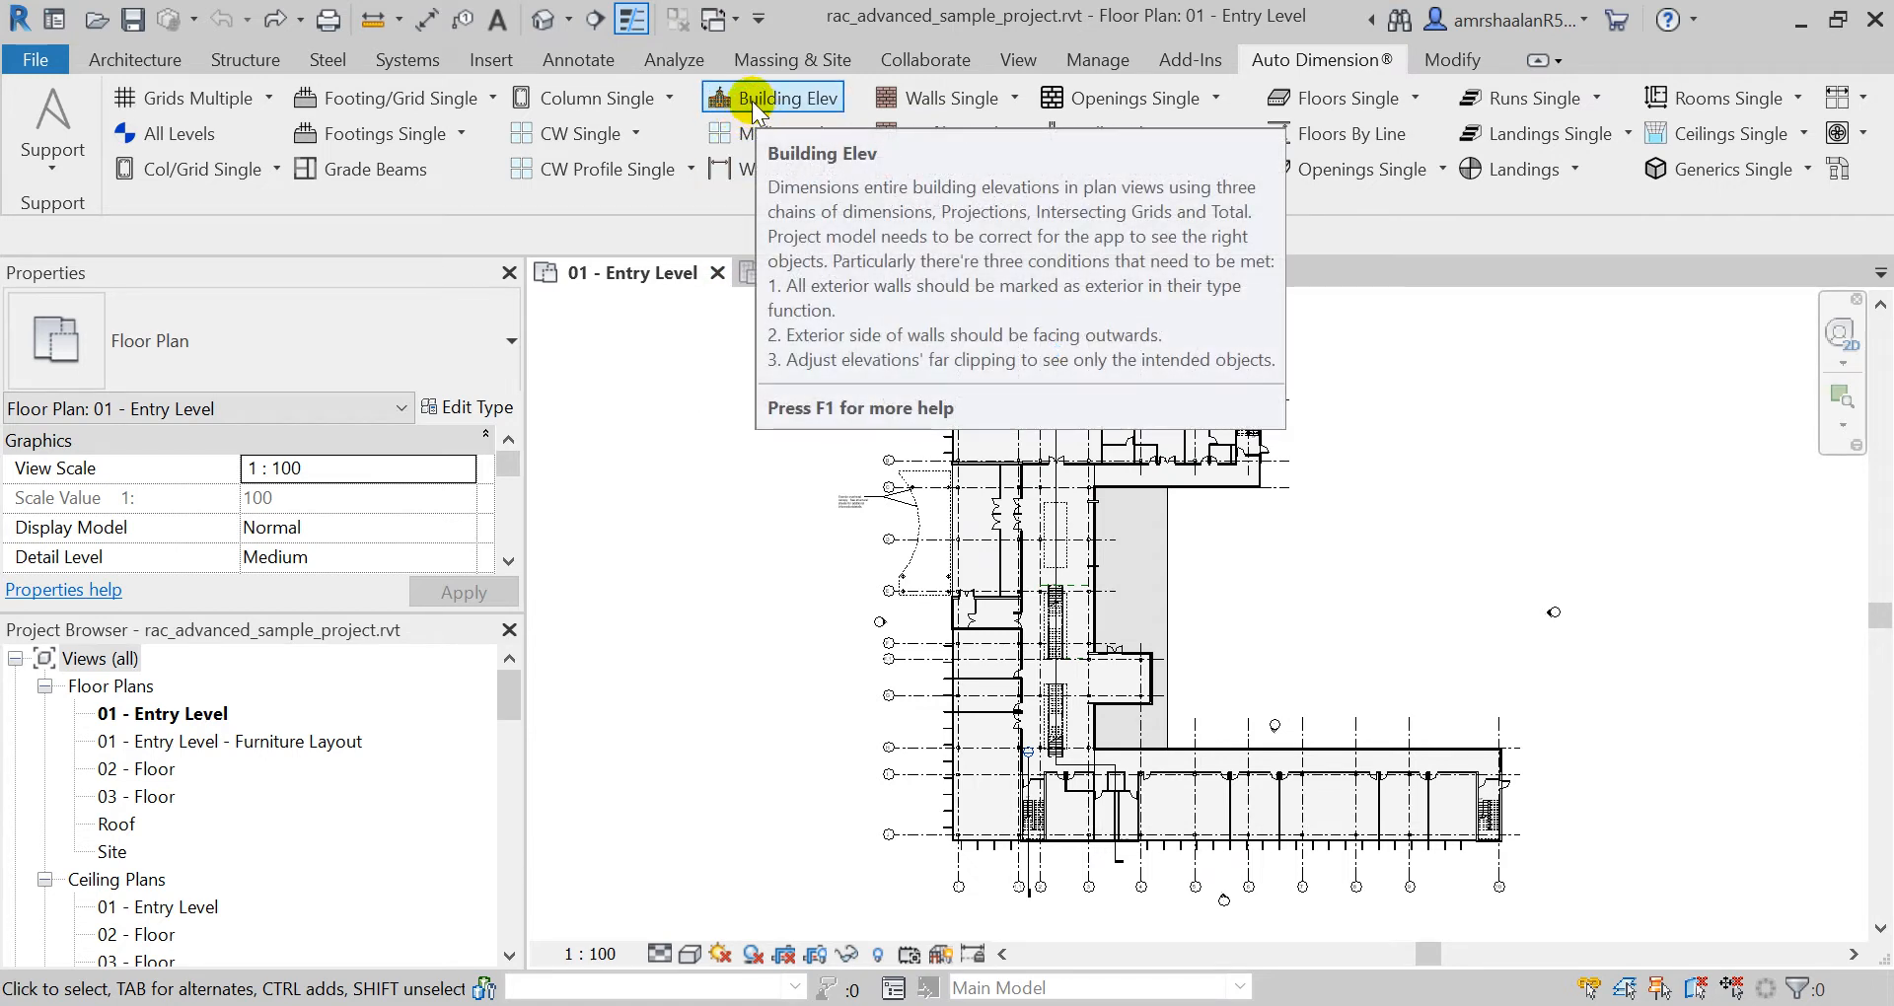
Step: Run Building Elev for all listed elevations, then pan along the new facade dimension chains
left_click(773, 98)
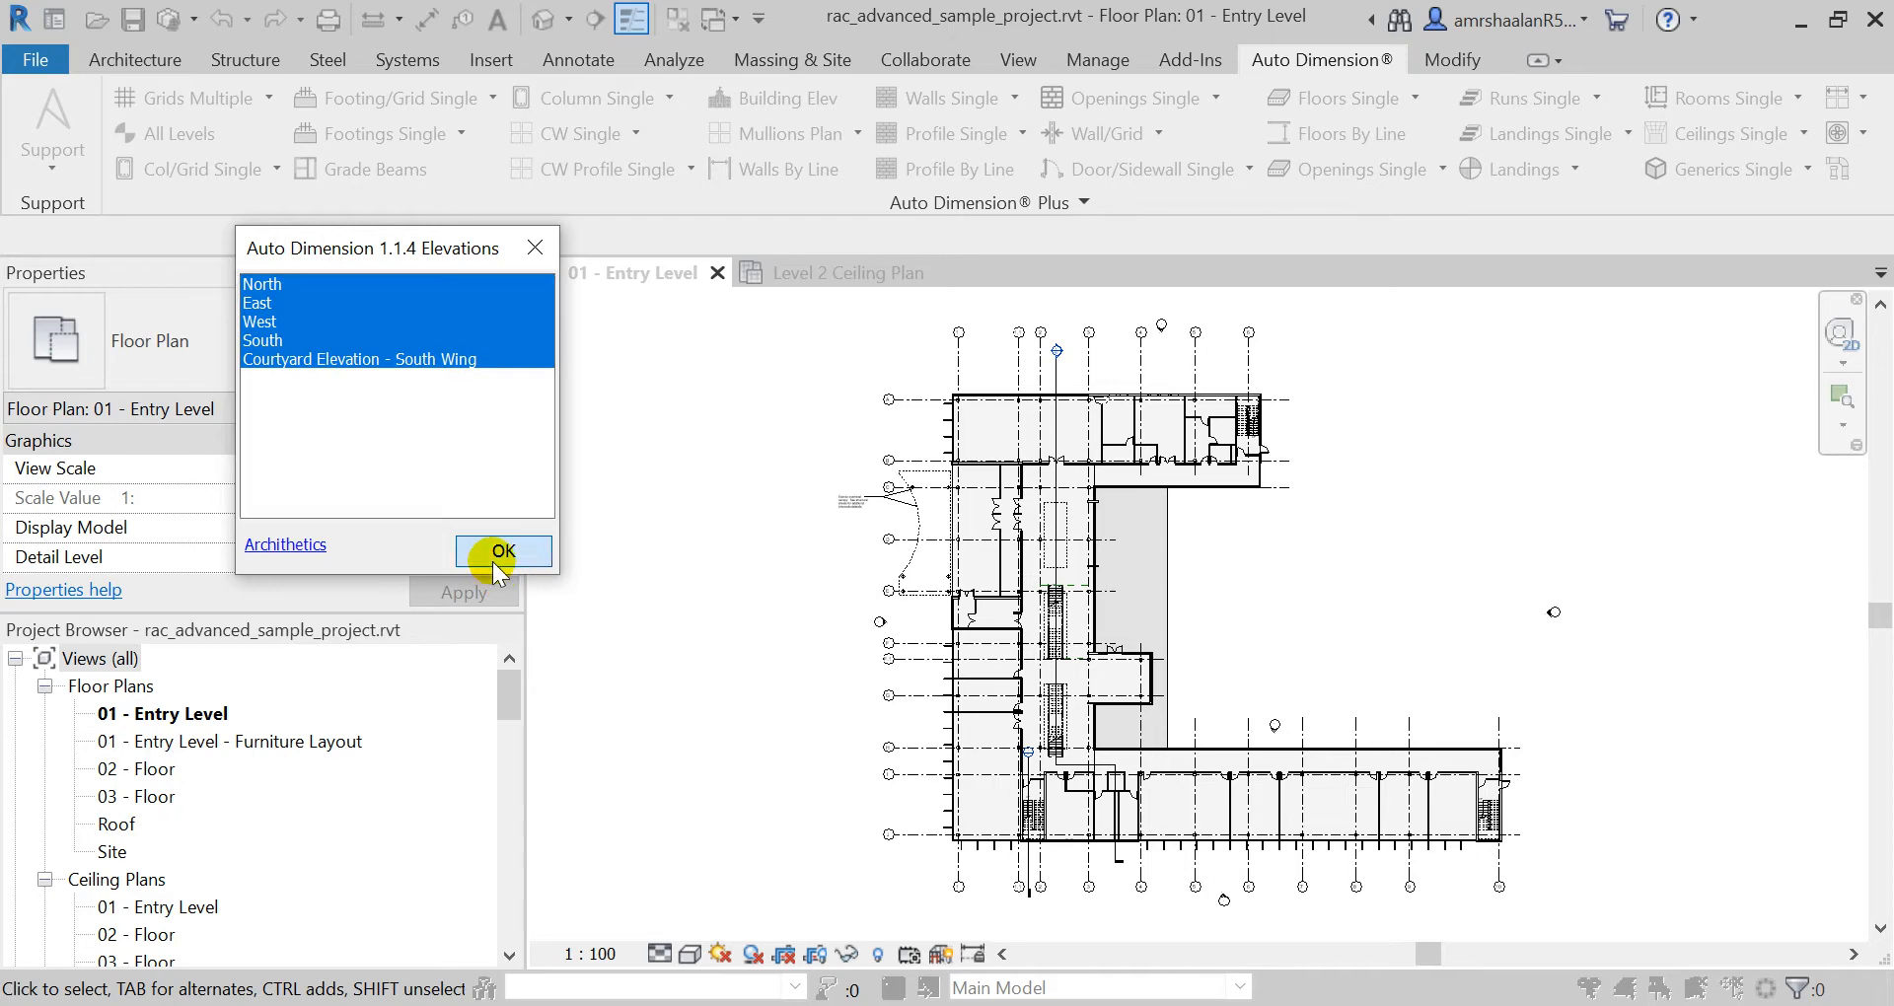
left_click(502, 550)
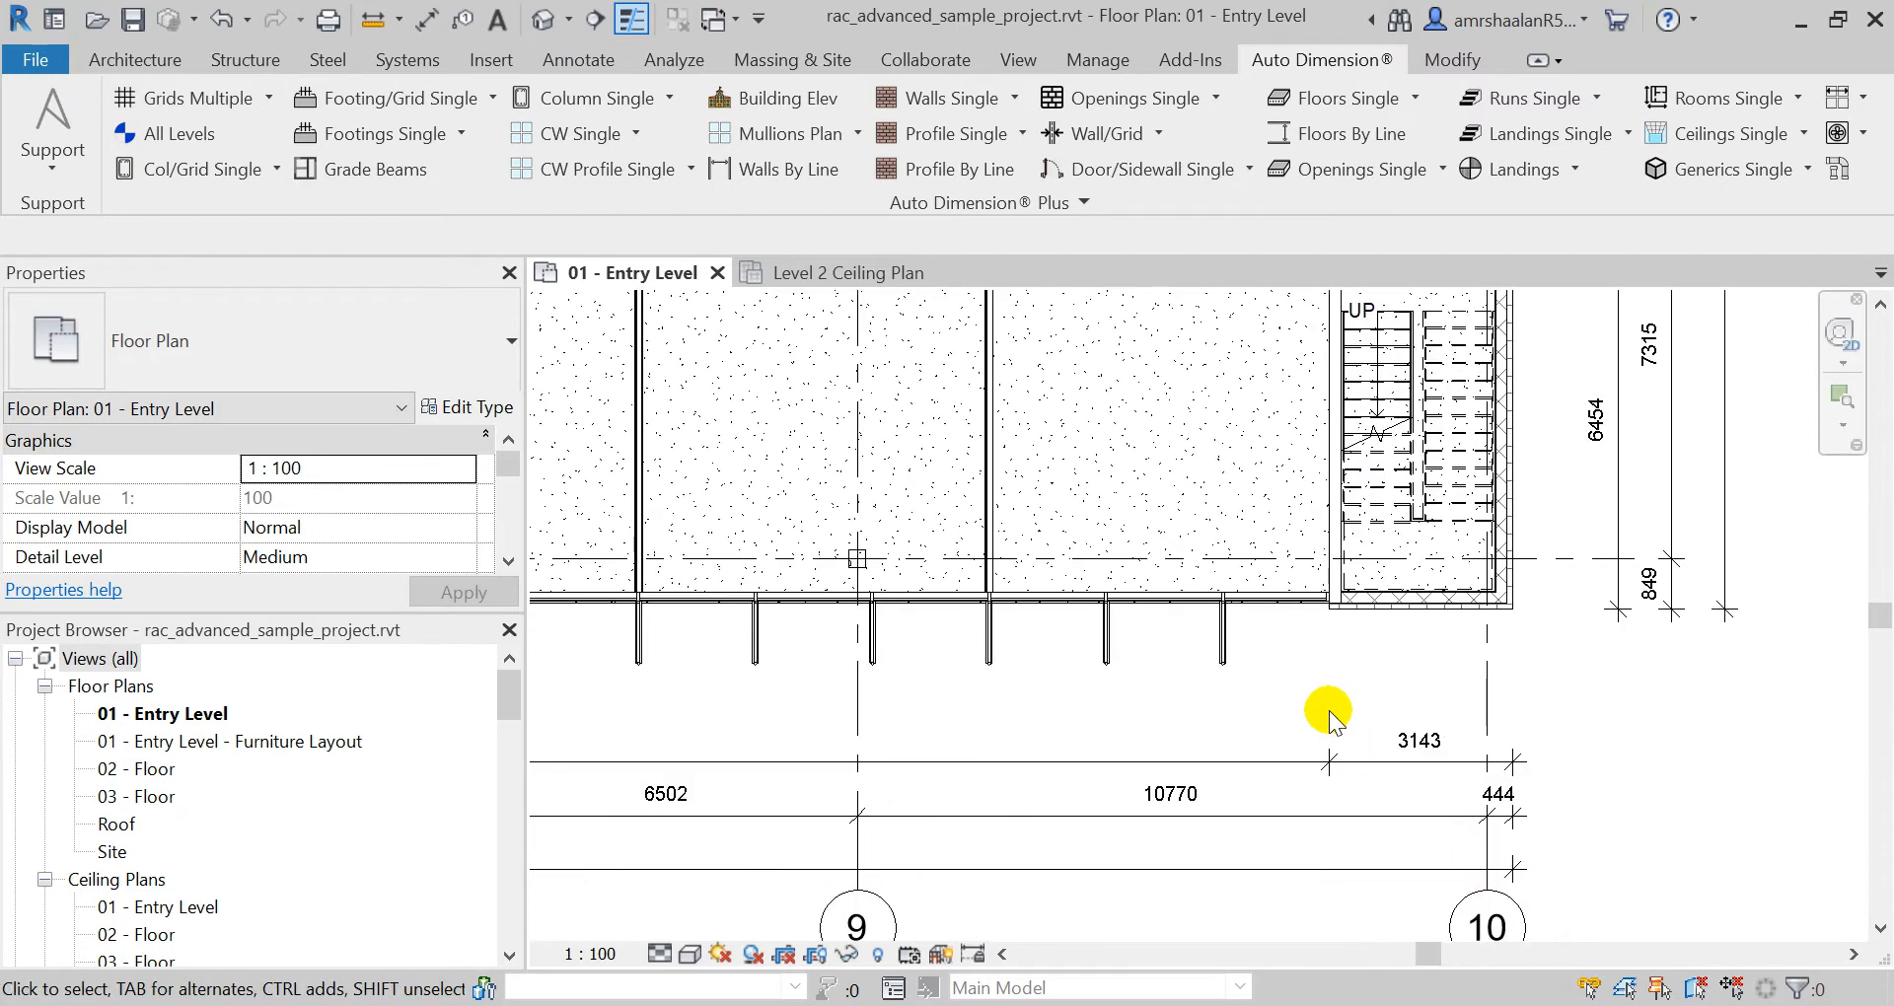
left_click_drag(1328, 710, 1489, 601)
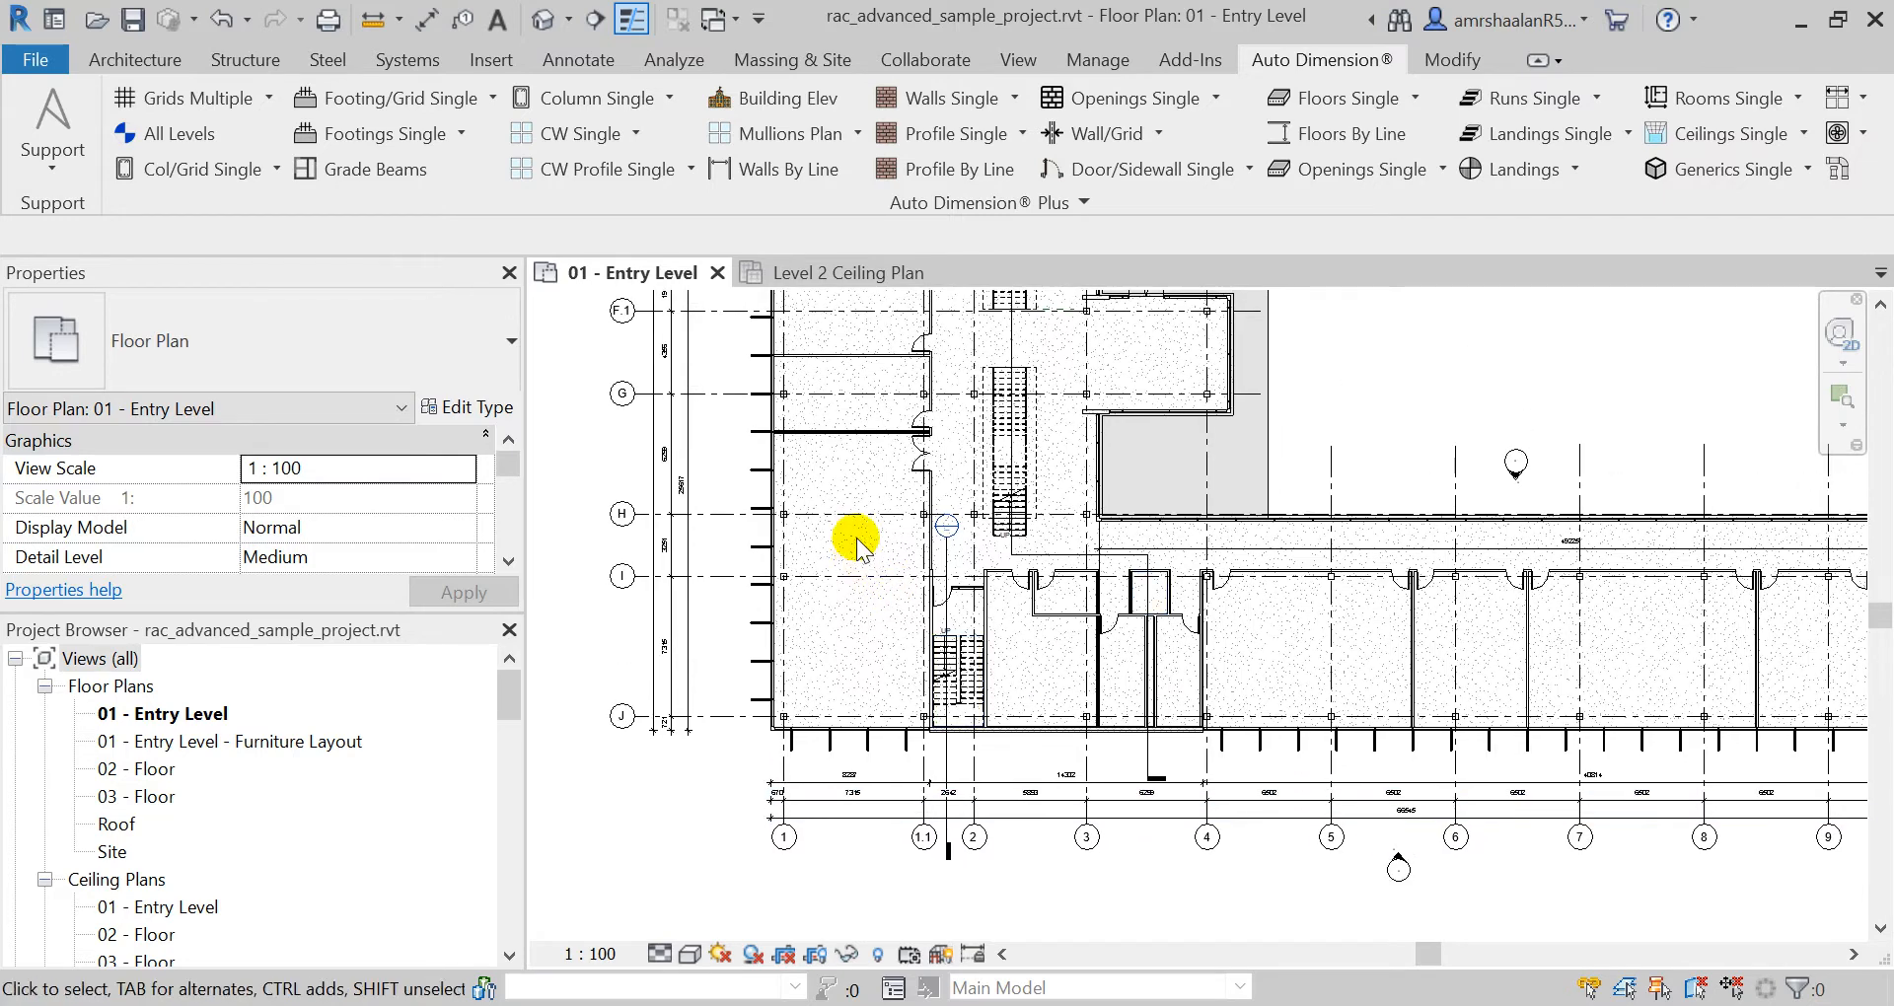
left_click_drag(857, 539, 948, 615)
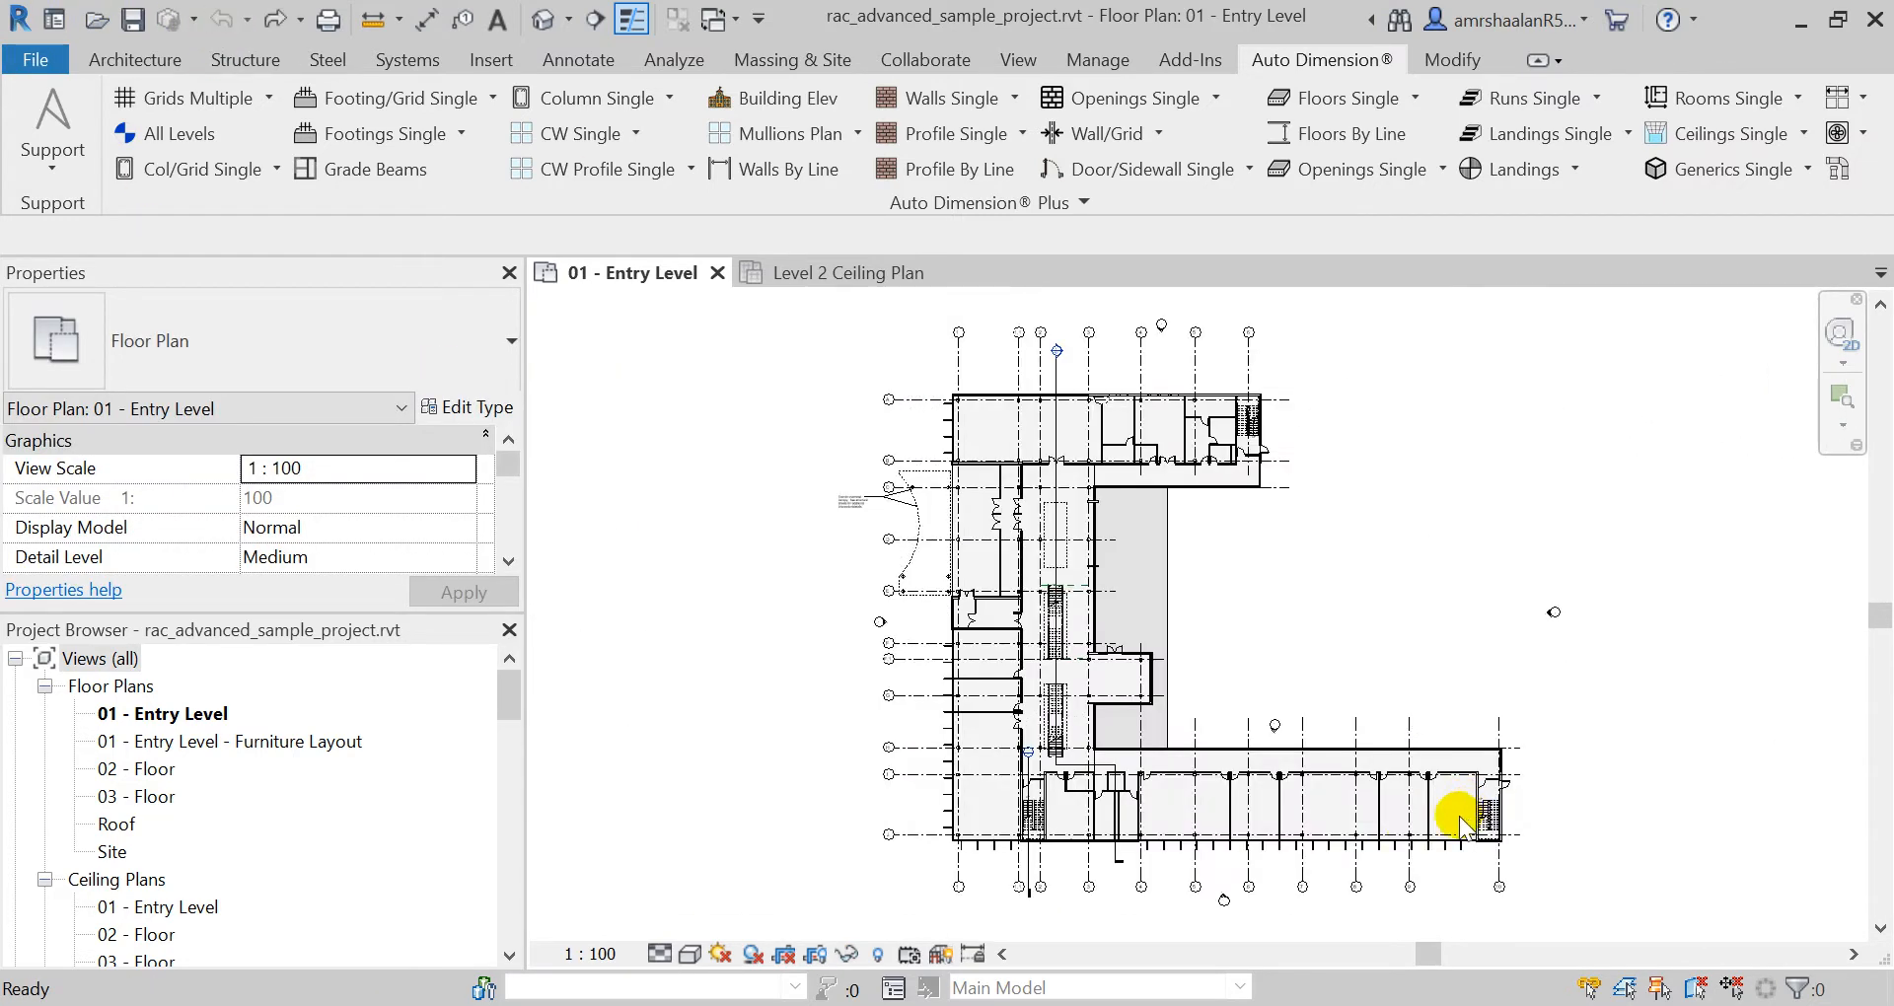
mouse_move(1301, 232)
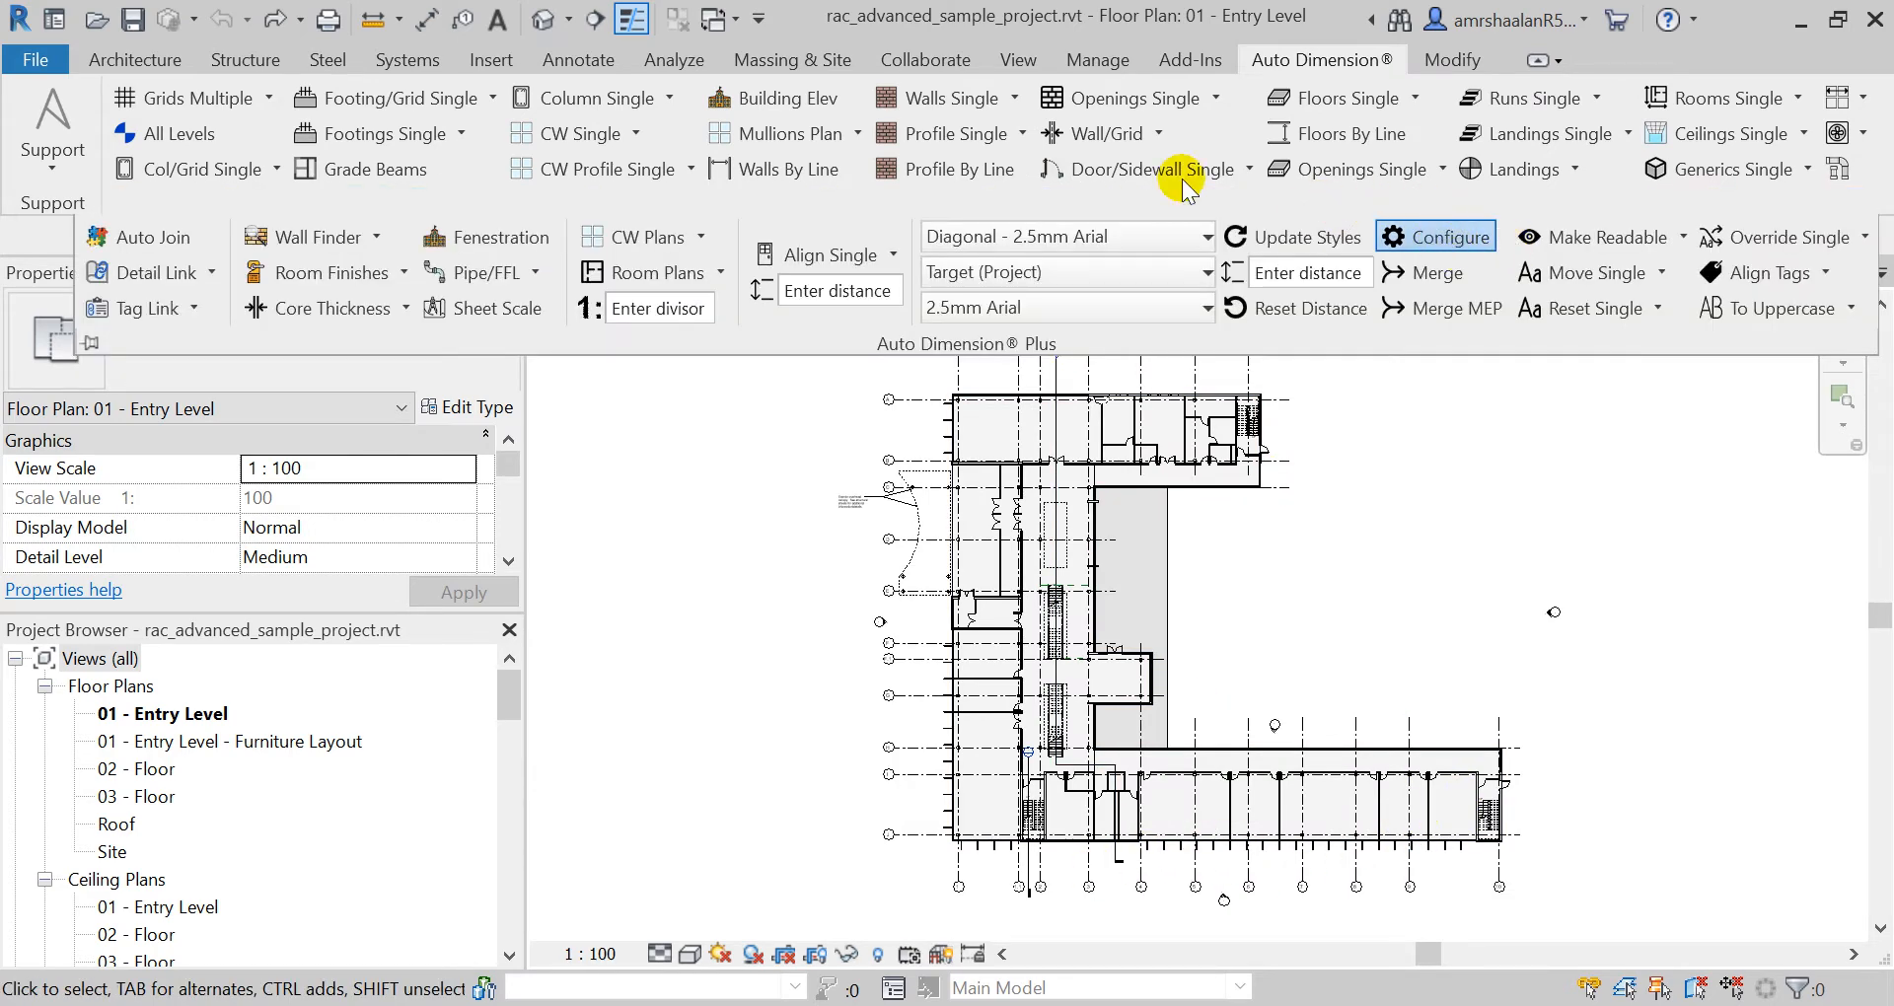
Step: Enable curtain wall grid dimensioning in Configure and regenerate building-elevation dimension chains for all elevations
left_click(1435, 237)
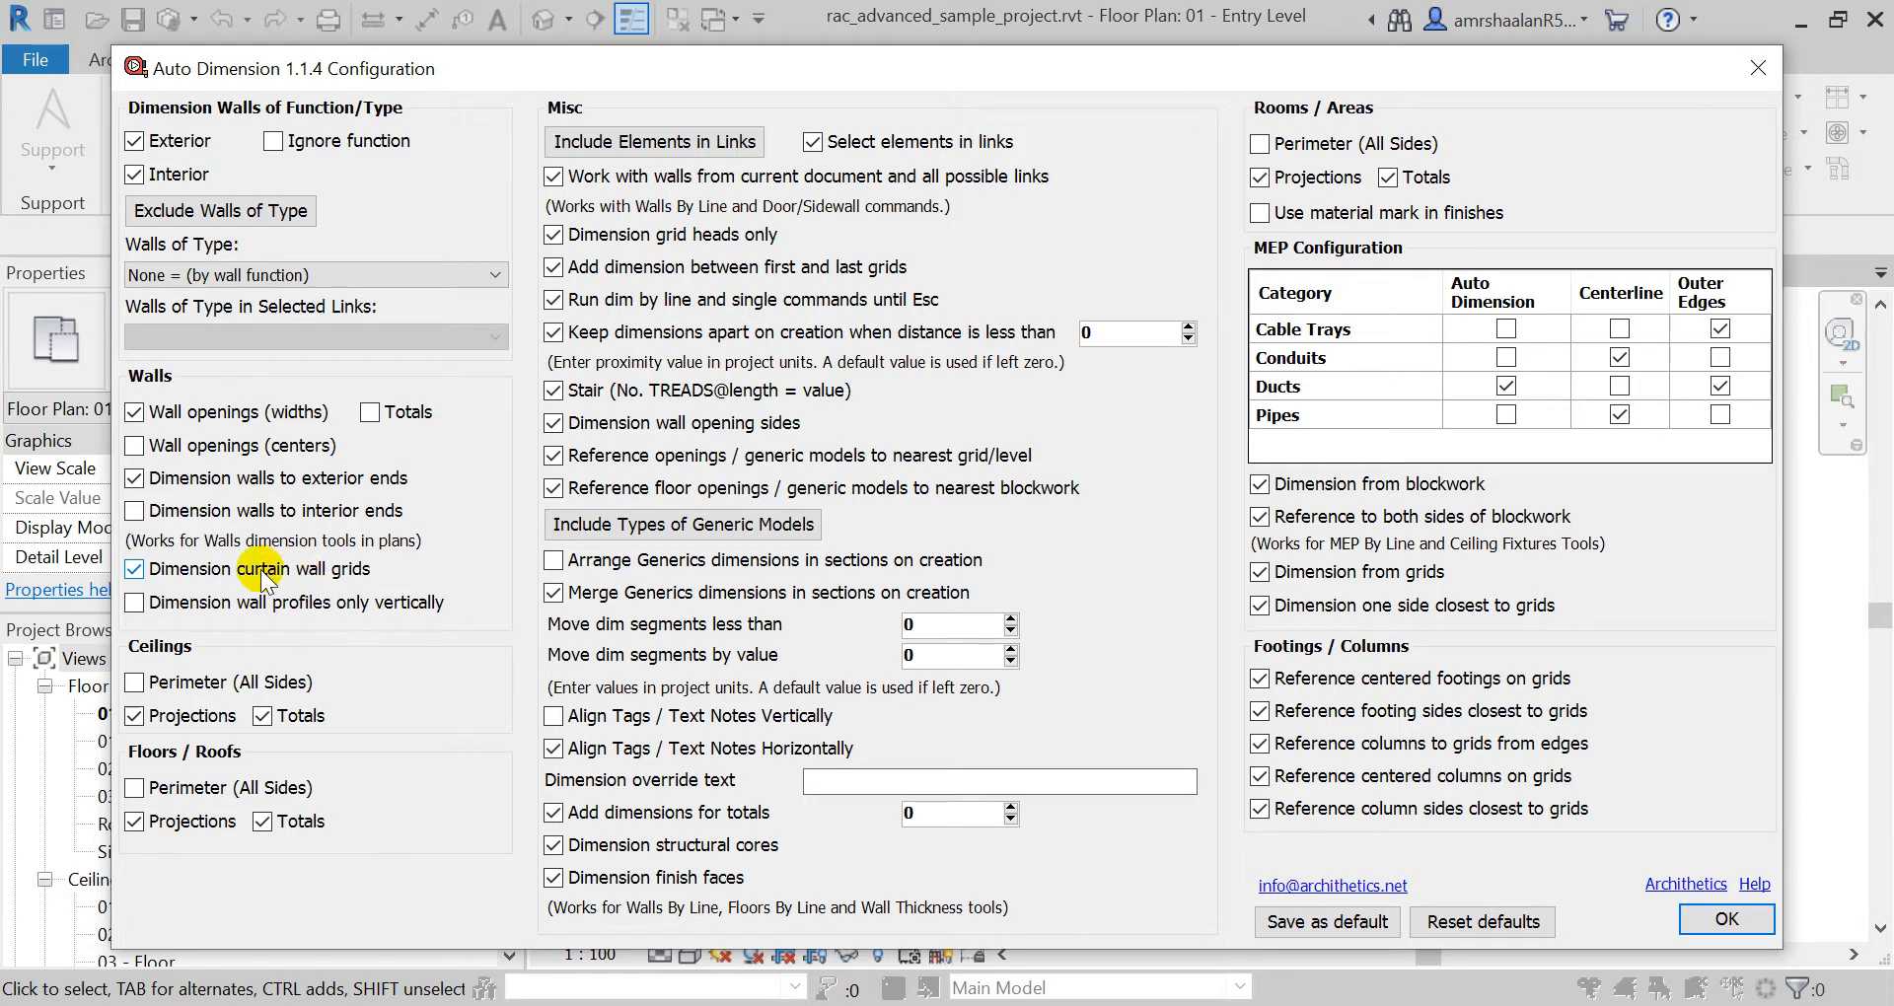
mouse_move(1726, 919)
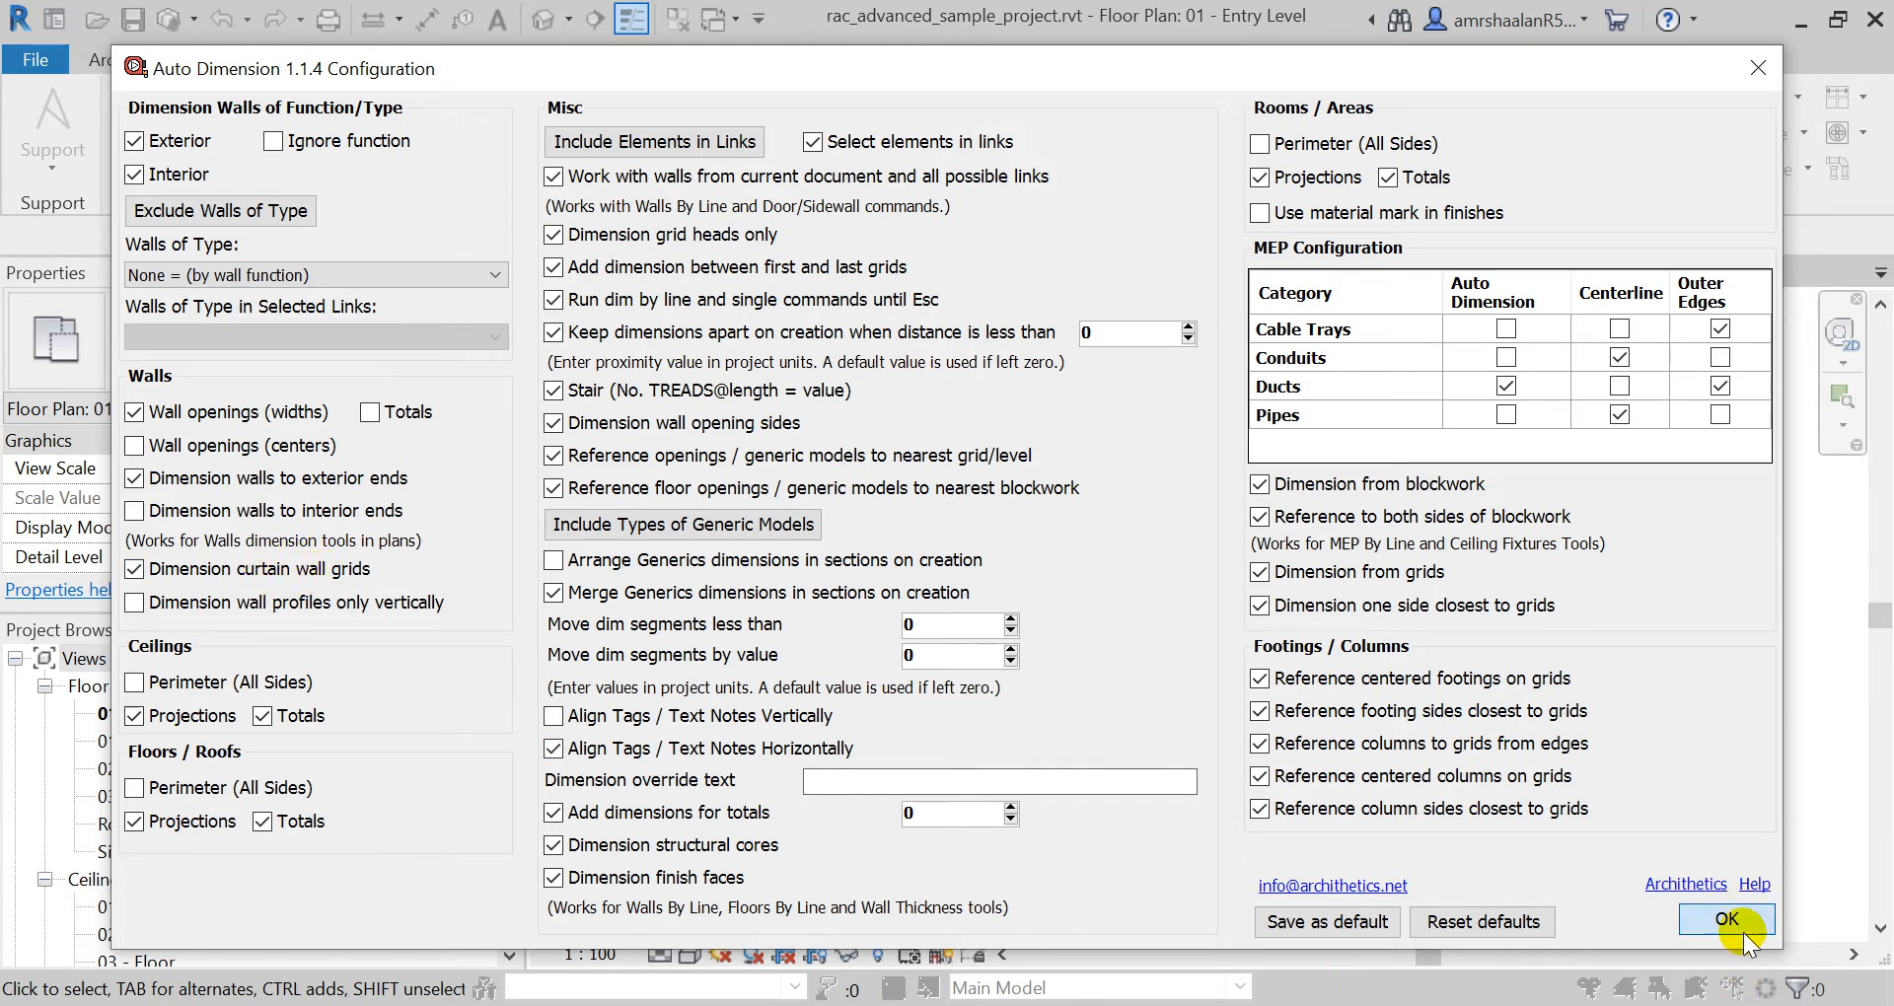
left_click(1725, 920)
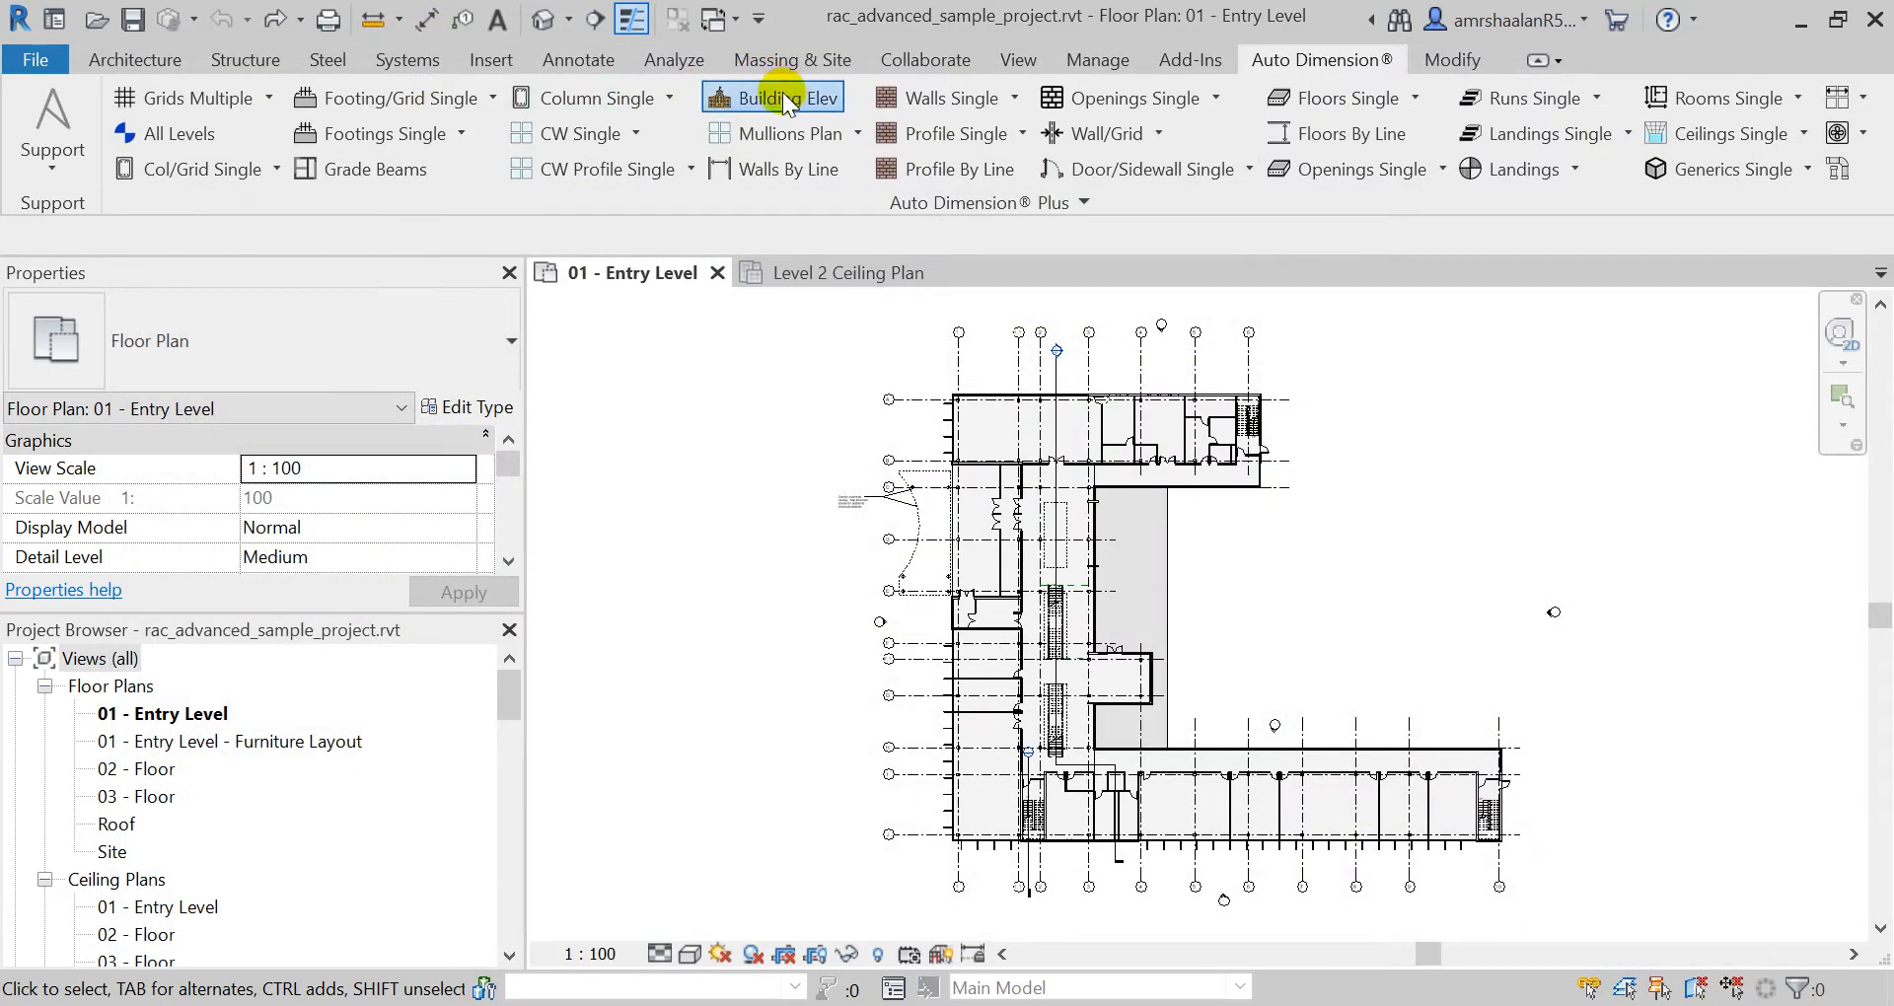
left_click(772, 97)
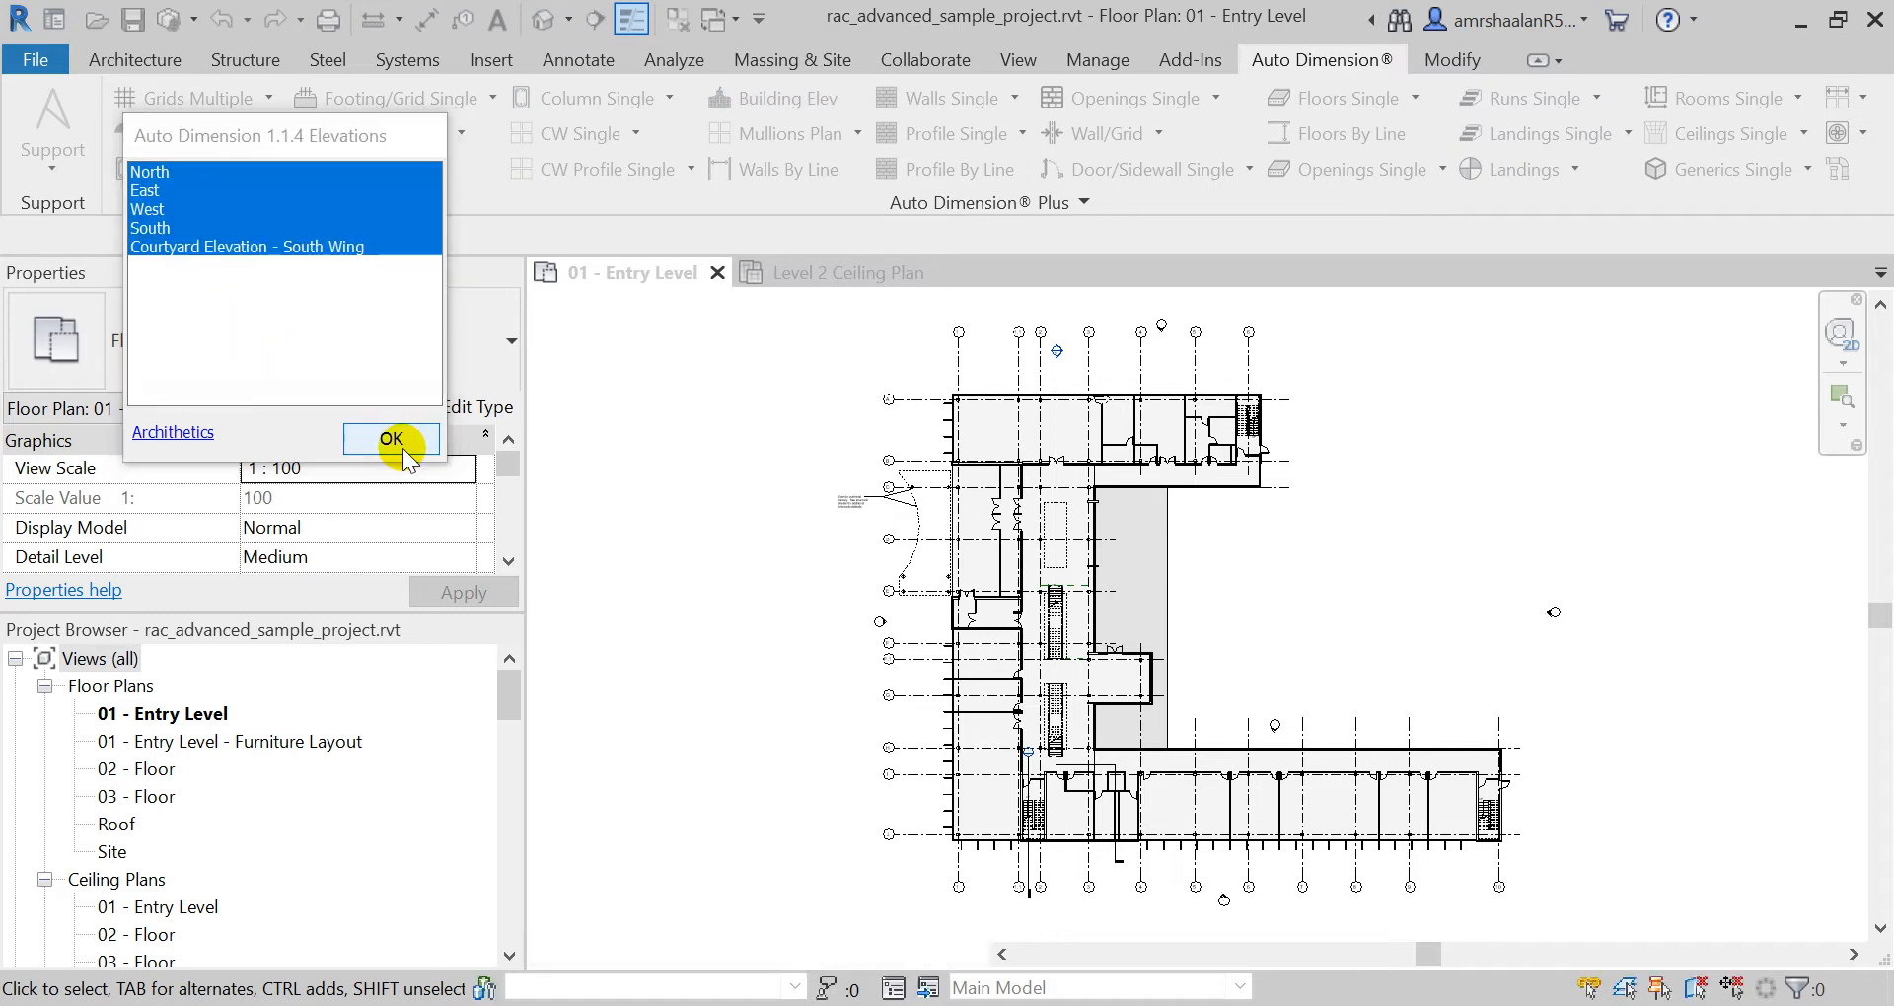
left_click(391, 437)
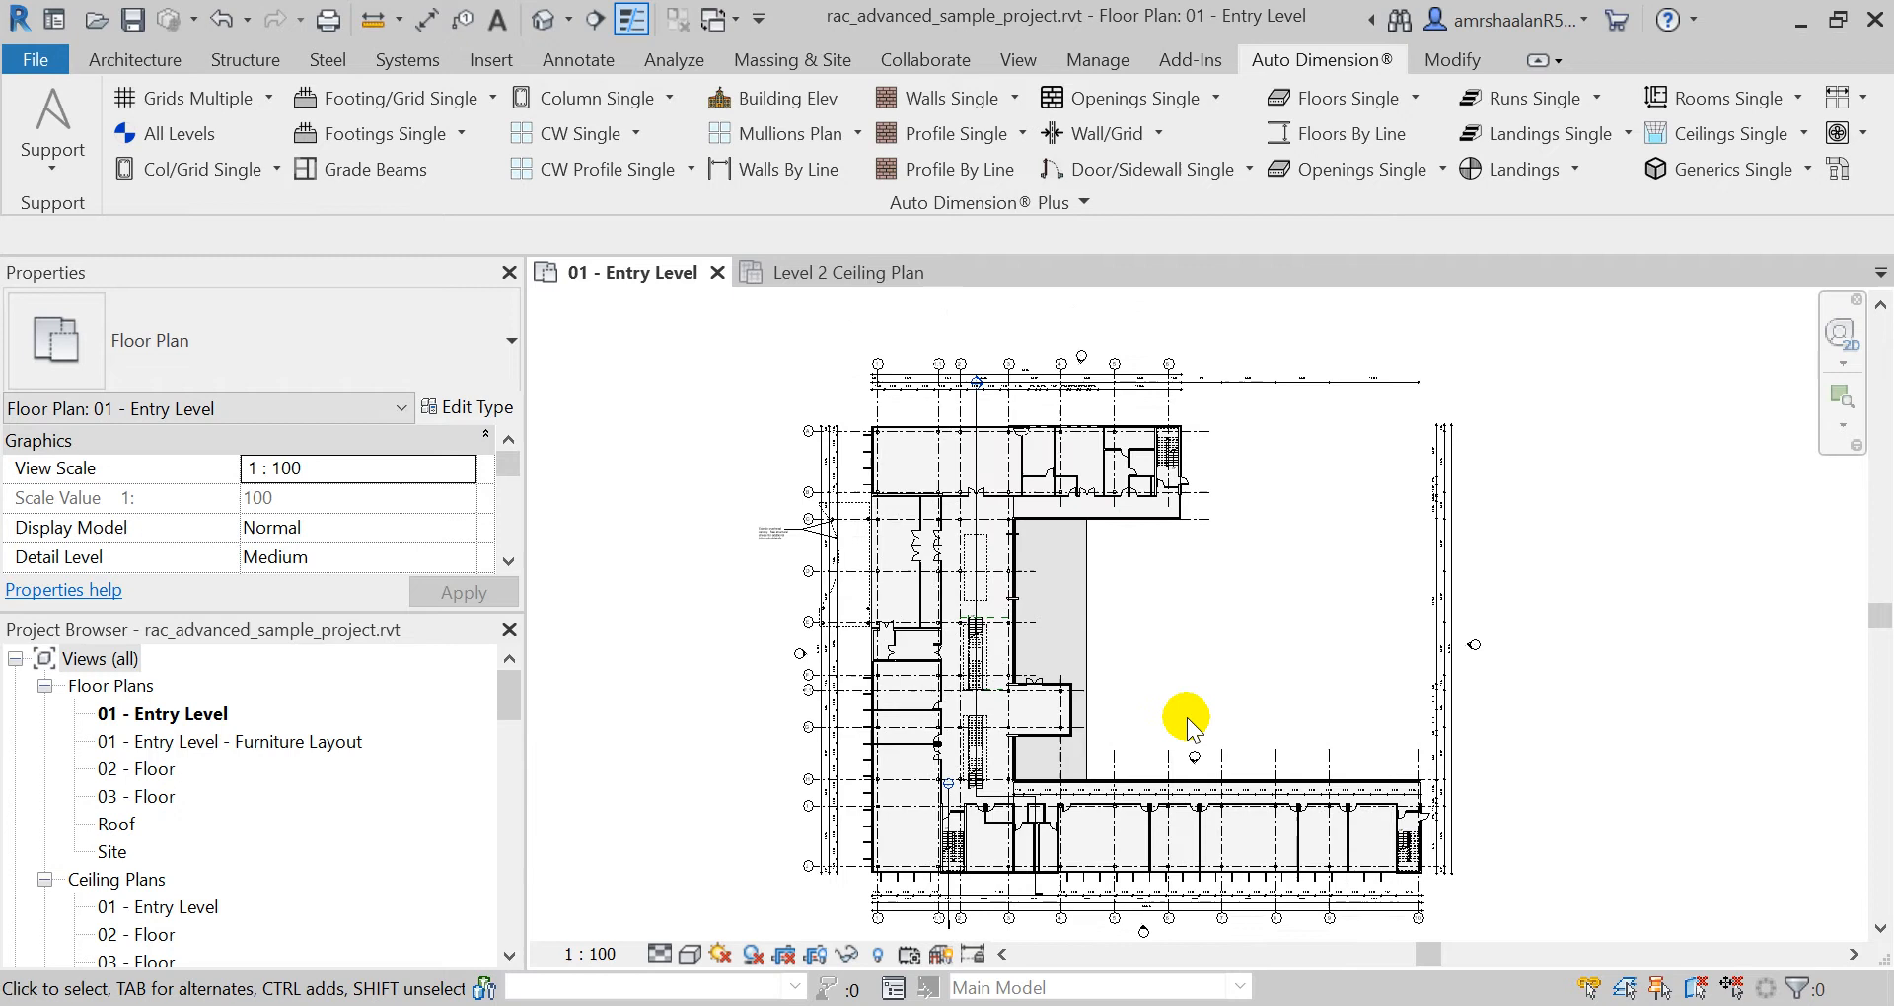
mouse_move(1188, 713)
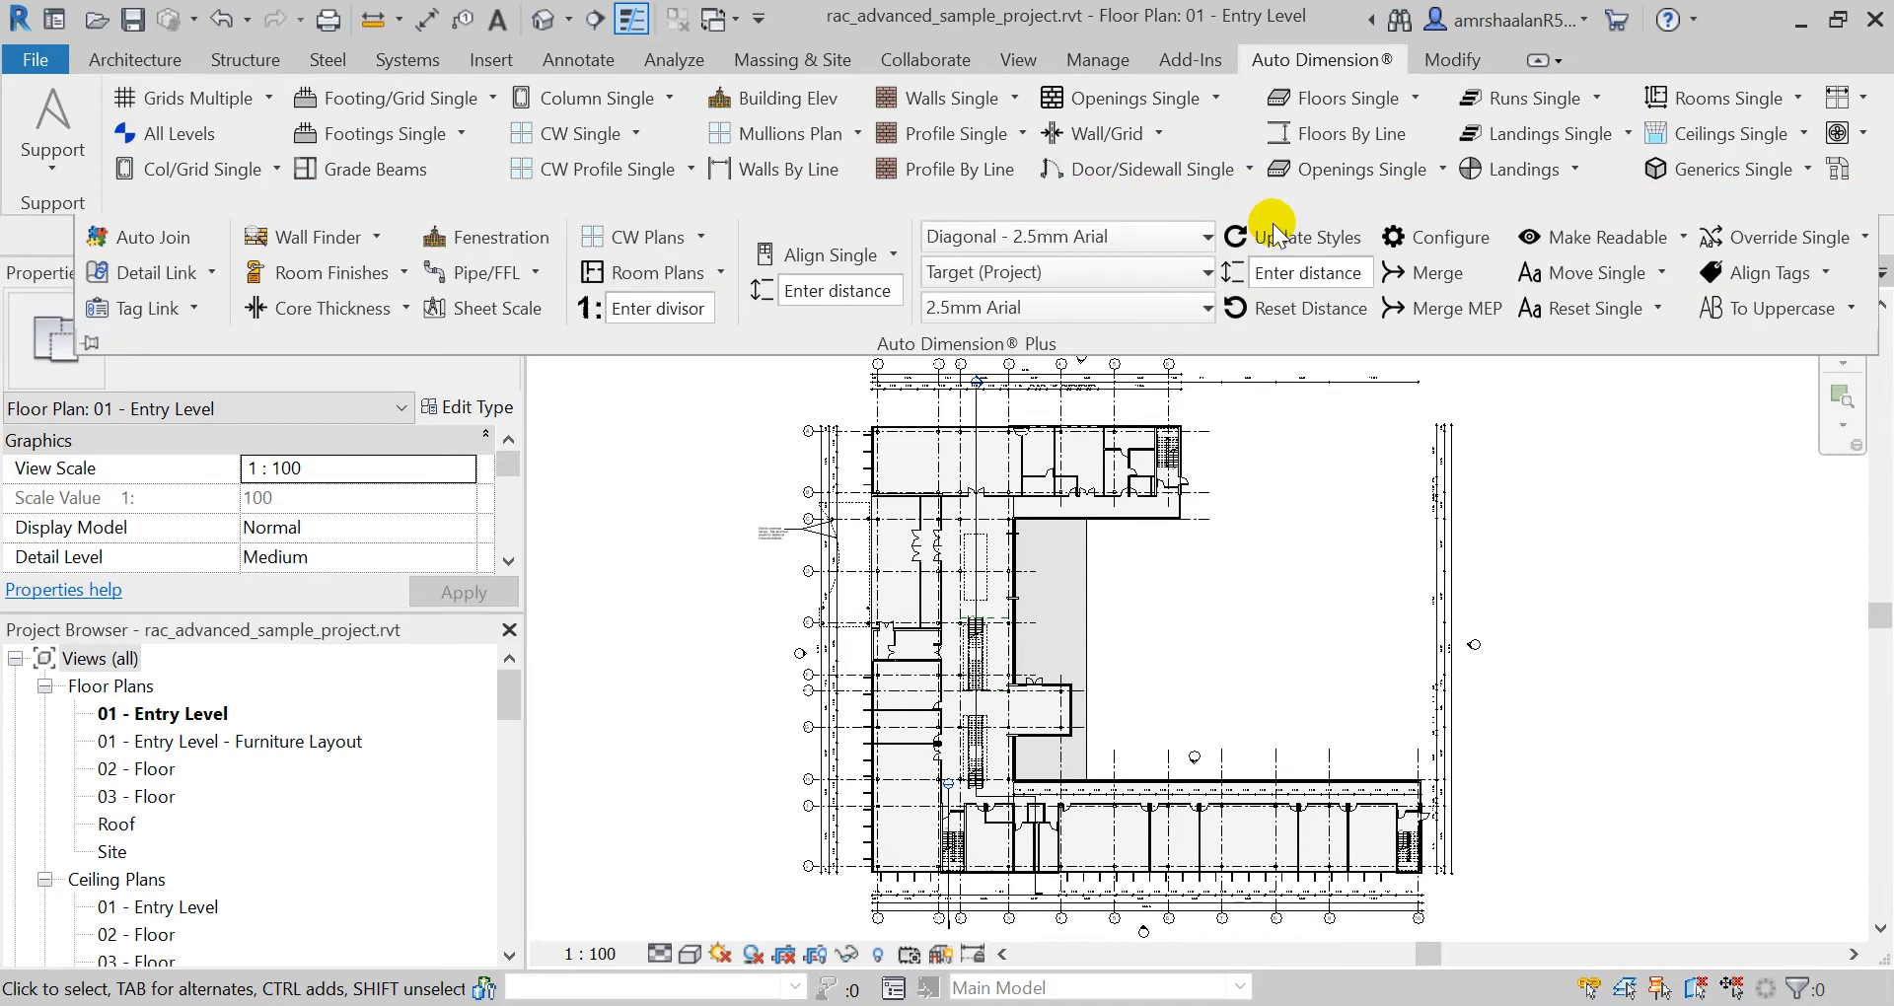
left_click(1448, 237)
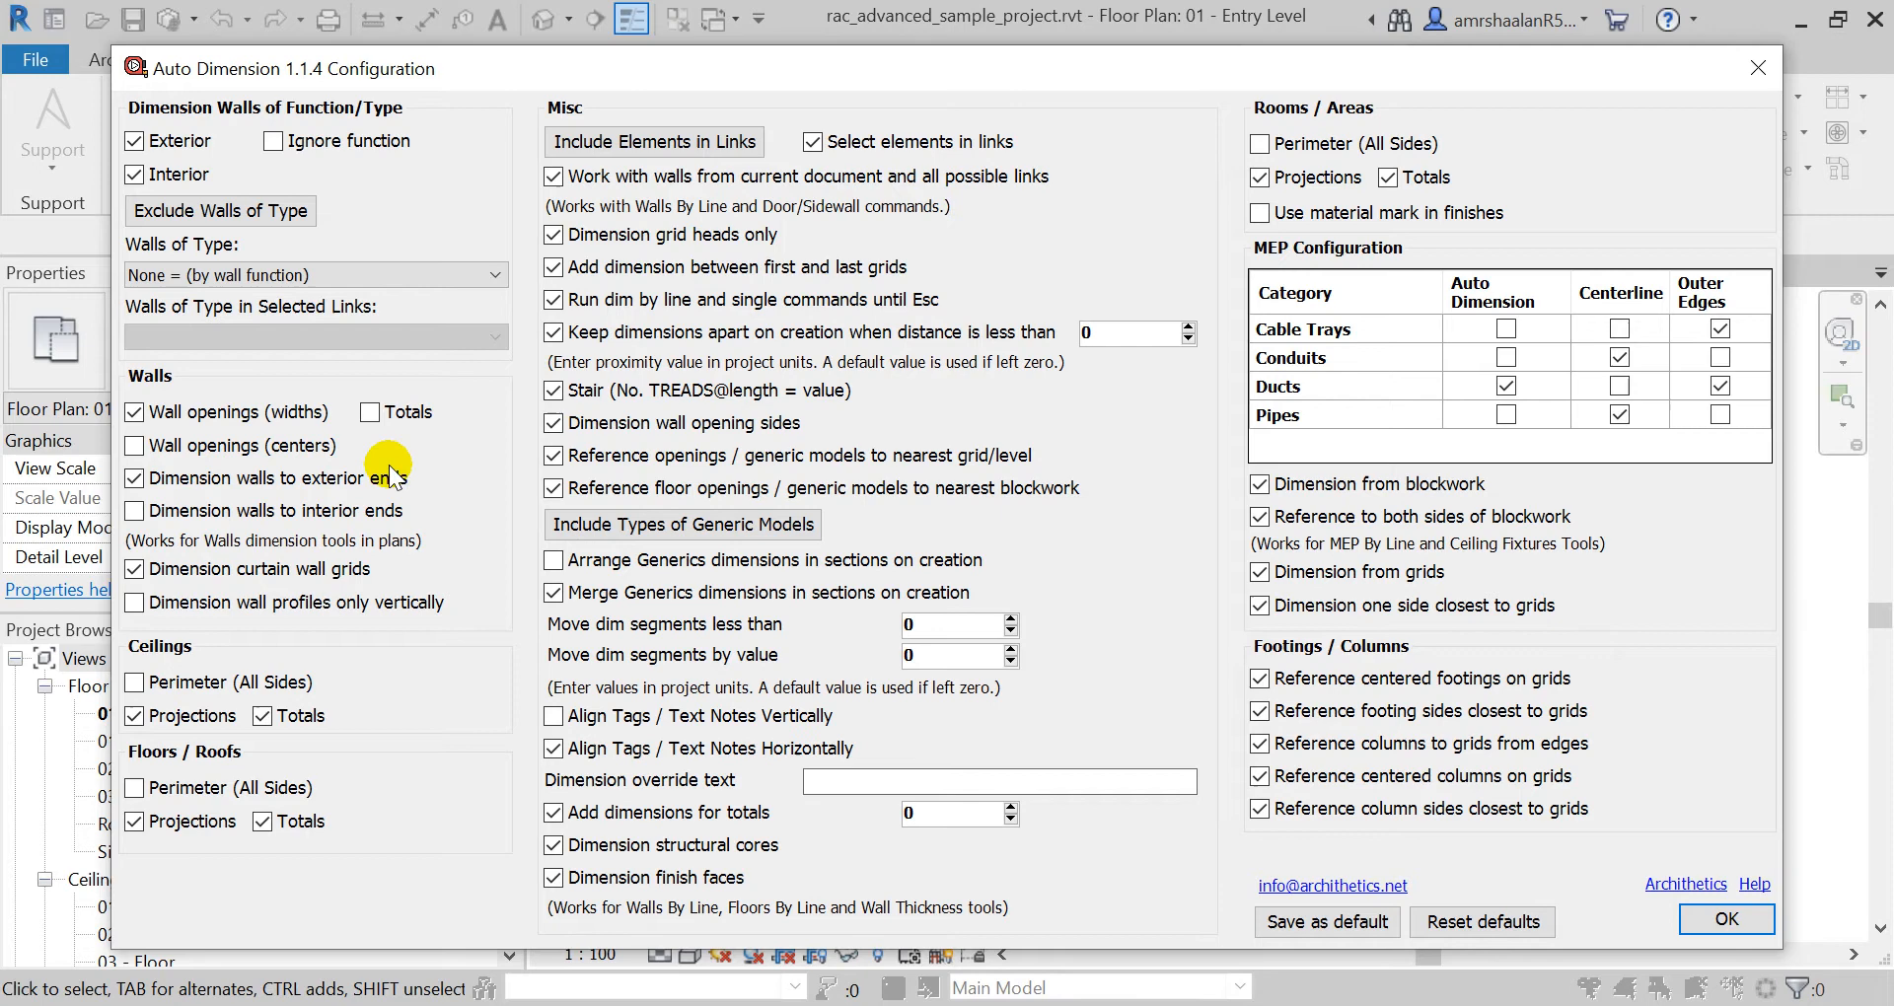
mouse_move(393, 501)
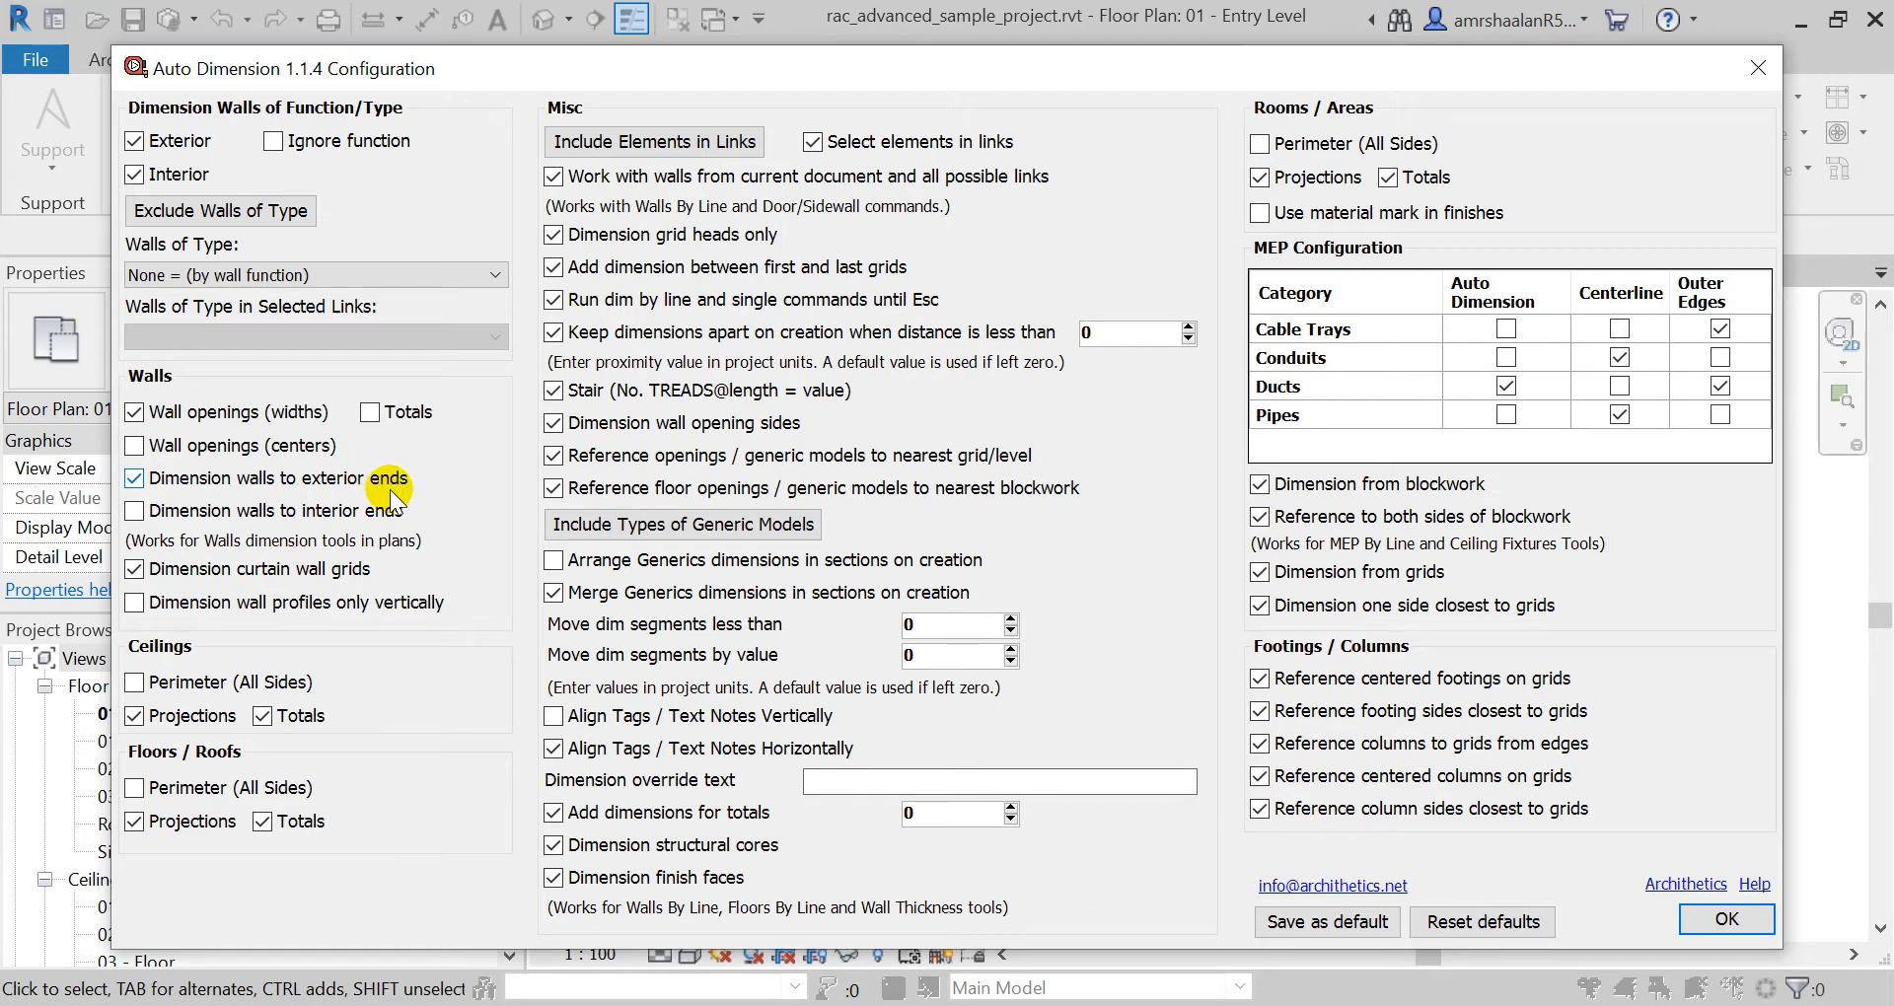
mouse_move(350, 520)
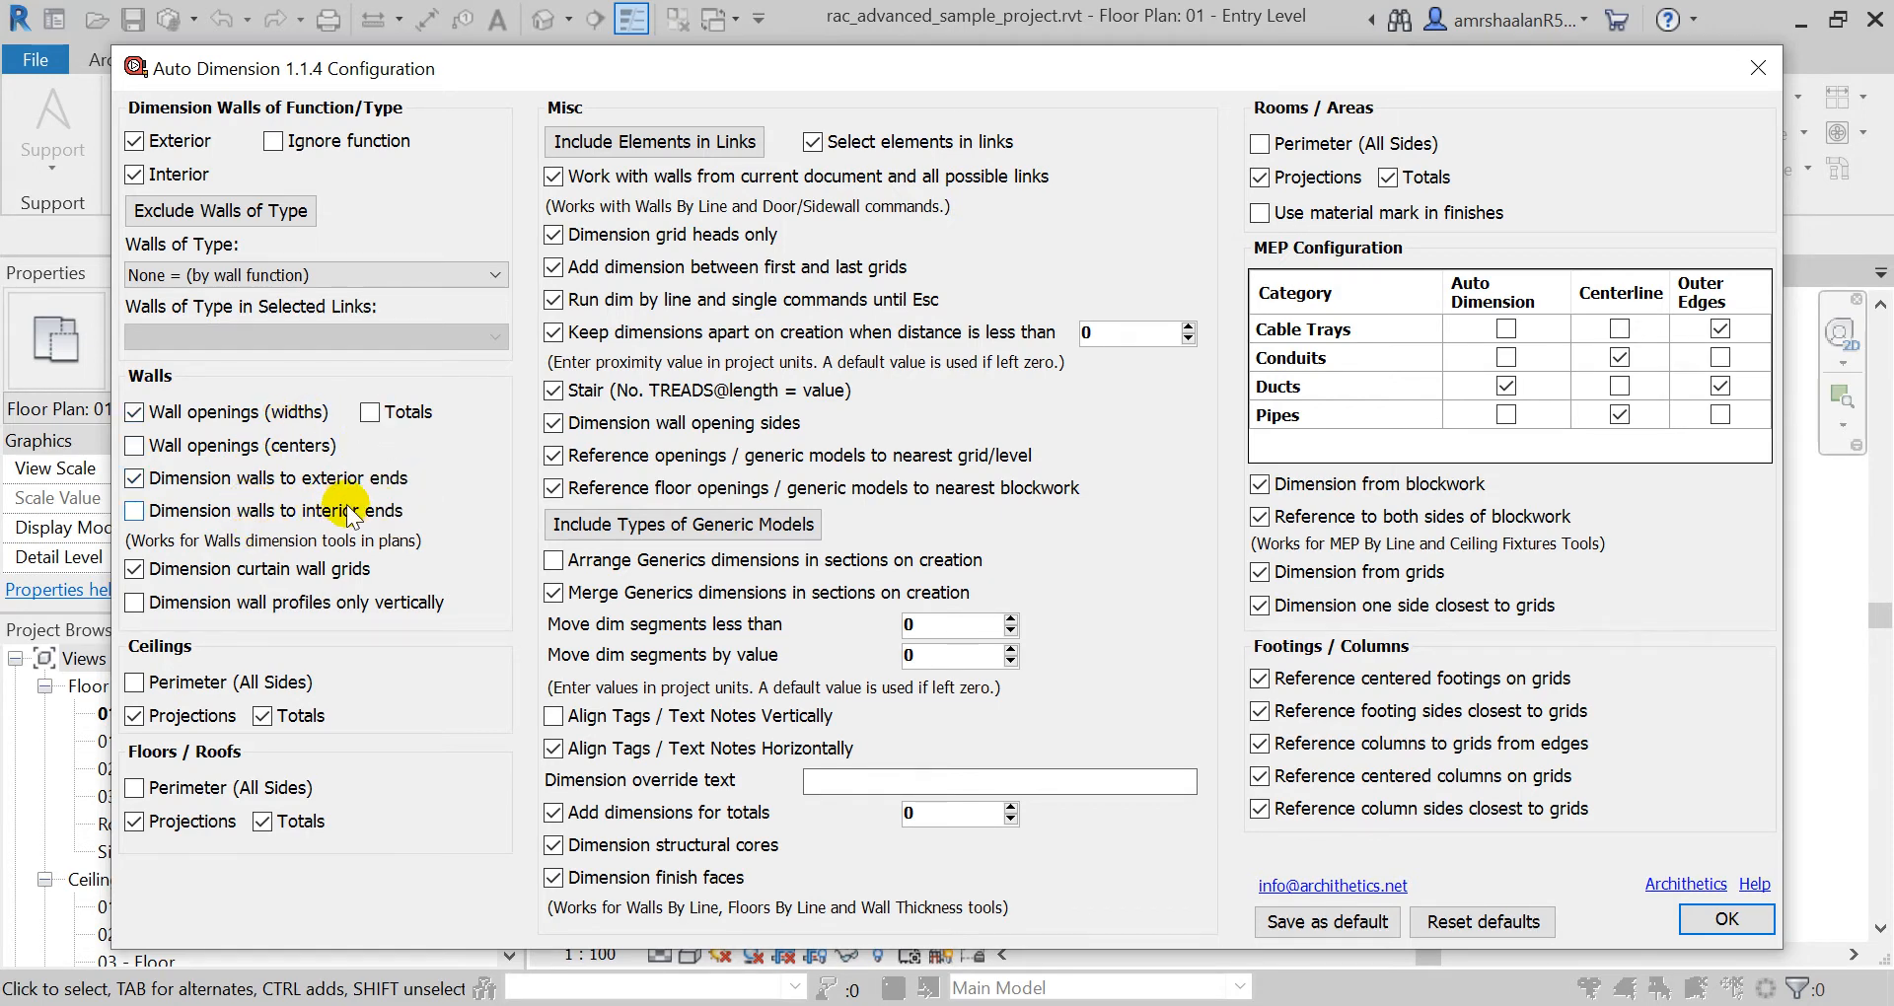
left_click(1725, 919)
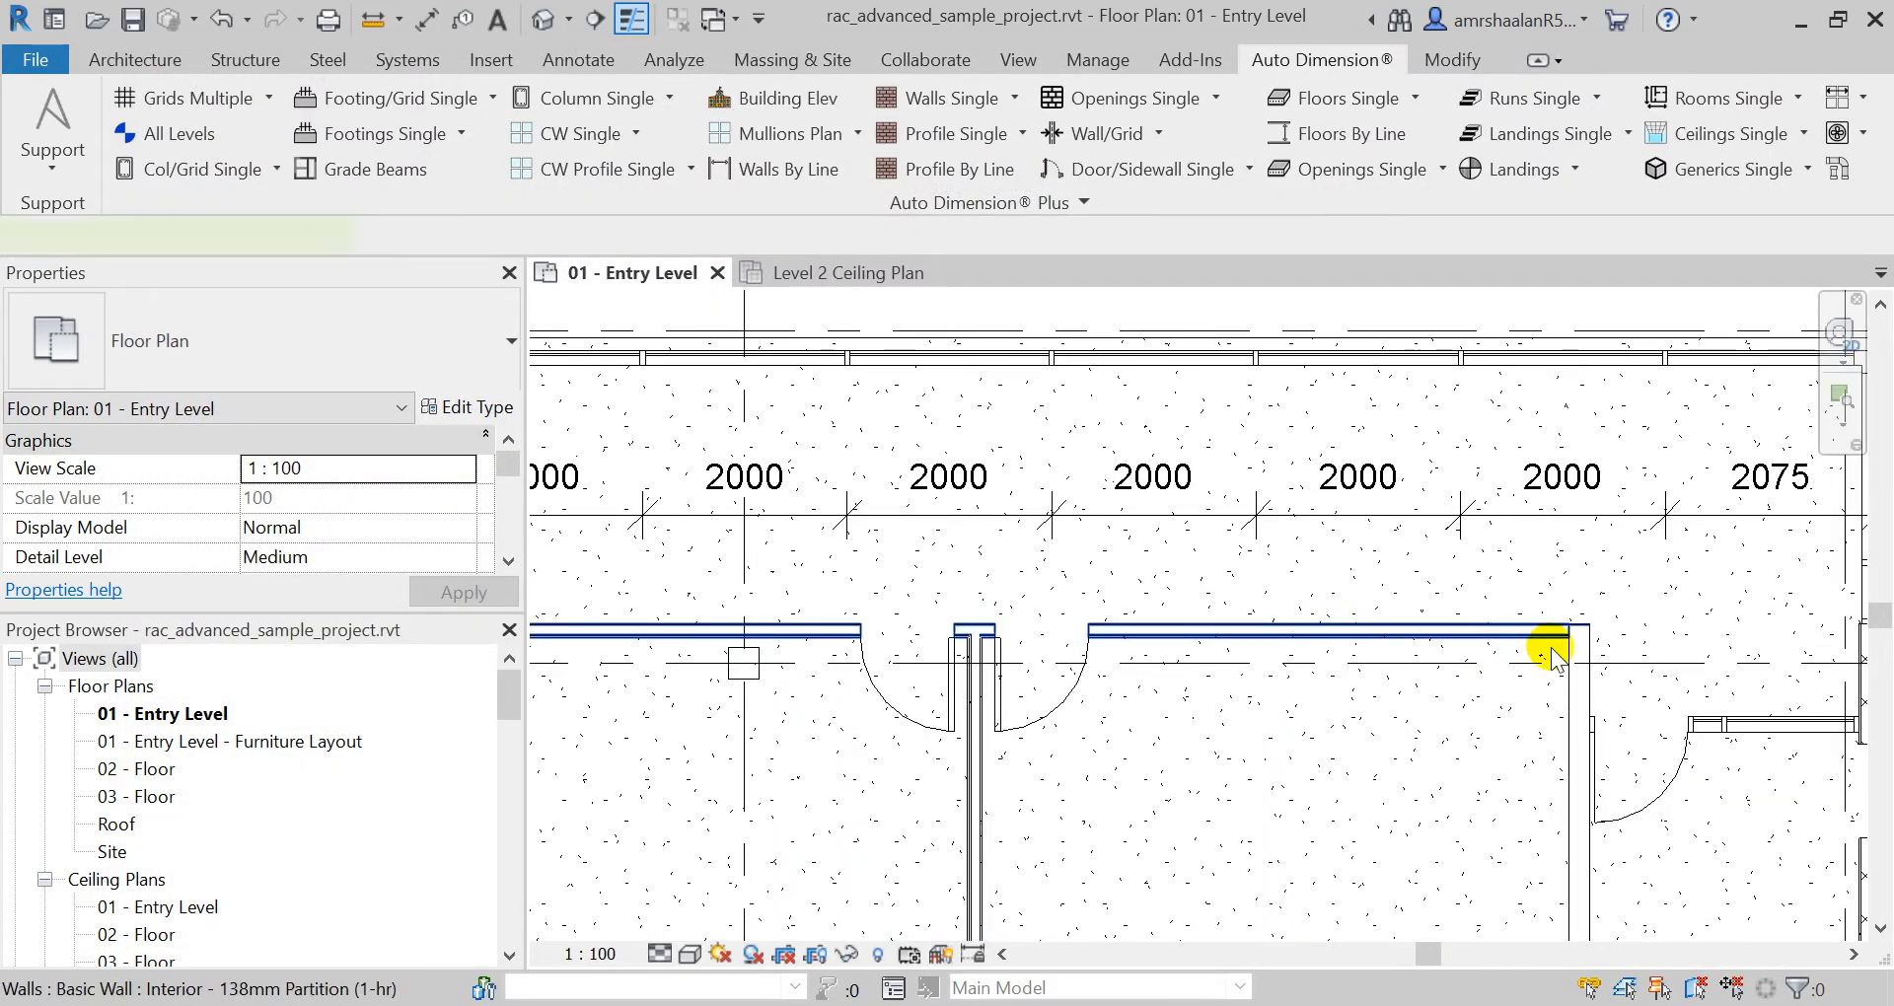
left_click(1558, 631)
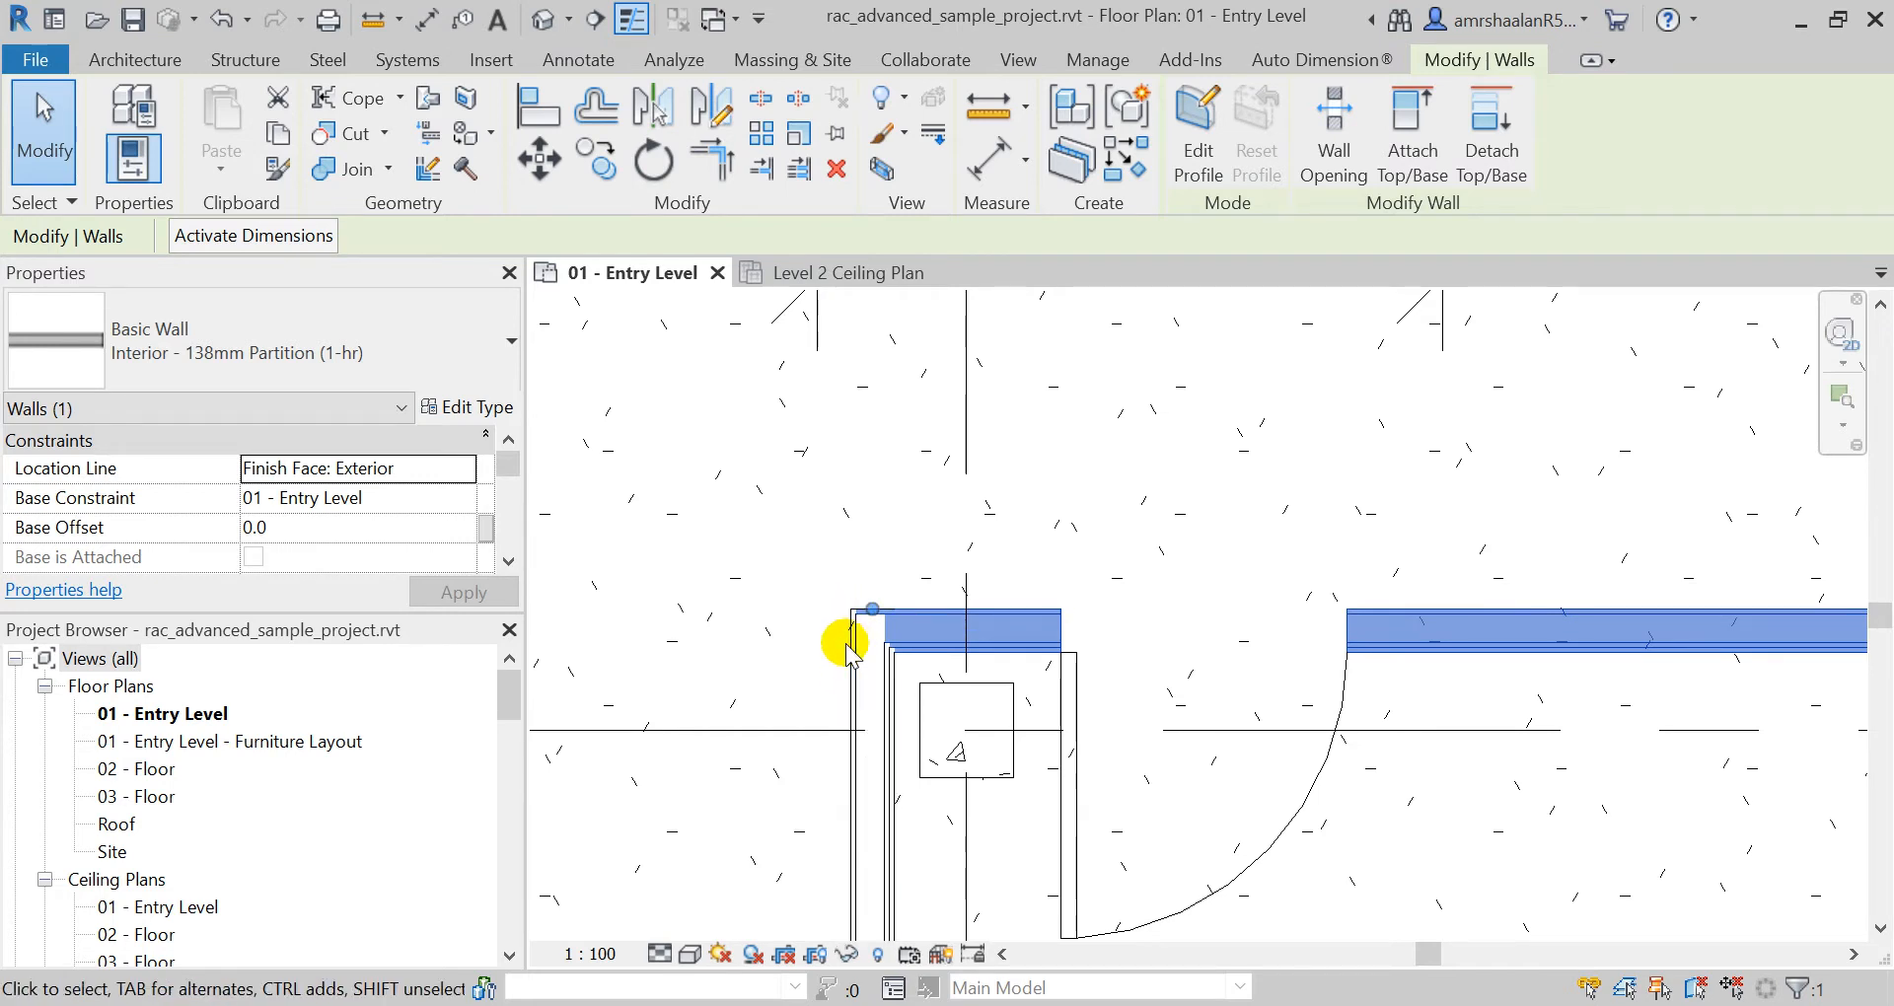
mouse_move(911, 660)
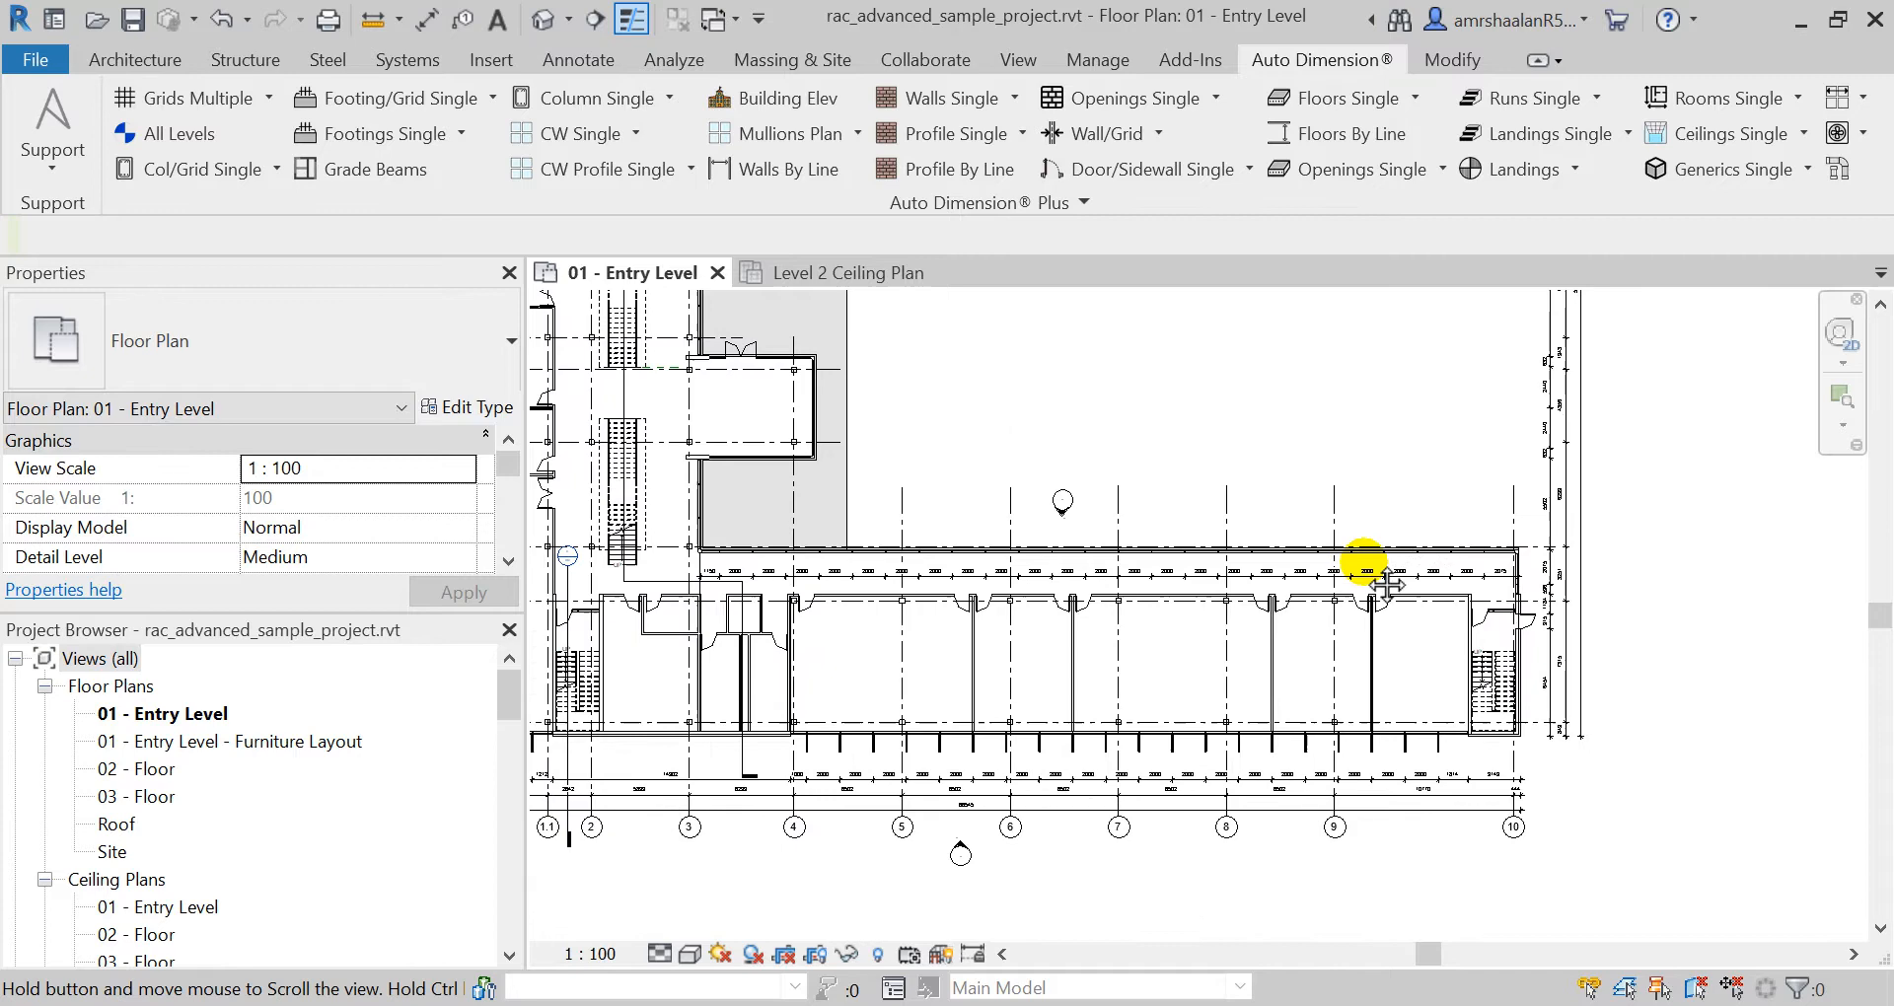
Step: Uncheck Interior under Dimension Walls of Function/Type, keeping only Exterior walls dimensioned
left_click_drag(1362, 565, 1153, 561)
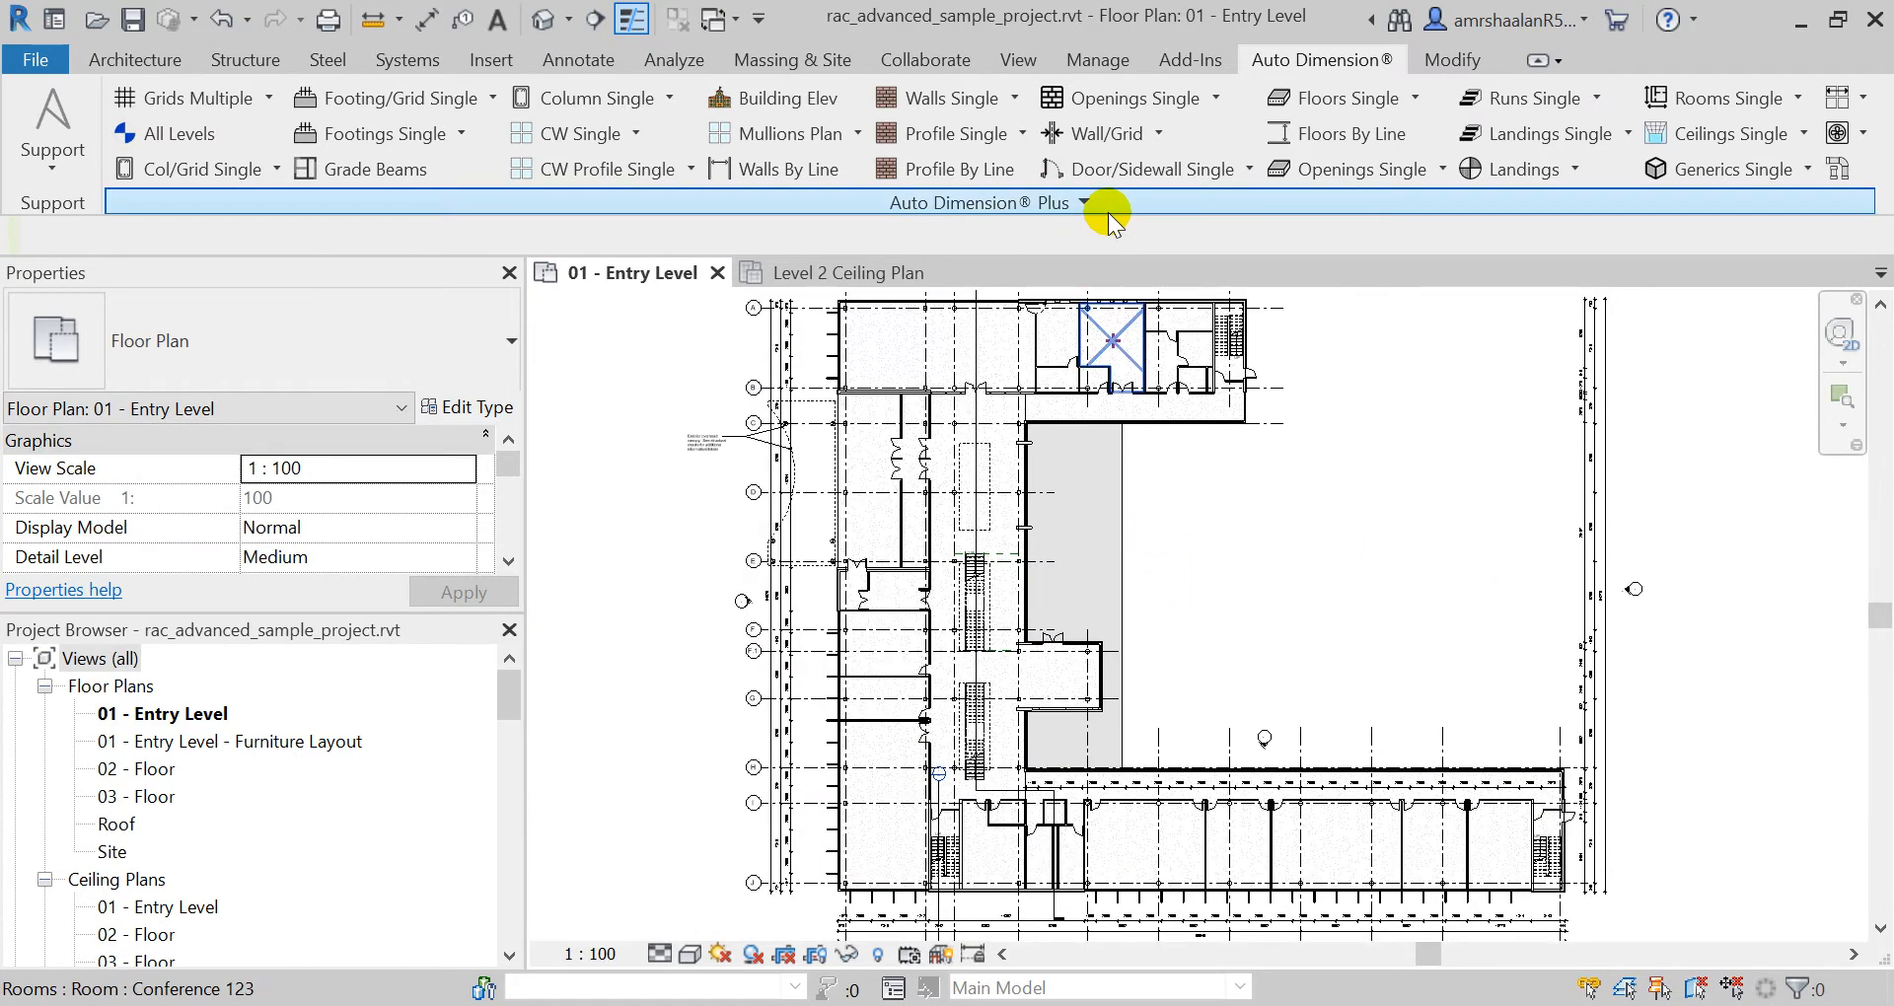
left_click(1078, 201)
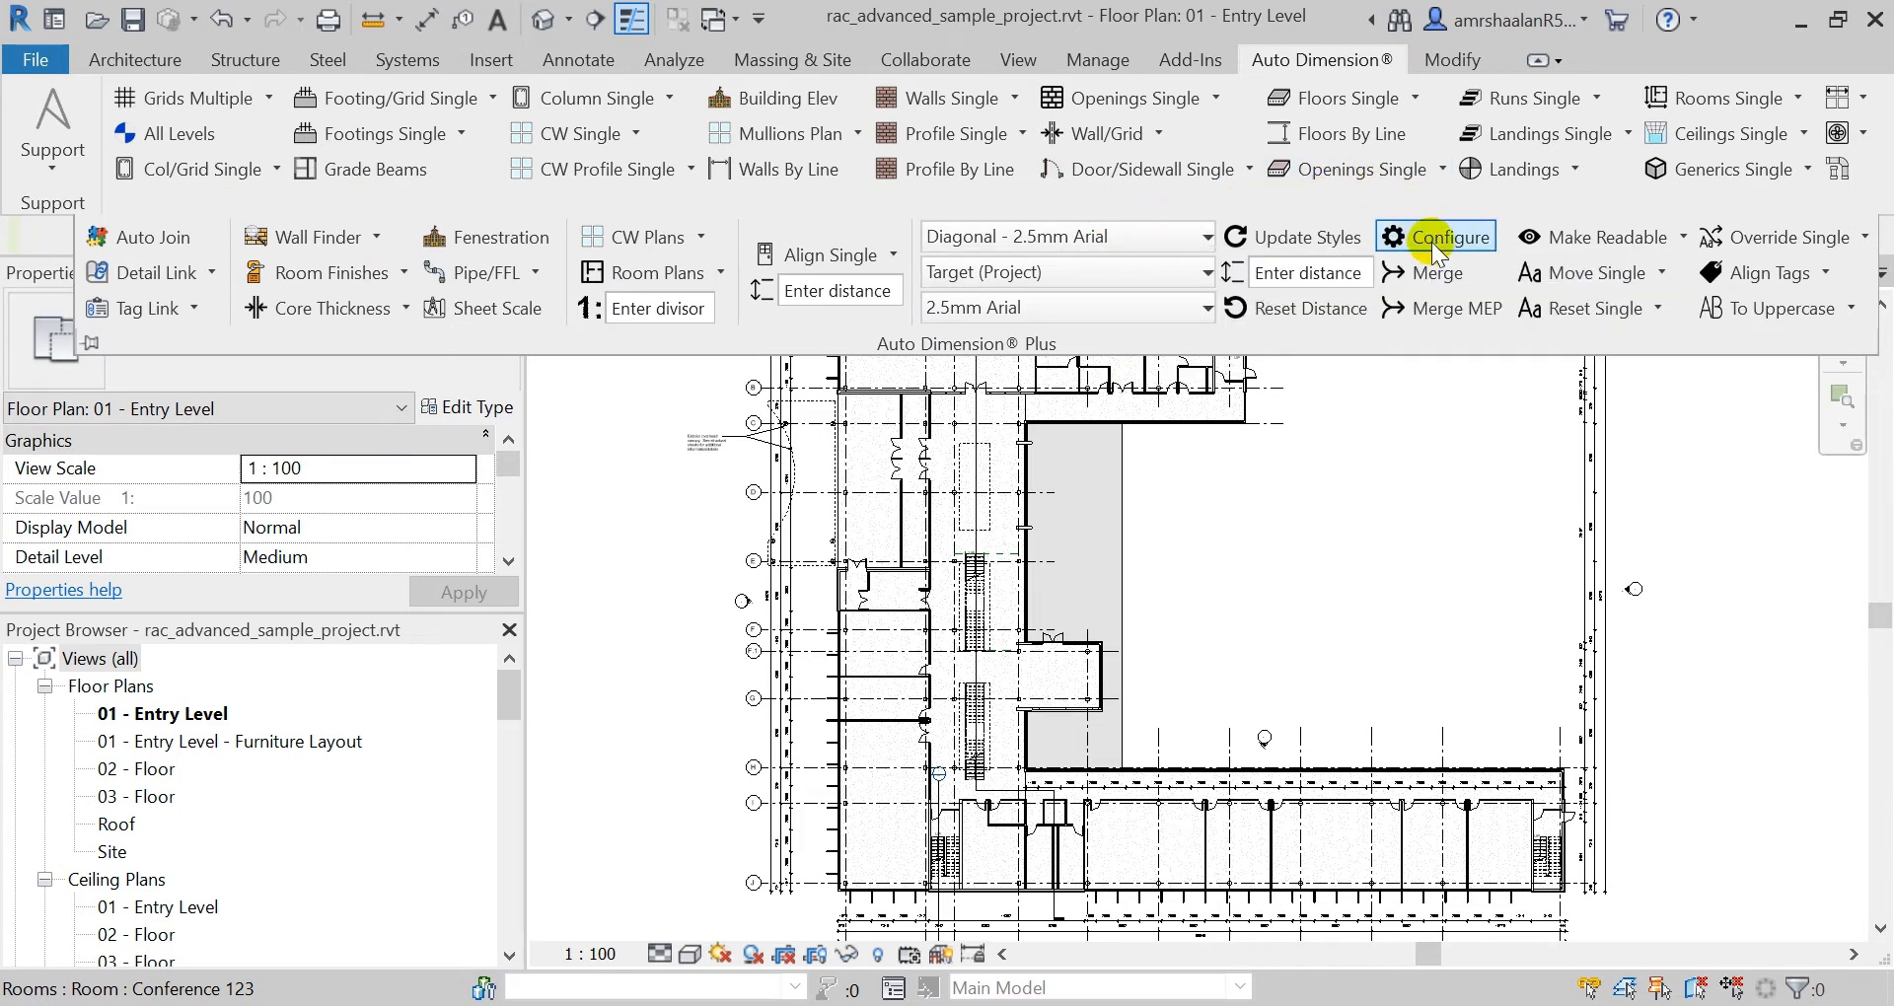
left_click(1448, 237)
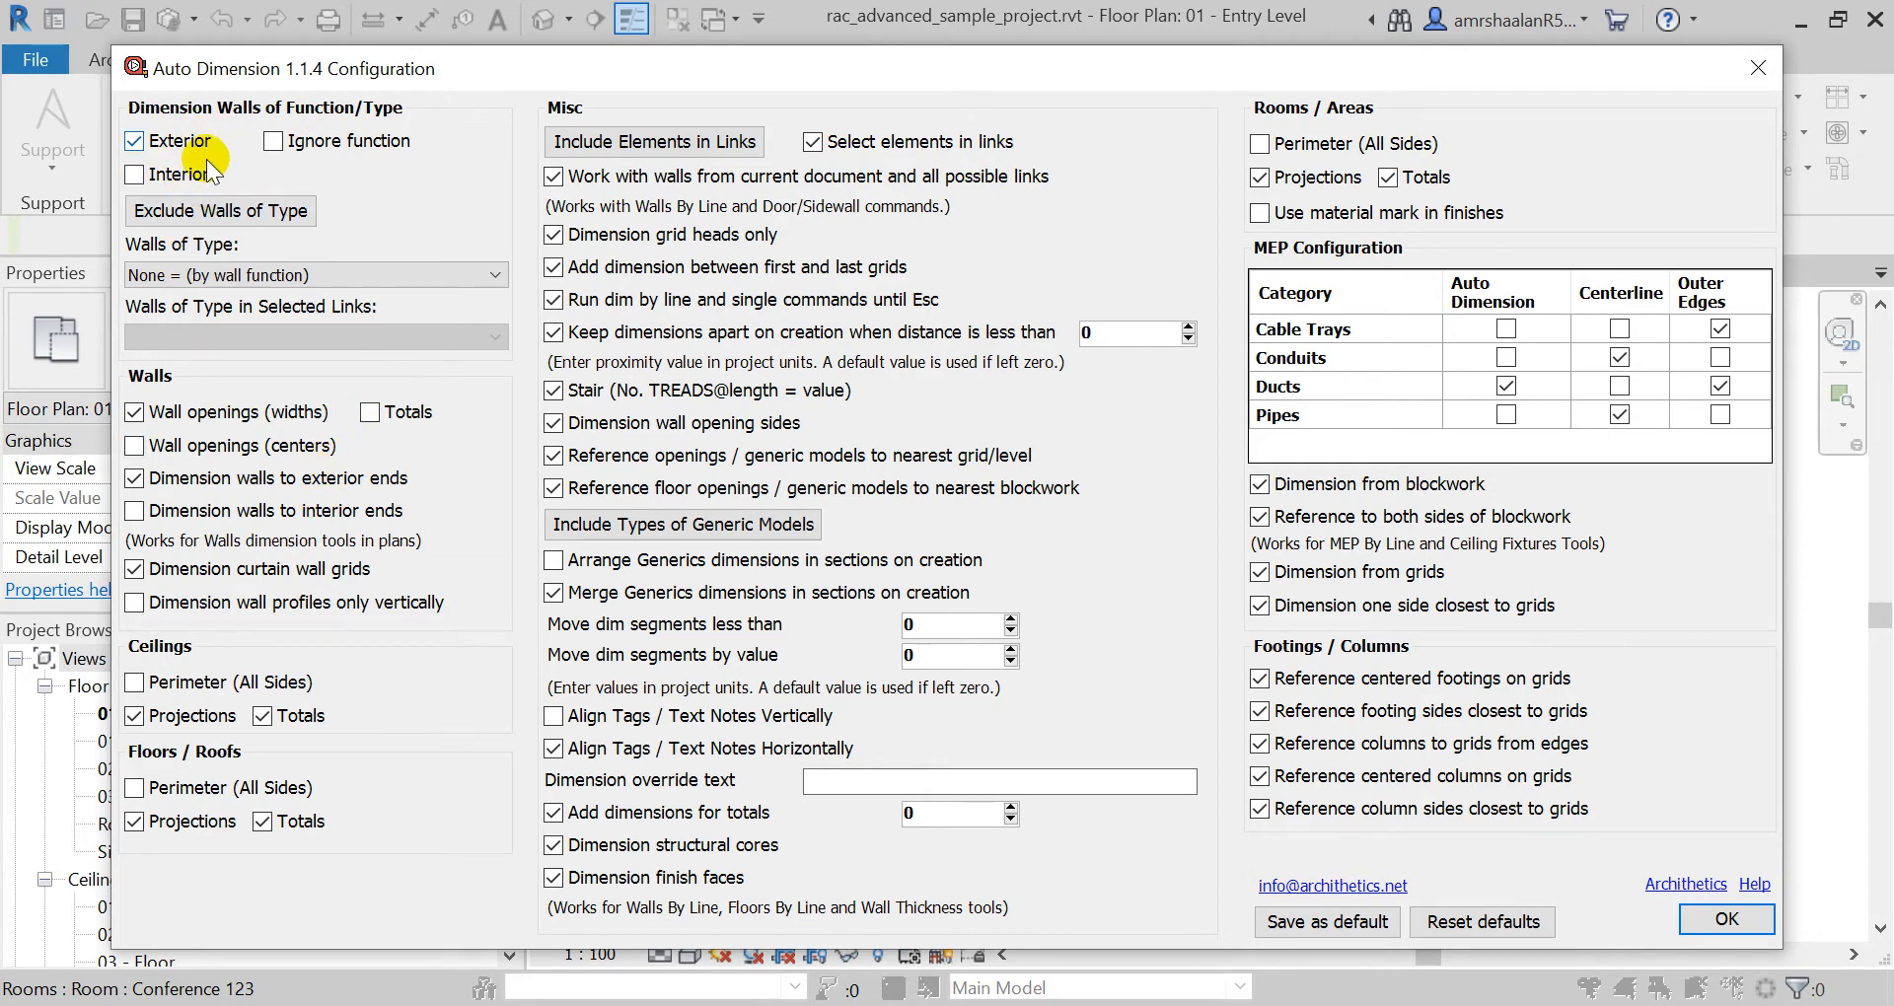
mouse_move(274, 140)
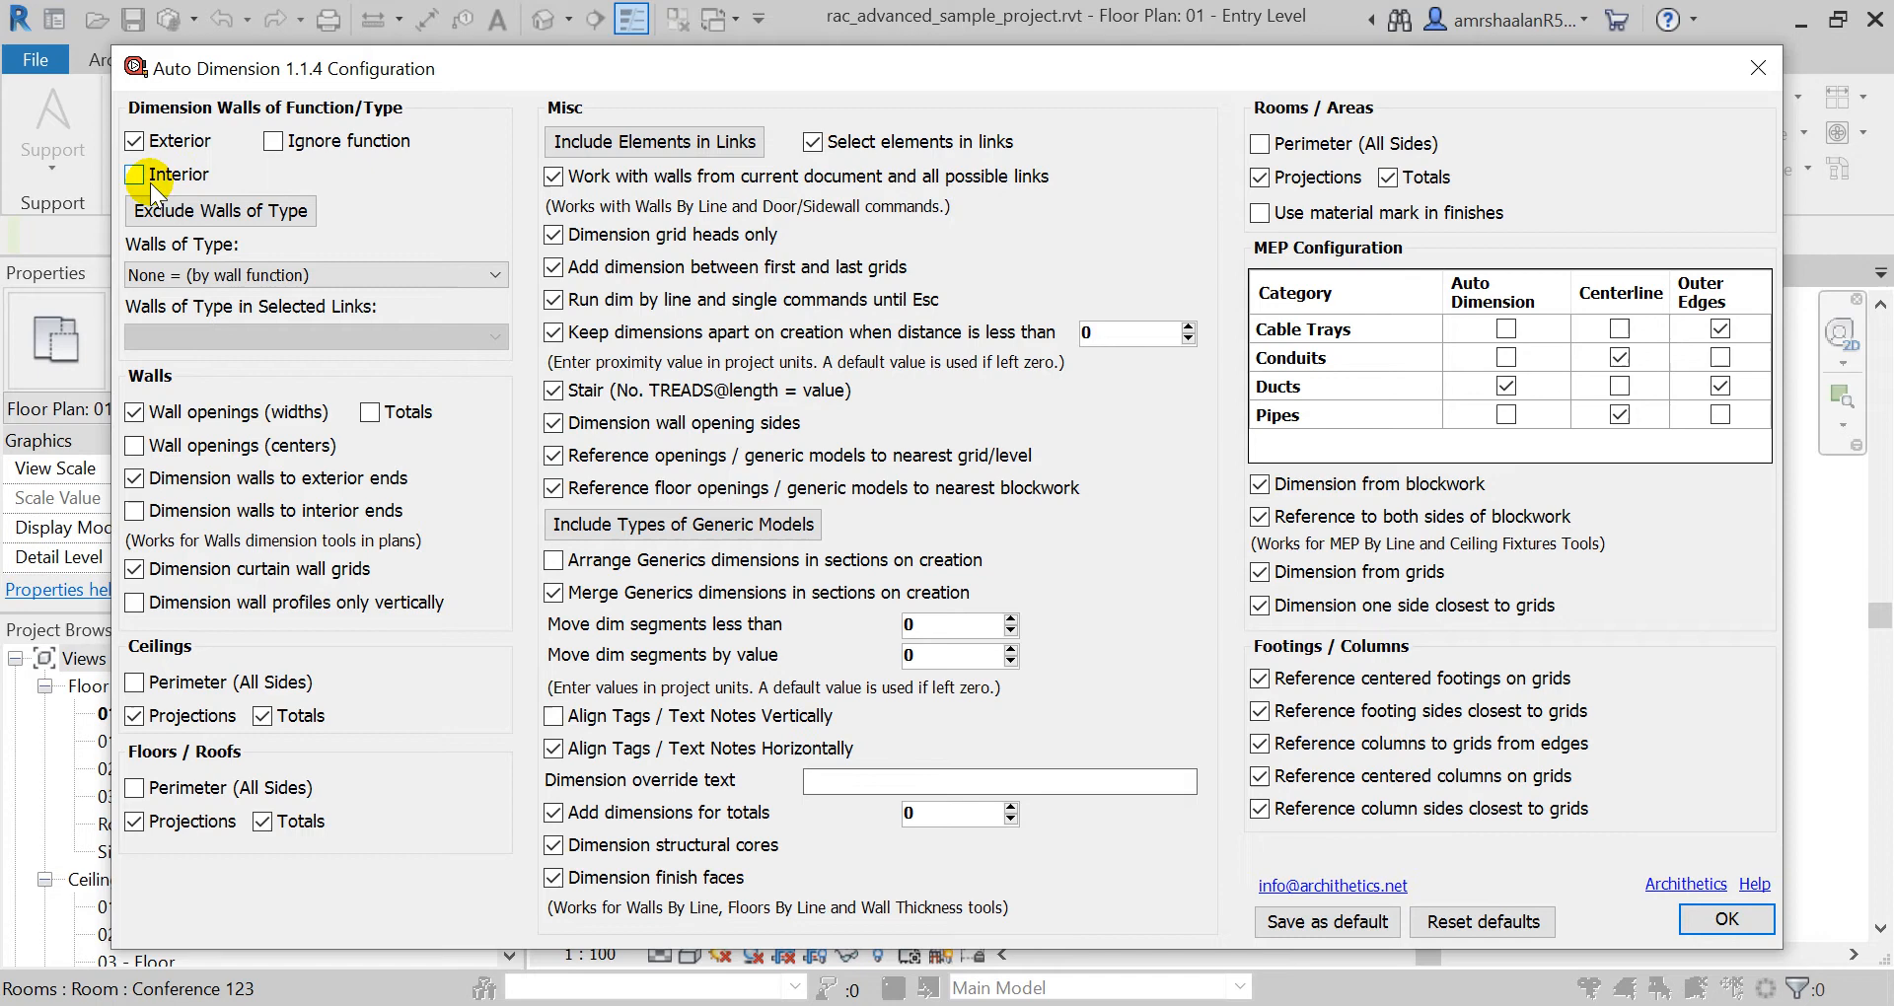
left_click(136, 173)
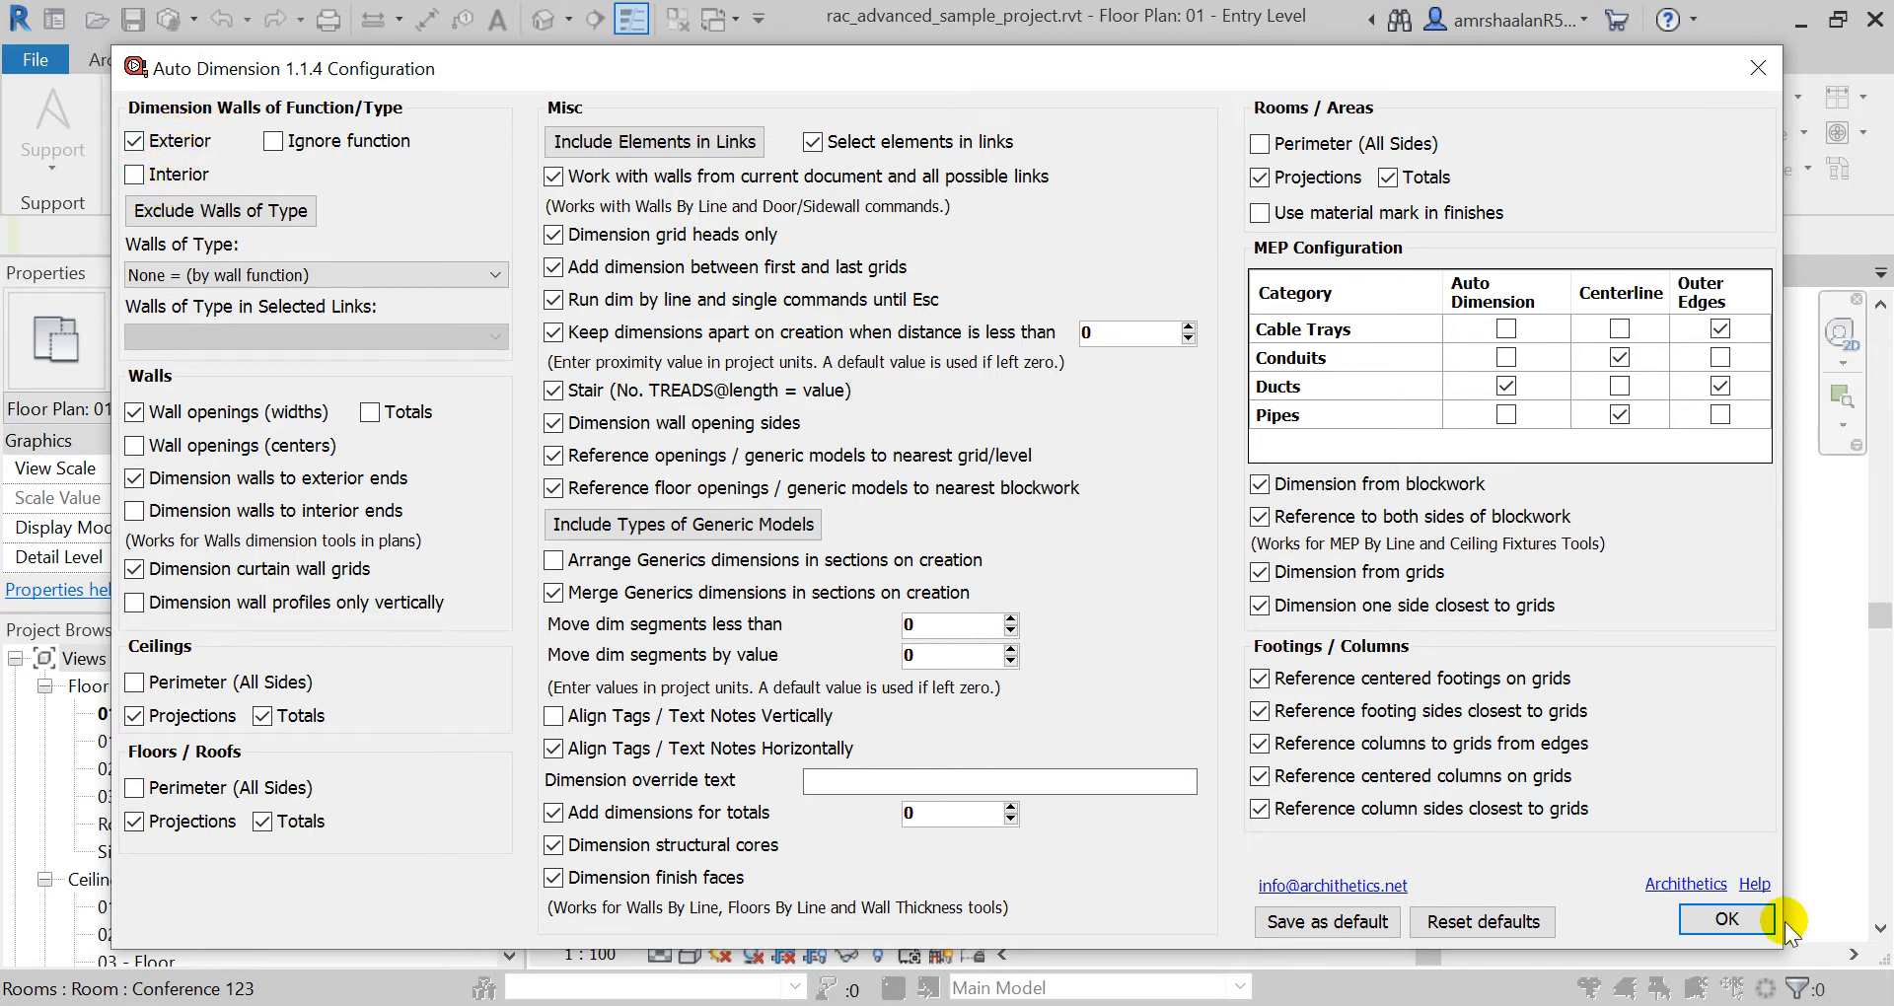
left_click(1723, 920)
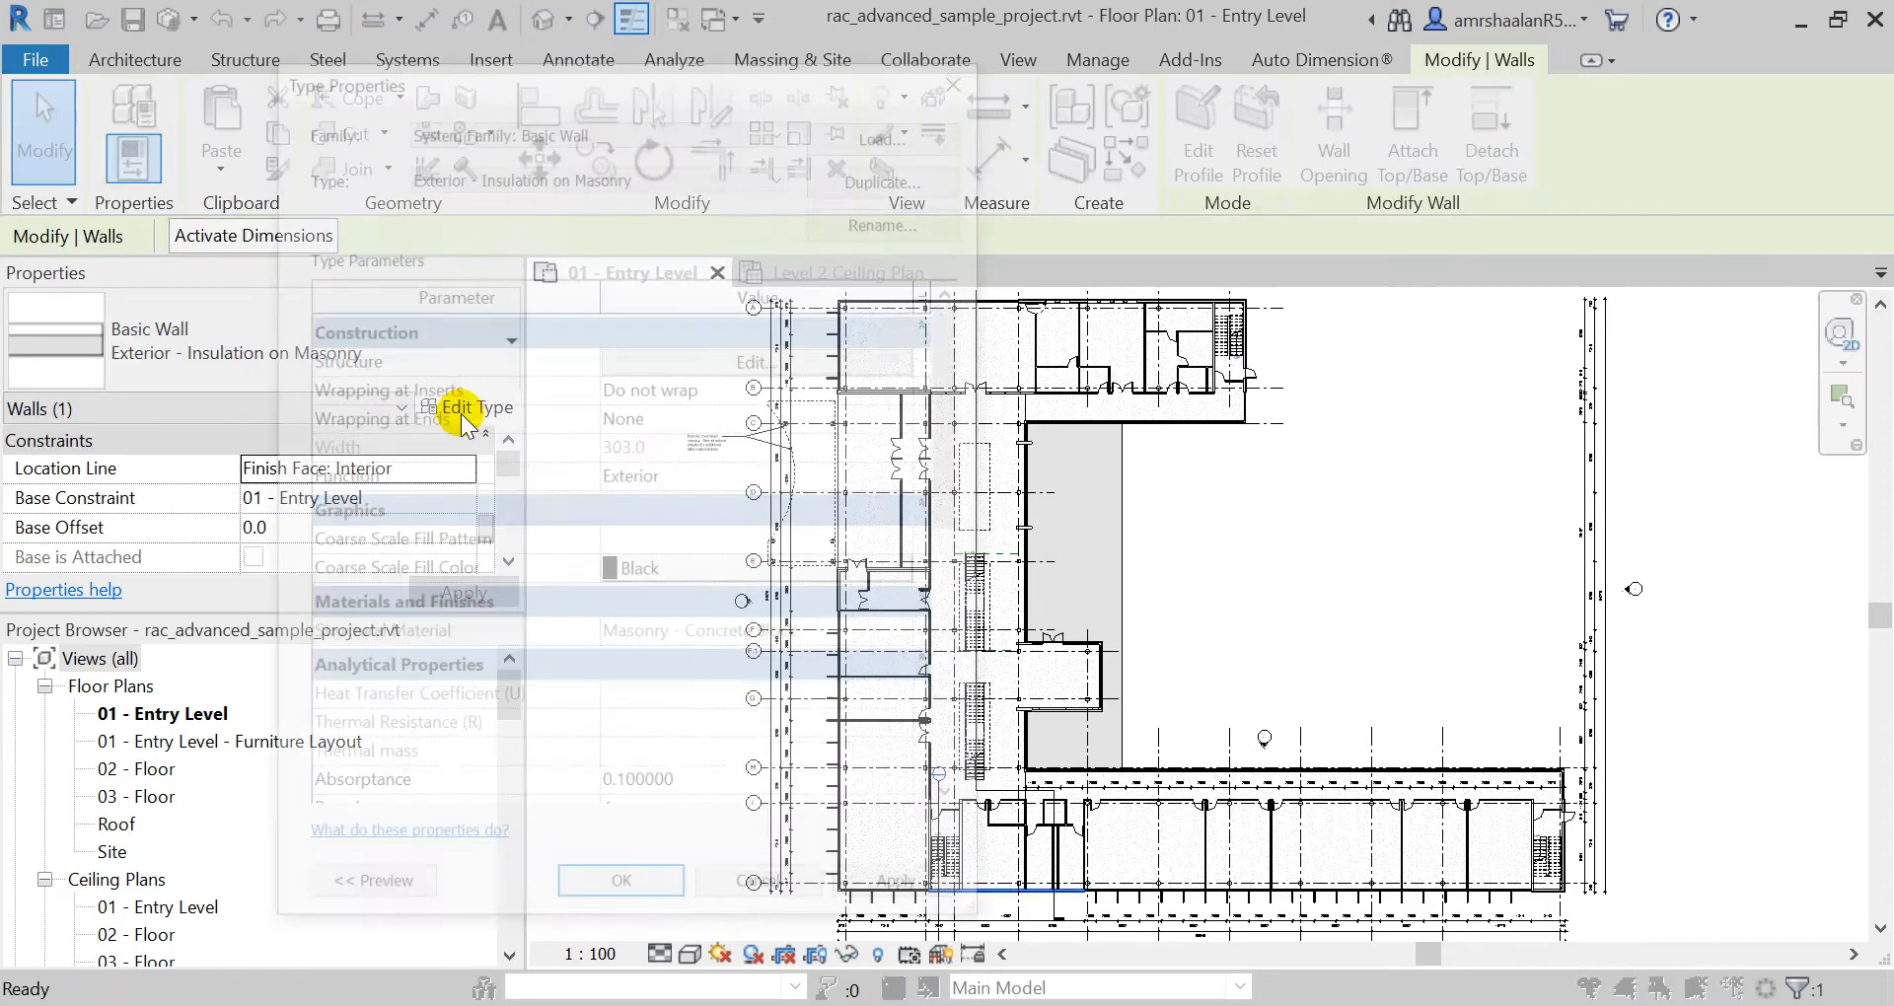
left_click(465, 407)
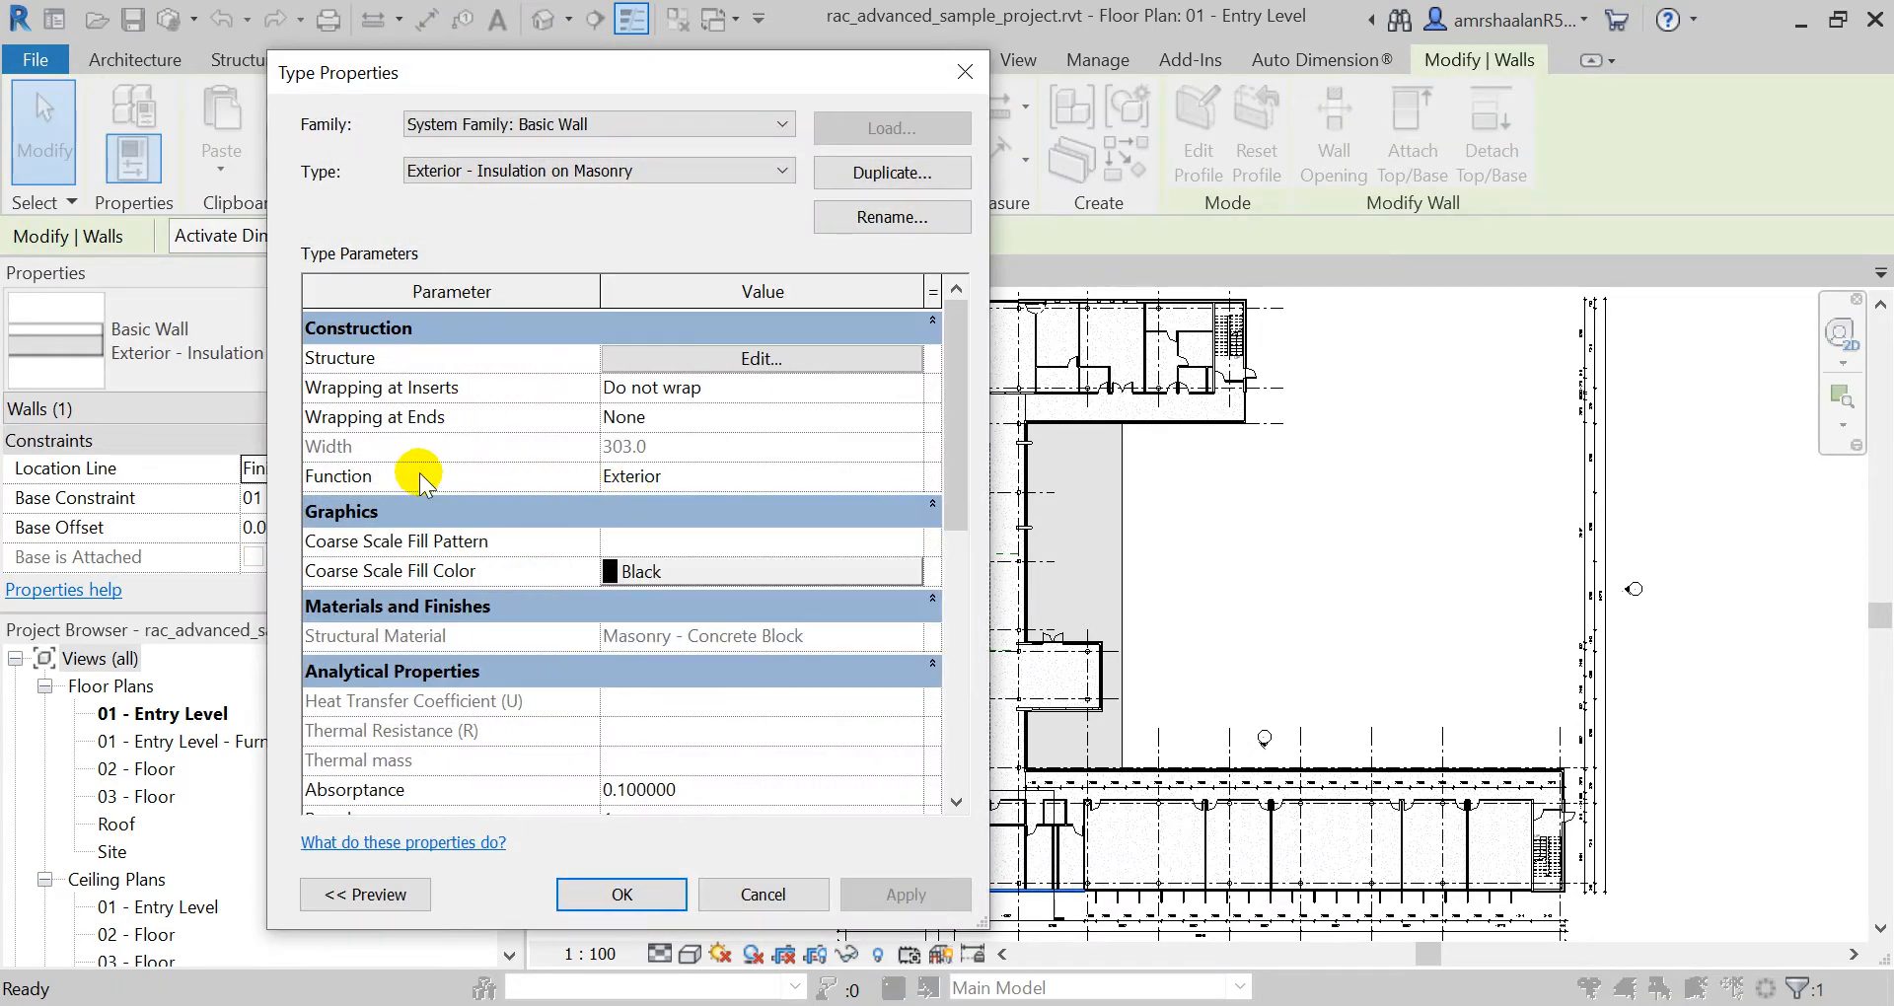
mouse_move(480, 362)
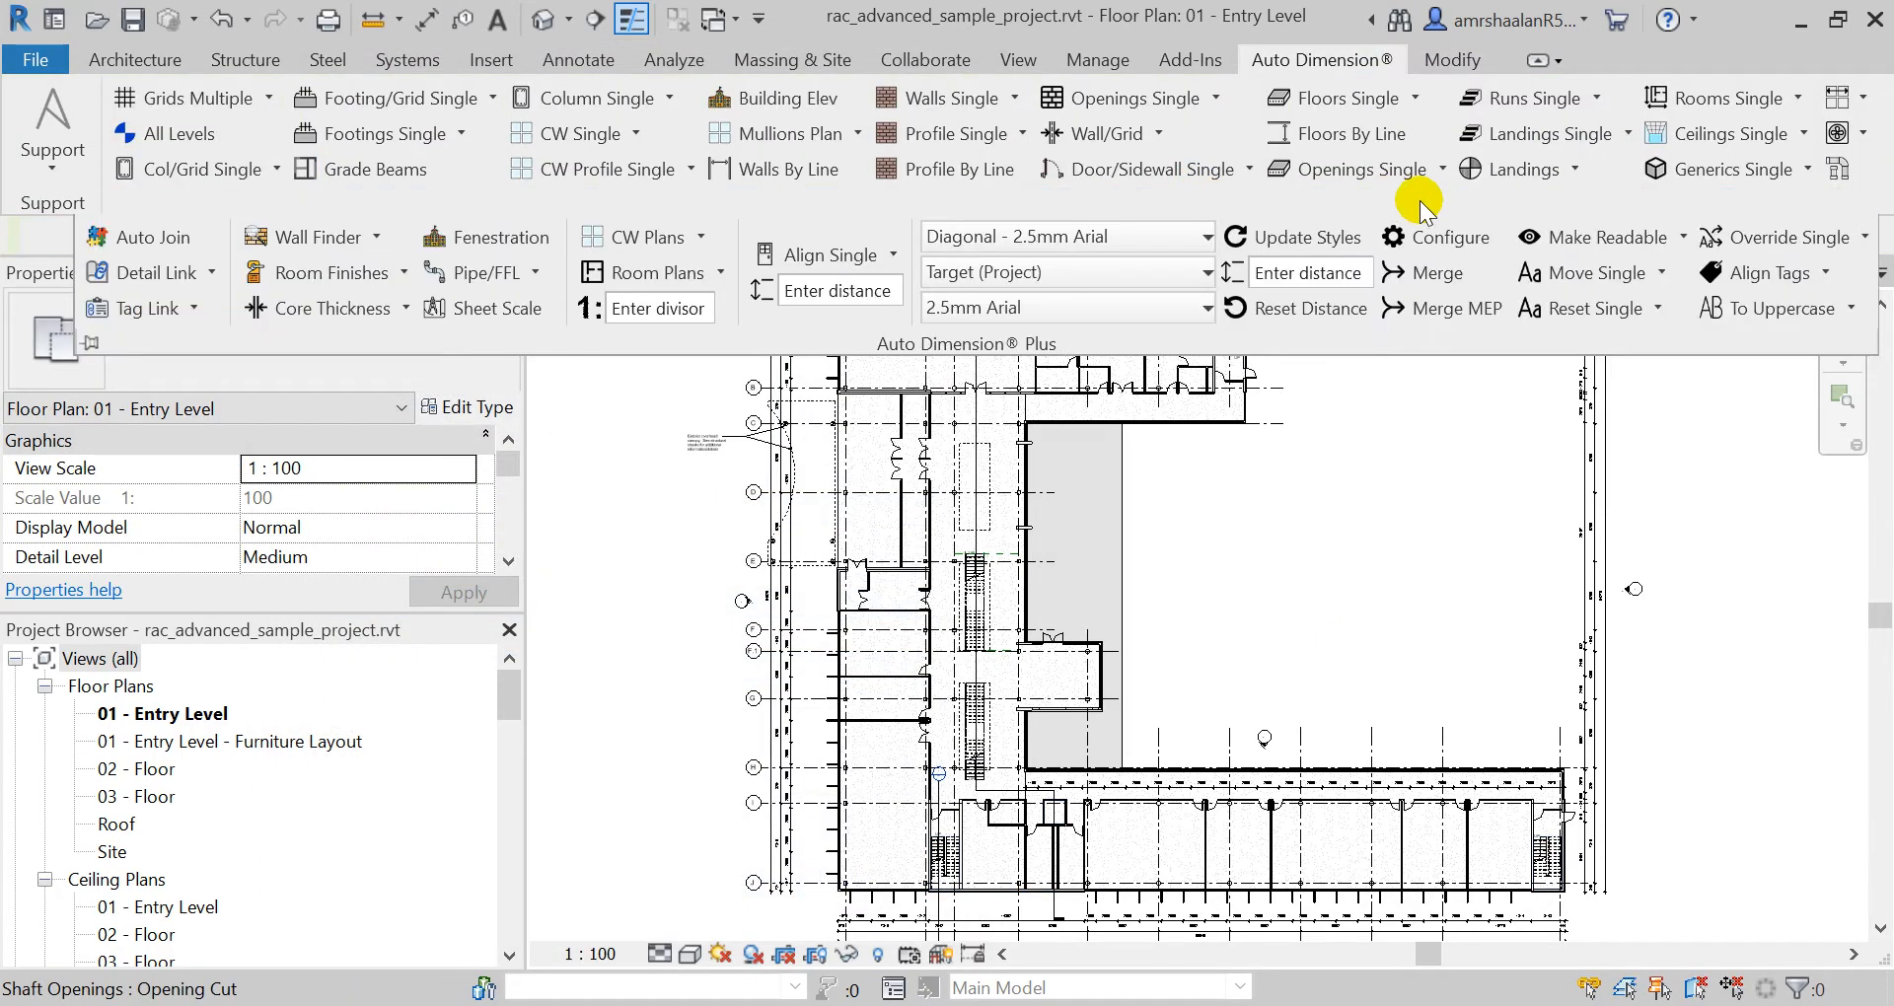
left_click(1448, 237)
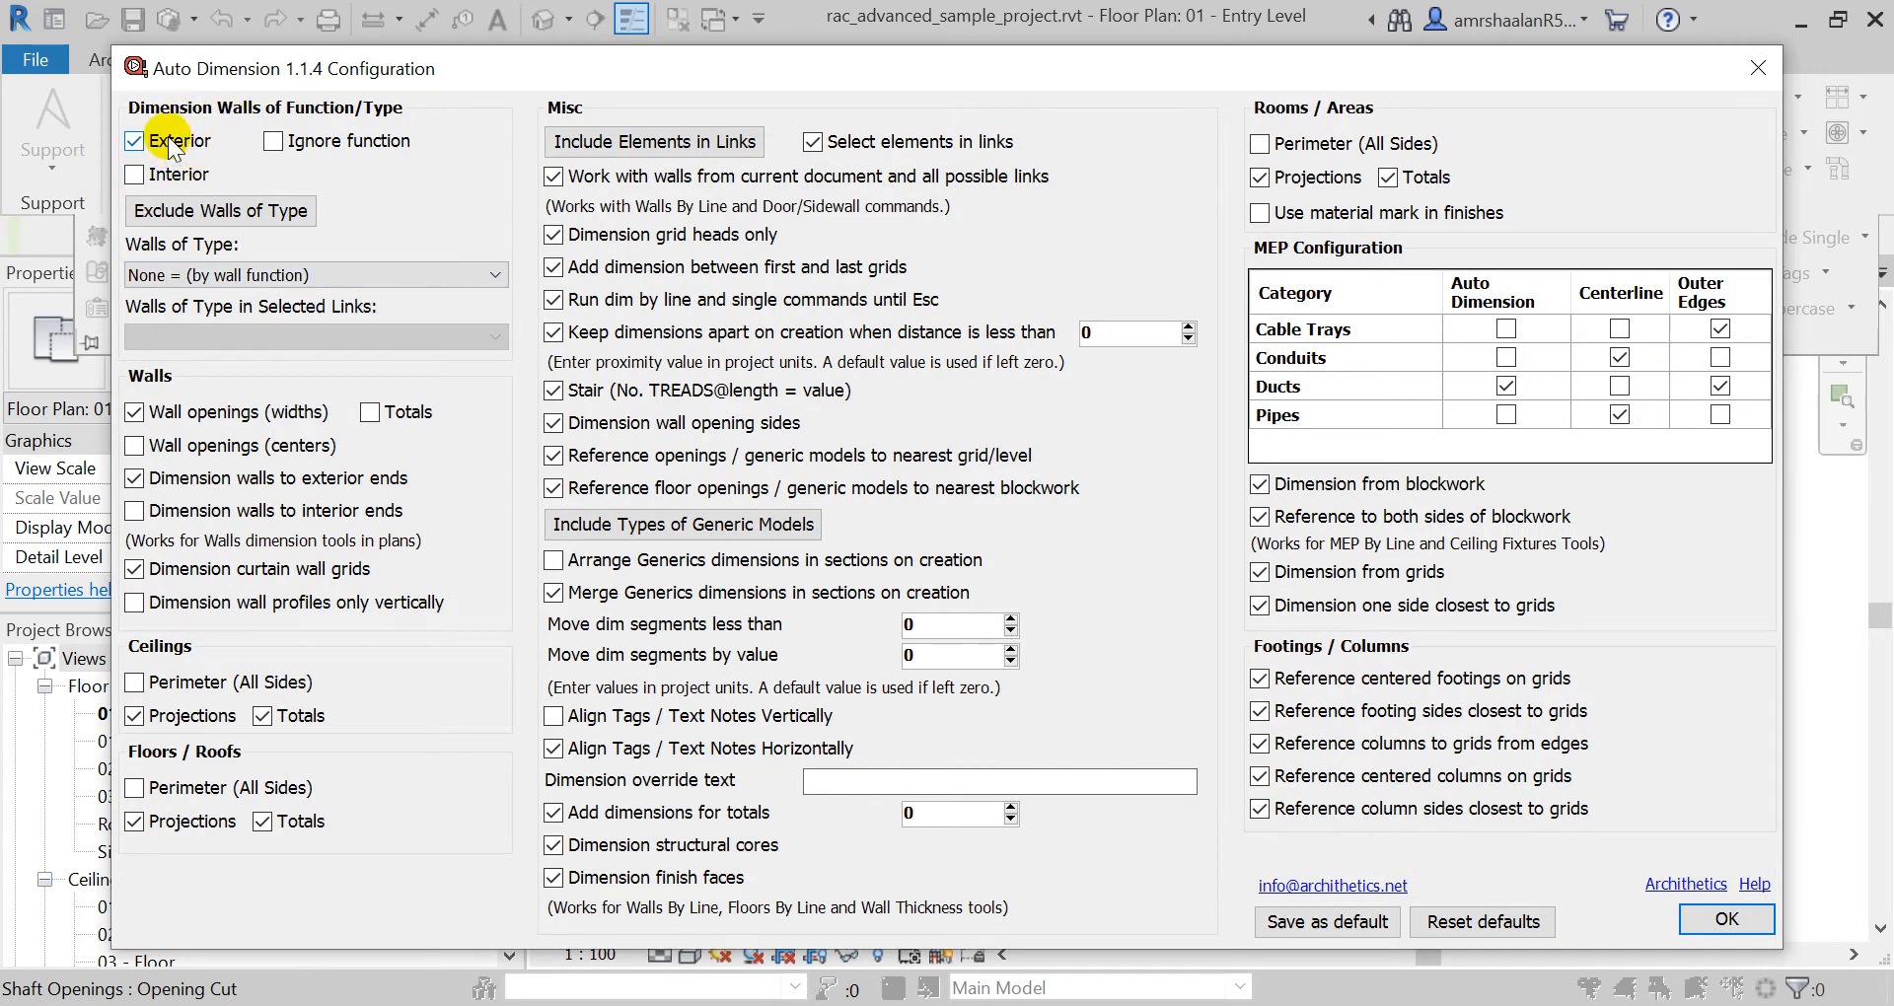
mouse_move(265, 490)
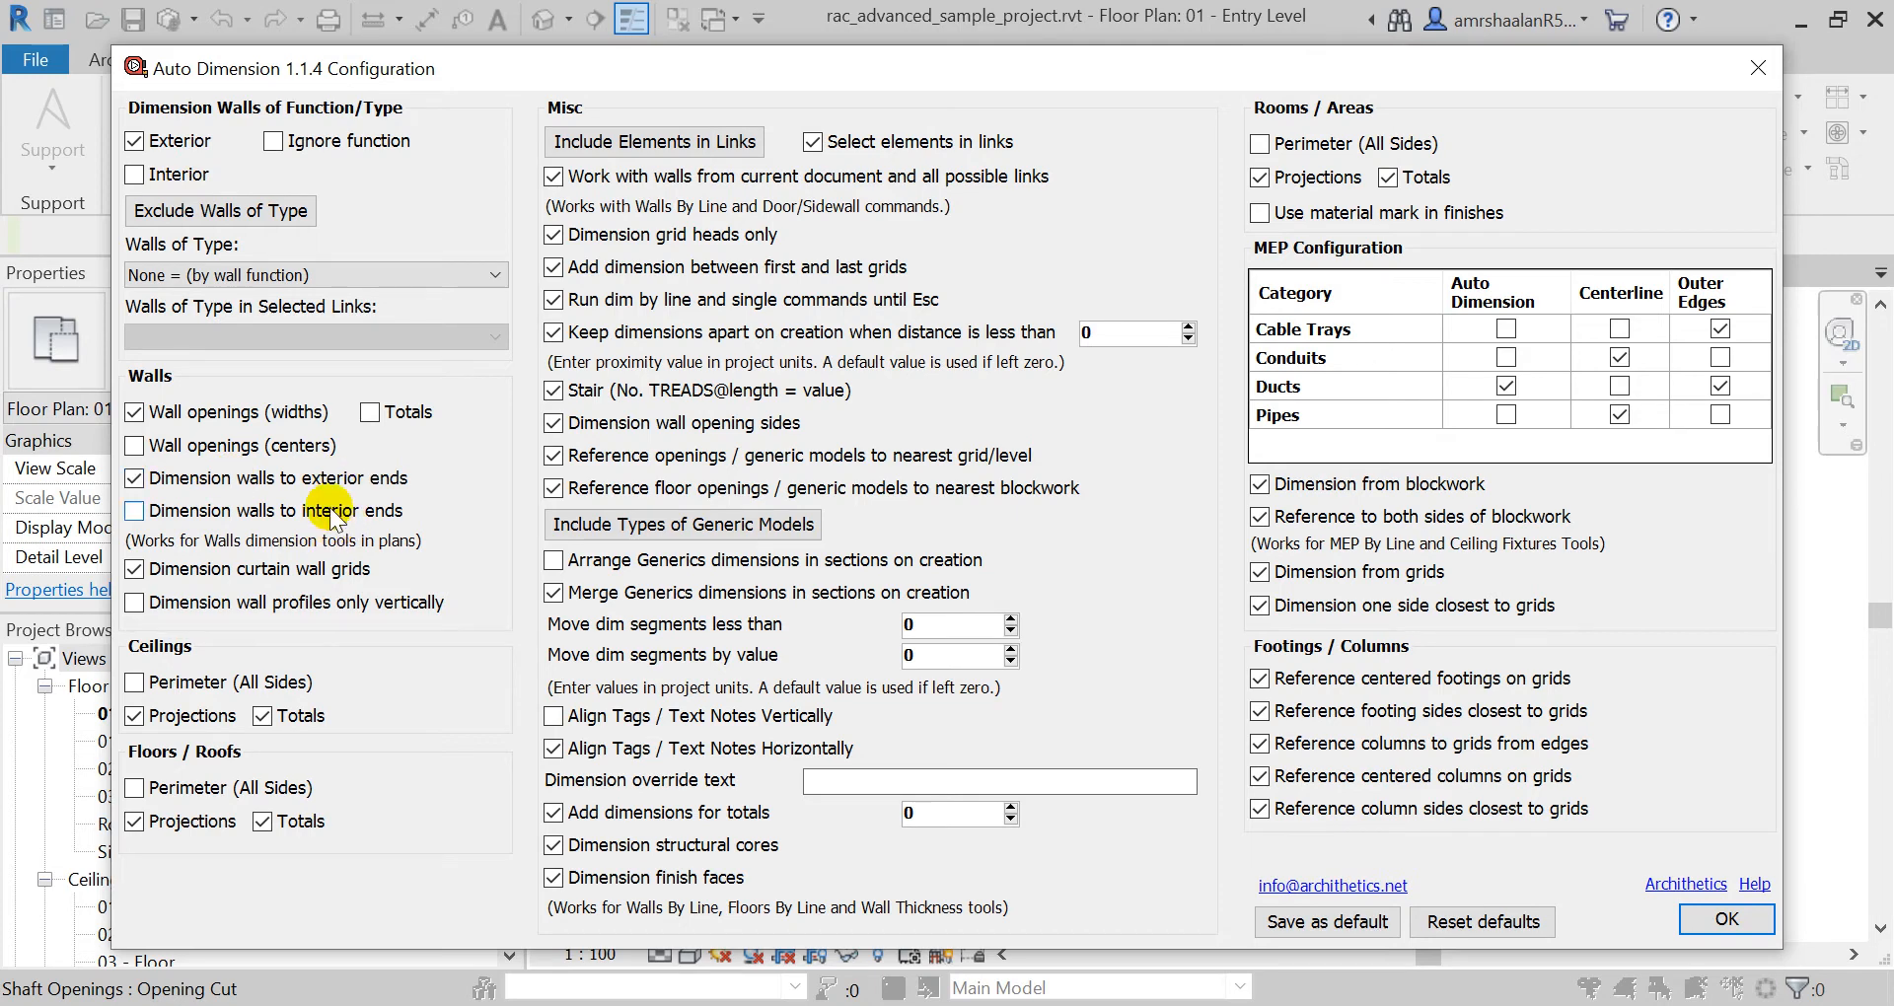
left_click(1725, 920)
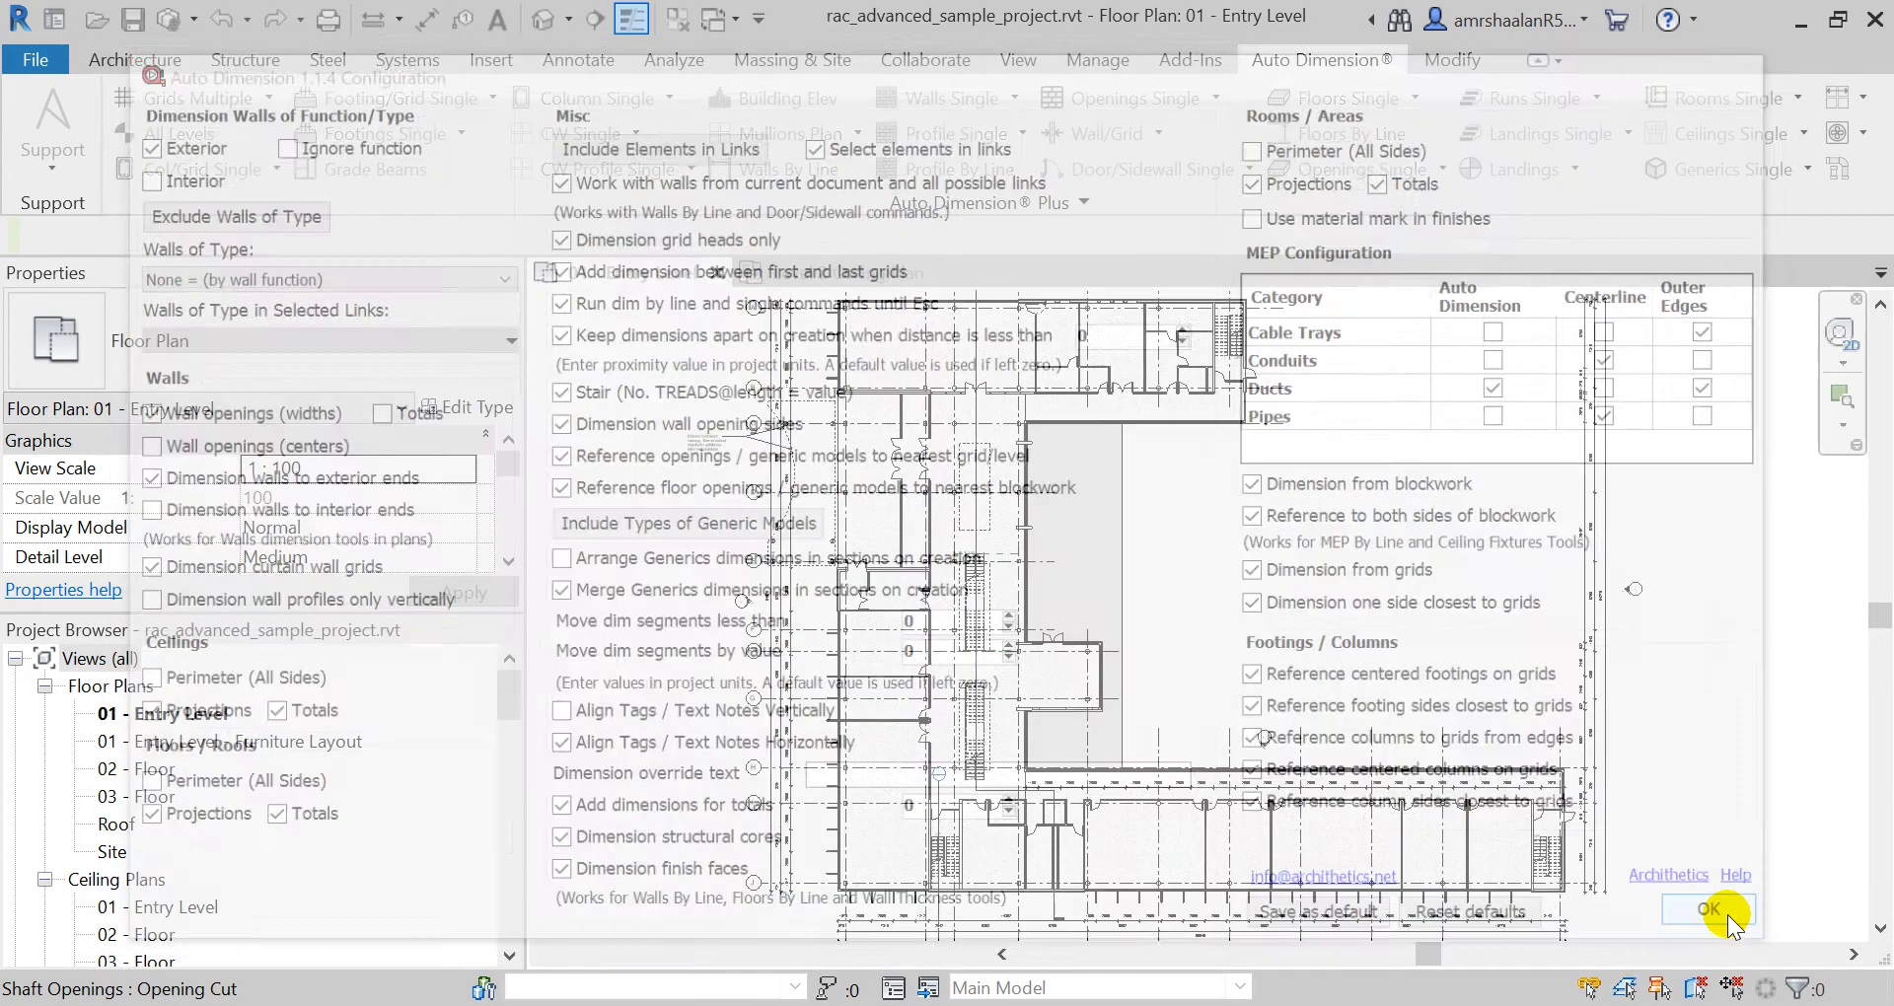
left_click(1706, 909)
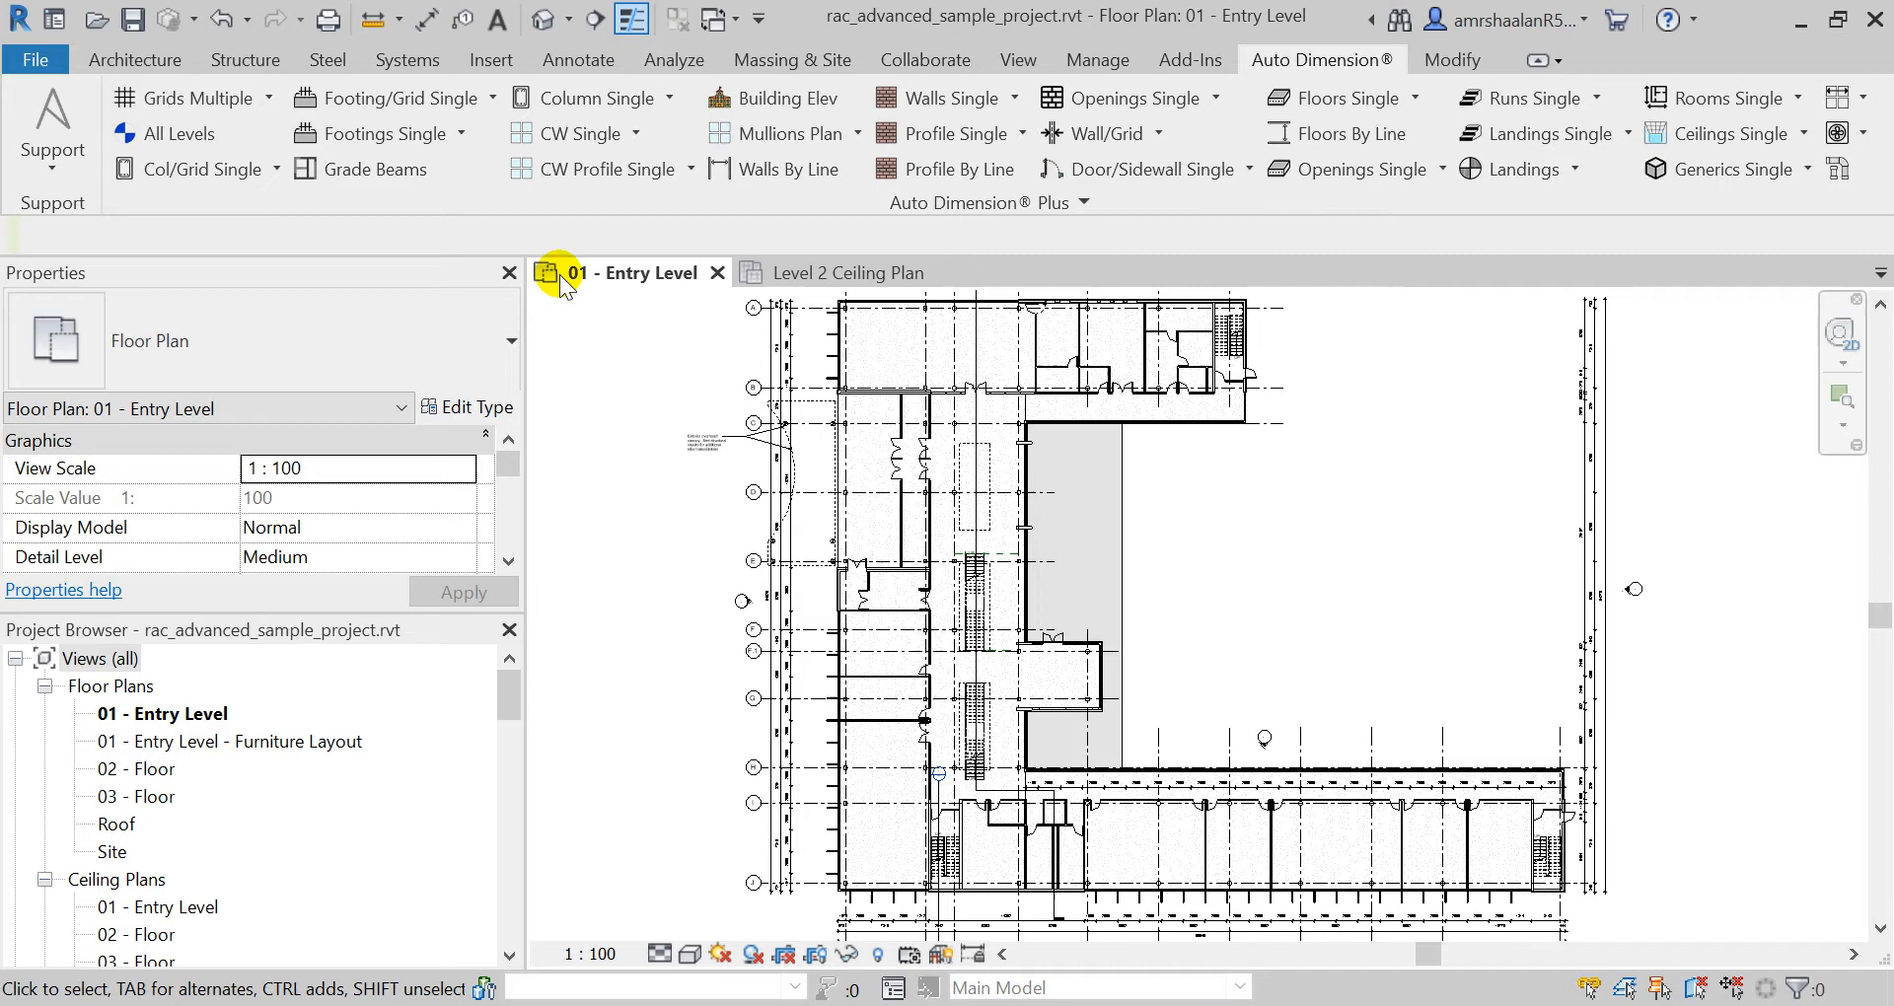
Step: Open the Walls Single dropdown to list wall dimensioning options, including Walls View
left_click(1012, 98)
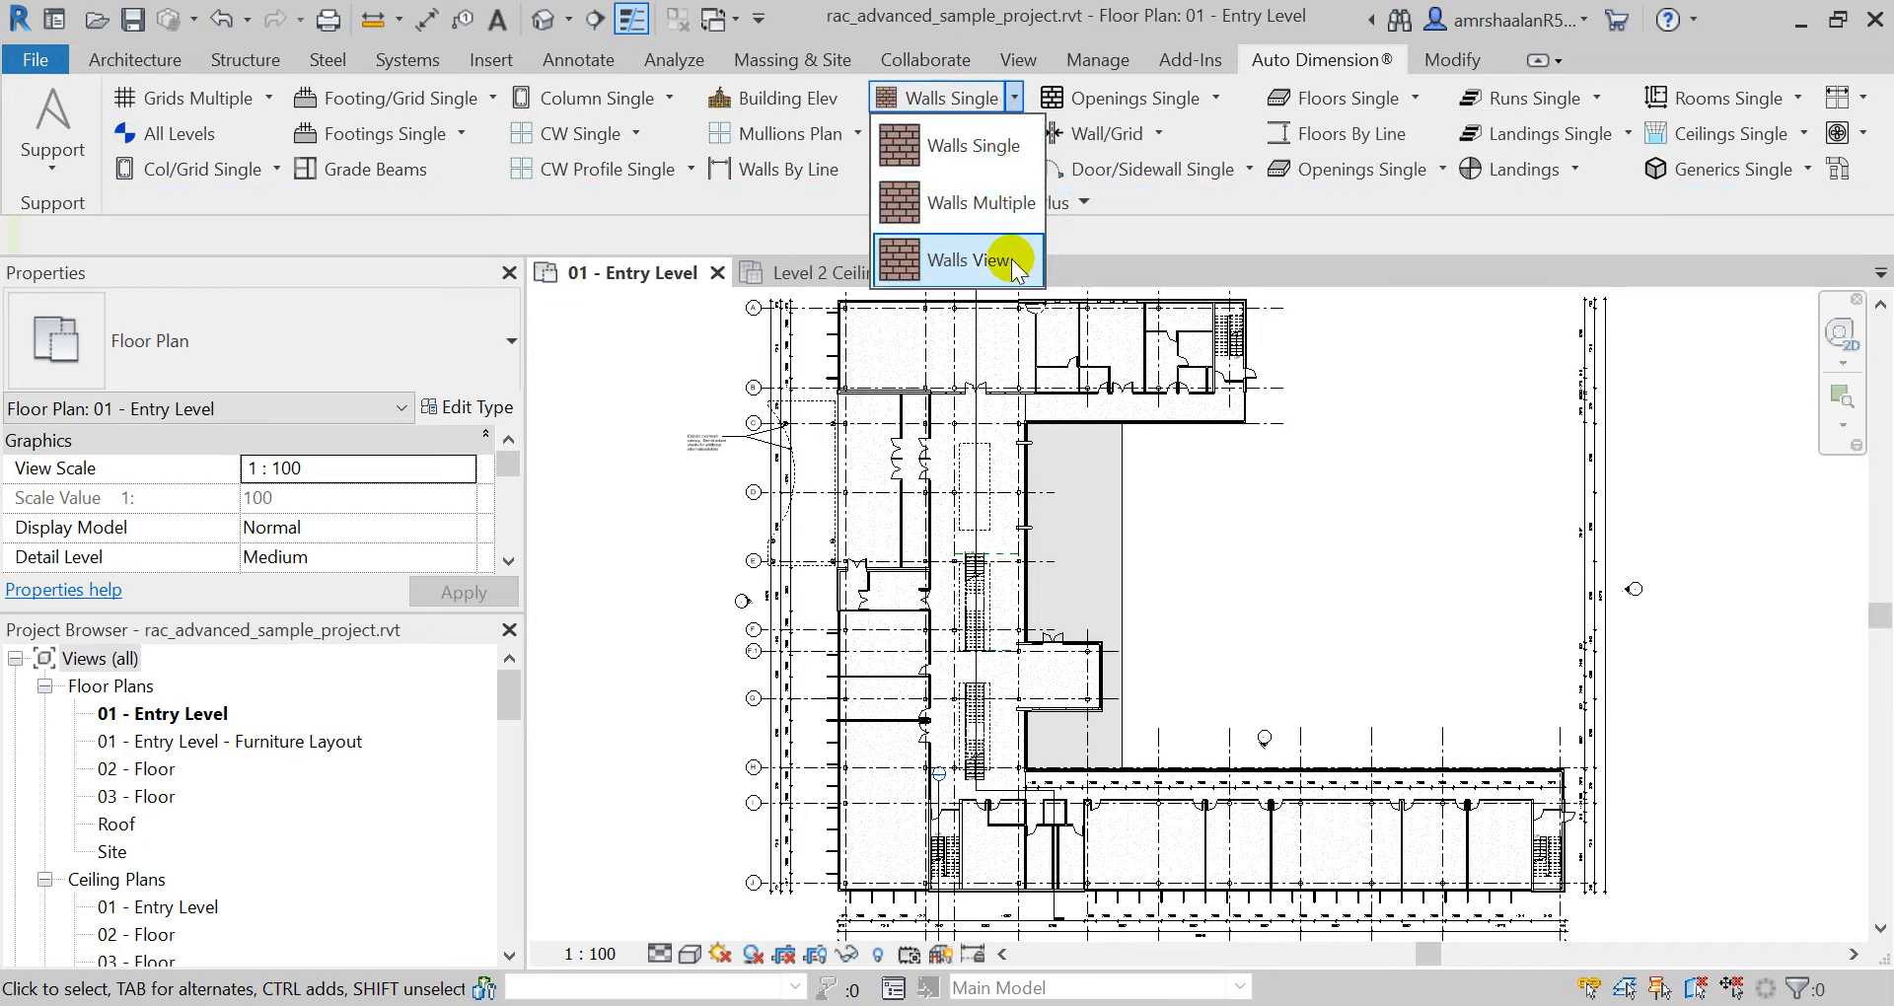
mouse_move(967, 259)
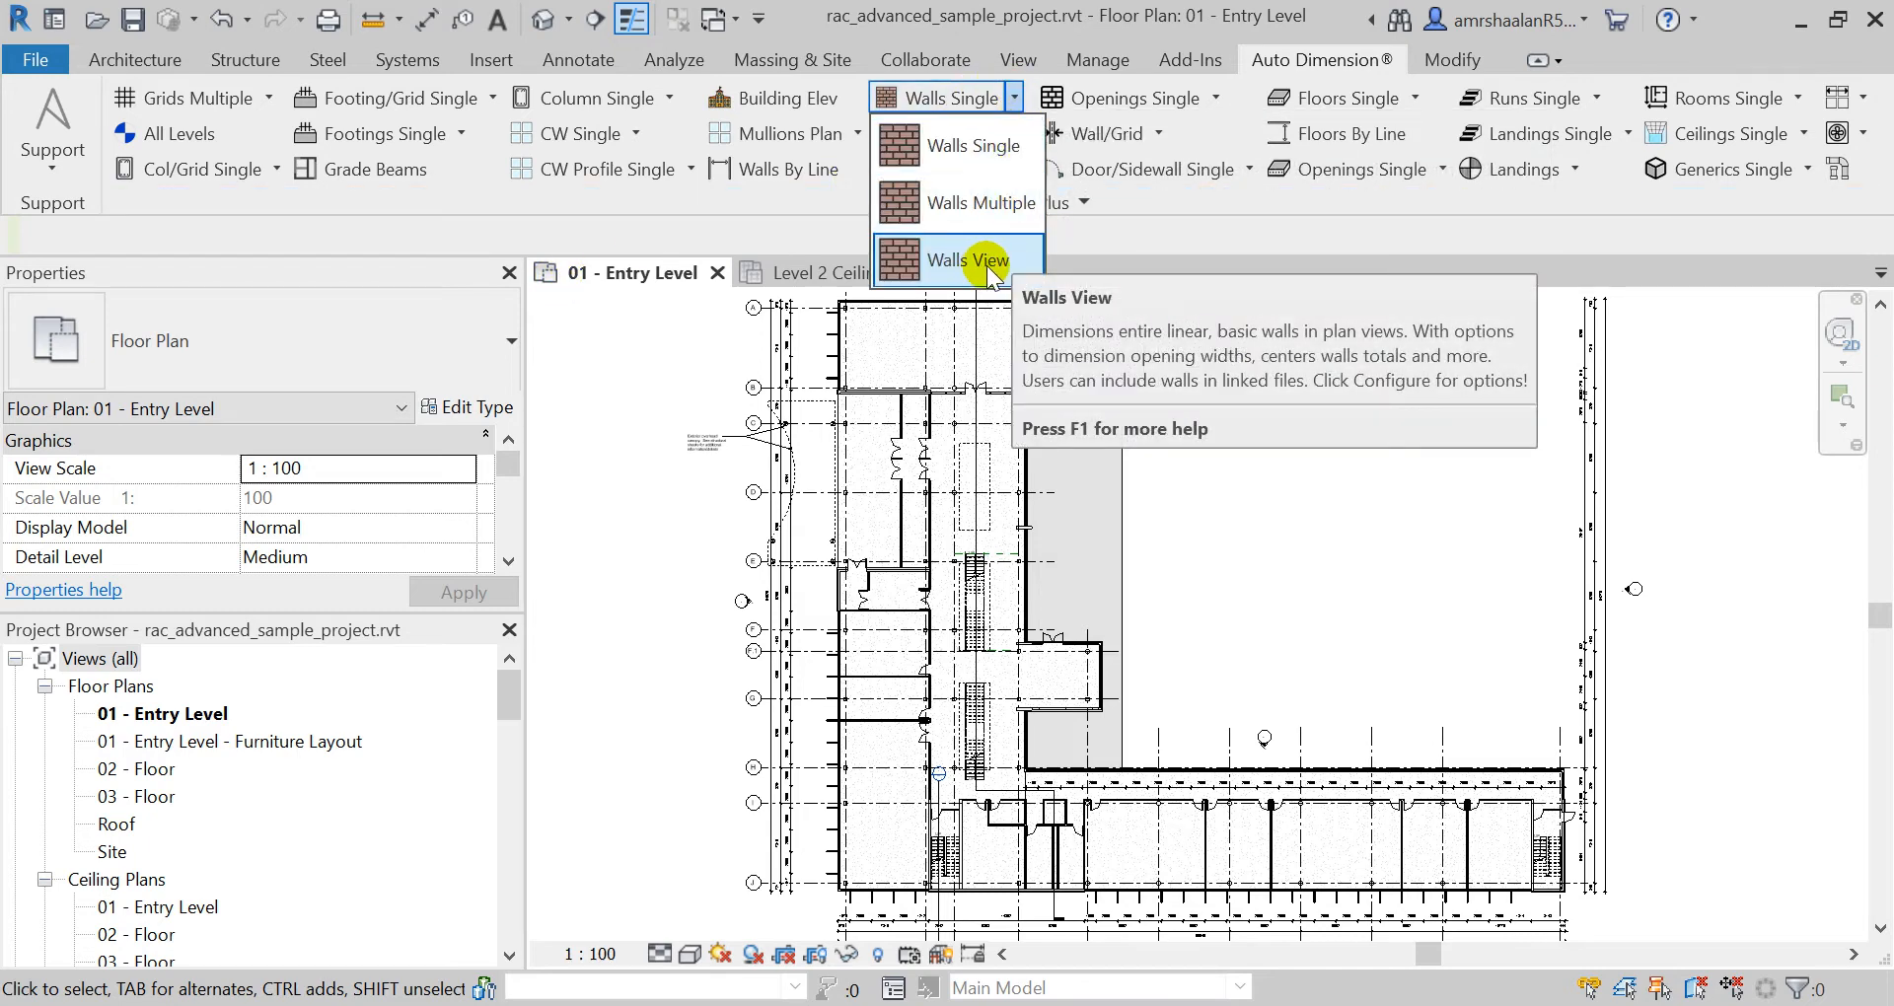
mouse_move(960, 145)
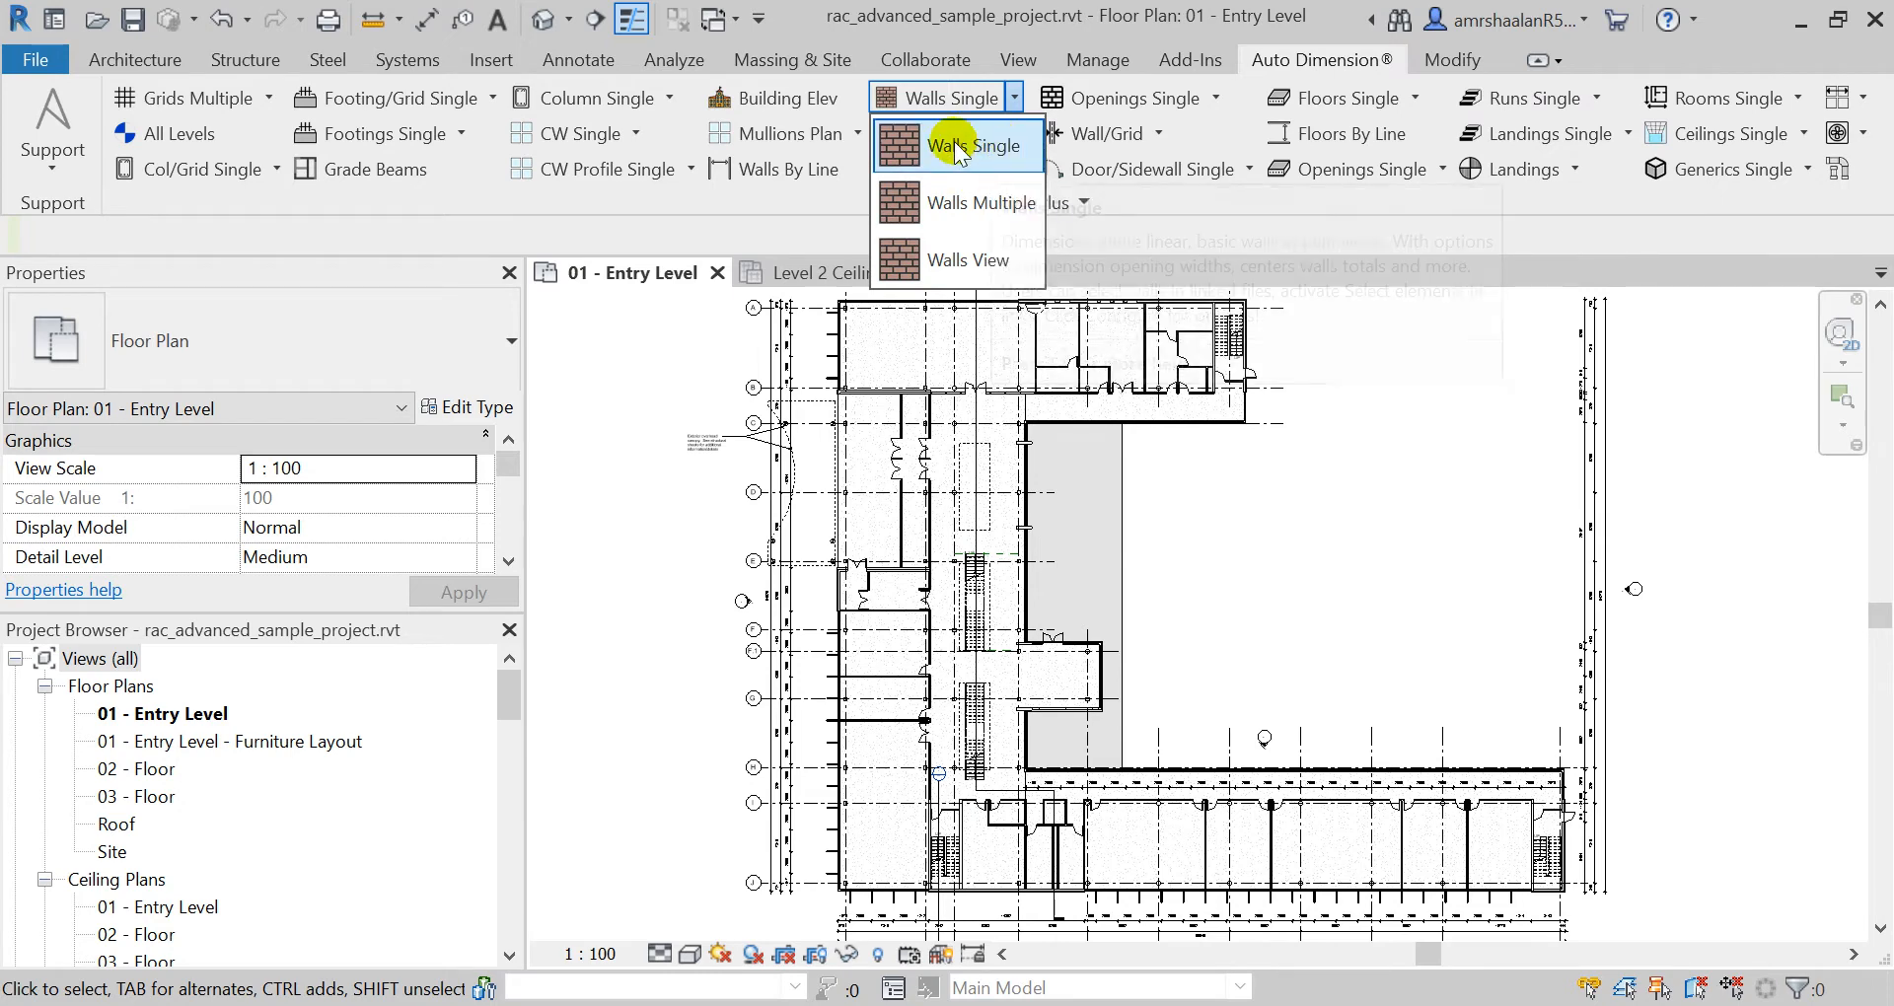
mouse_move(960, 201)
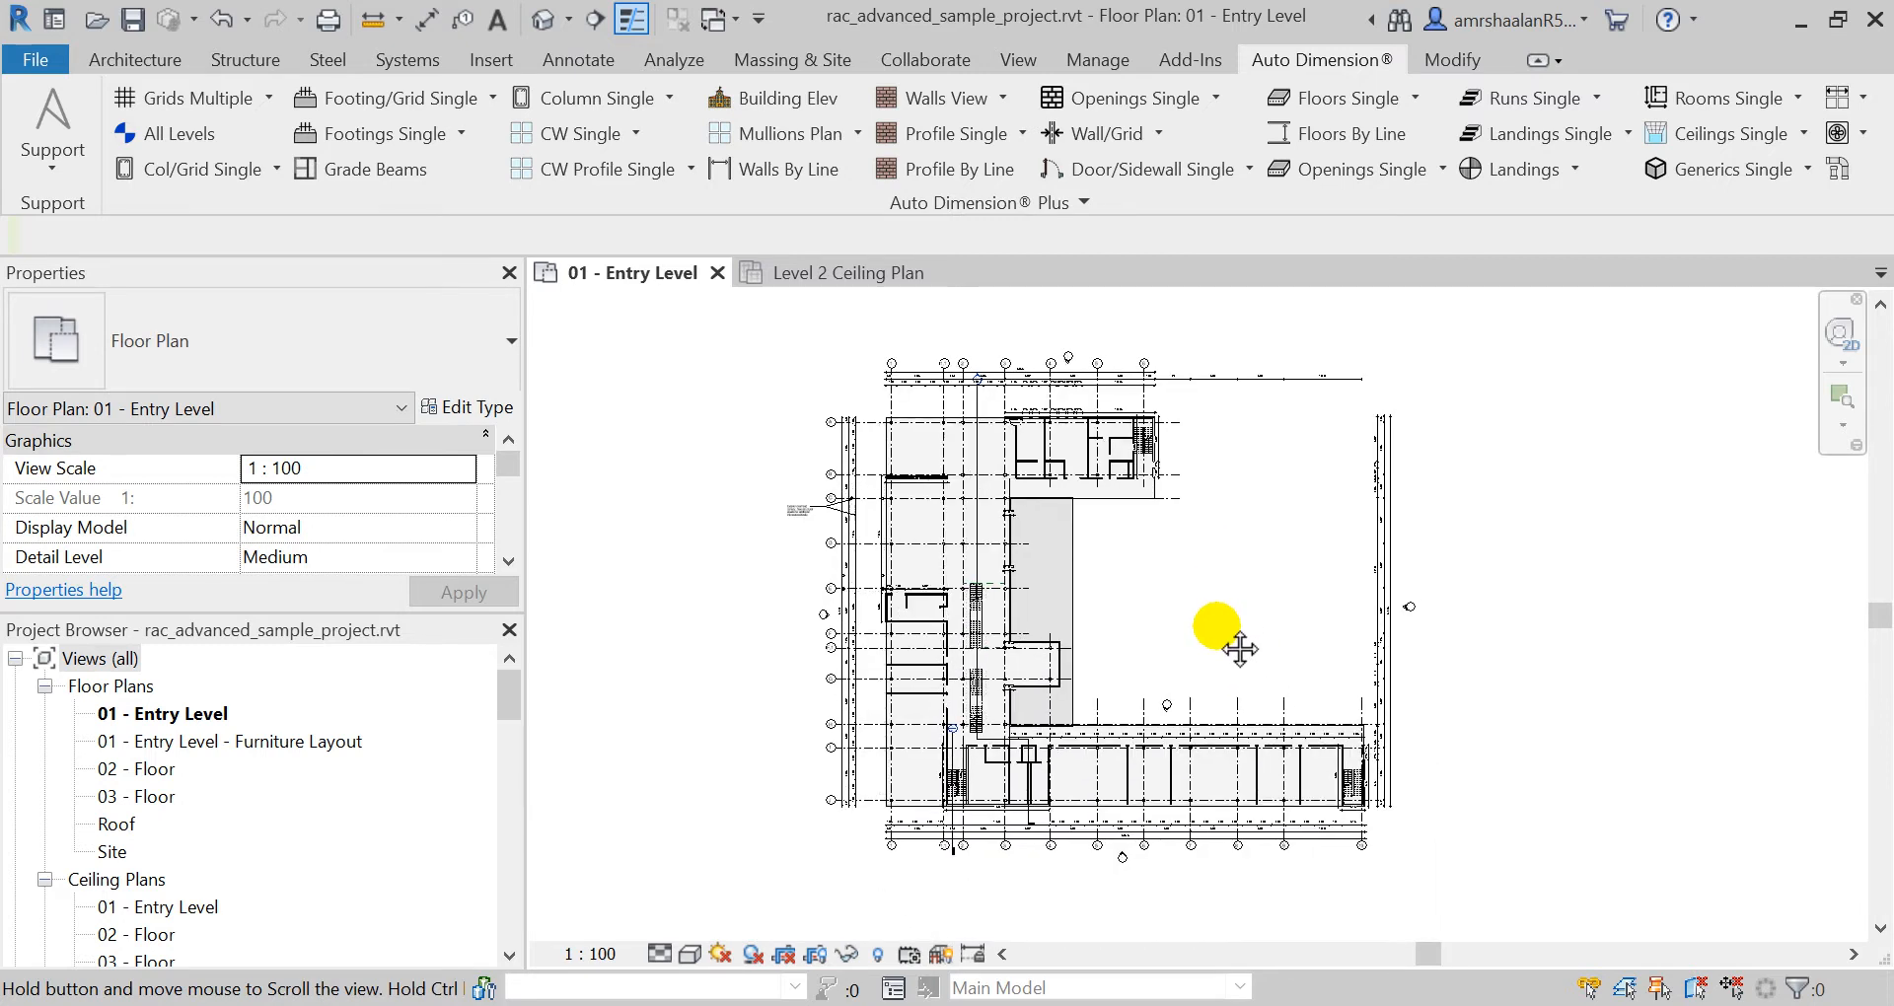
Step: Dimension all curtain walls in the view, then switch wall dimensioning from exterior to interior walls
left_click(636, 133)
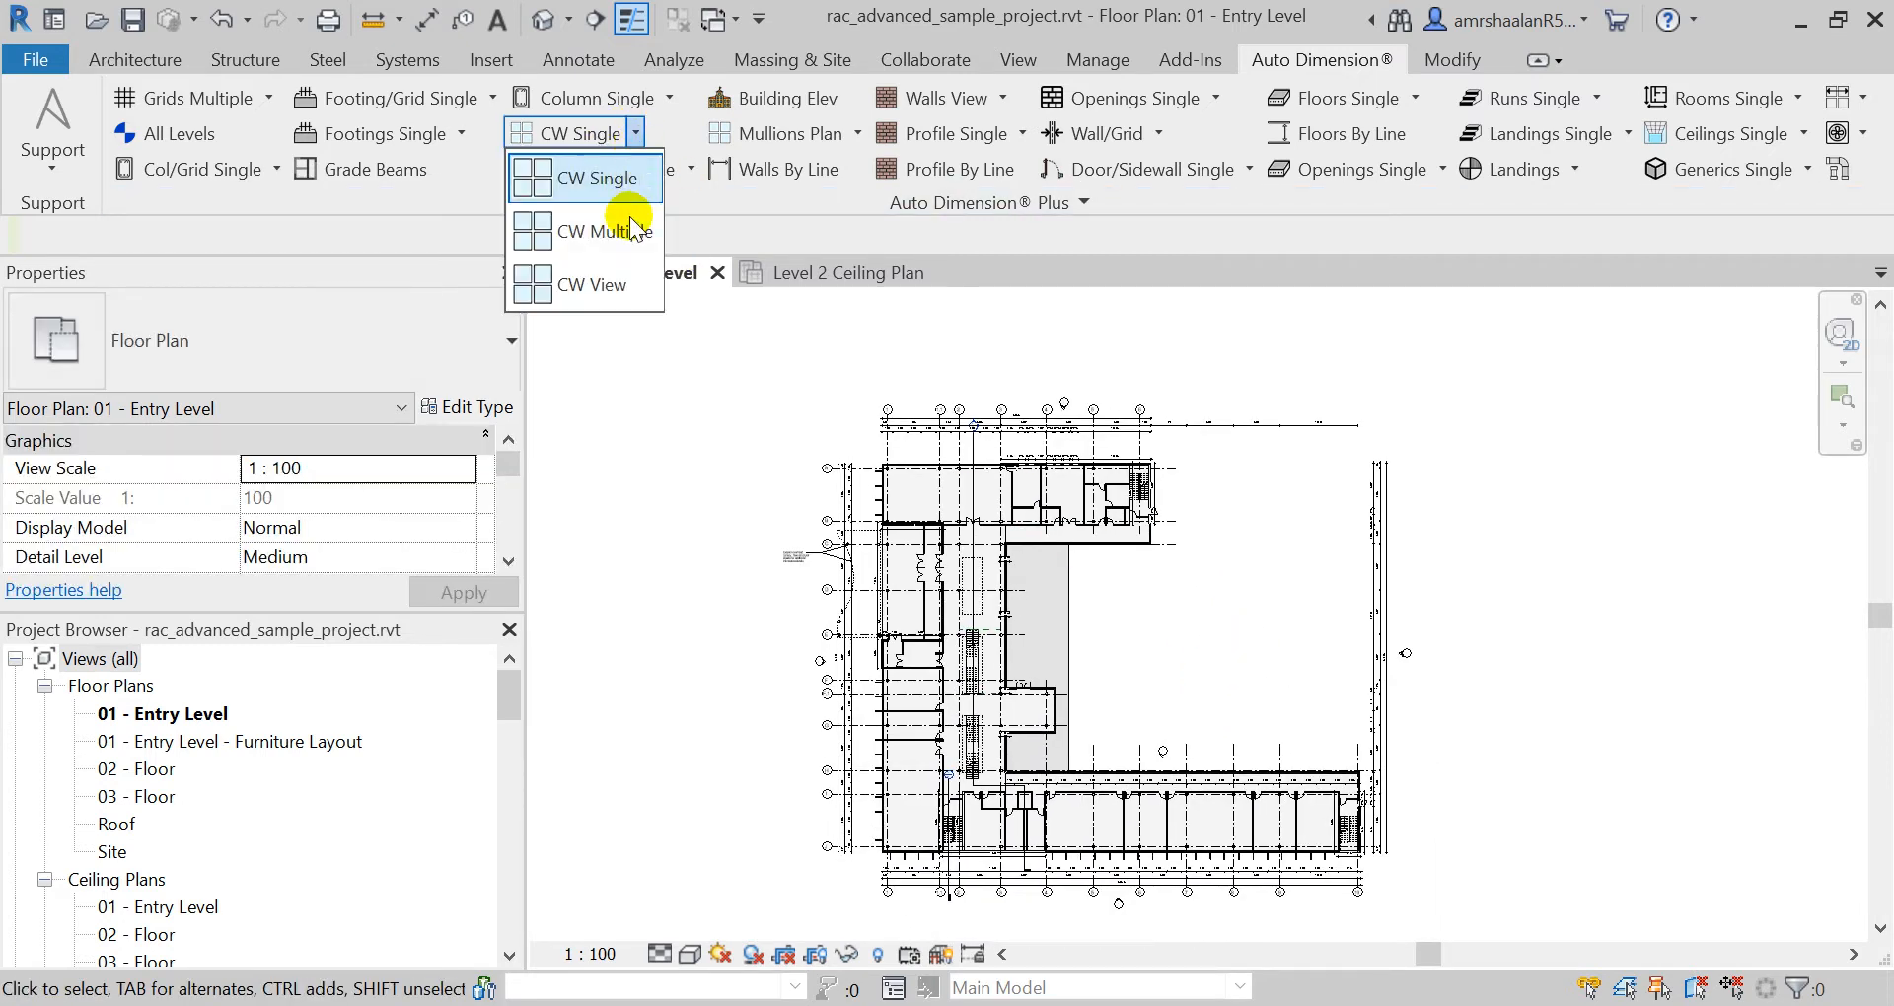
mouse_move(591, 284)
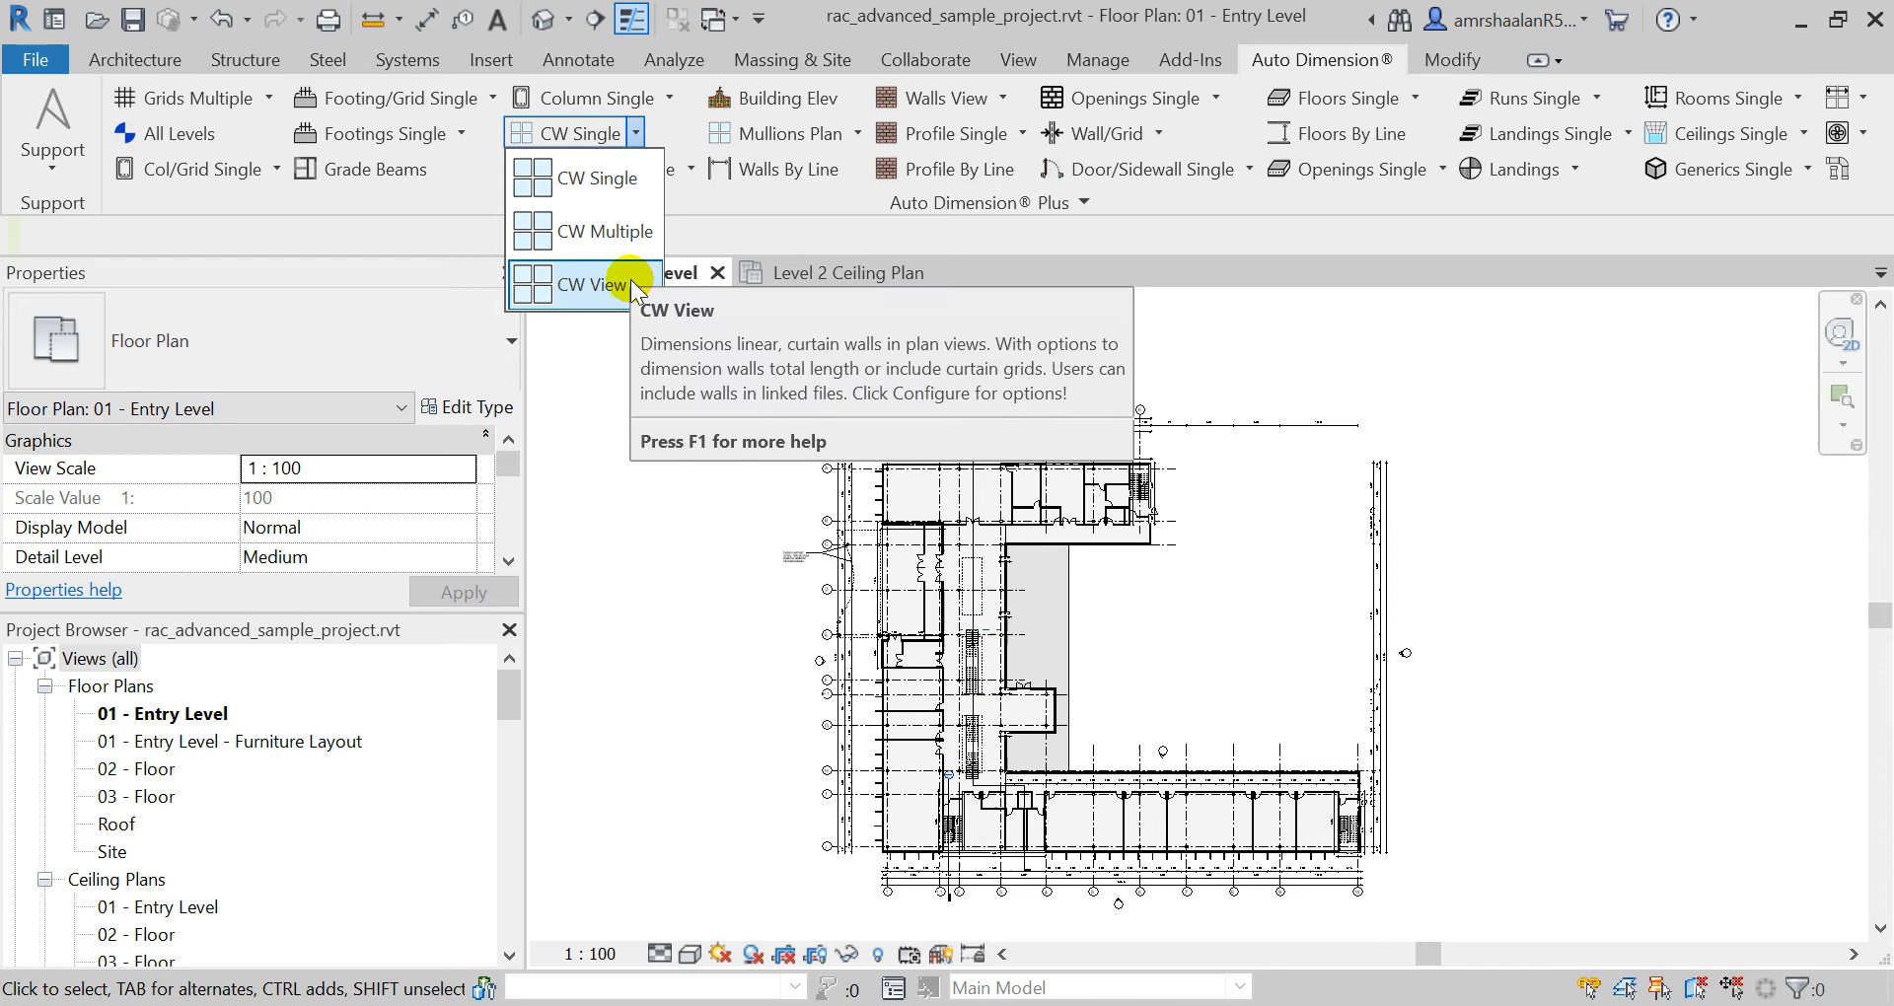
left_click(591, 284)
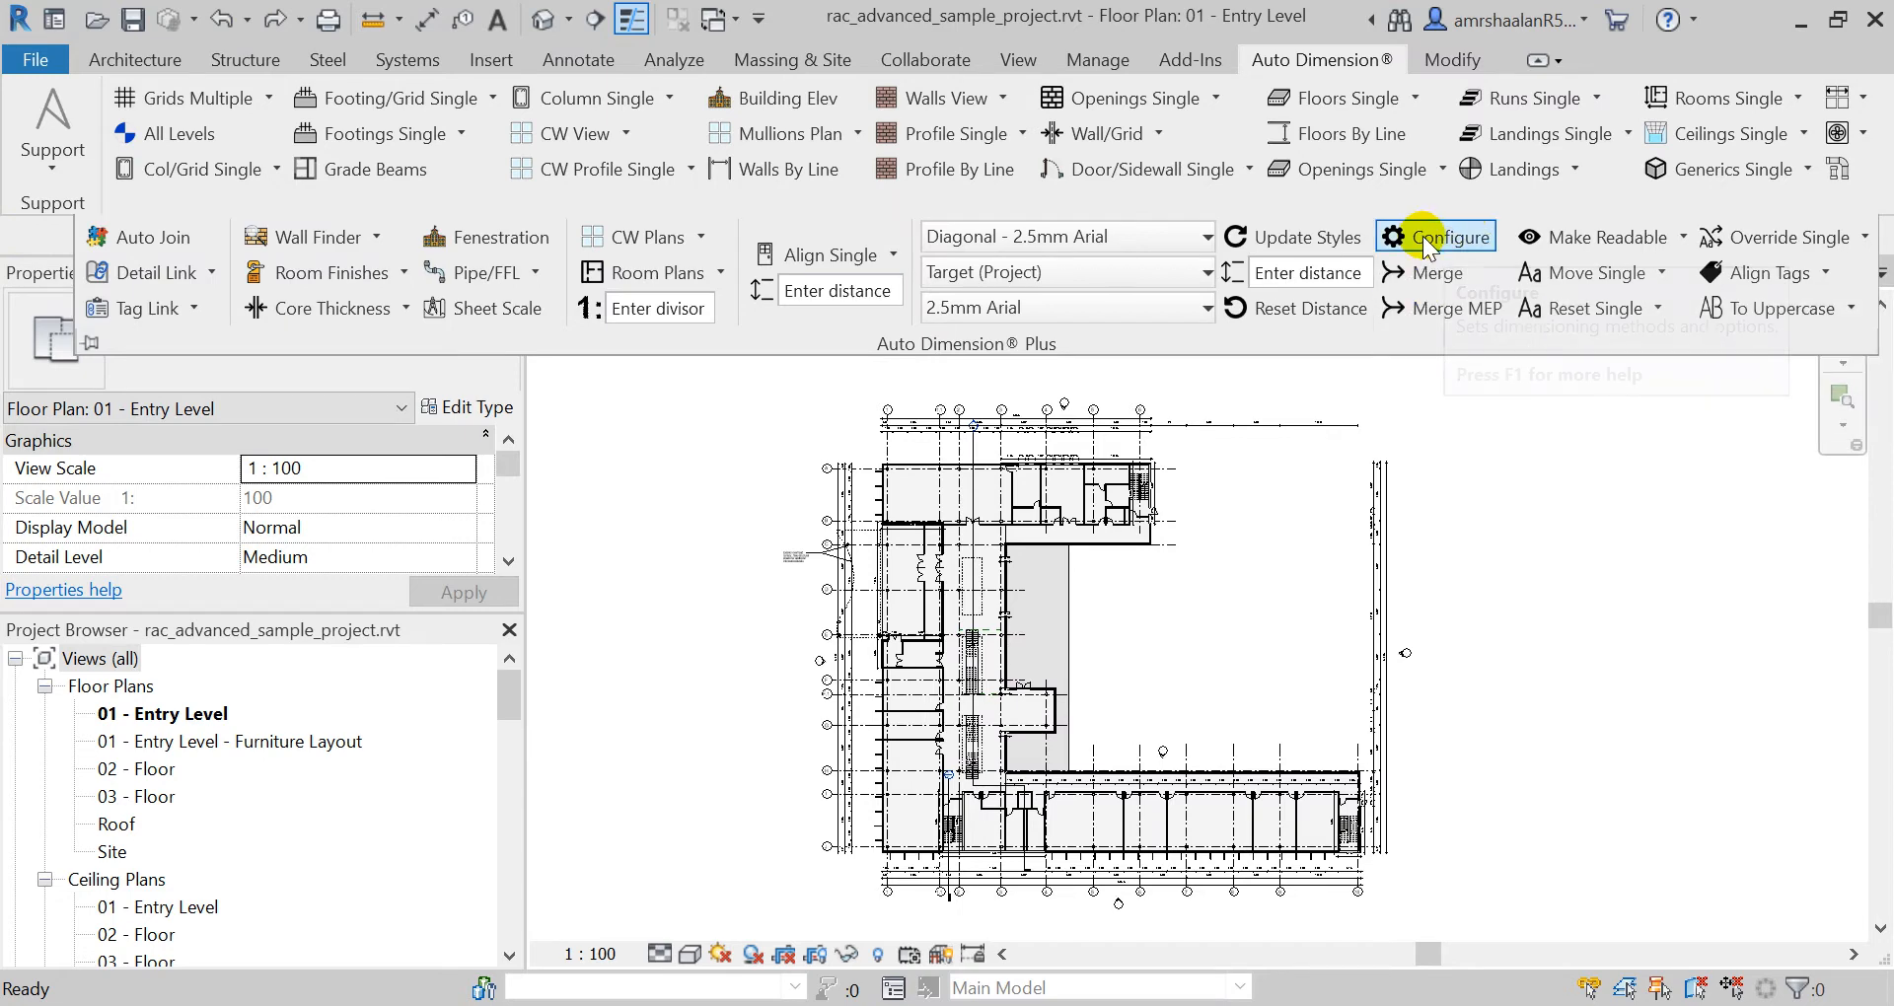
left_click(1447, 237)
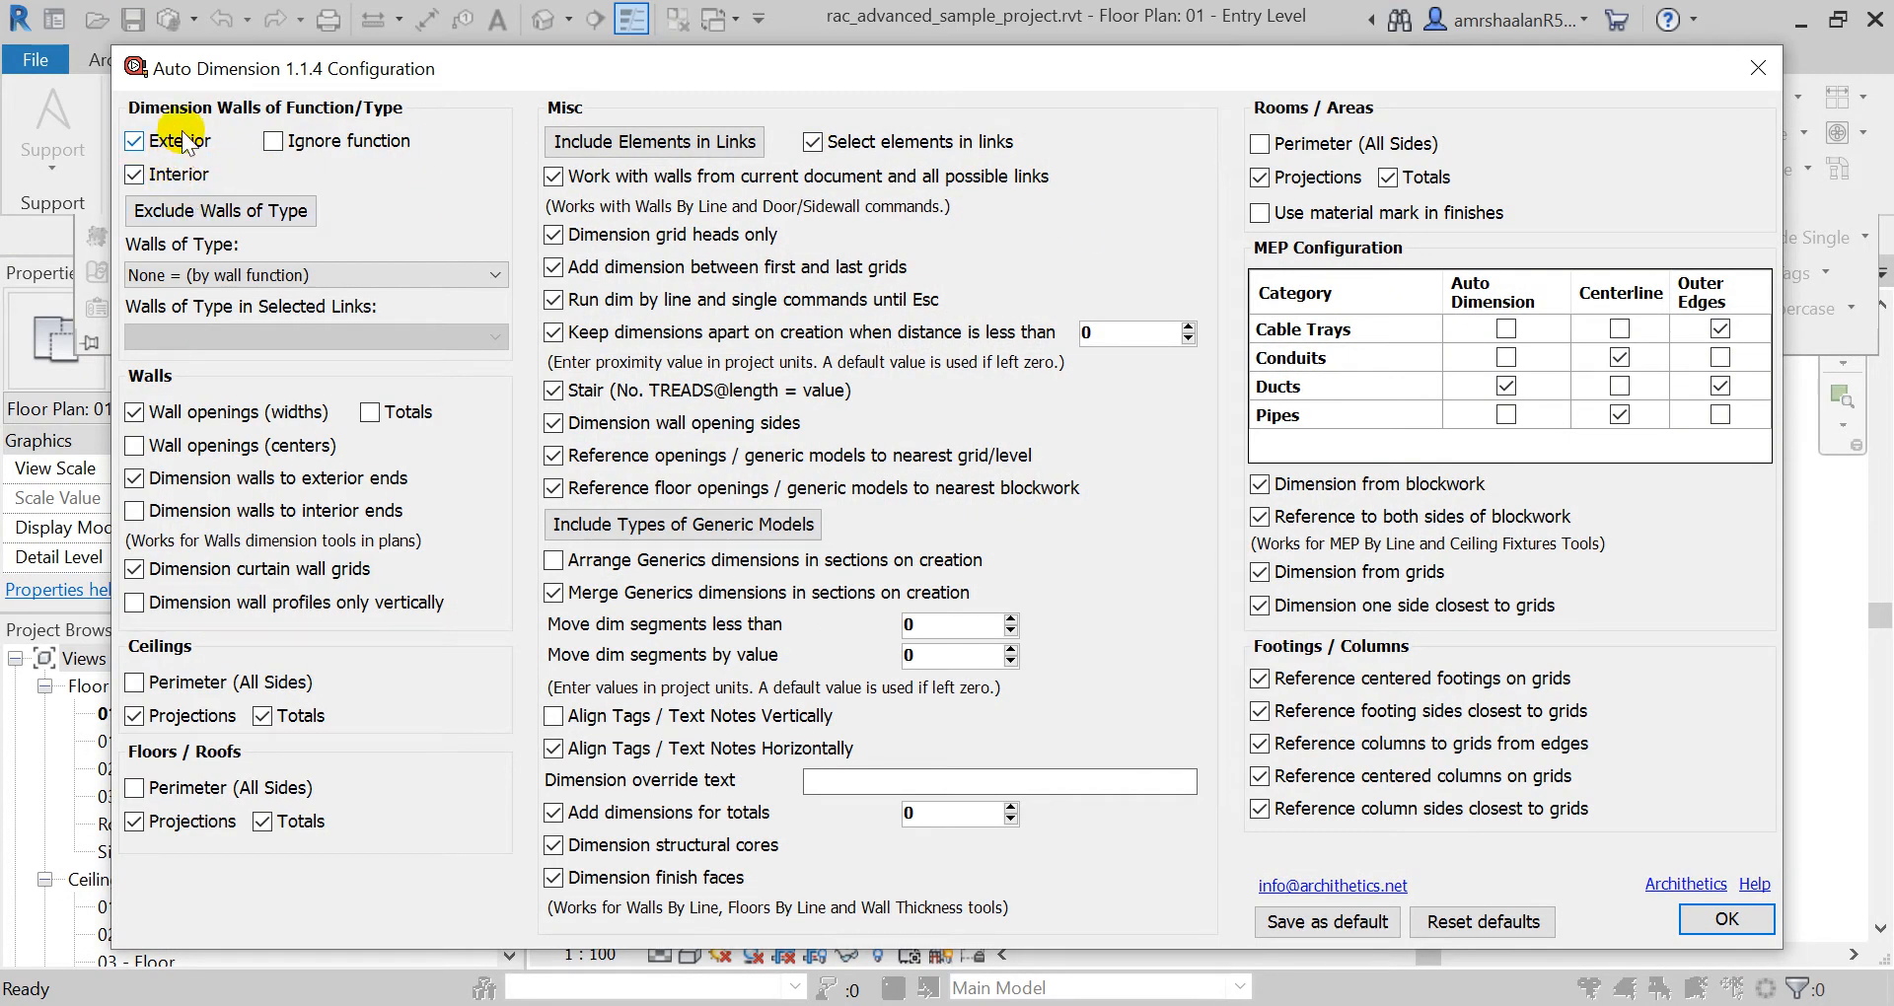
left_click(135, 140)
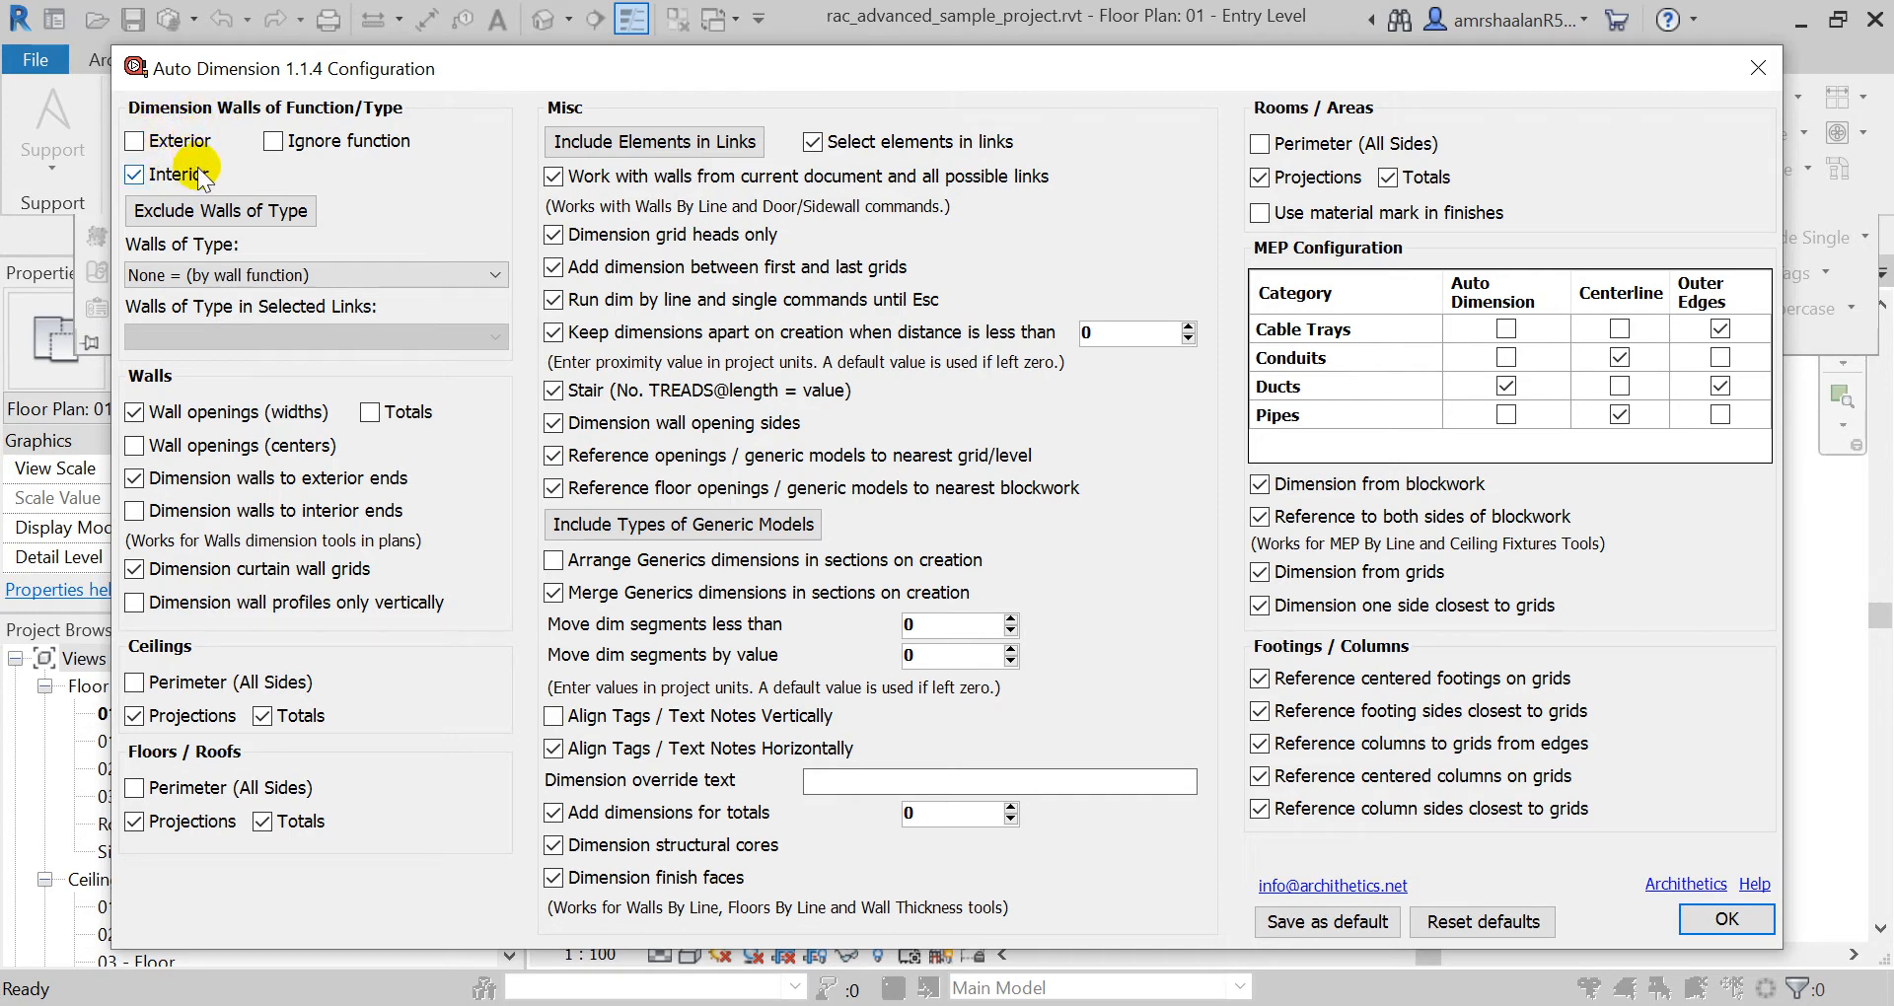
left_click(136, 510)
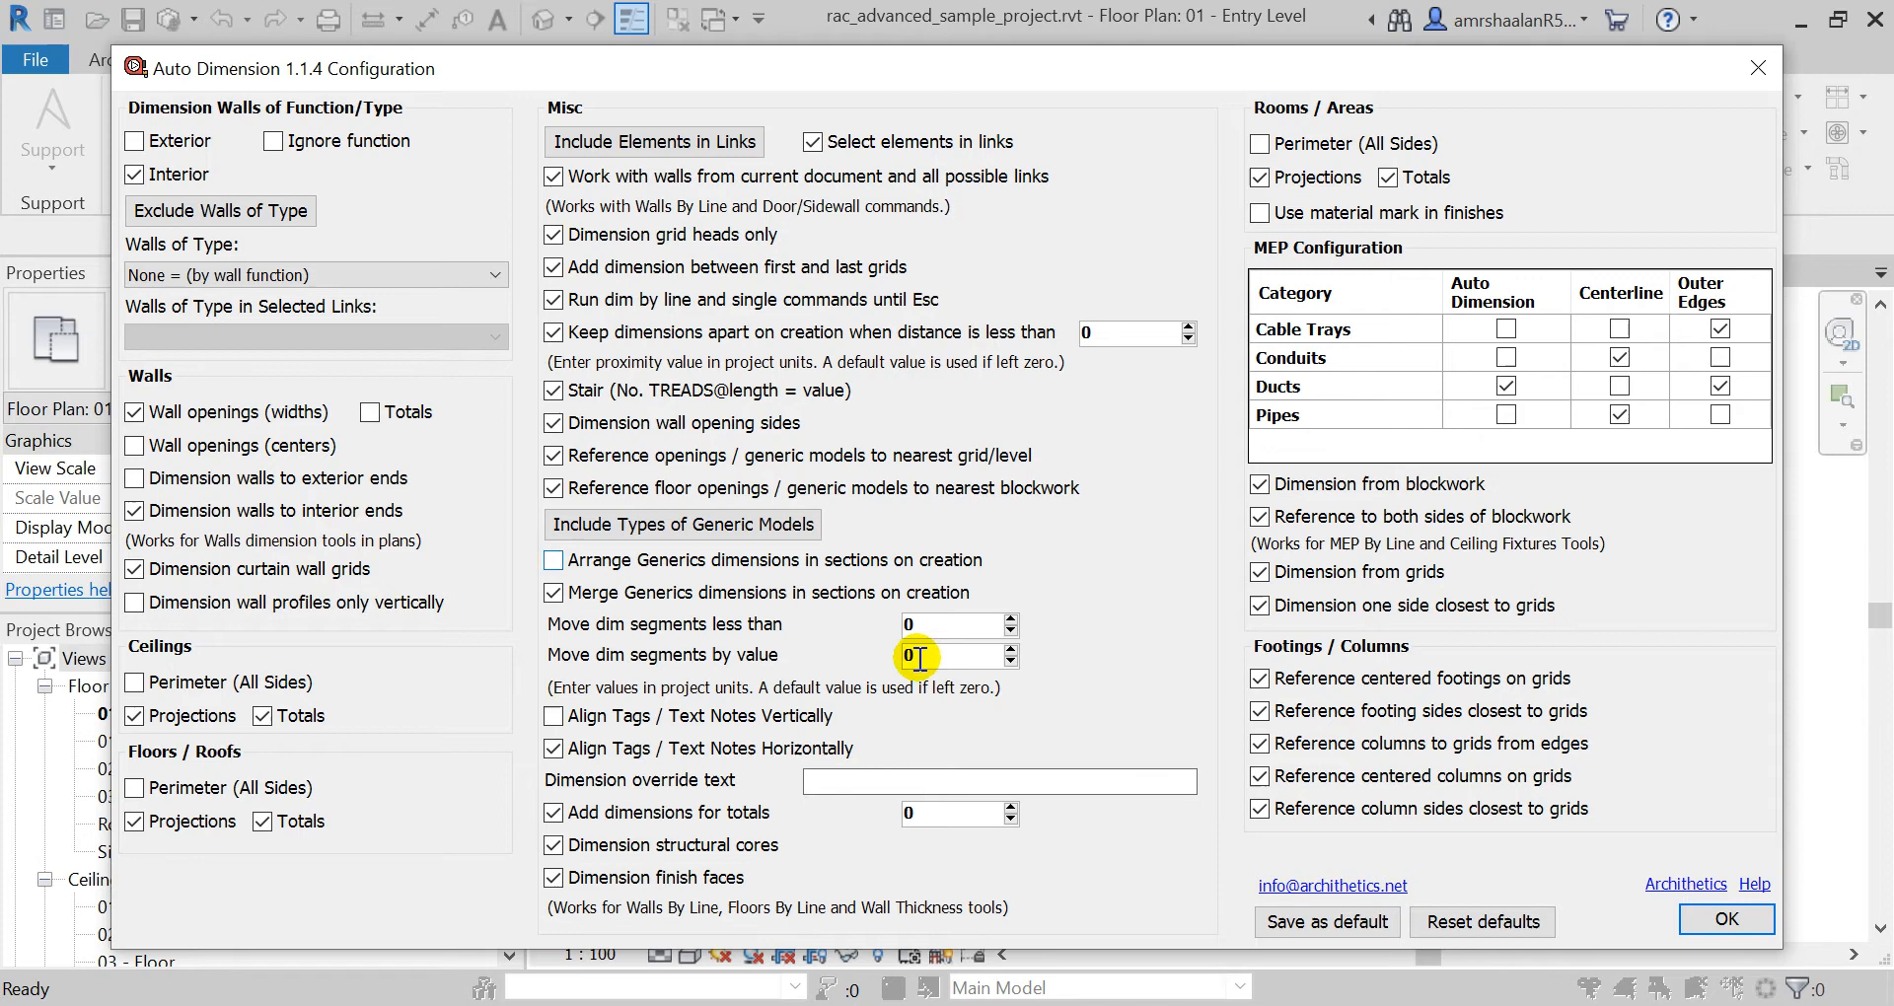
left_click(1723, 919)
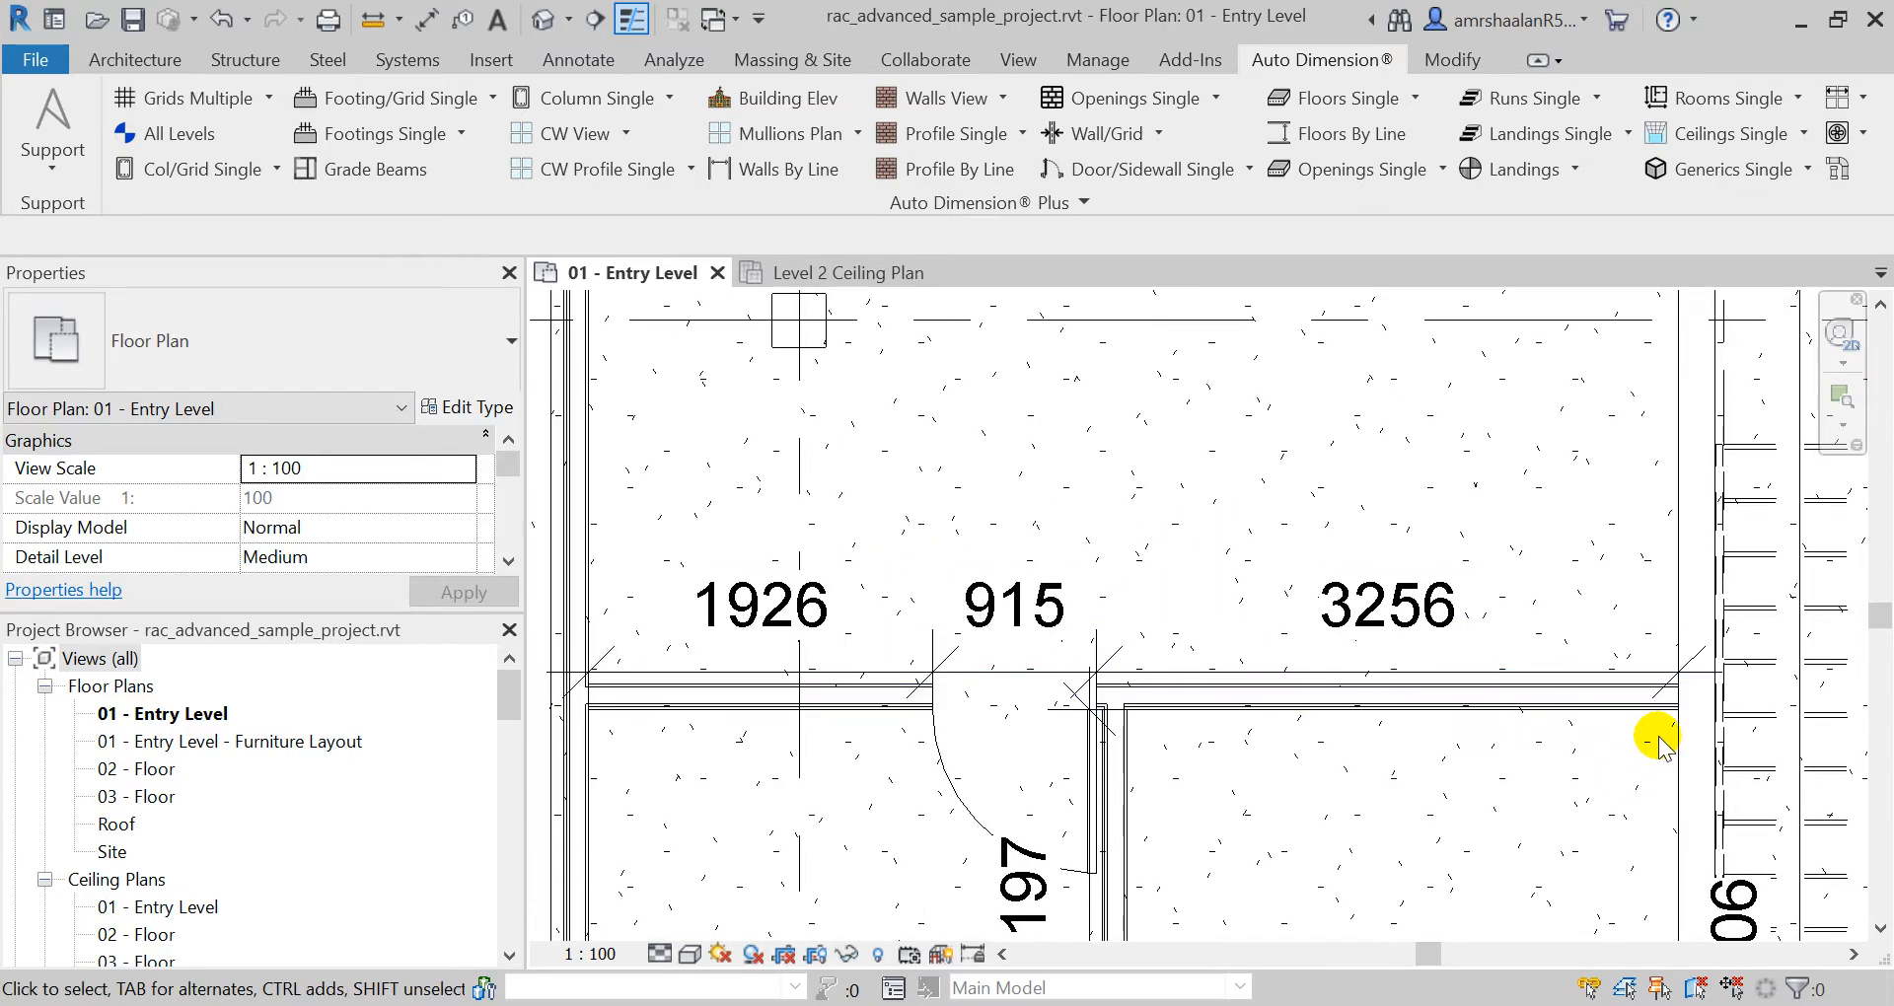
Step: Select and inspect the 1926, 915, 3256 interior wall dimension string
left_click(1008, 664)
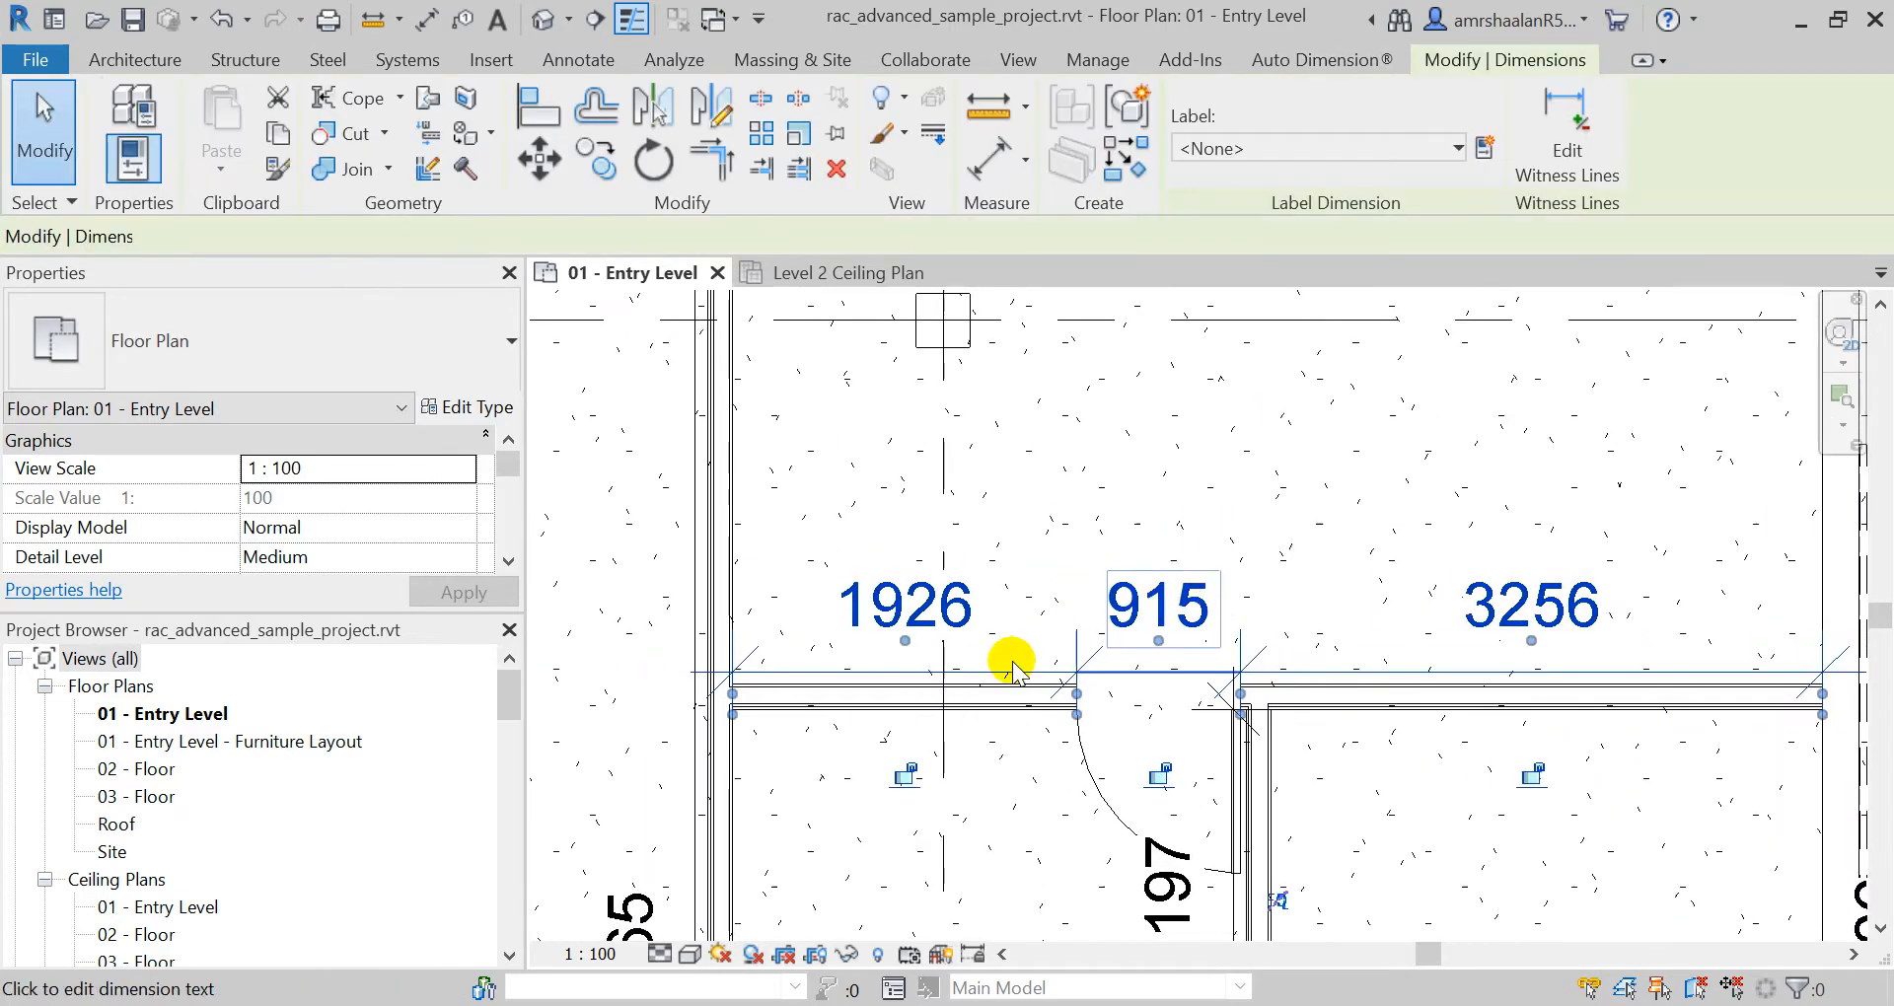
left_click(1356, 725)
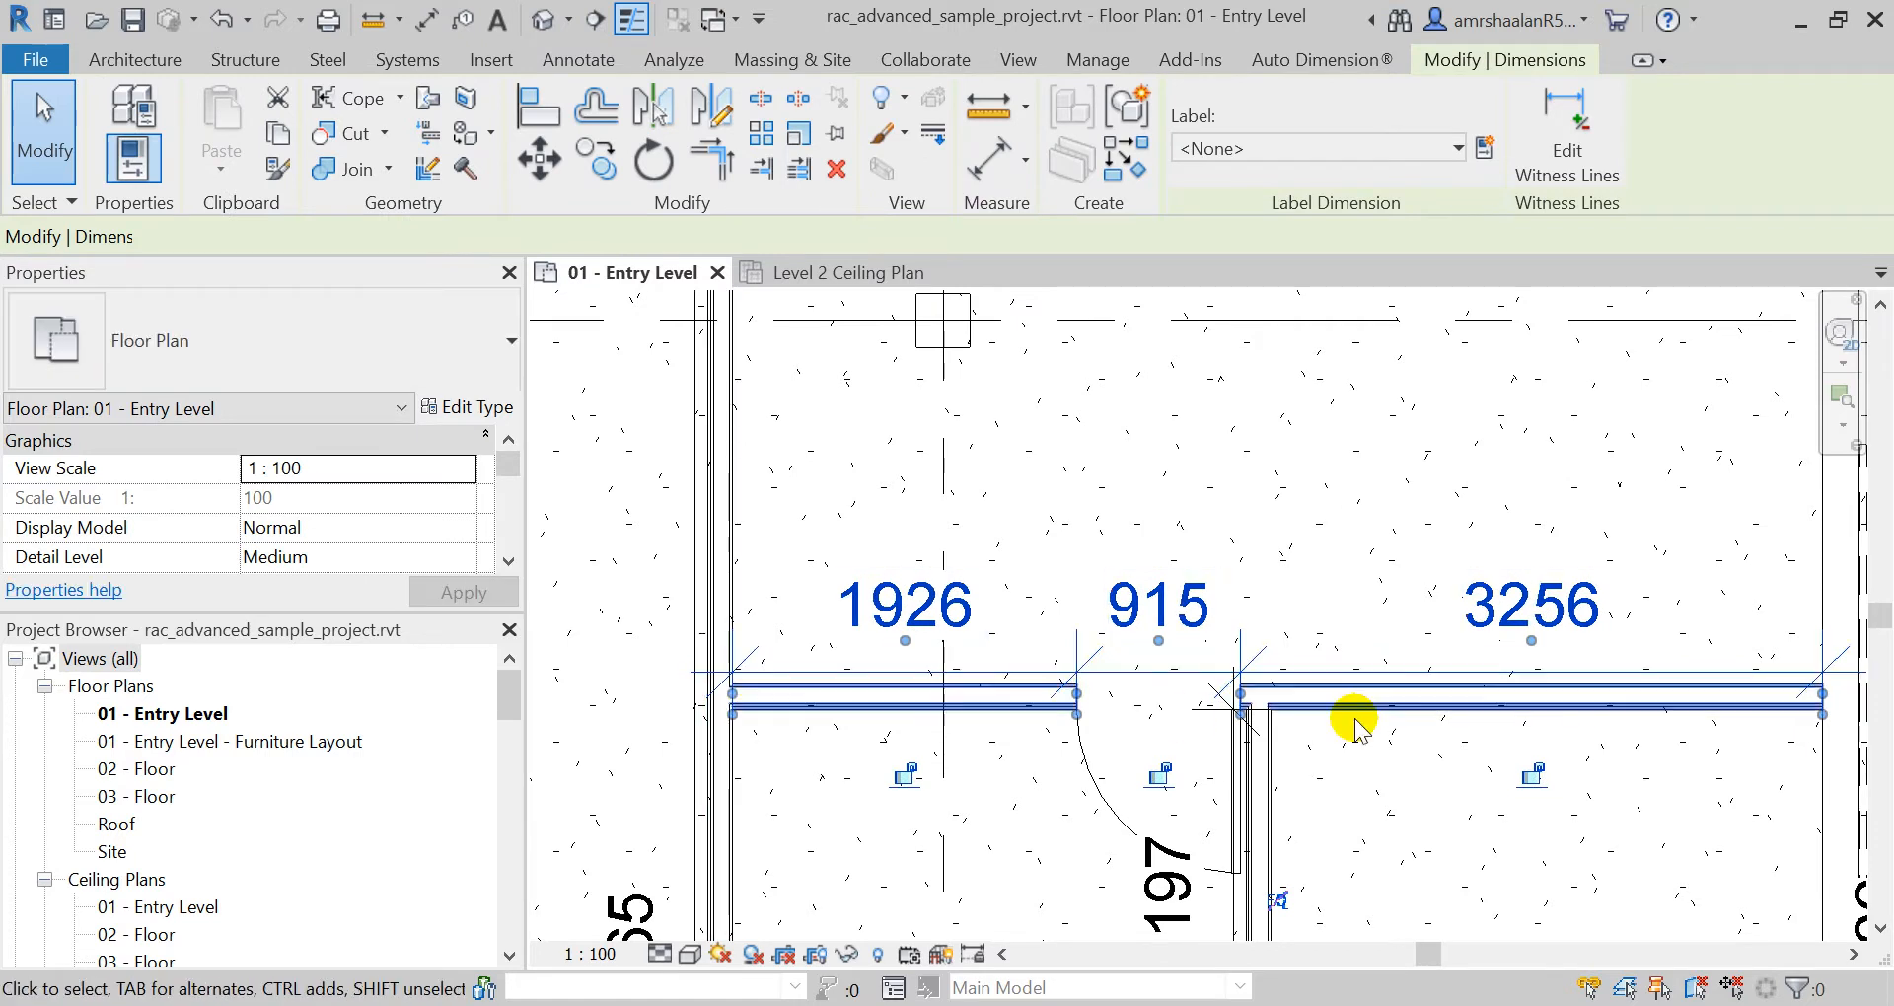
left_click(1352, 719)
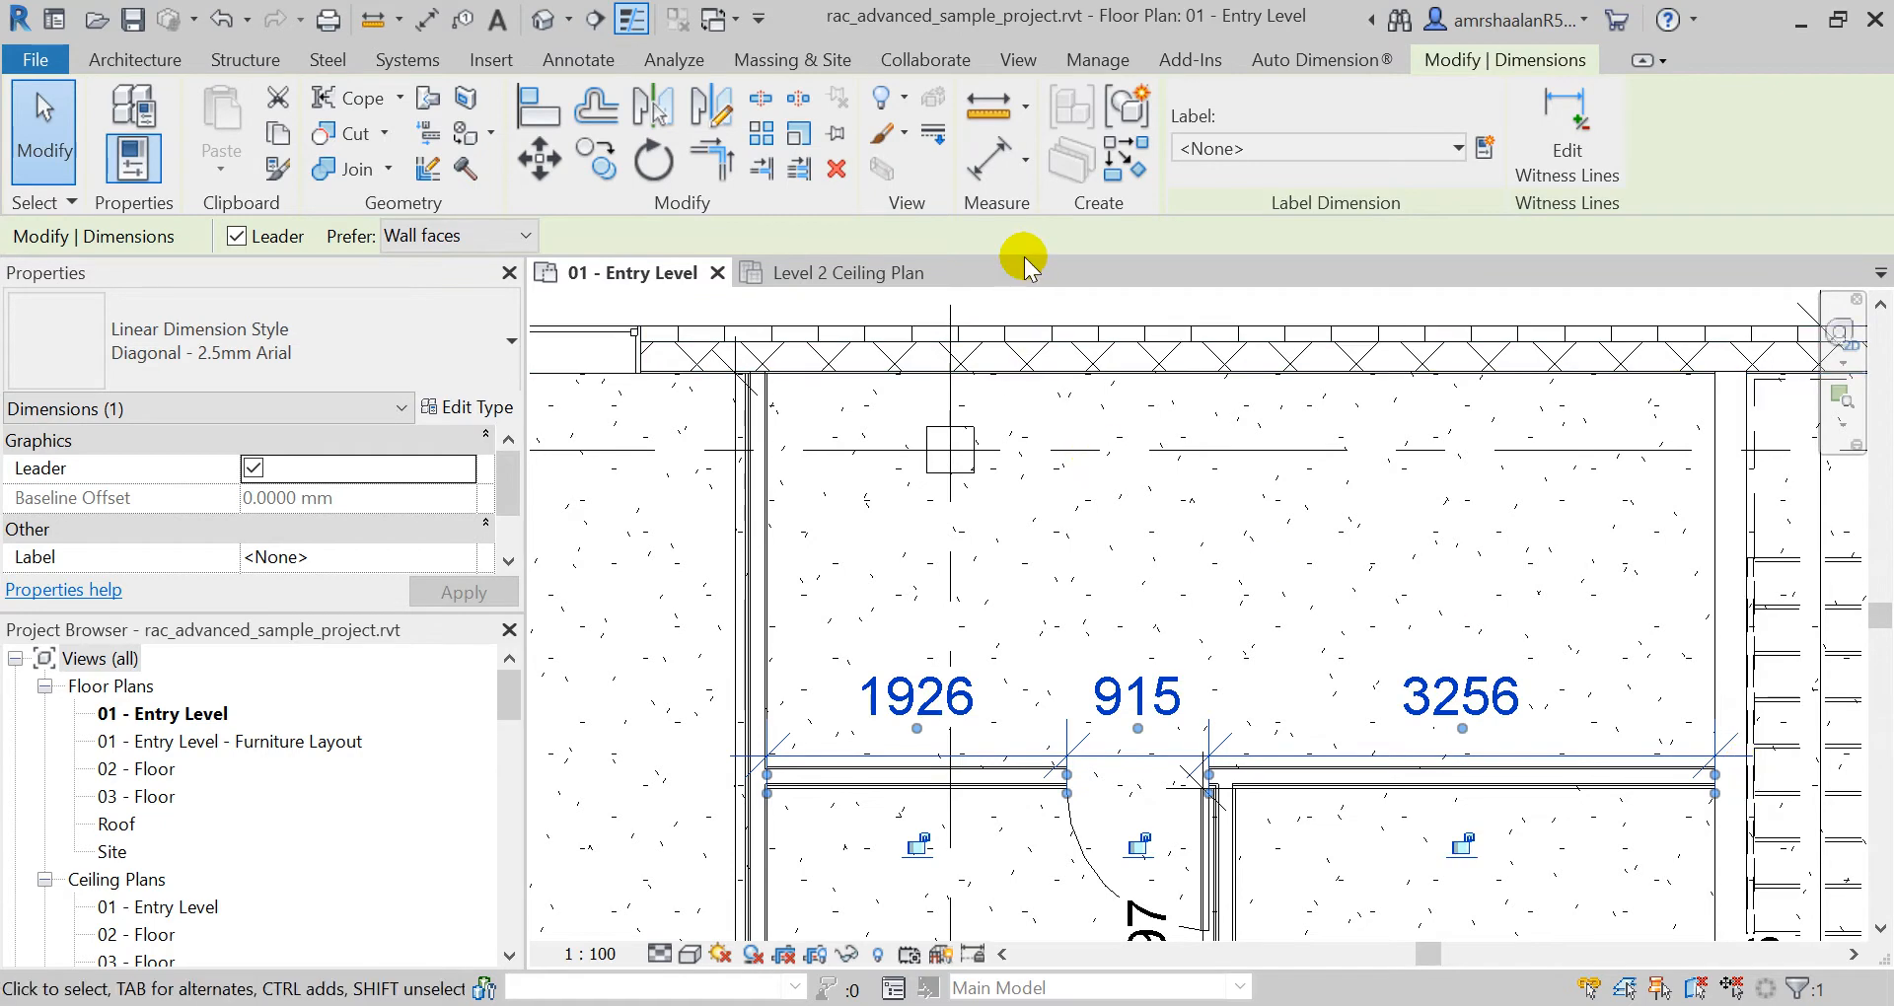
left_click(1320, 59)
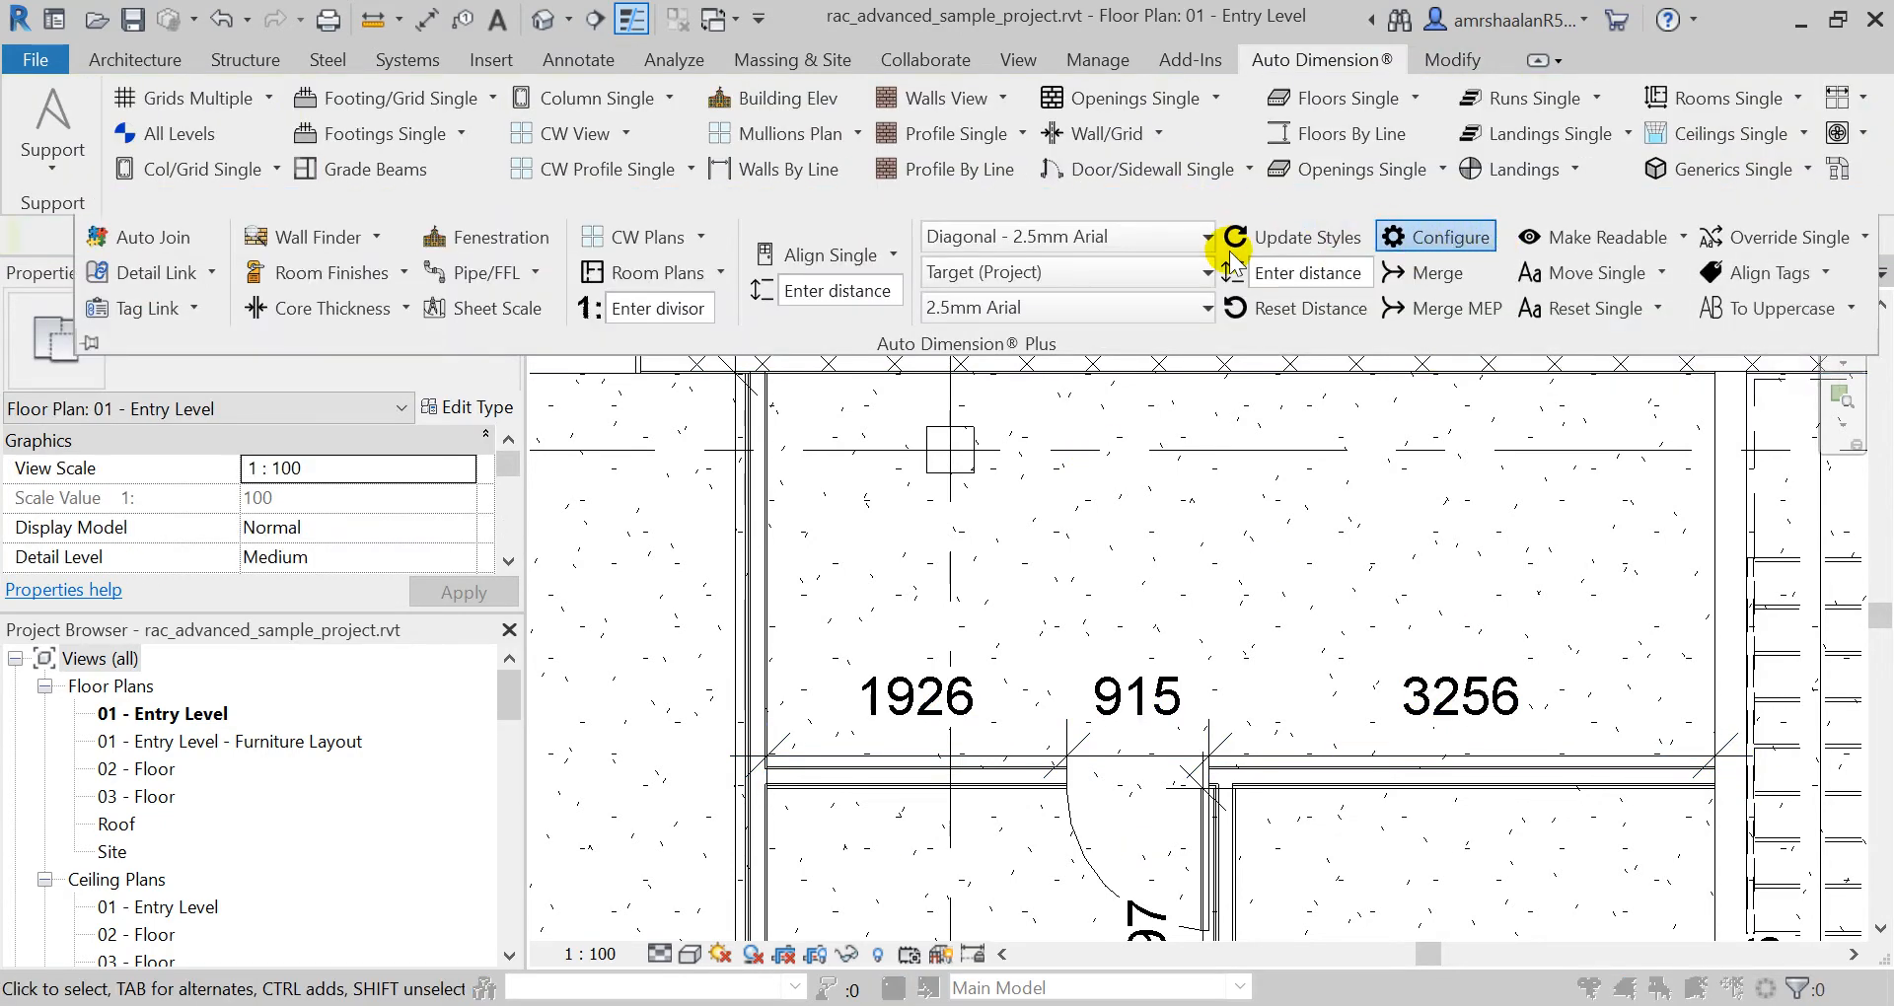
Step: Review the Auto Dimension settings and choose Walls Single from the wall options
left_click(1433, 236)
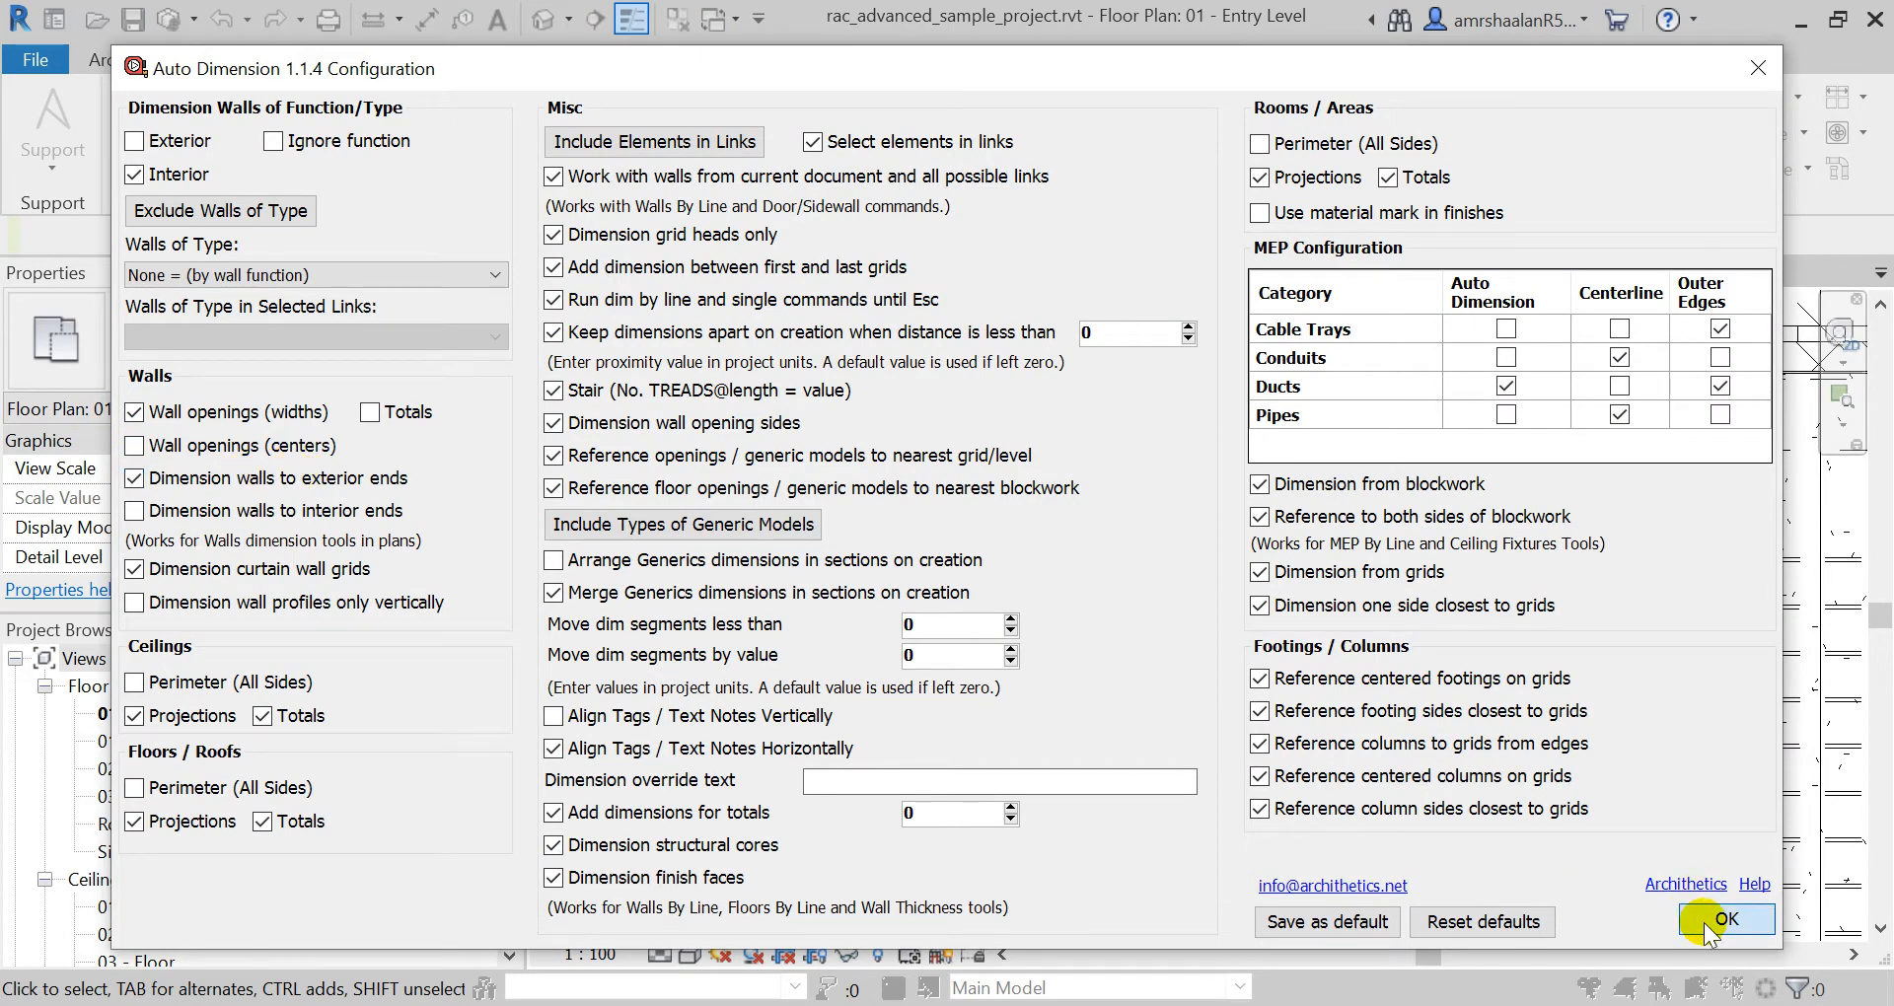
left_click(1725, 919)
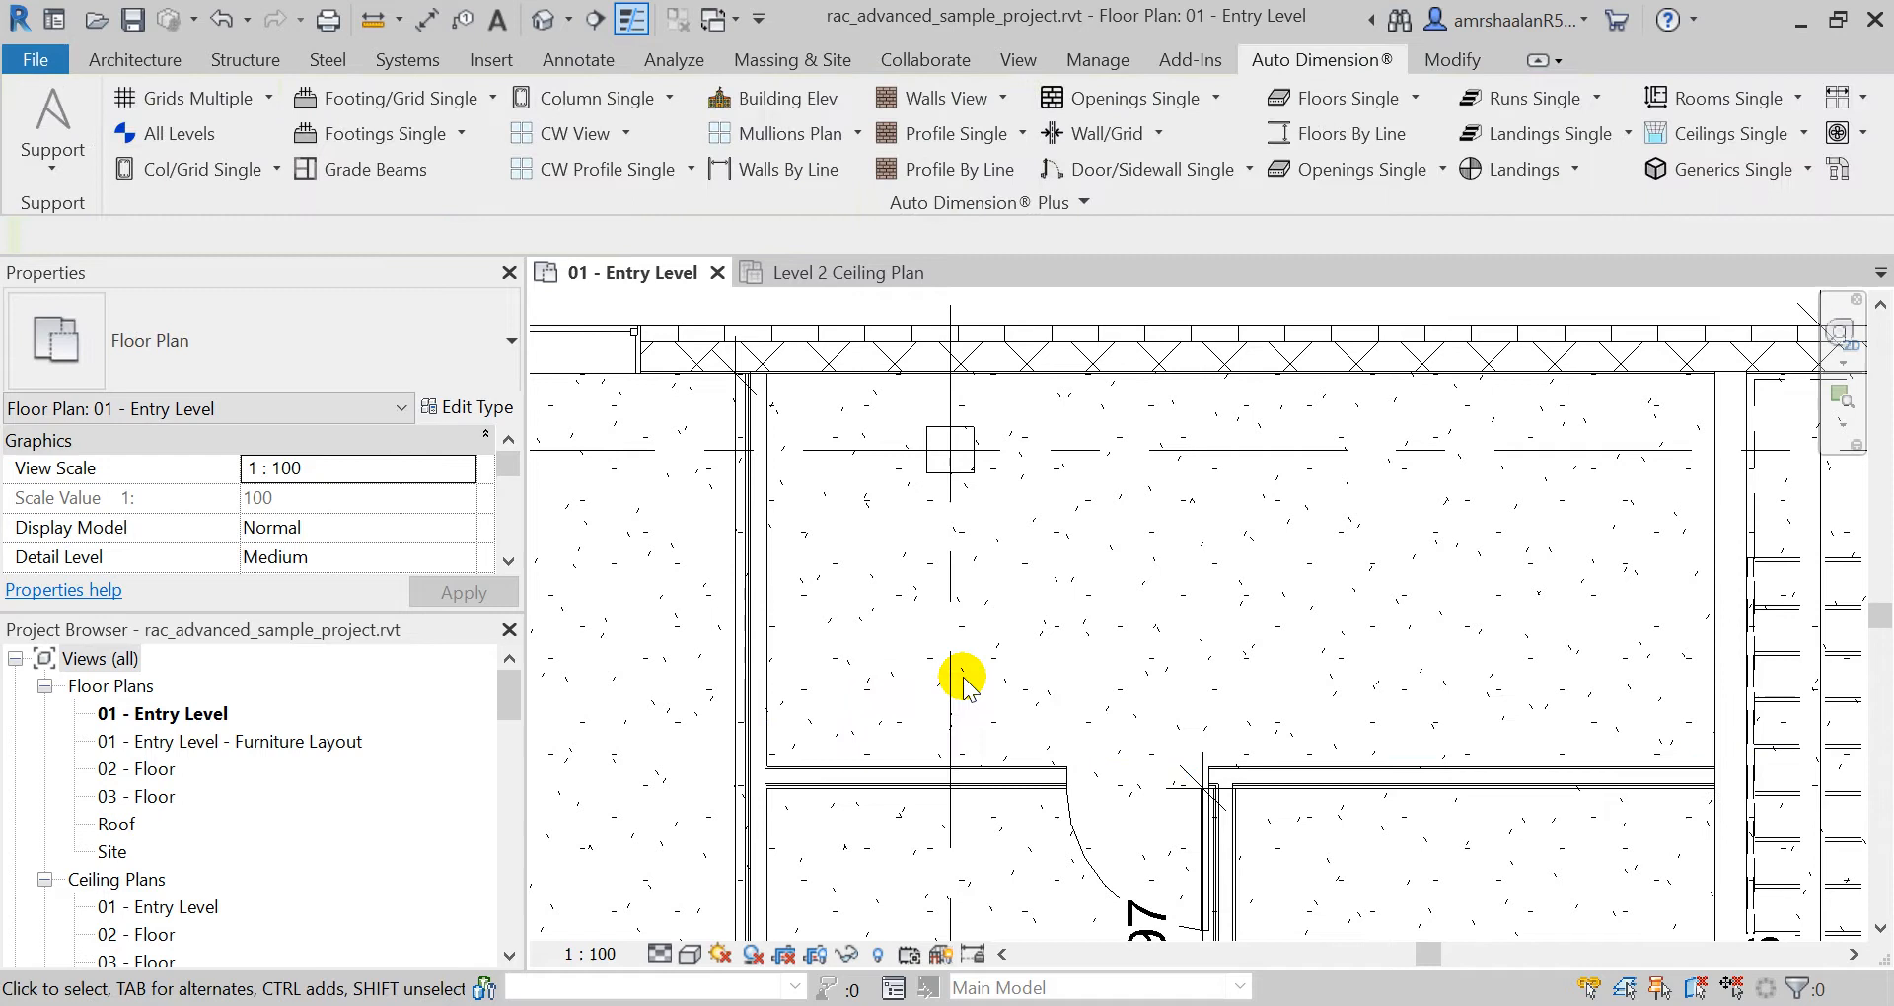
left_click(1001, 98)
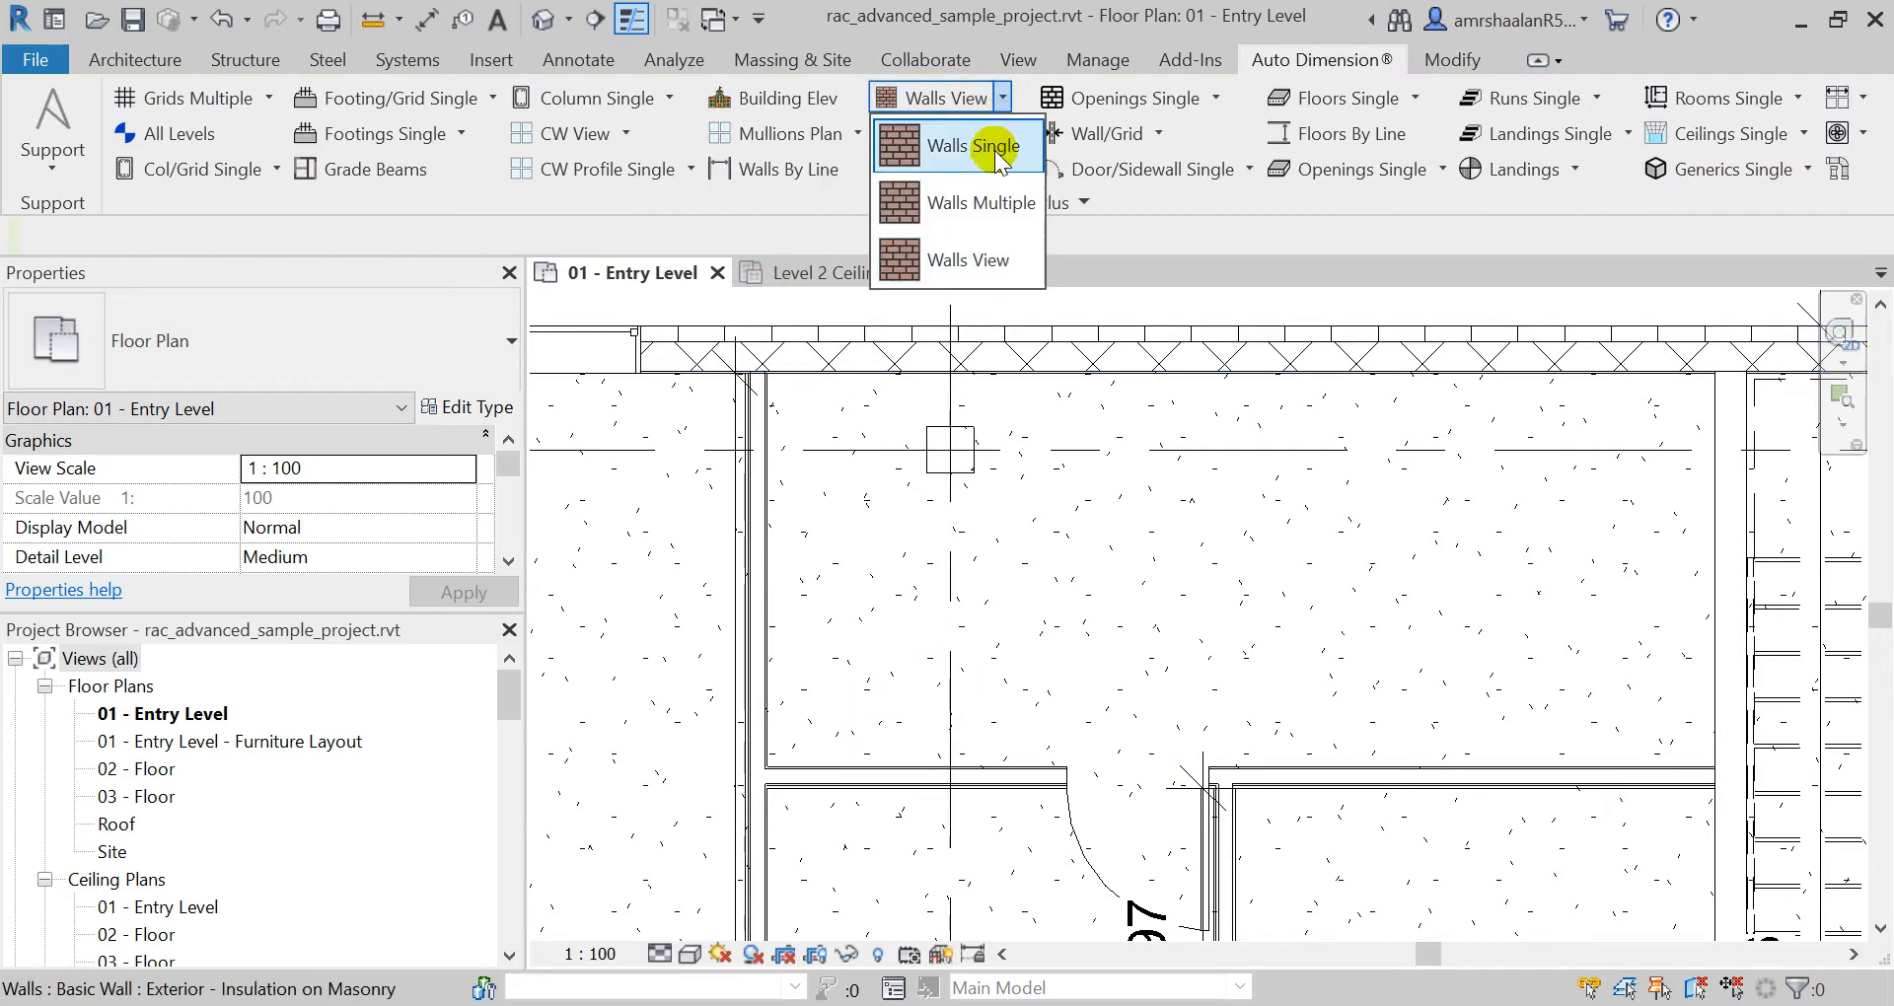
left_click(965, 145)
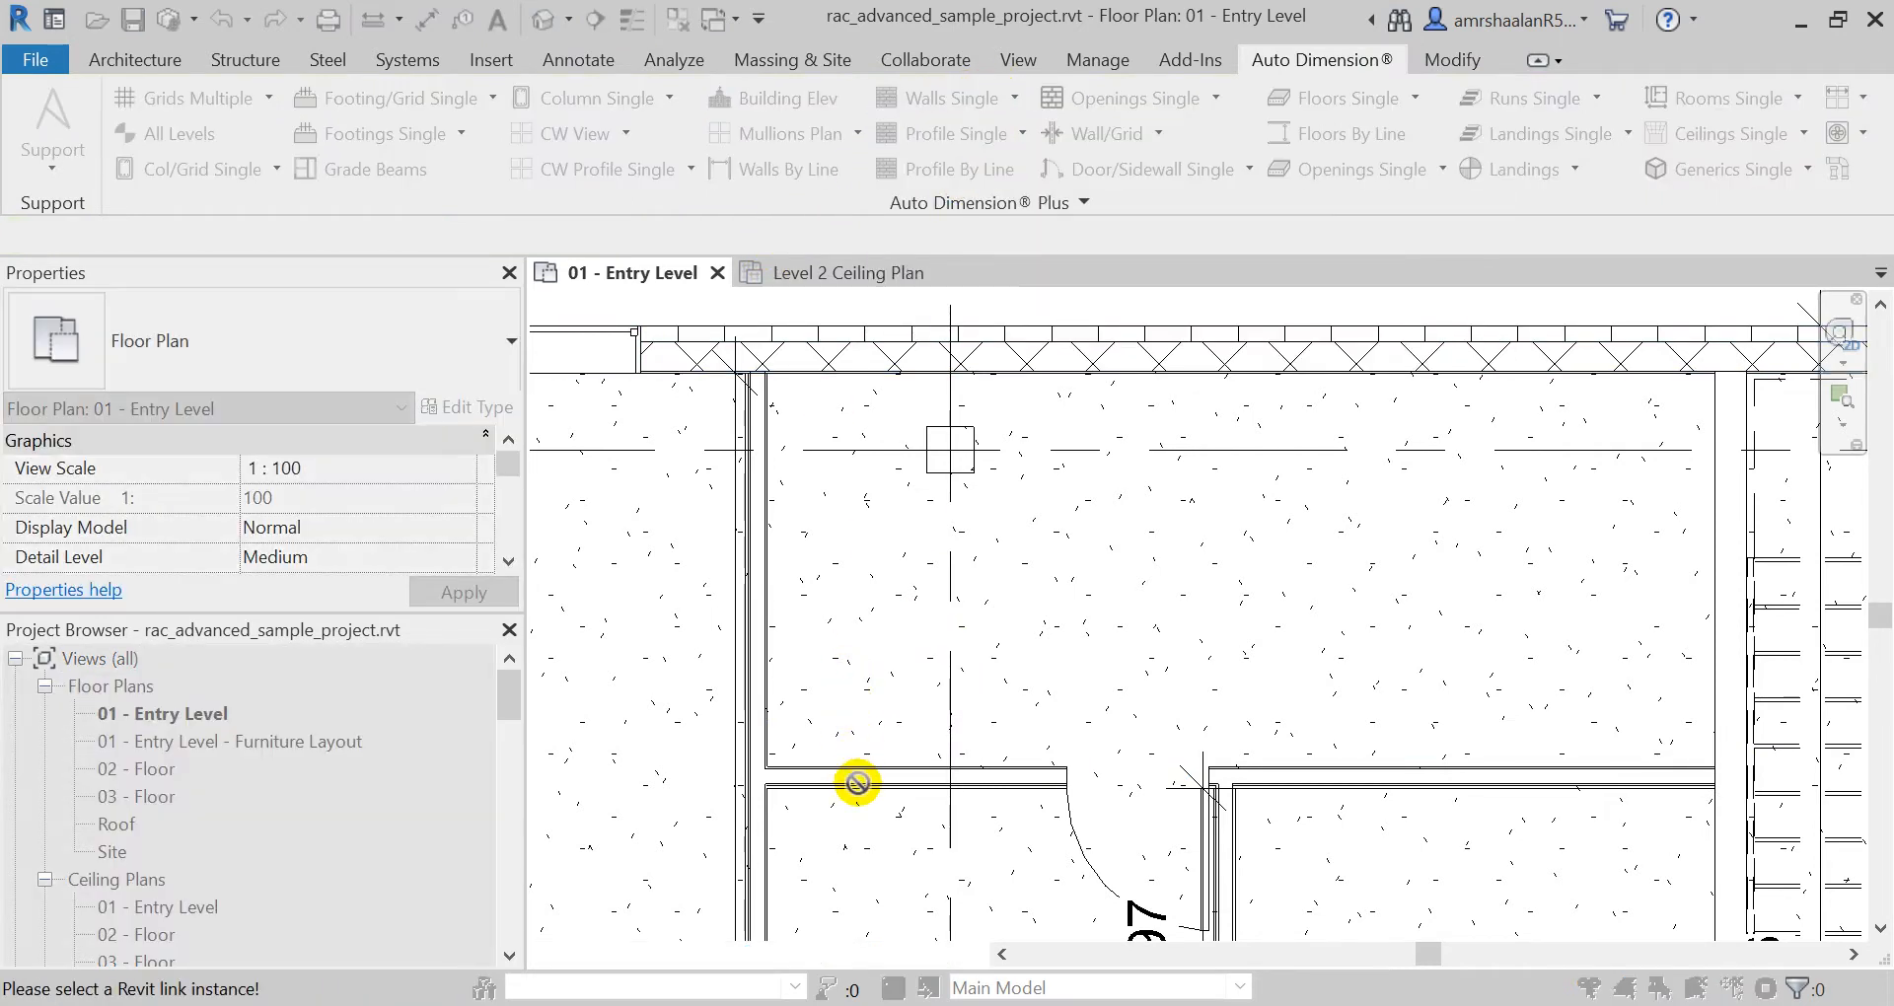
mouse_move(872, 747)
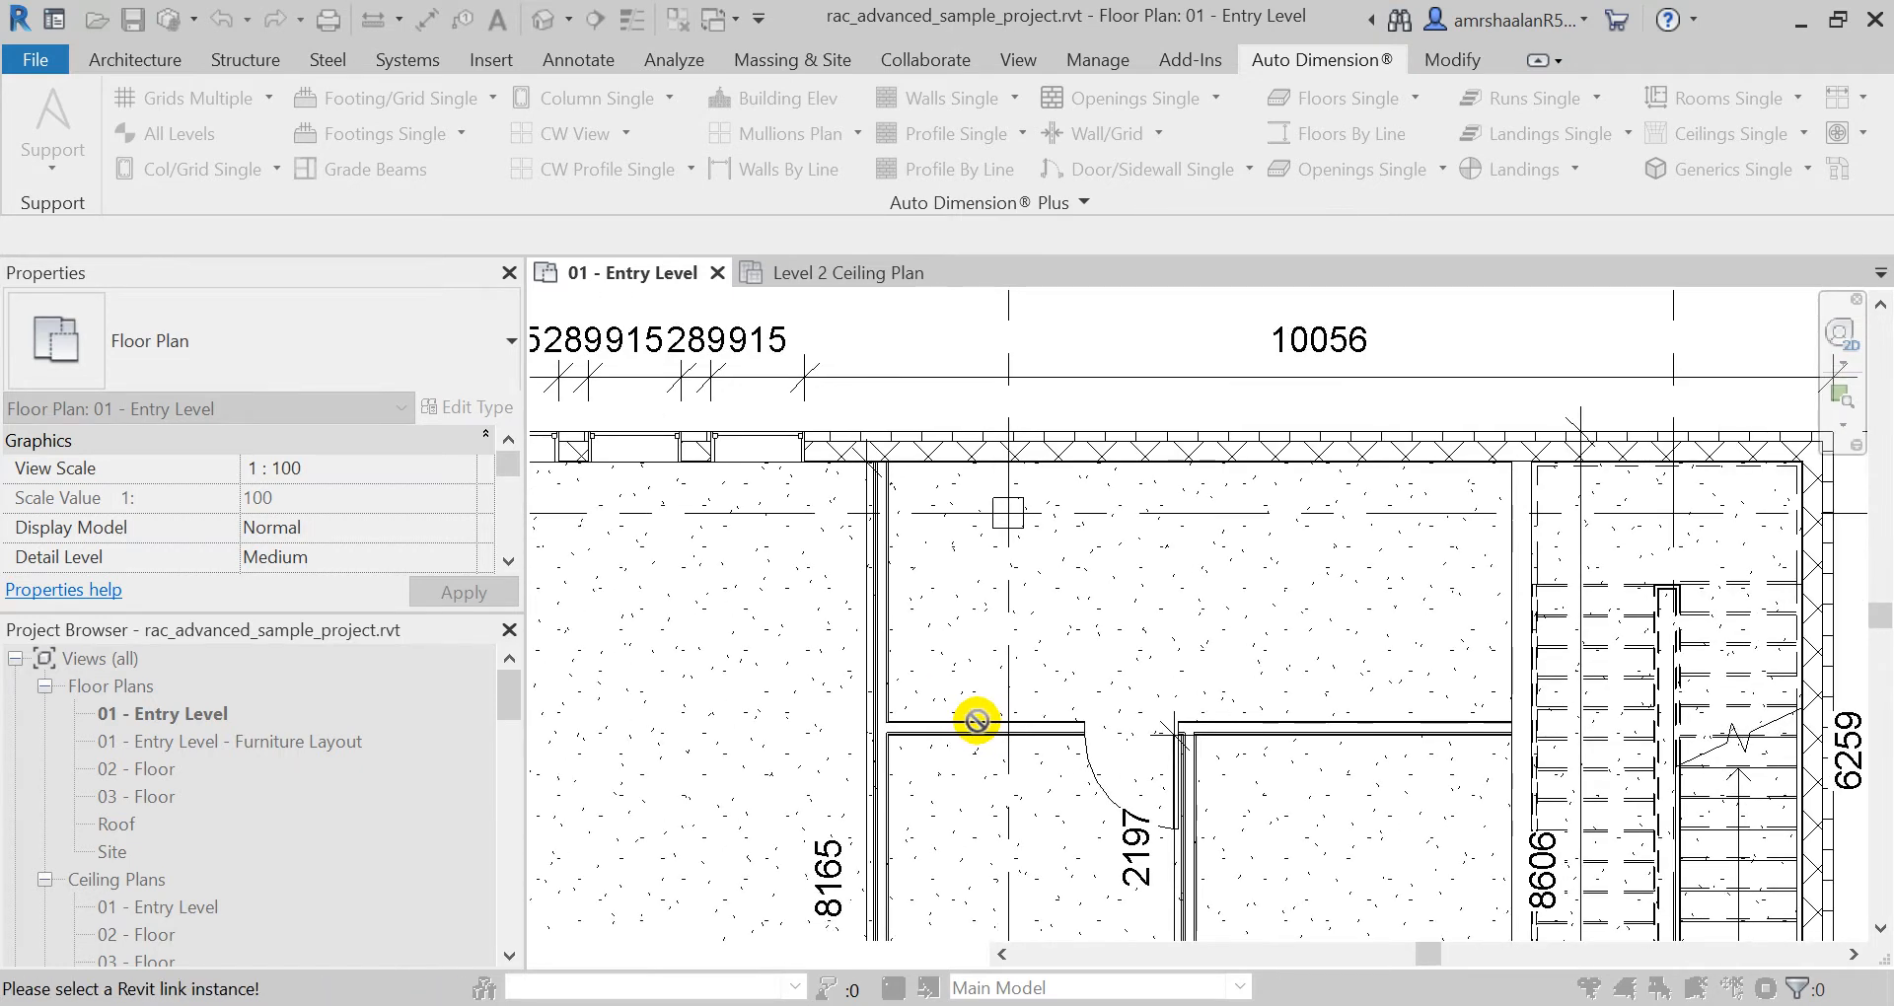
Step: Disable 'Select elements in links' and dimension the wall beside the door (2064, 915, 3456)
left_click(945, 98)
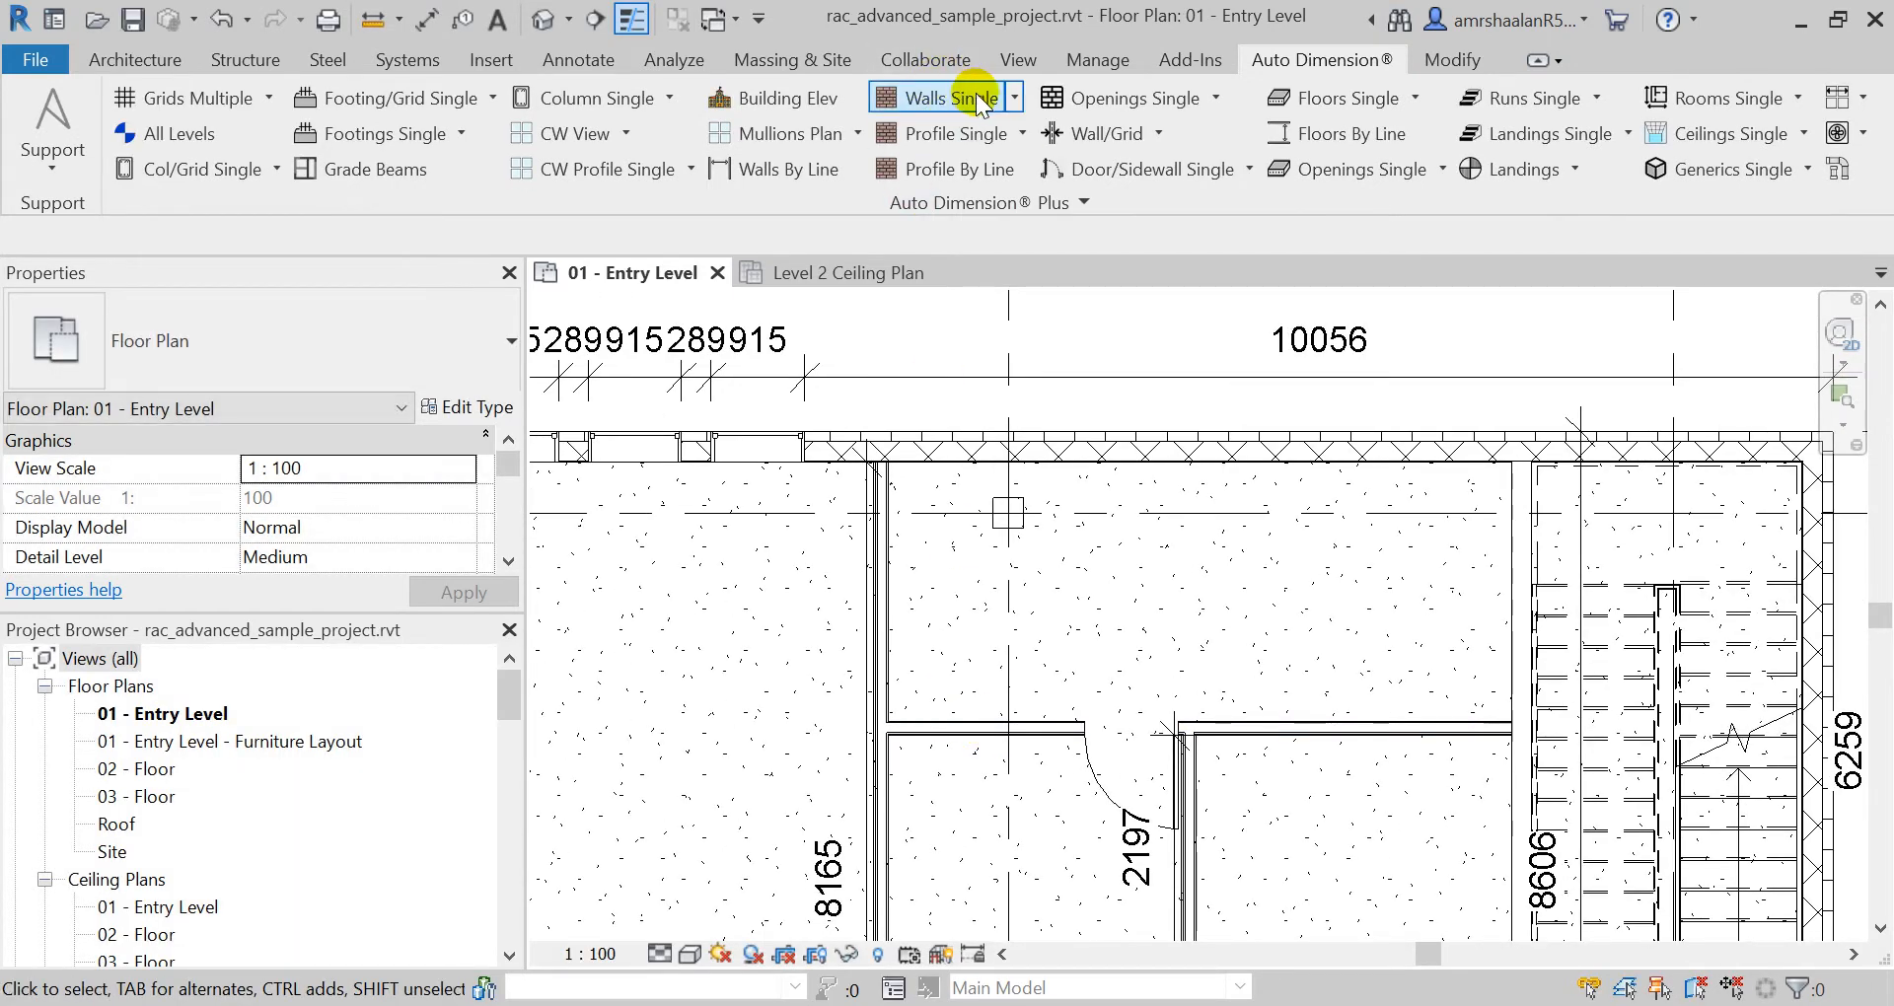
mouse_move(942, 98)
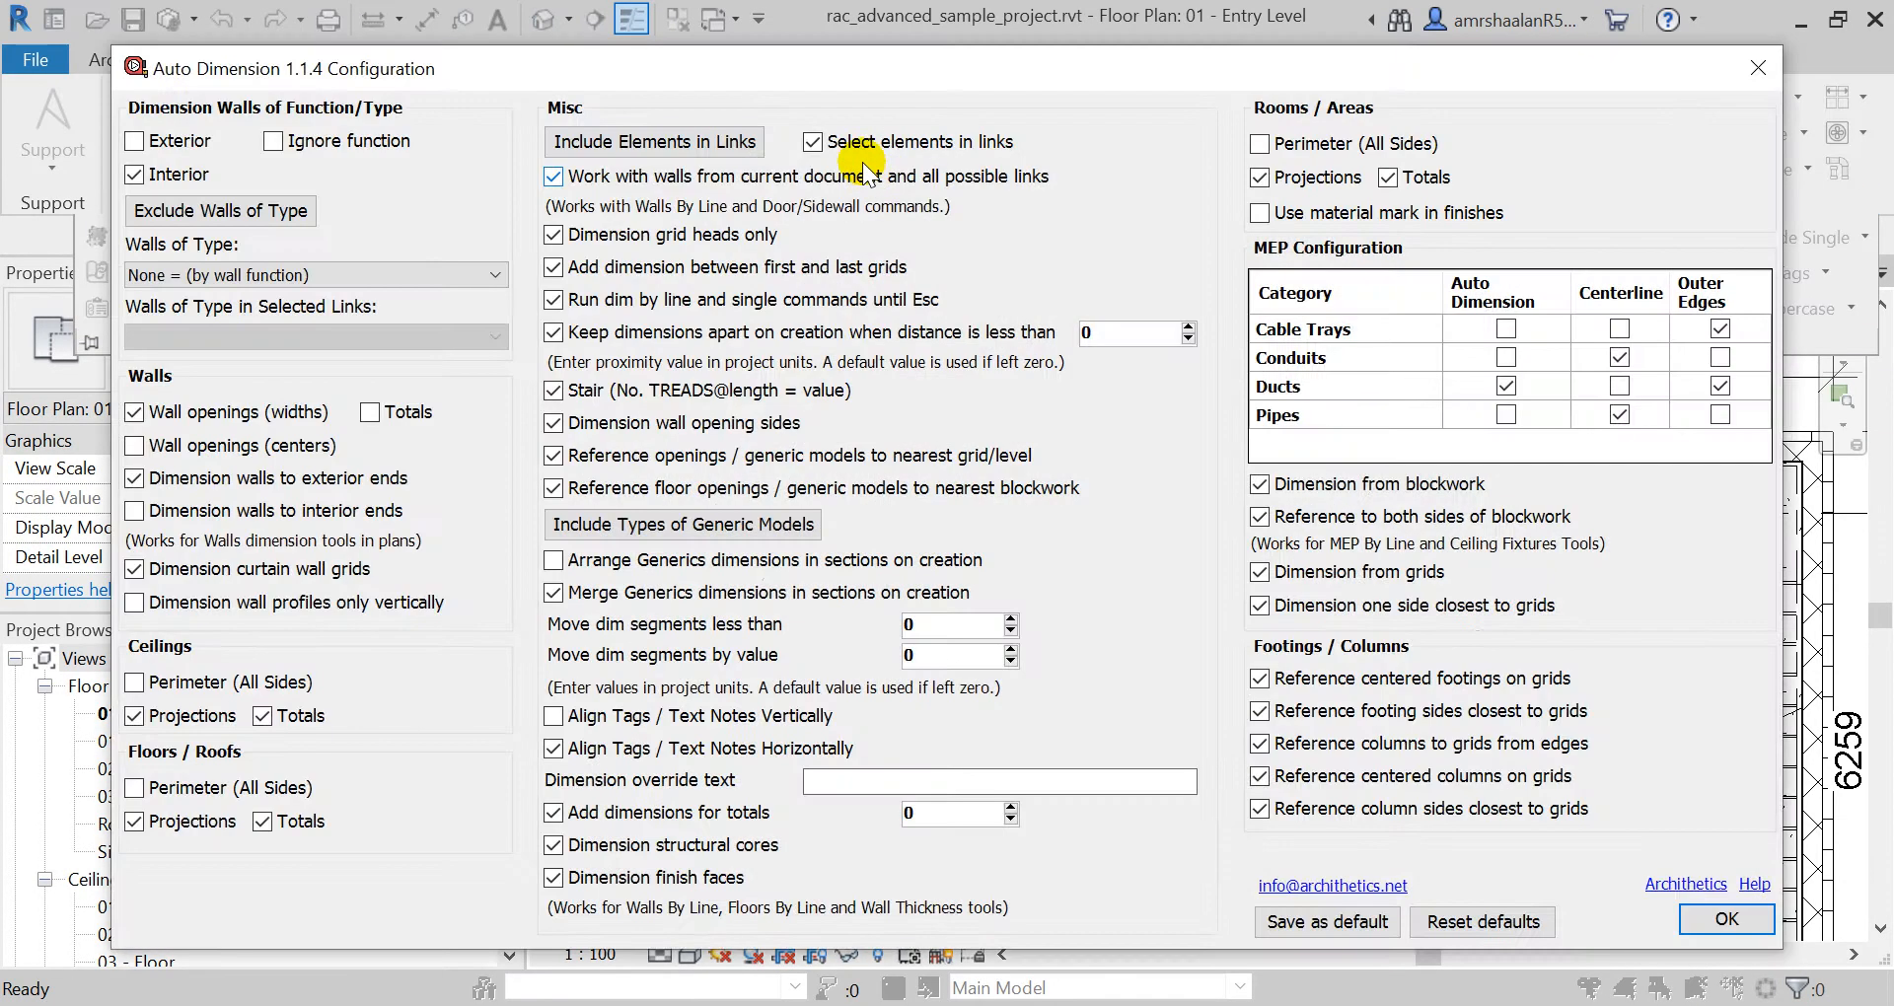
left_click(813, 141)
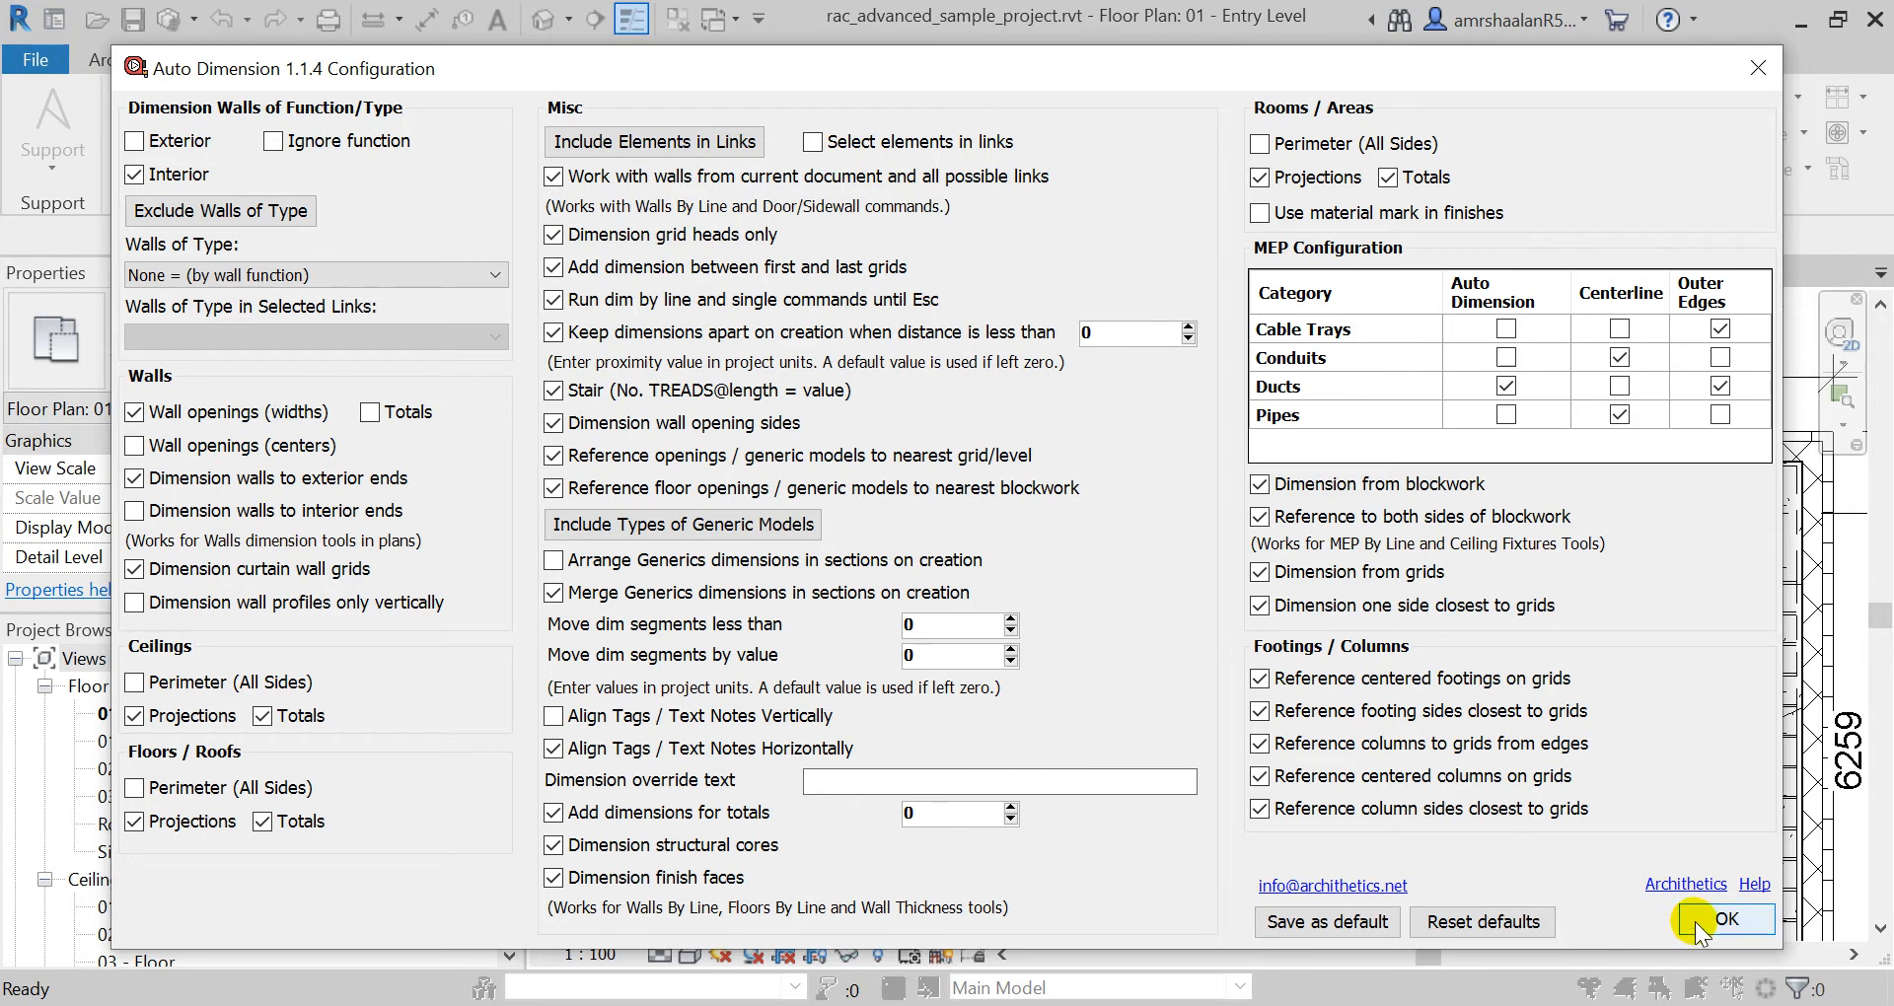
left_click(1721, 919)
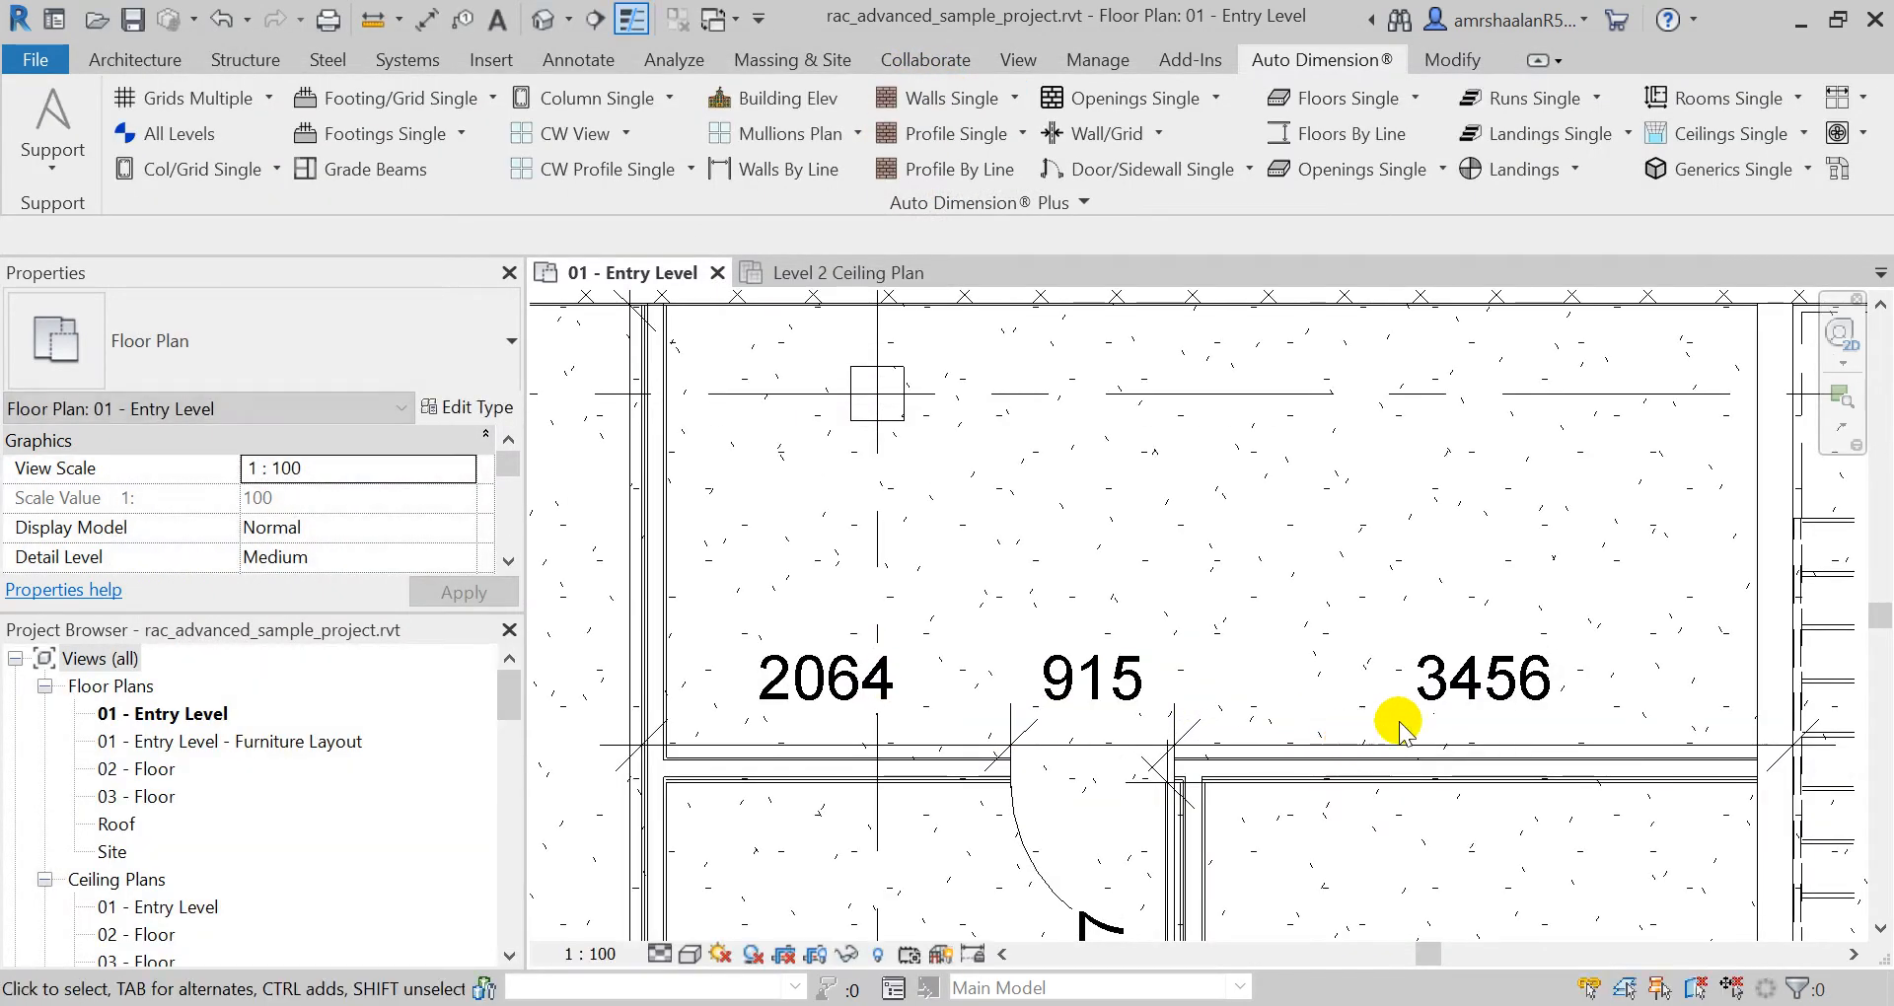
left_click(1394, 720)
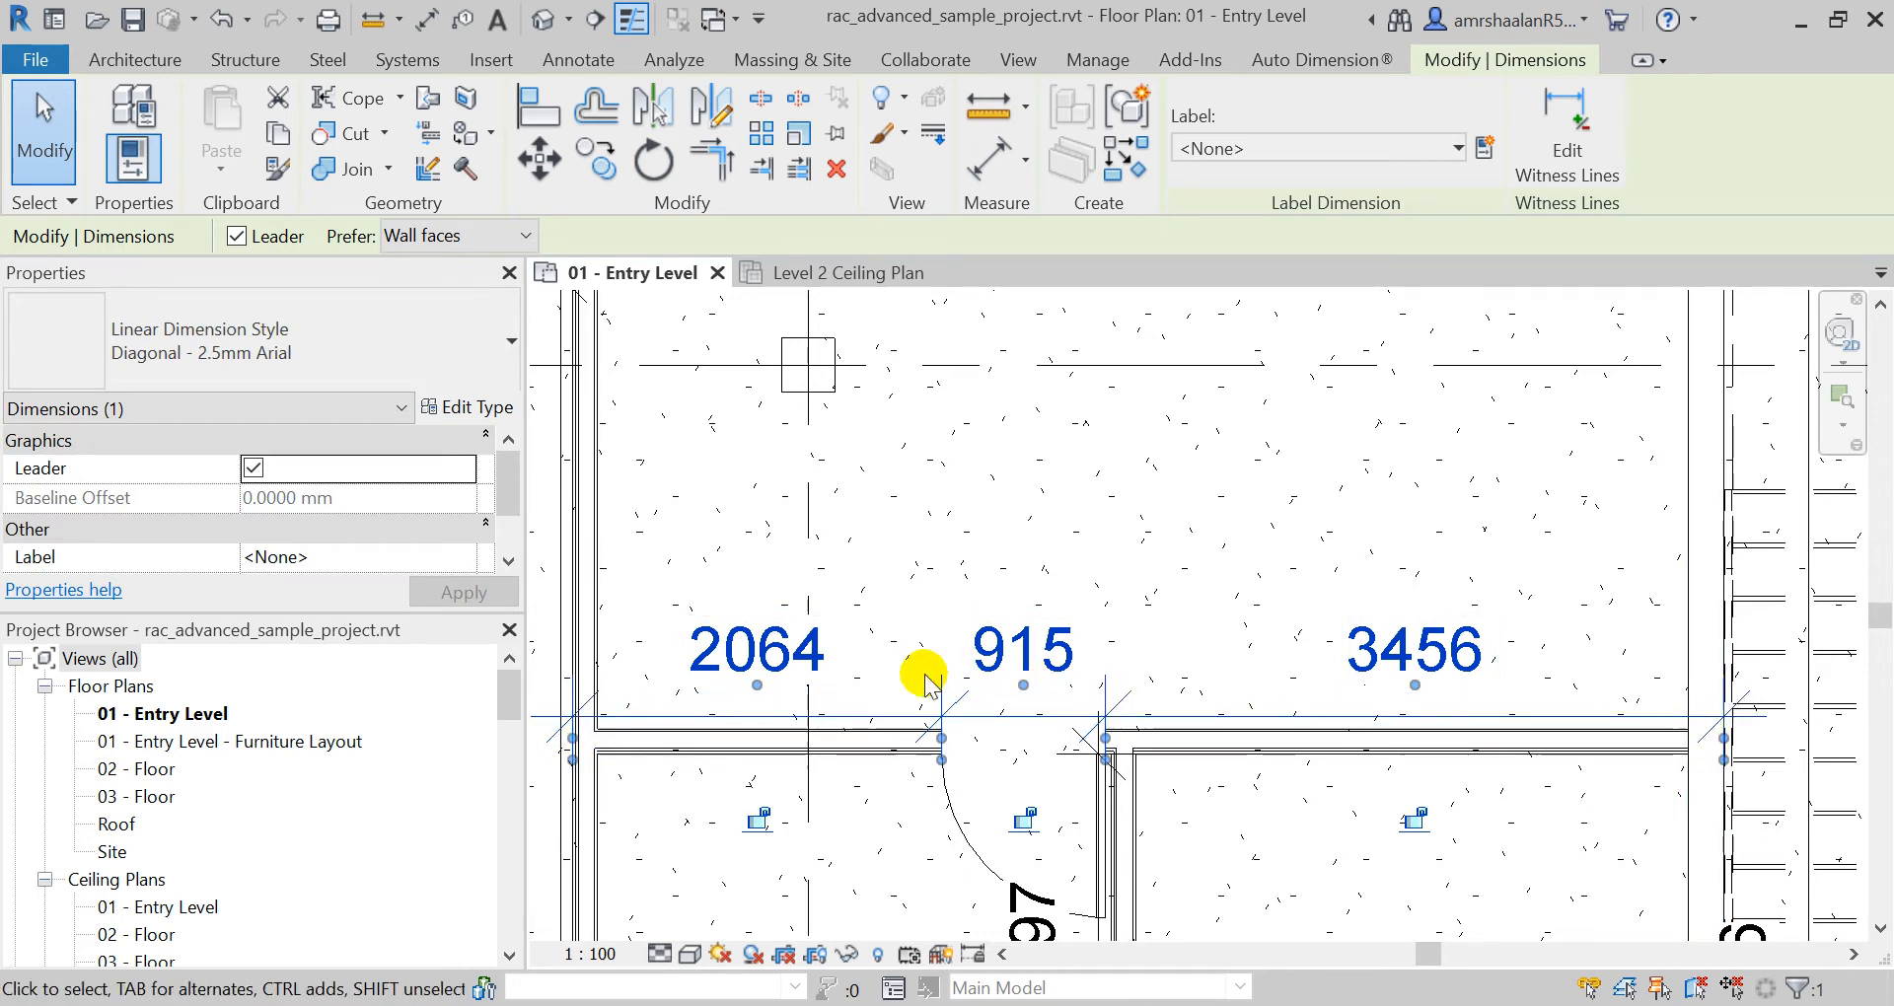
left_click(677, 719)
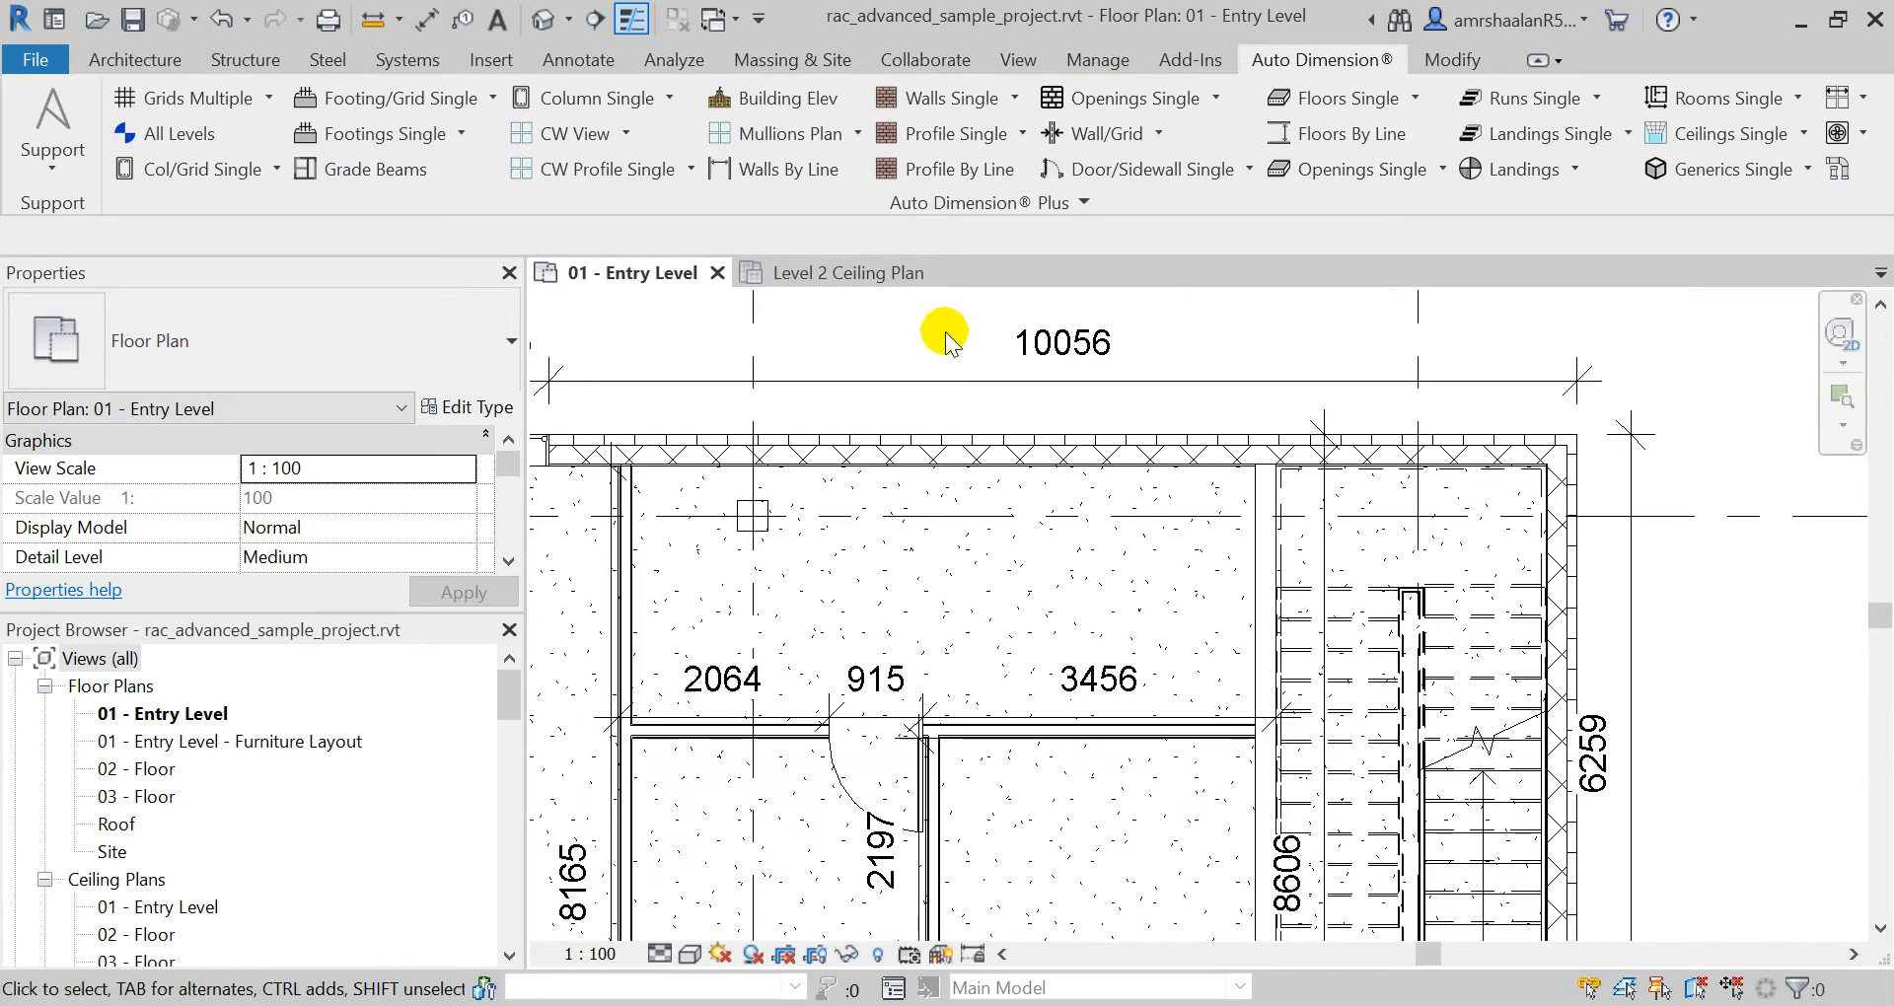
mouse_move(942, 362)
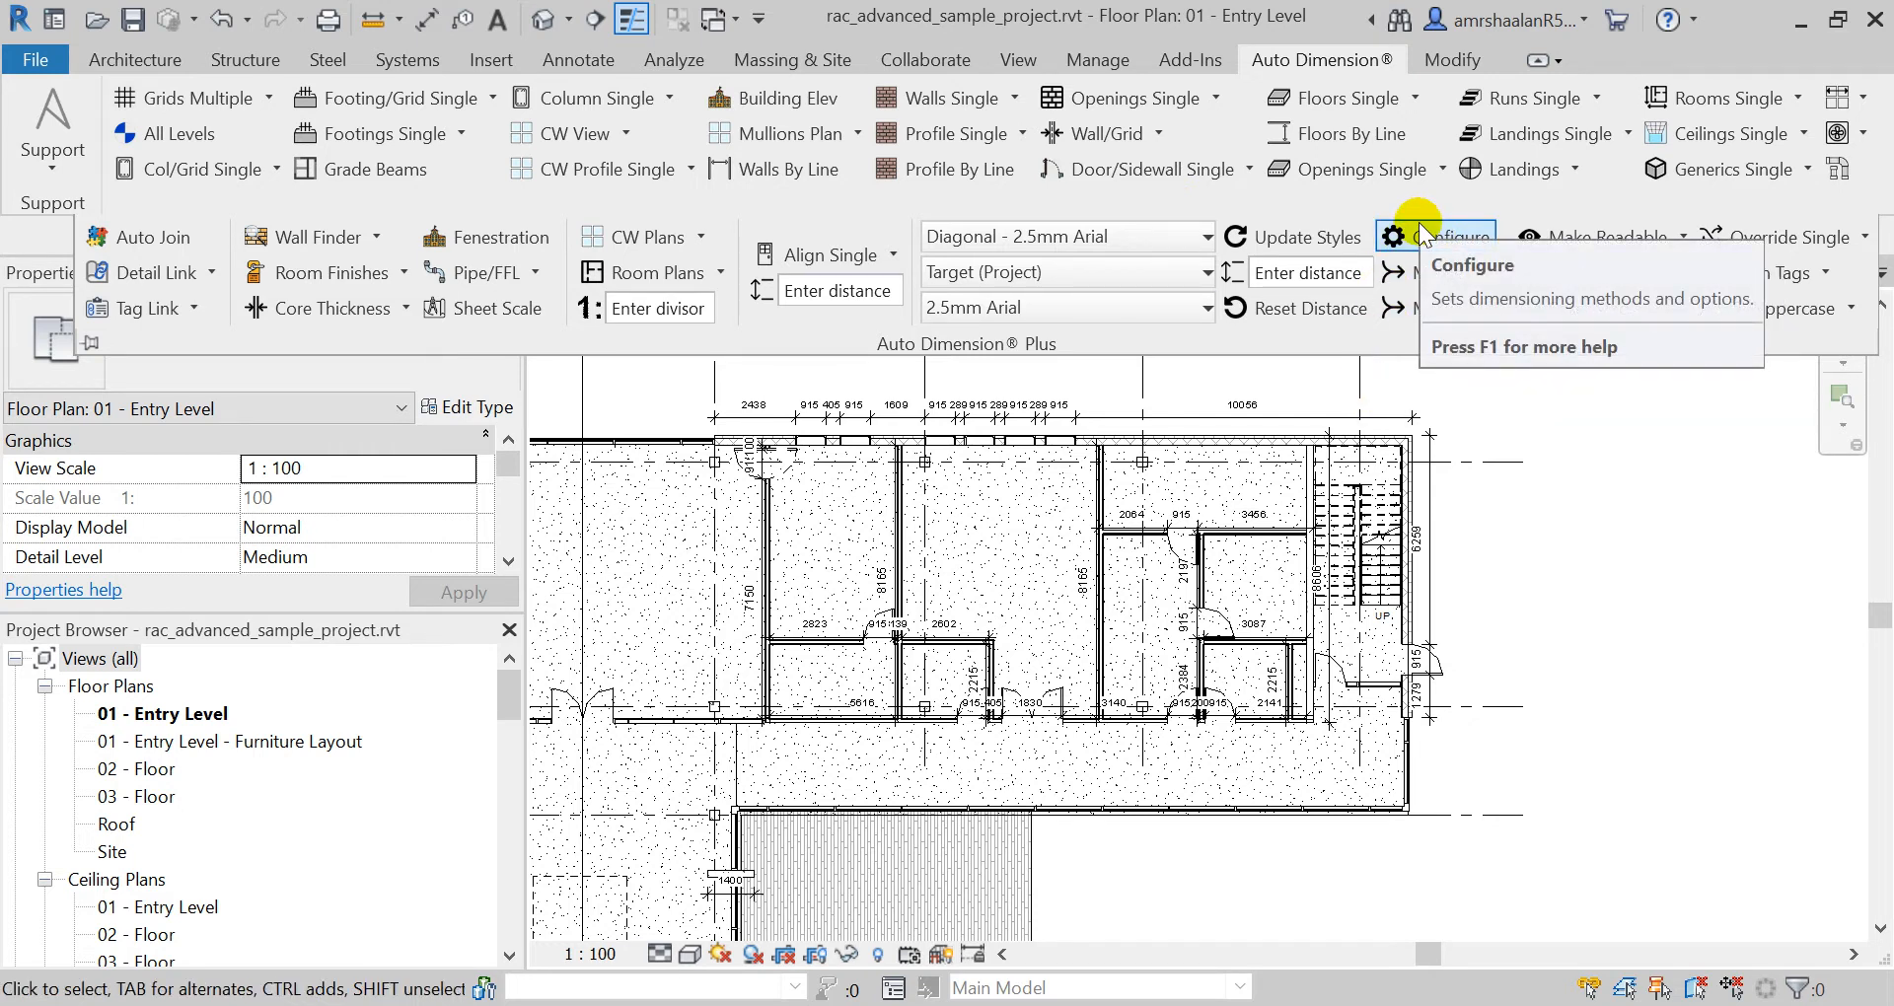
mouse_move(1423, 238)
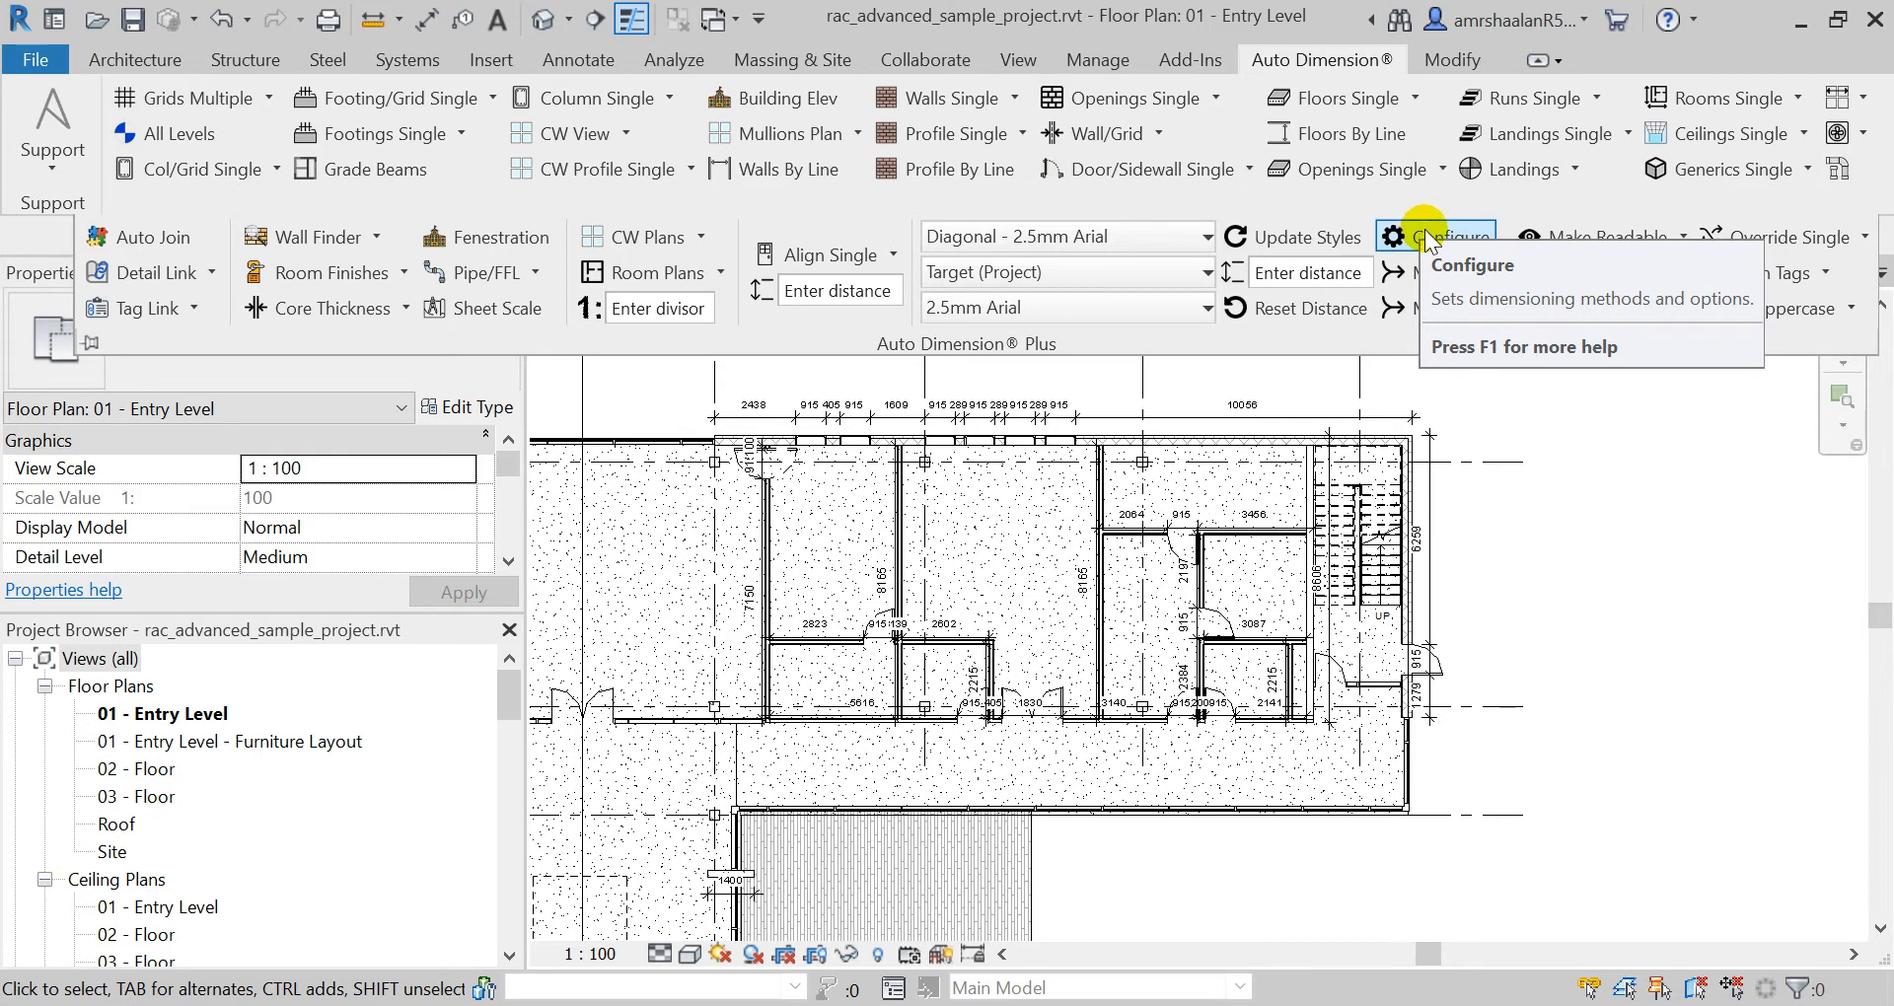
mouse_move(1834, 169)
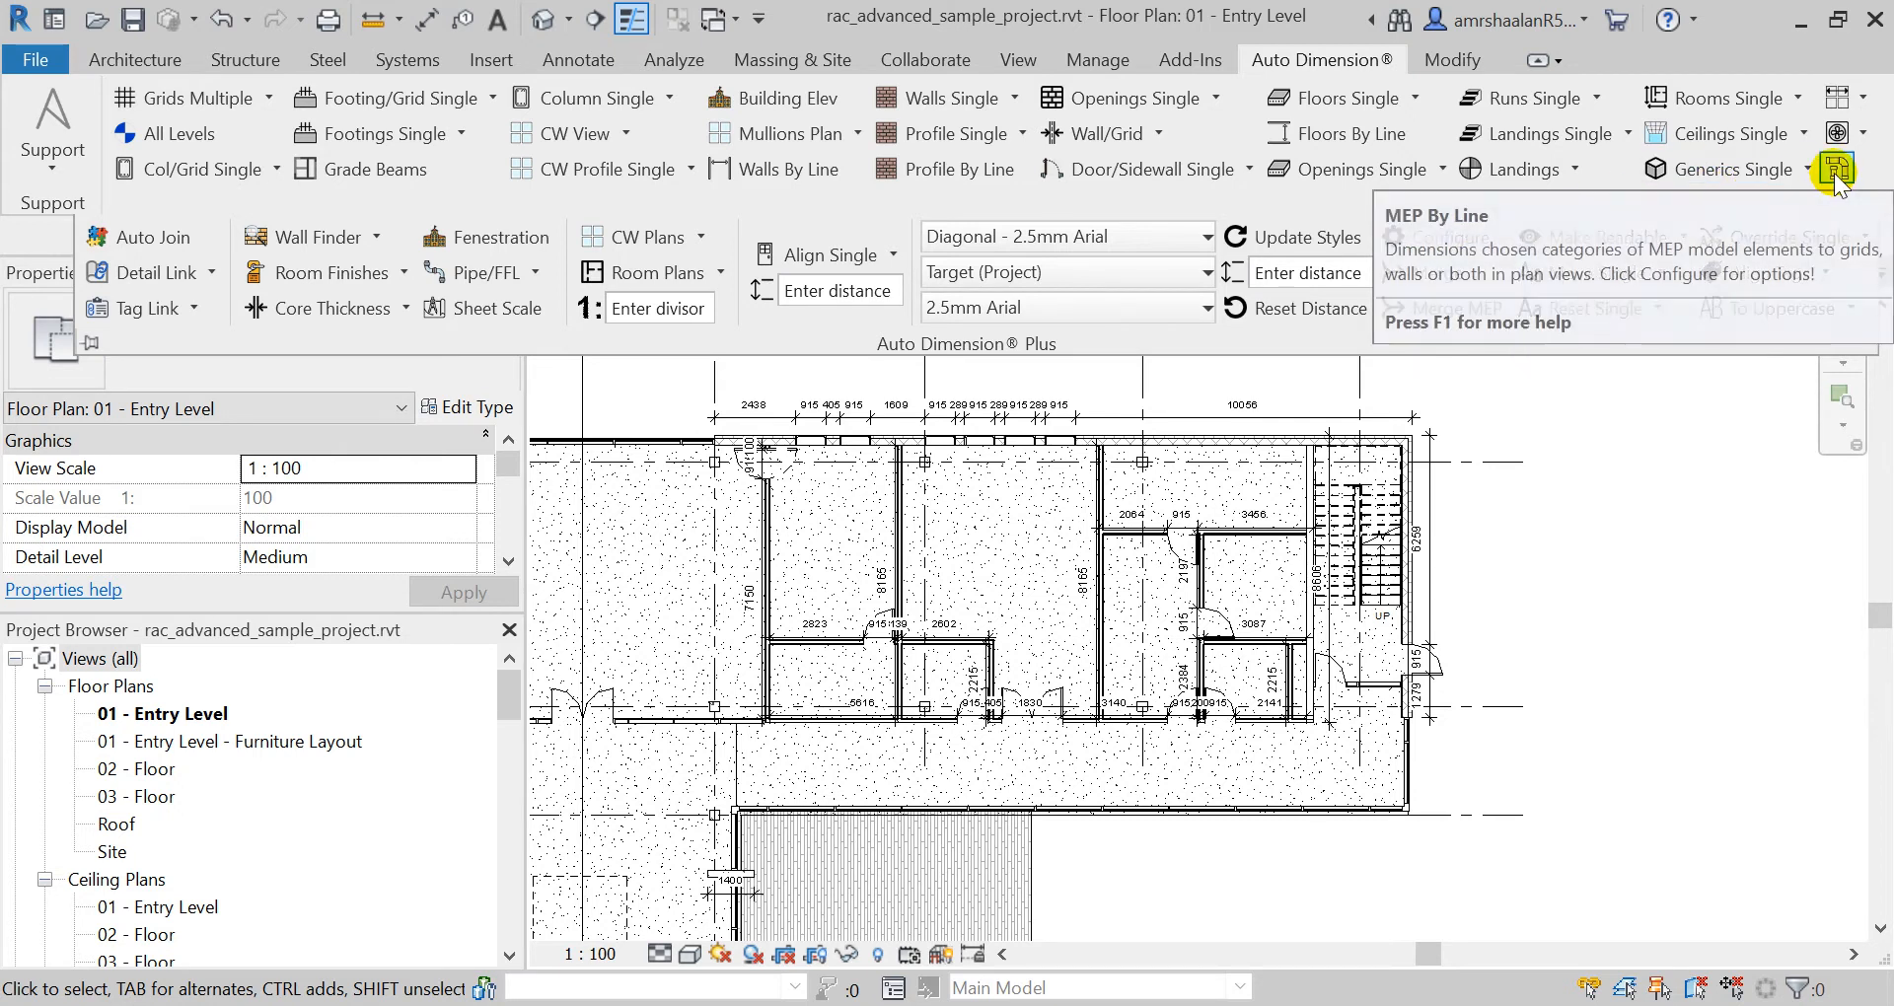
mouse_move(1737, 135)
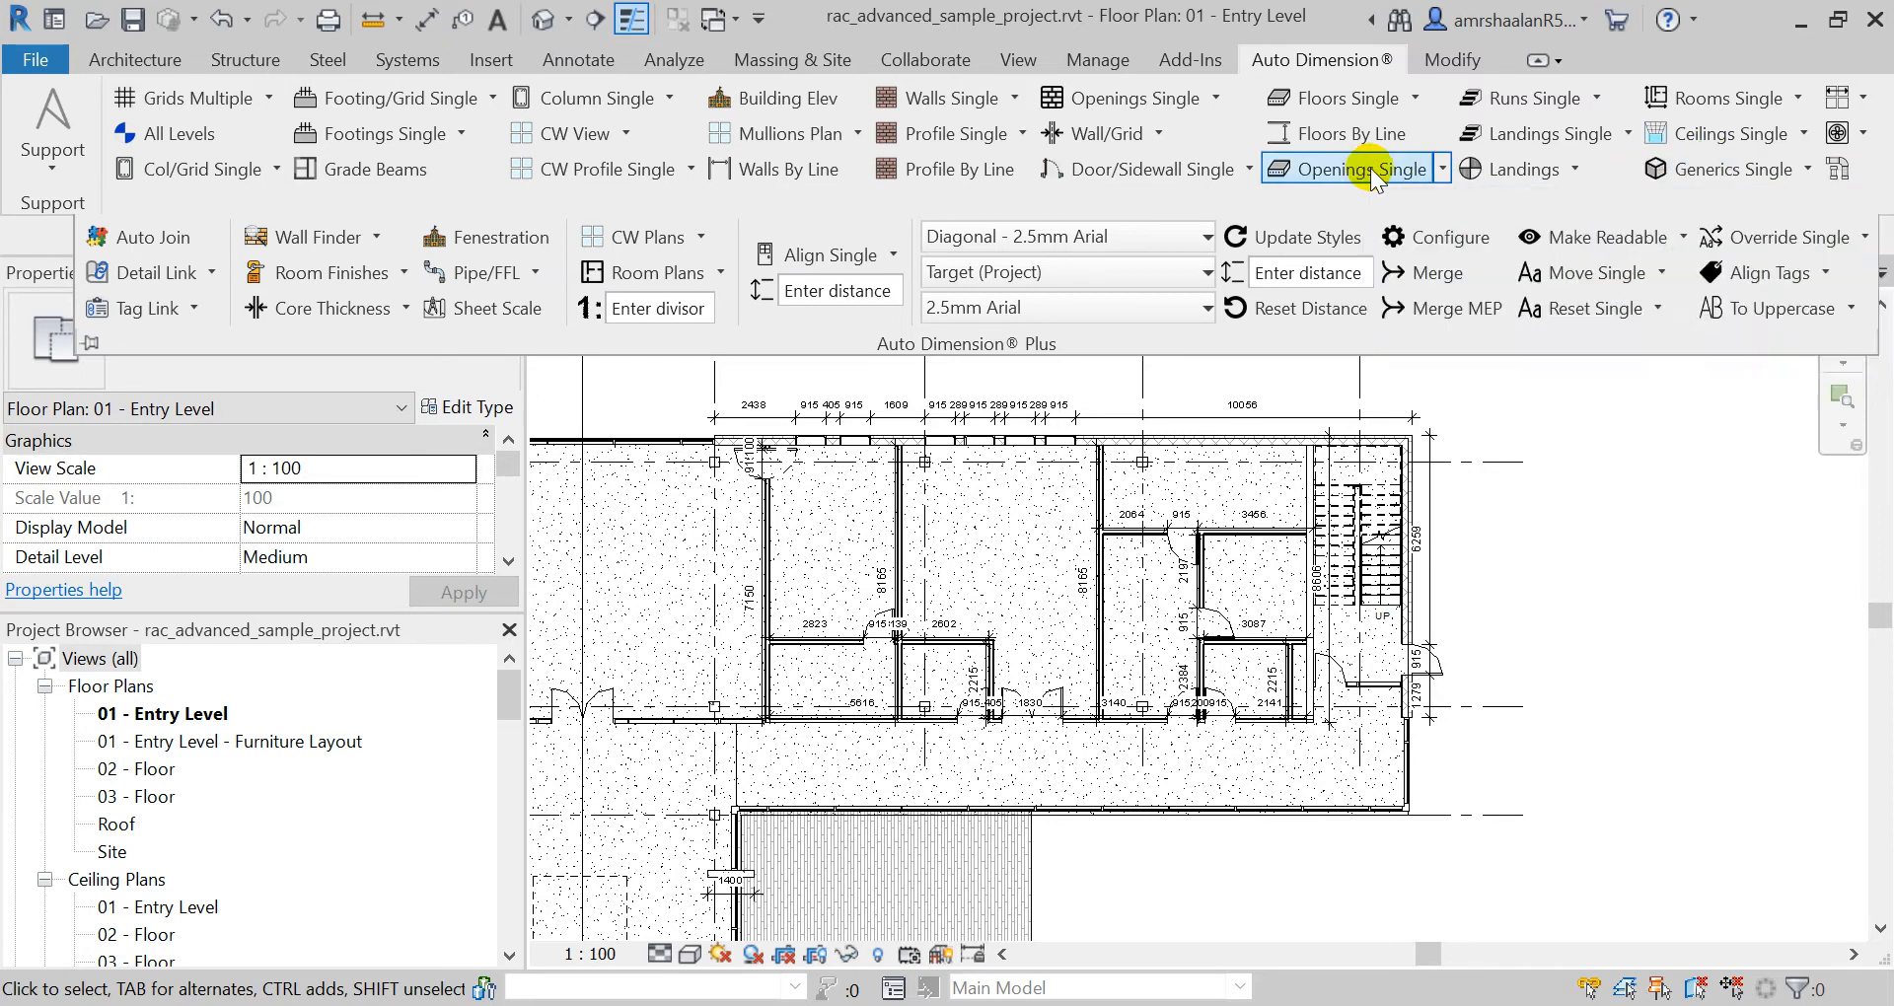
mouse_move(1362, 190)
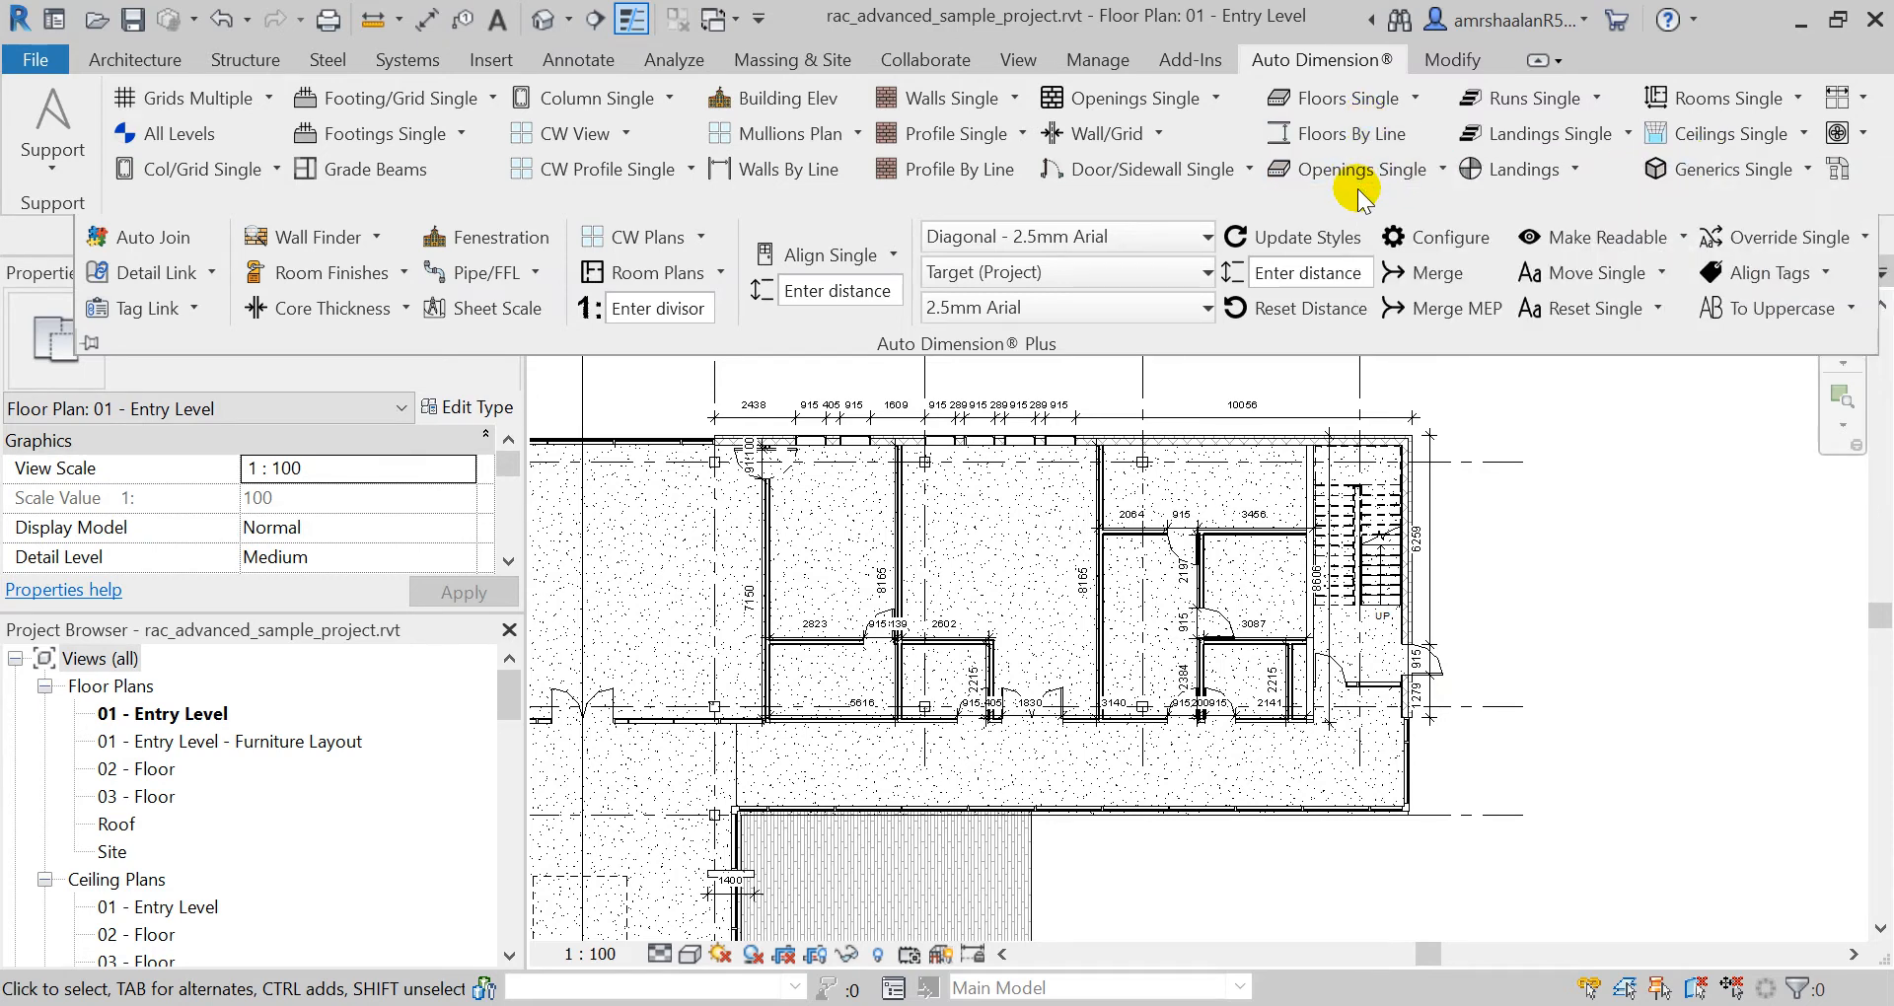
mouse_move(1350, 169)
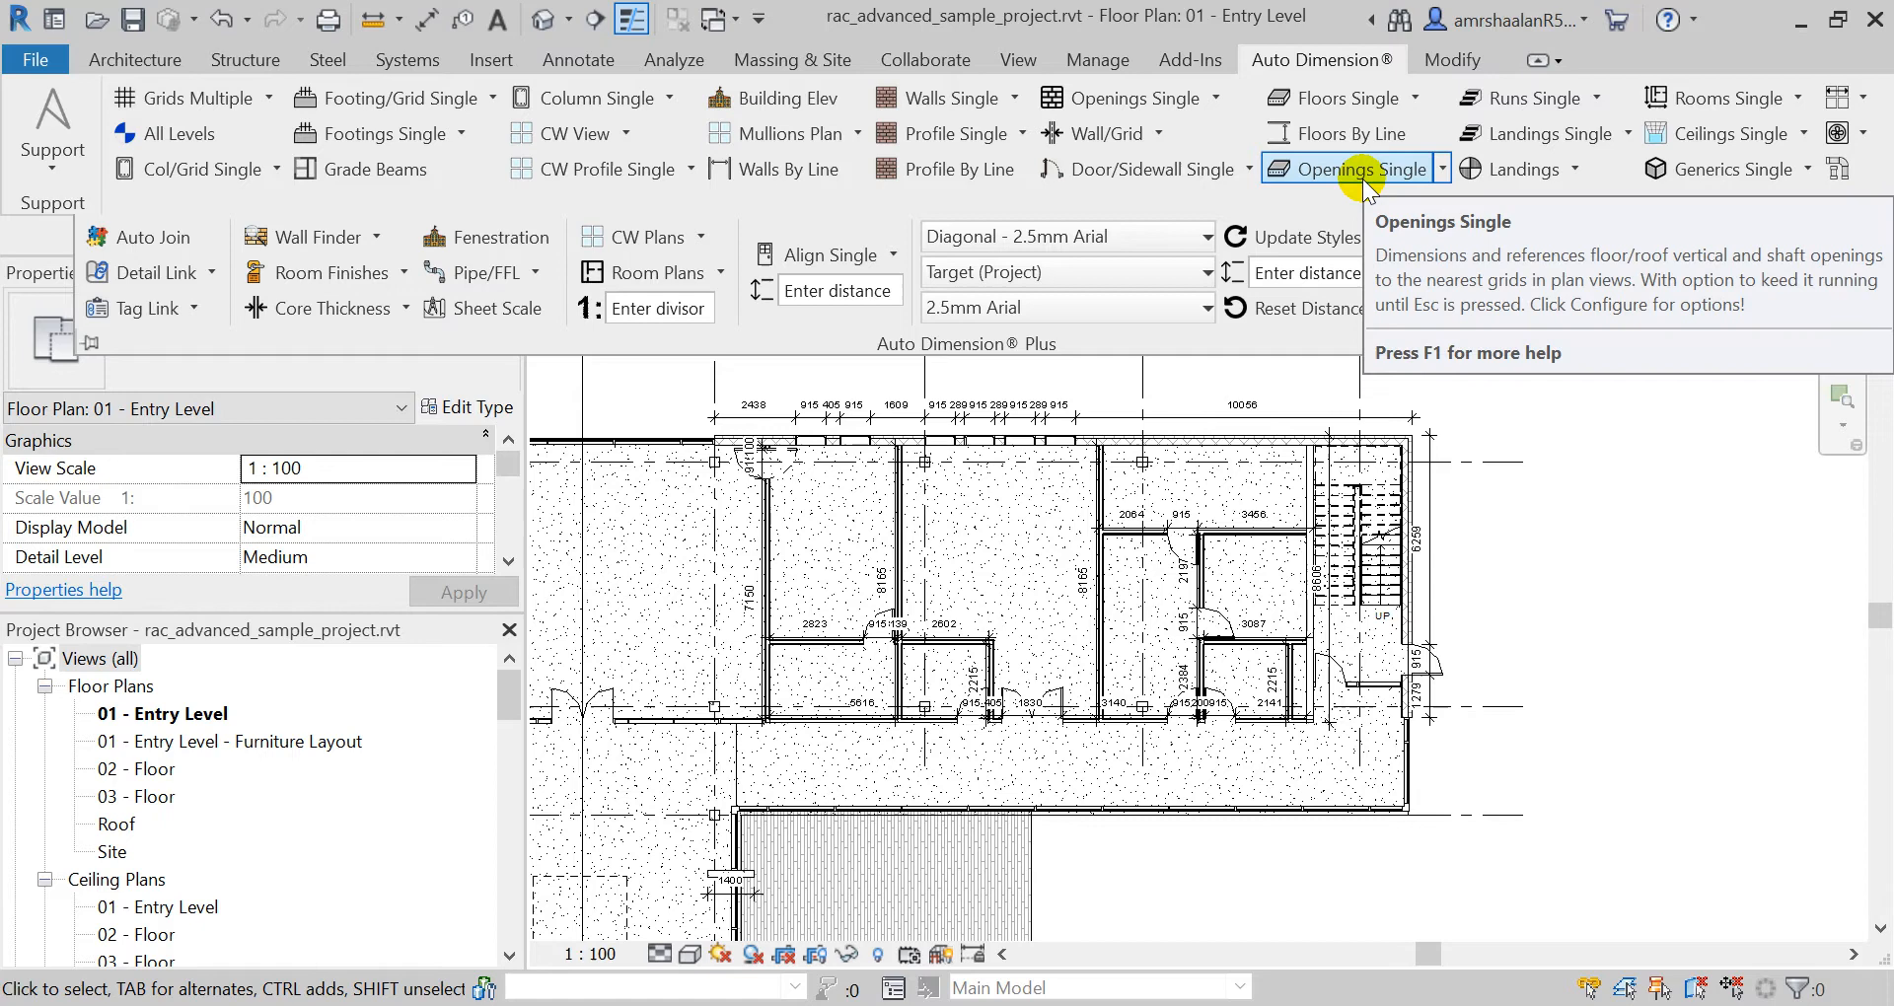
Step: Close the Auto Dimension configuration unchanged and open rme_advanced_sample_project's Level 2 Ceiling Plan
left_click(1436, 237)
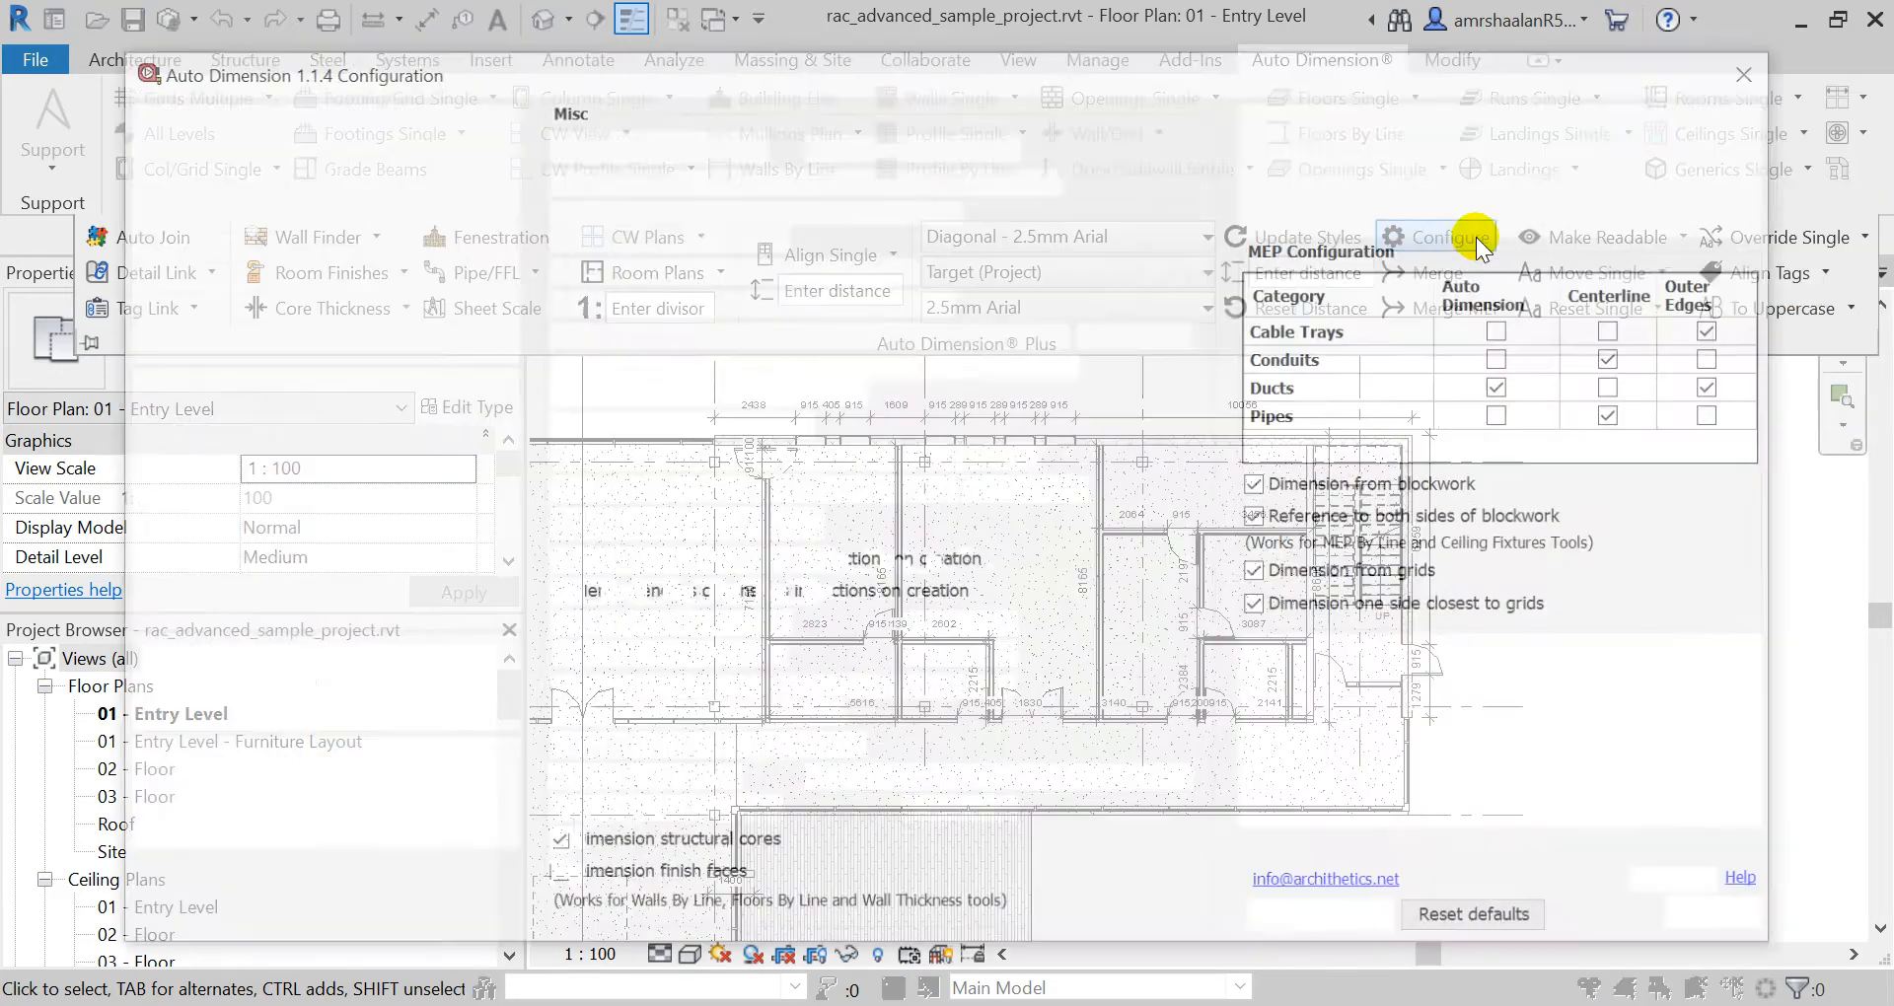
left_click(1435, 237)
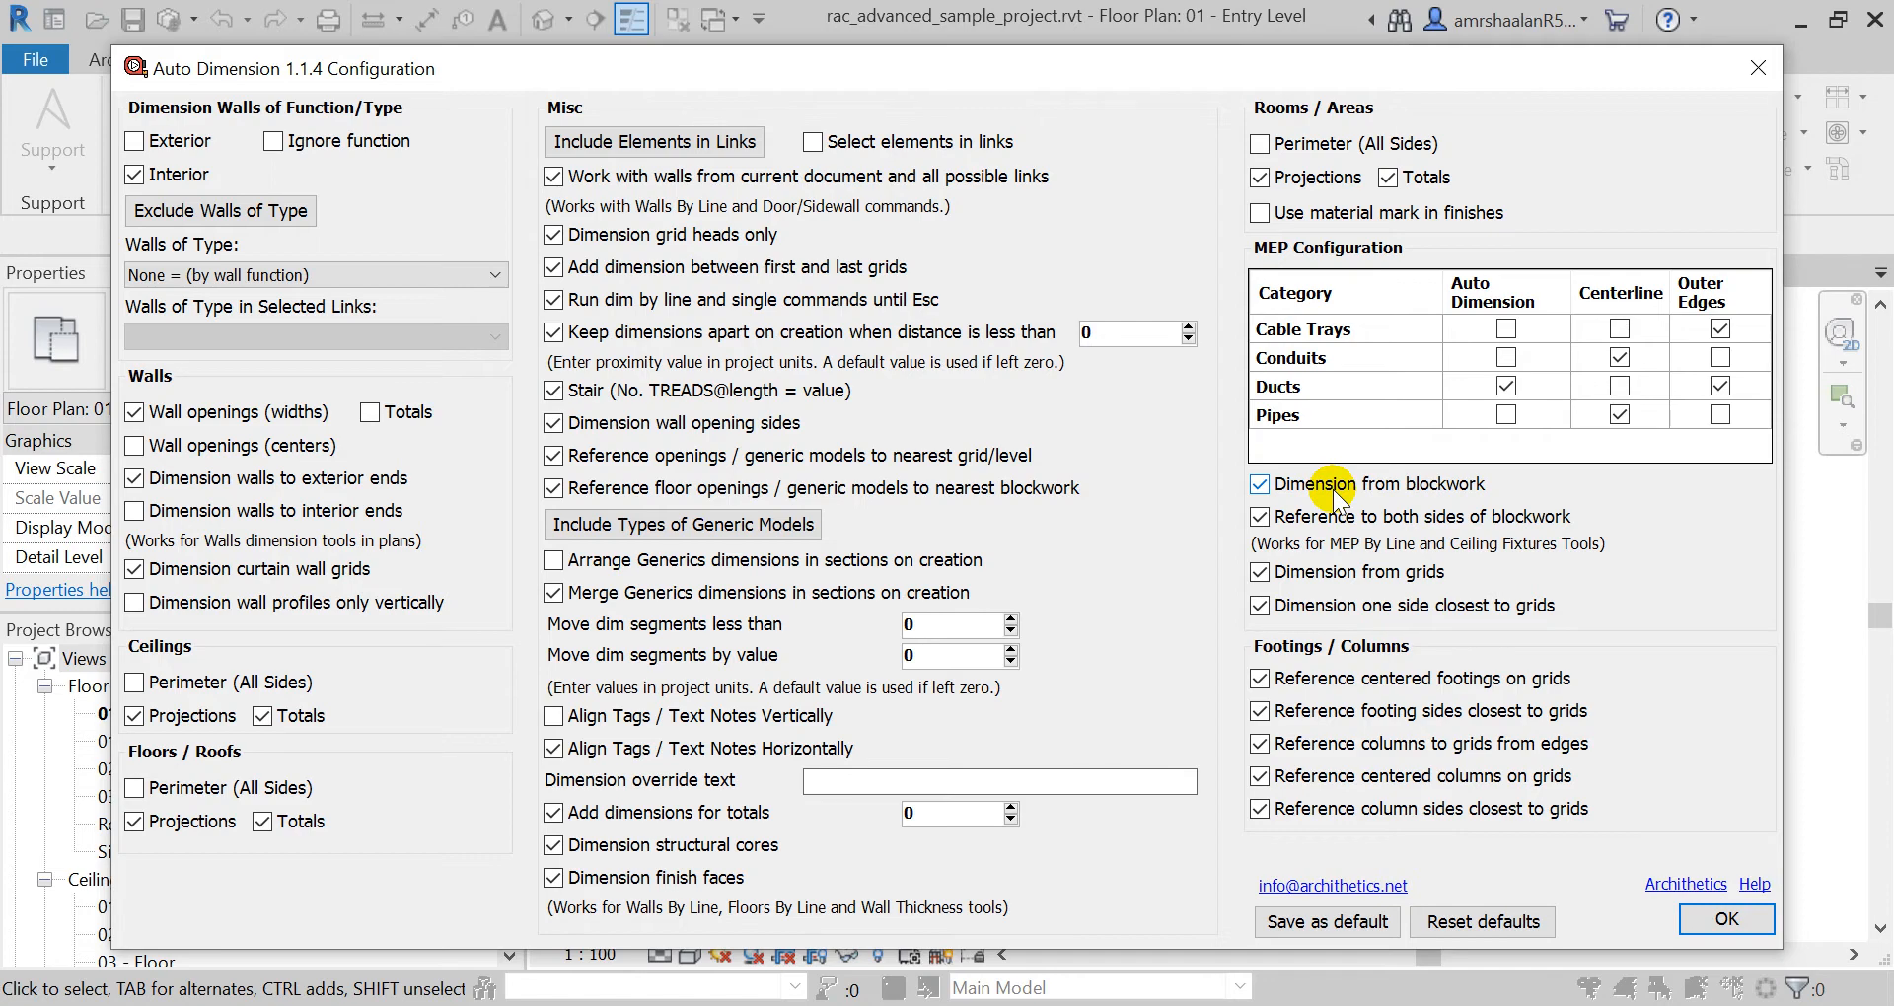
left_click(1725, 919)
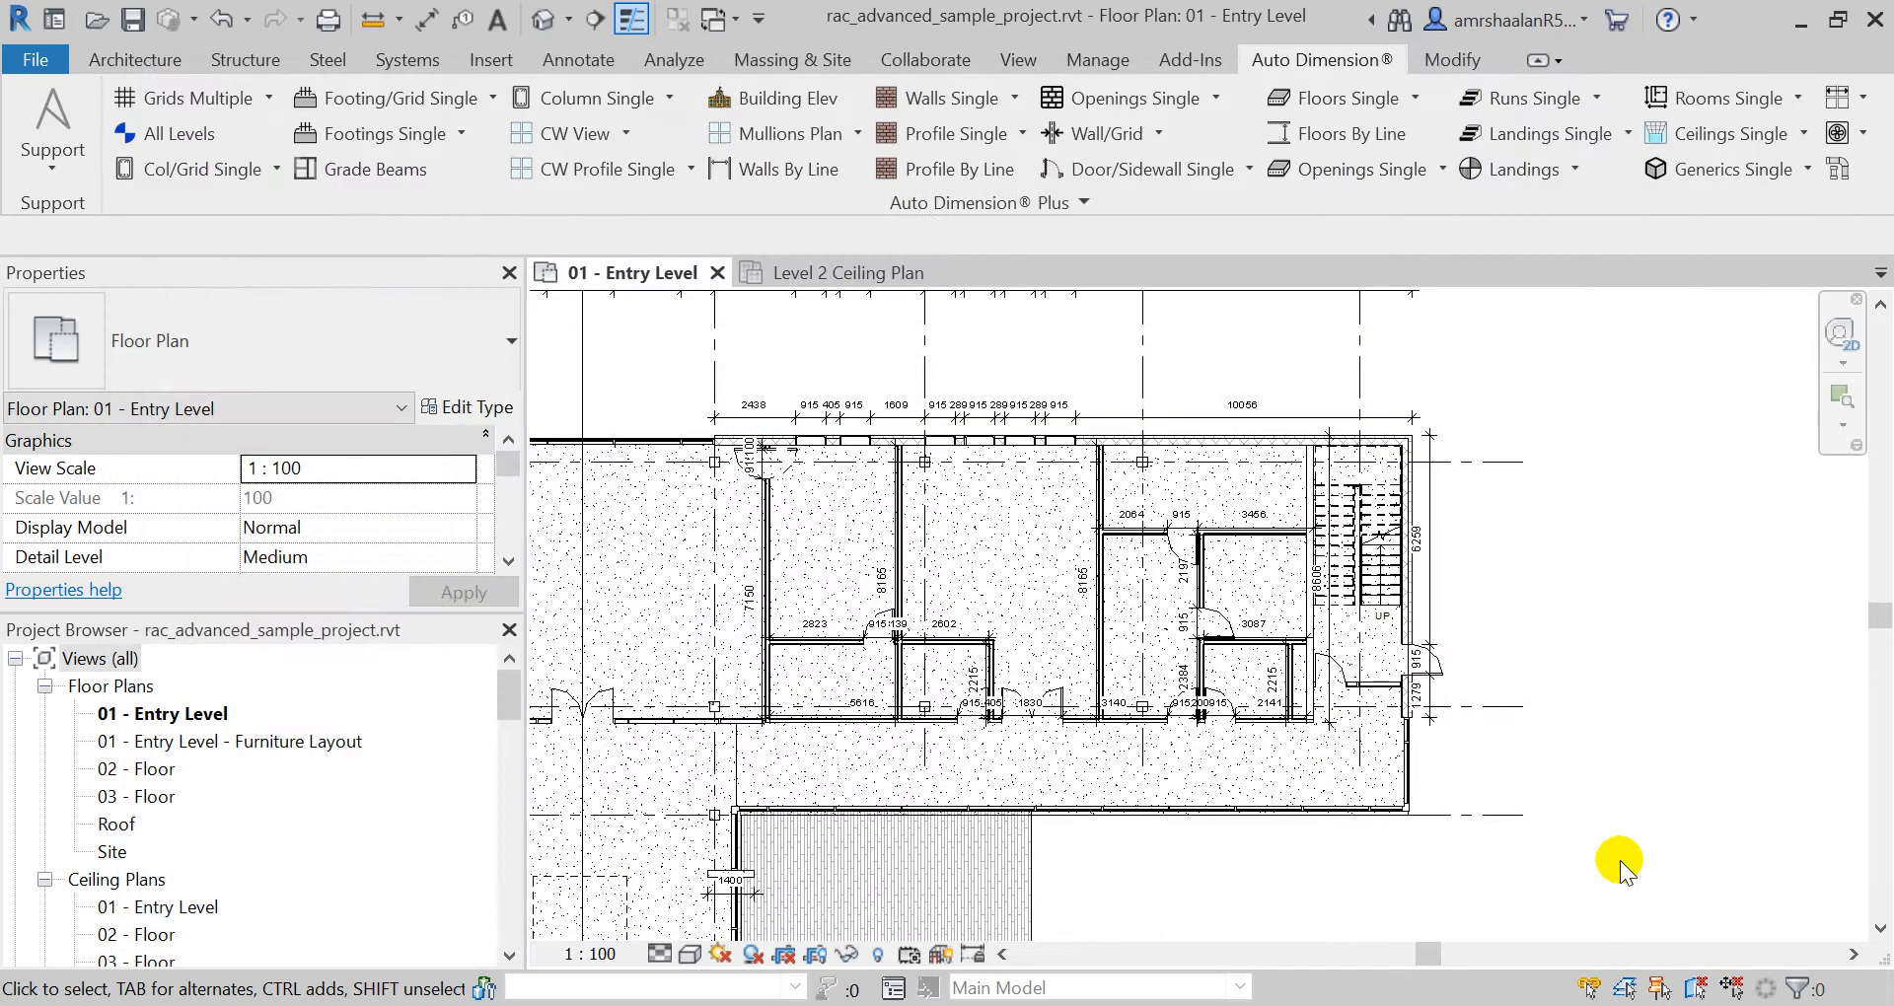
left_click(841, 272)
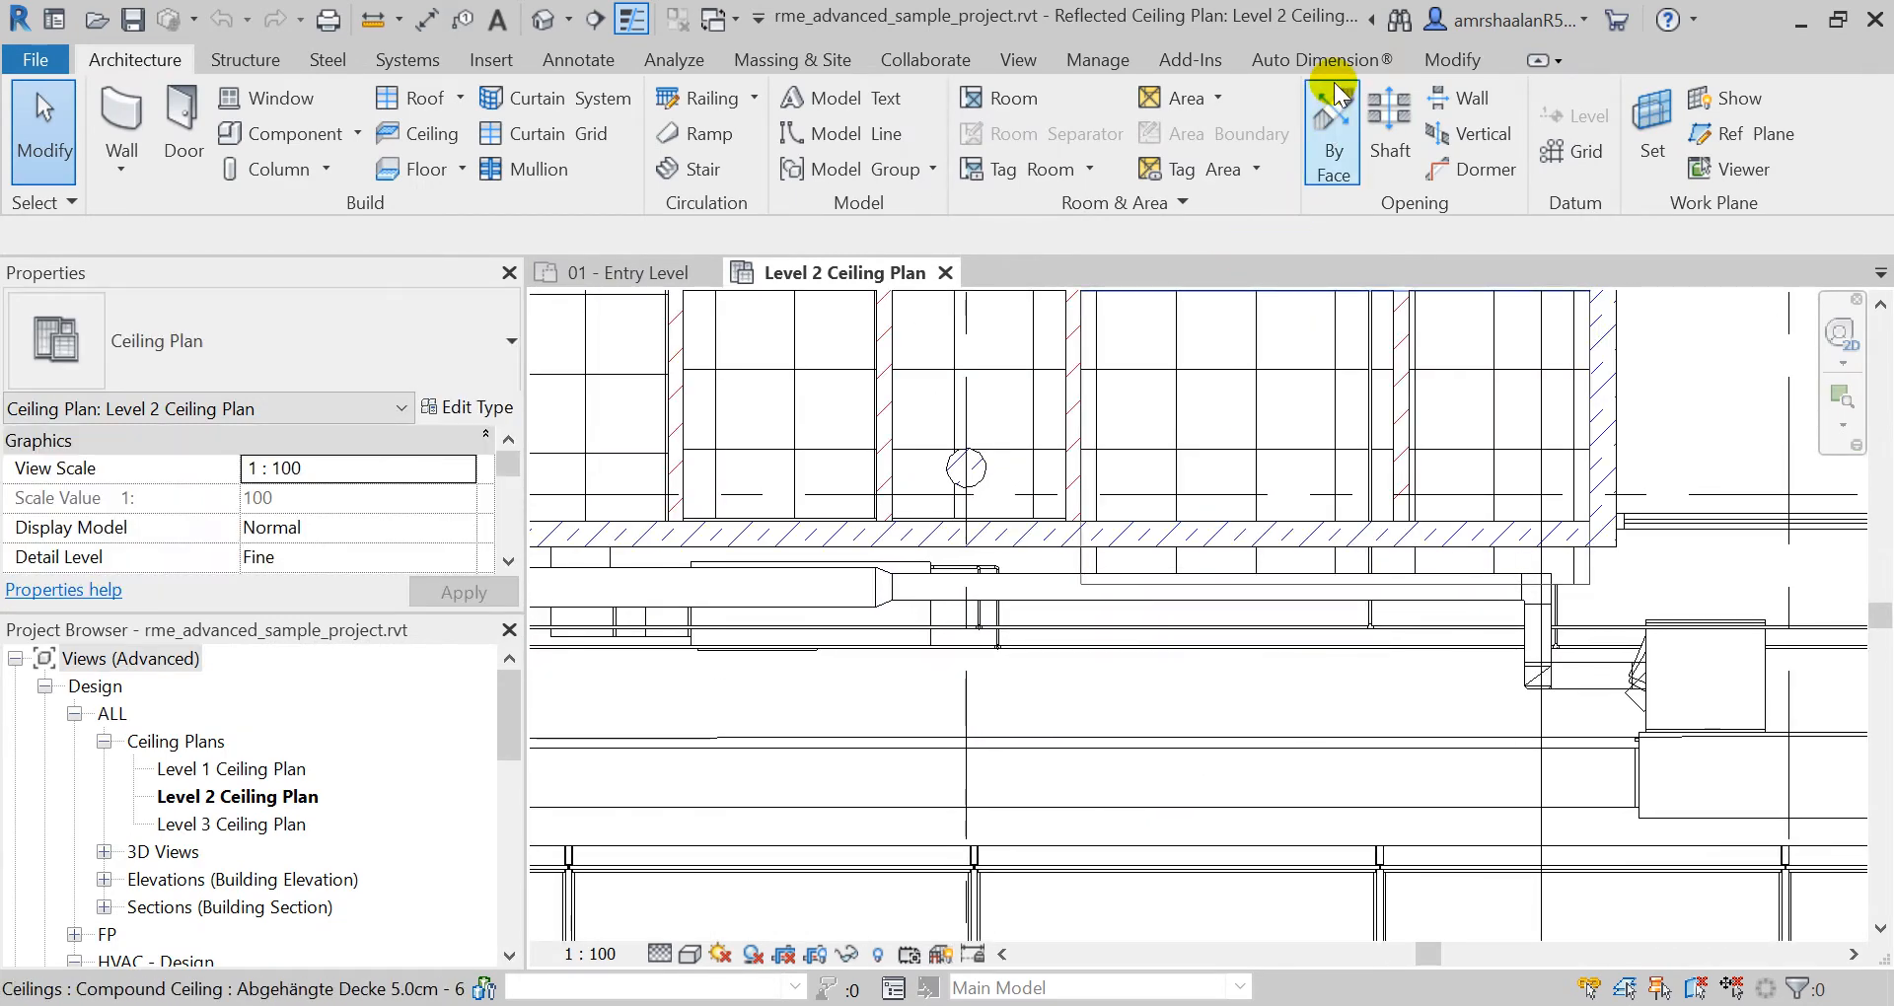
Step: Enable automatic pipe dimensioning and keep ducts dimensioned to their outer edges
left_click(1319, 59)
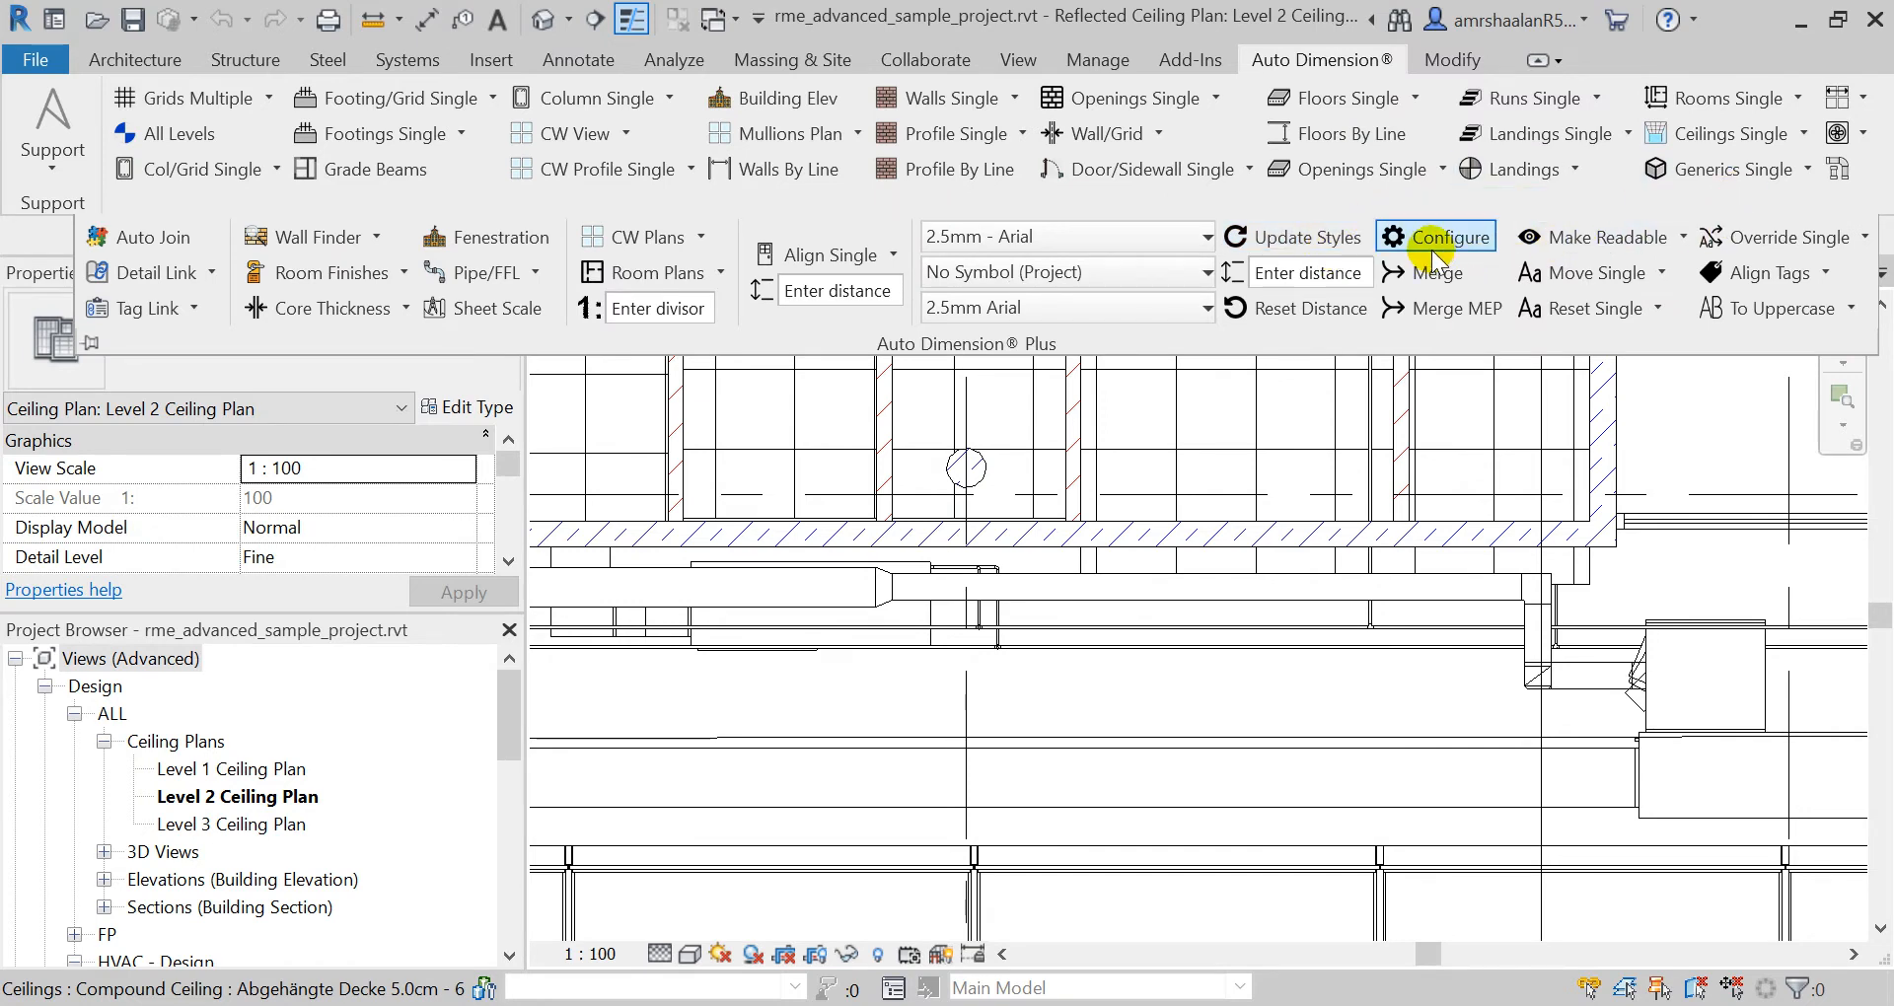
left_click(1446, 237)
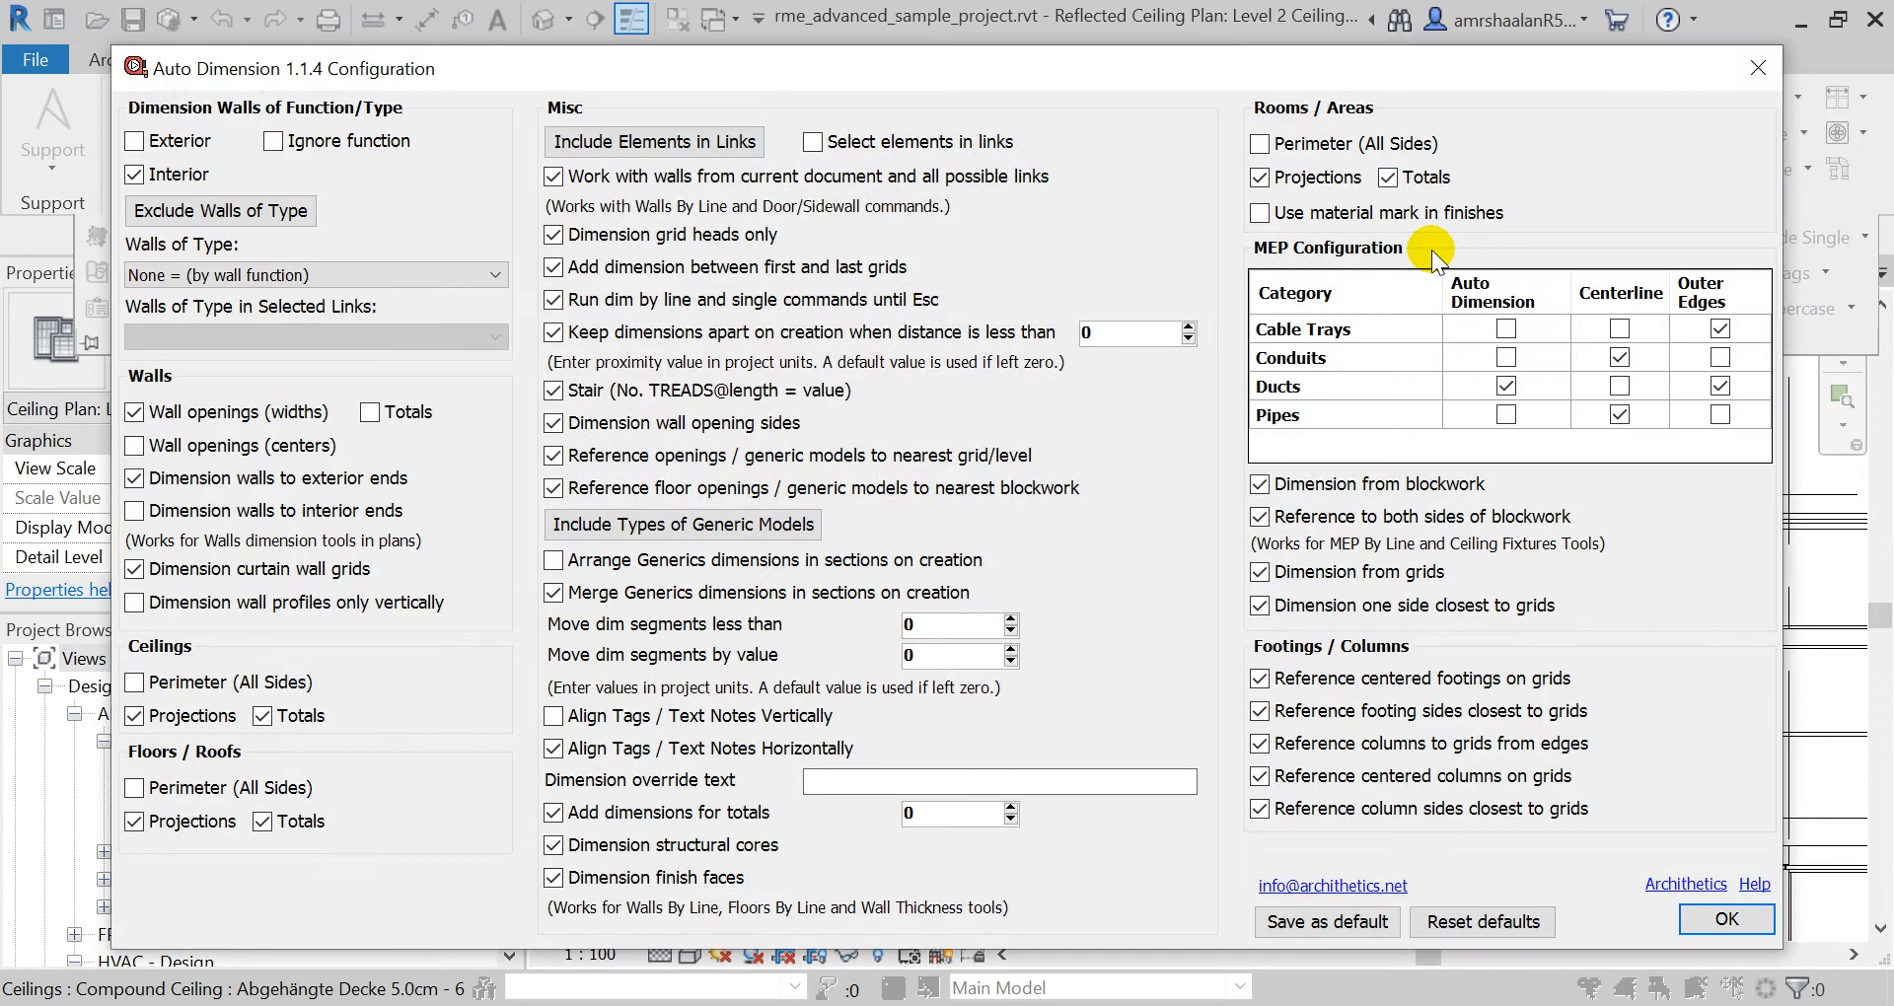
mouse_move(1501, 456)
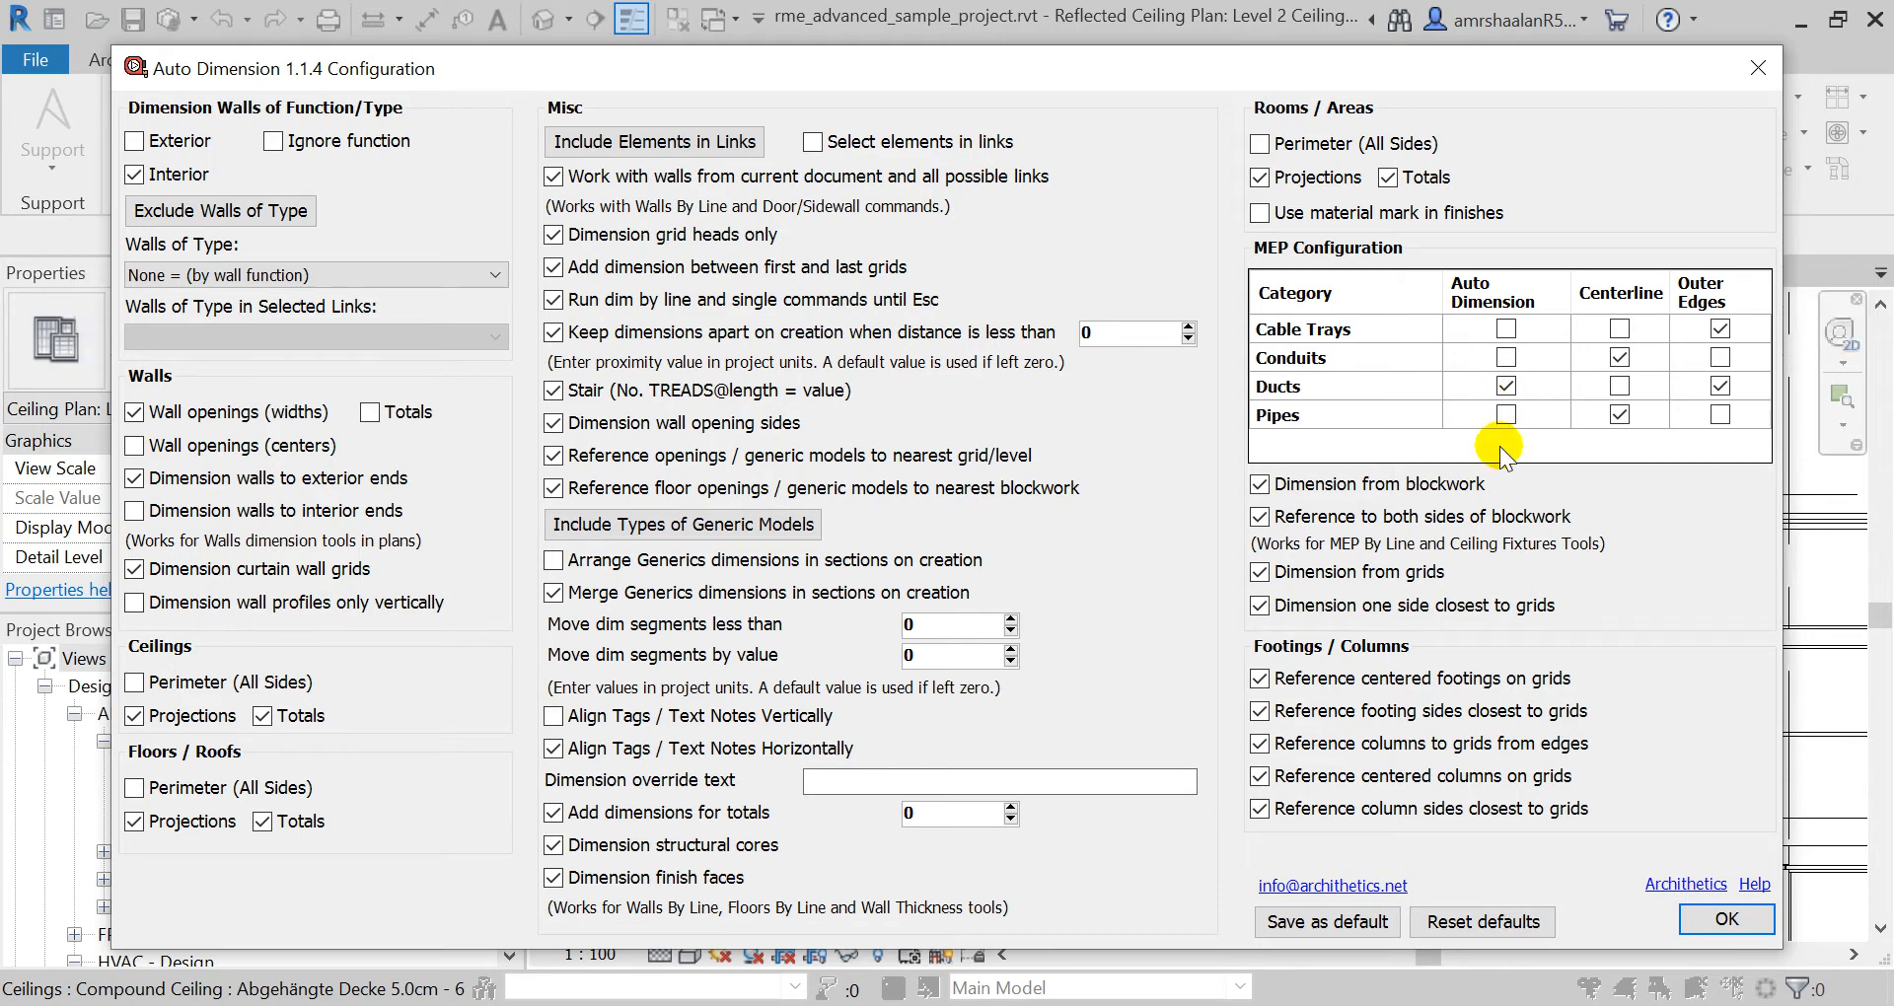
mouse_move(1431, 402)
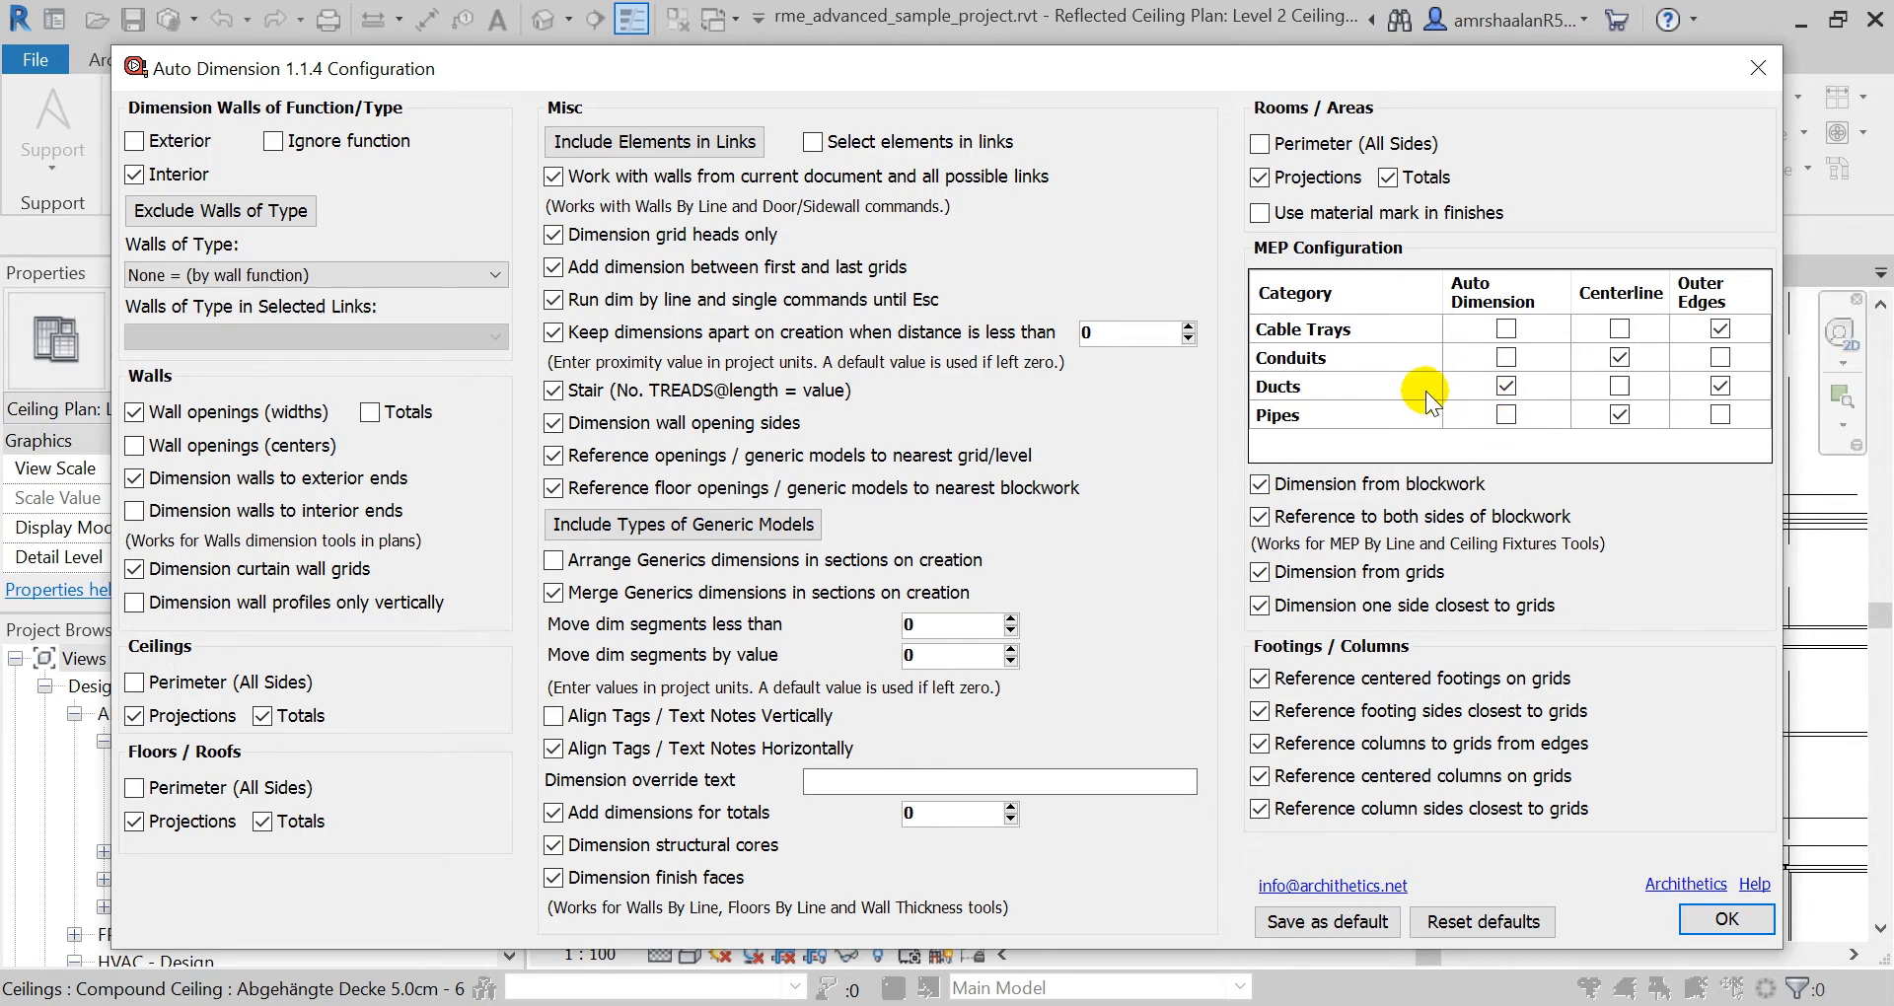
left_click(1506, 415)
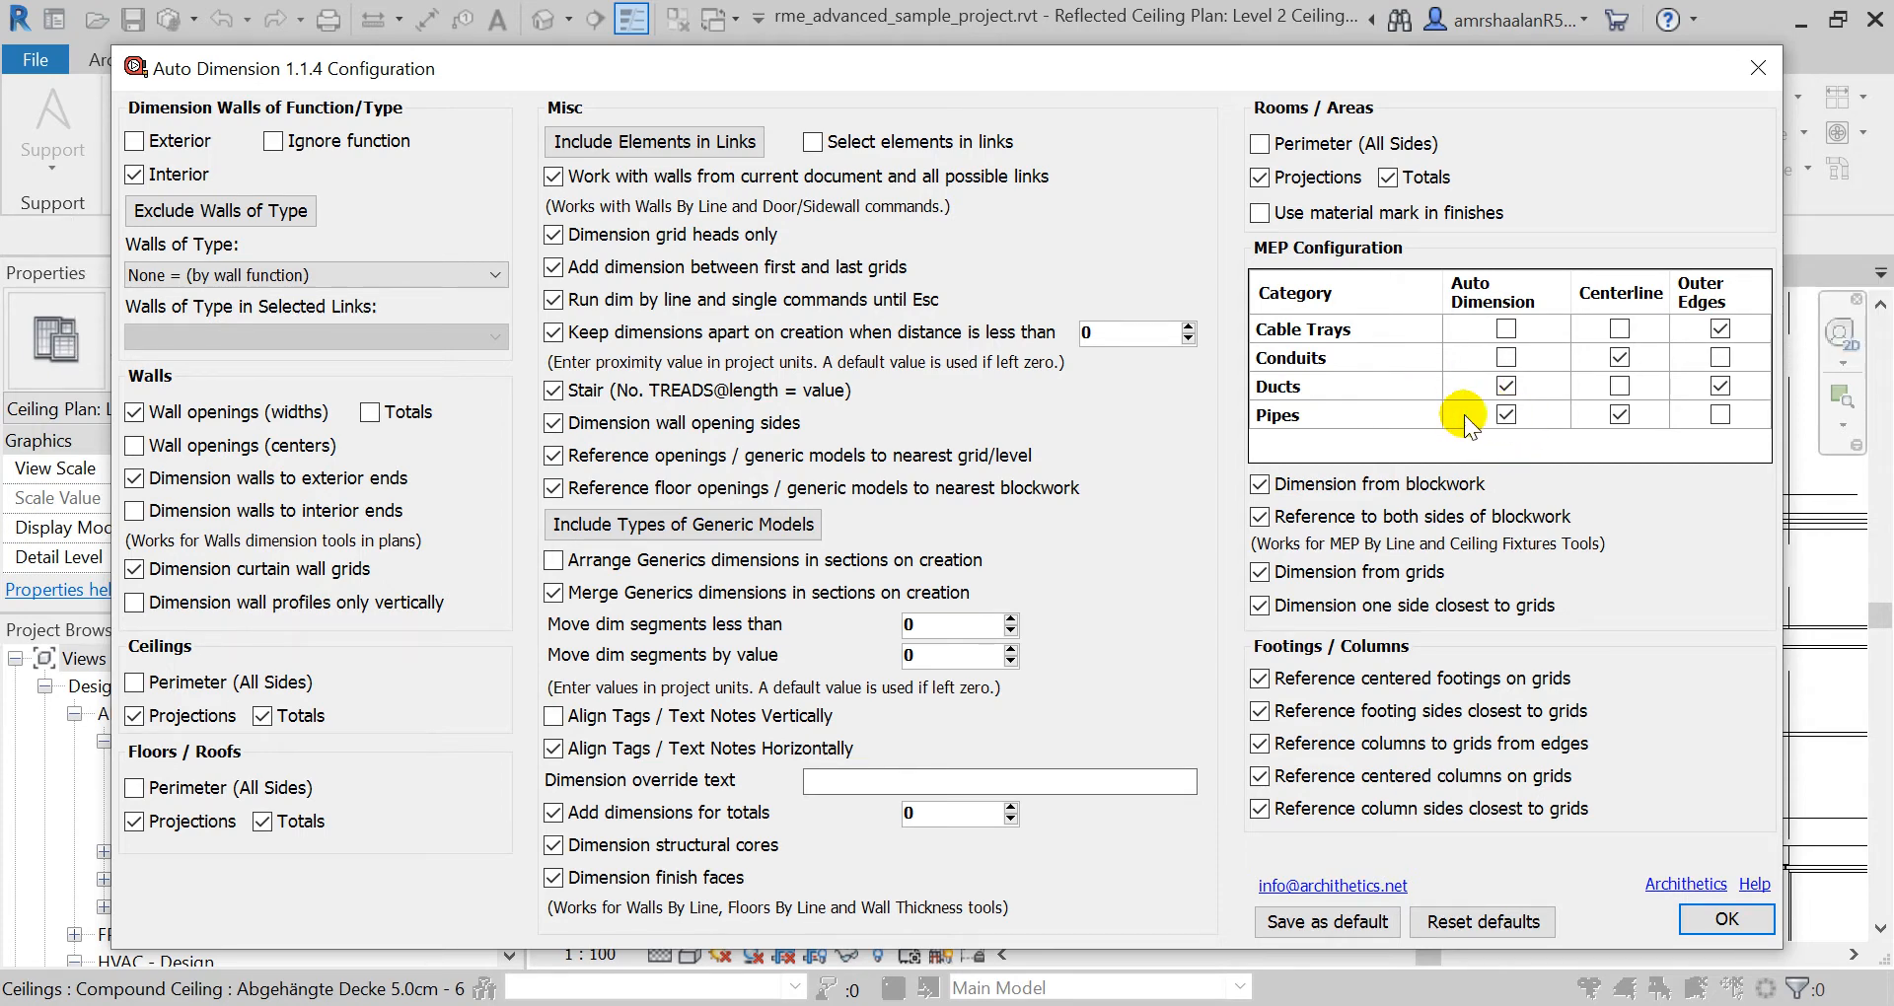
left_click(1720, 385)
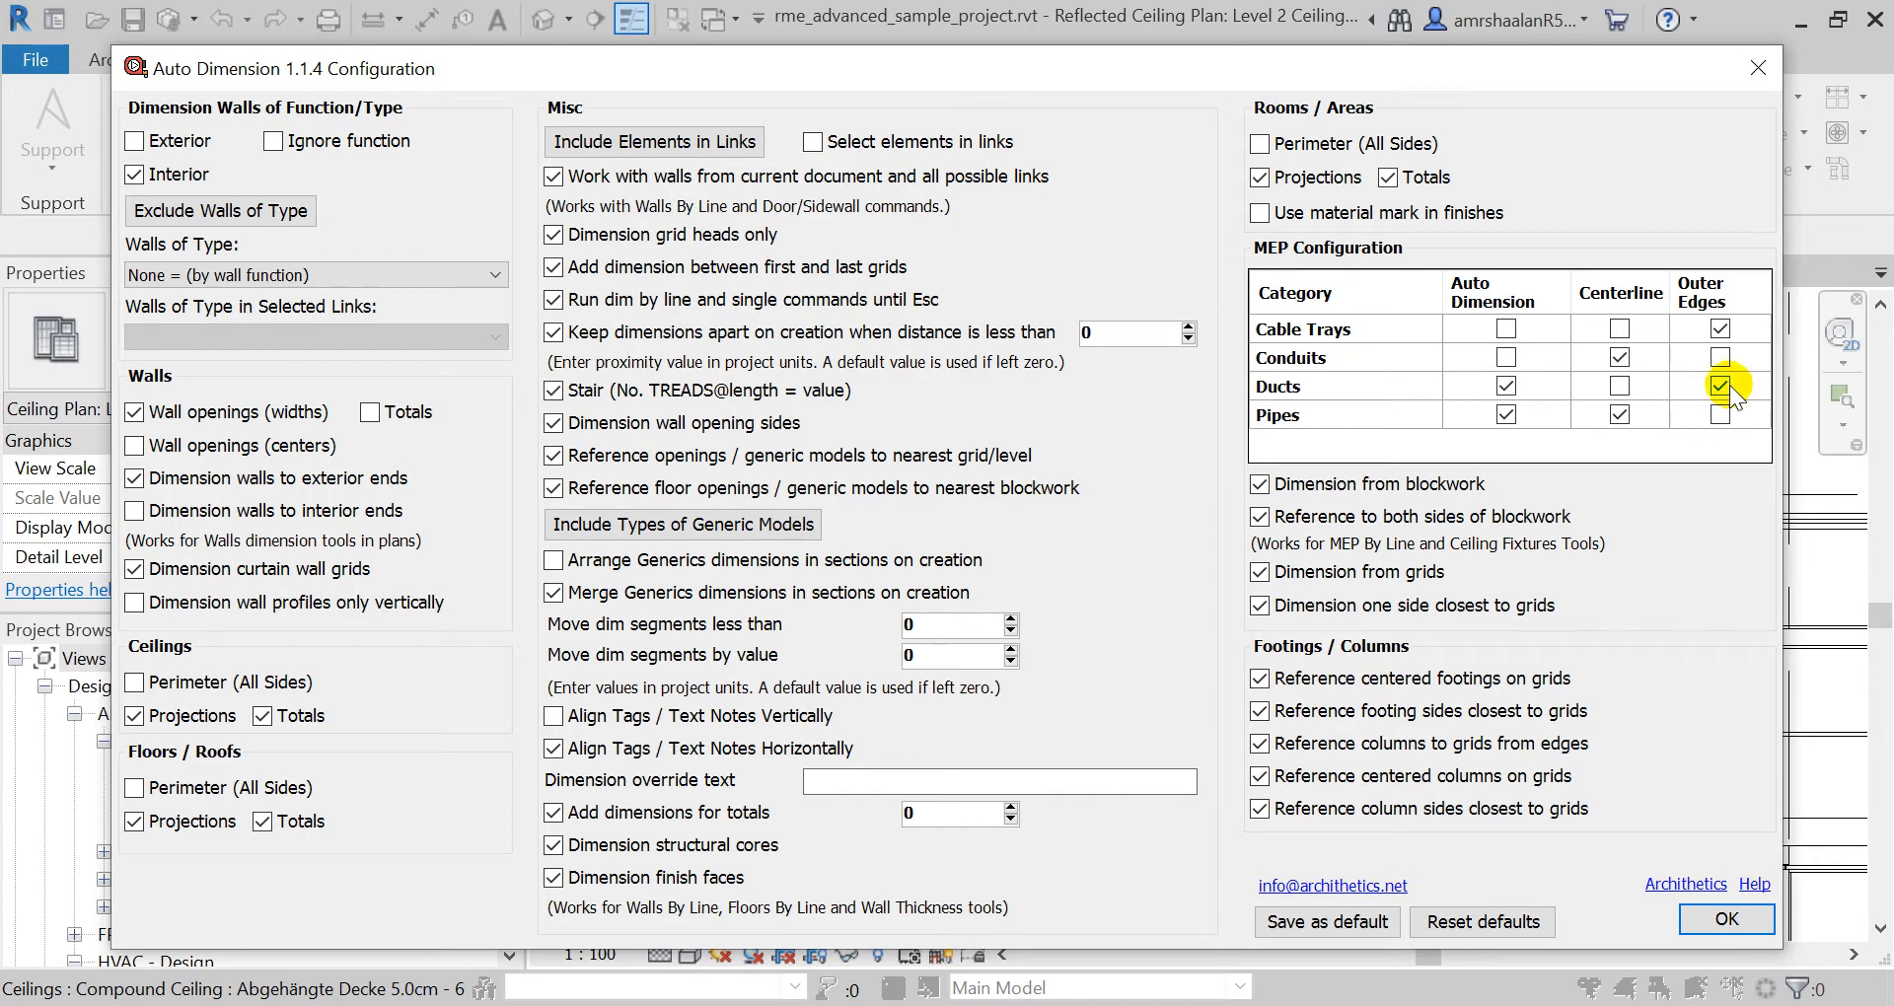
left_click(1720, 387)
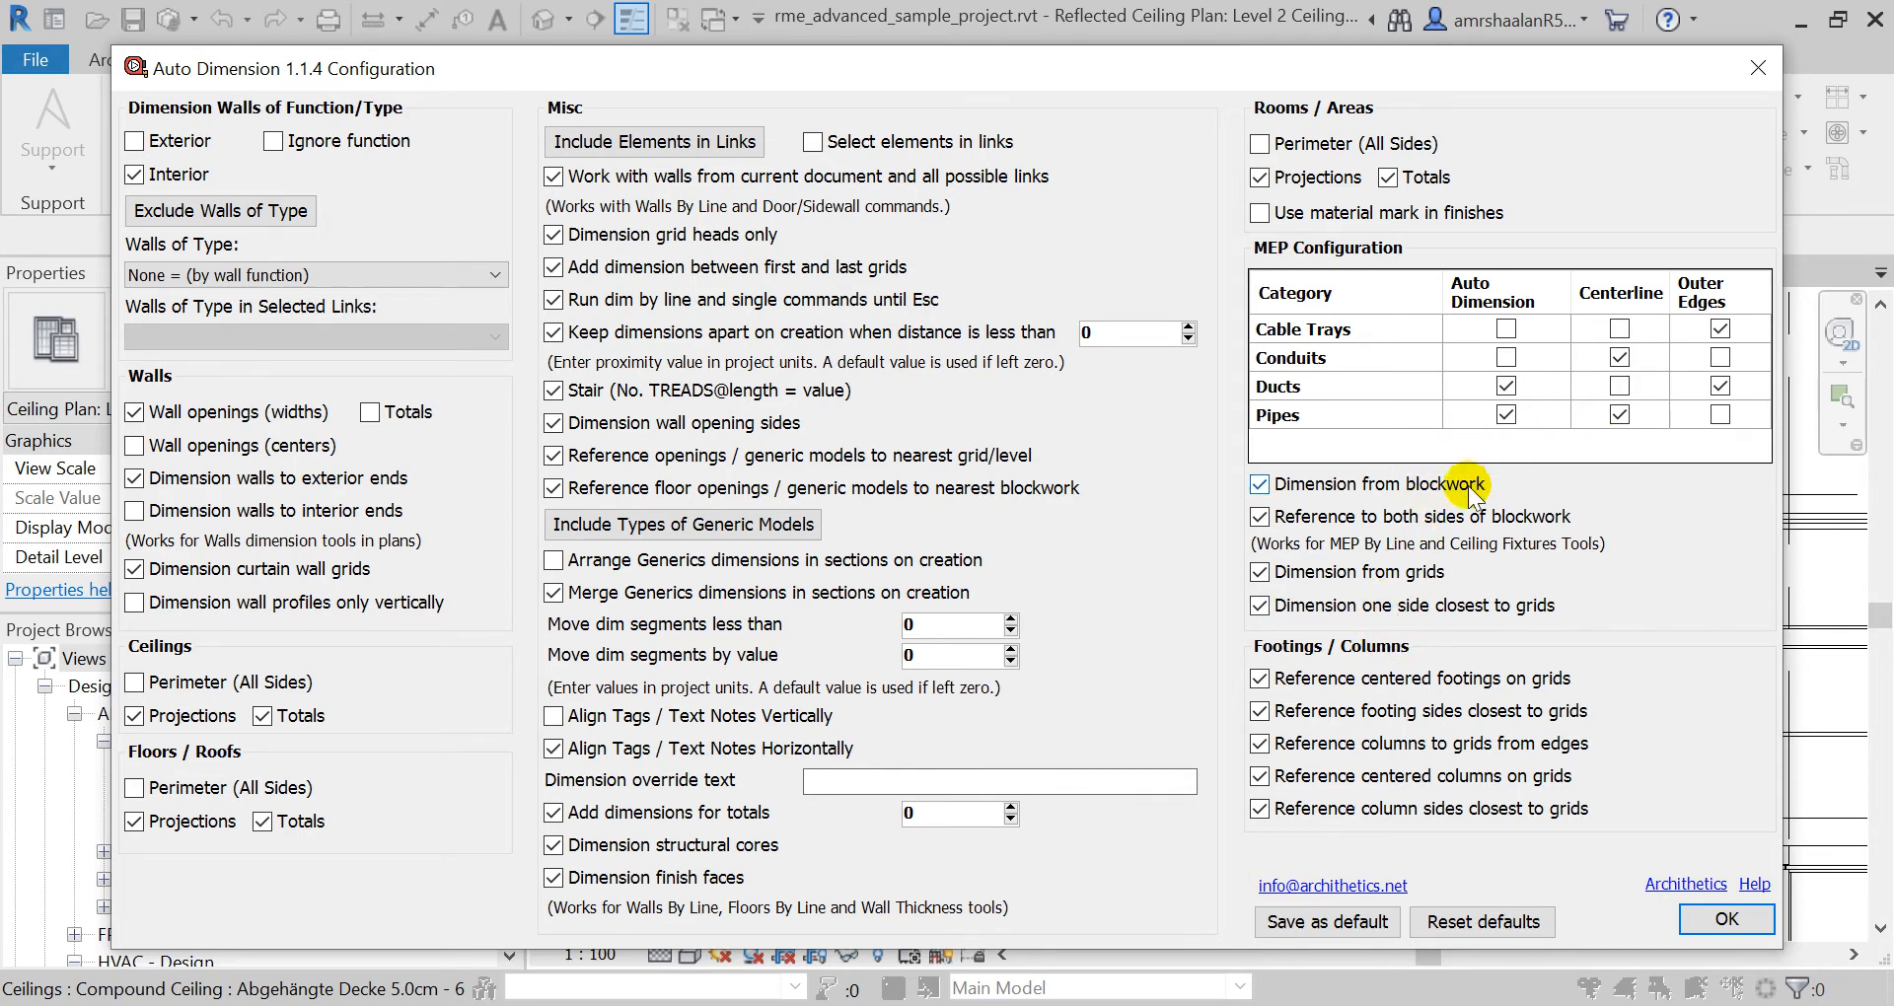
mouse_move(1458, 532)
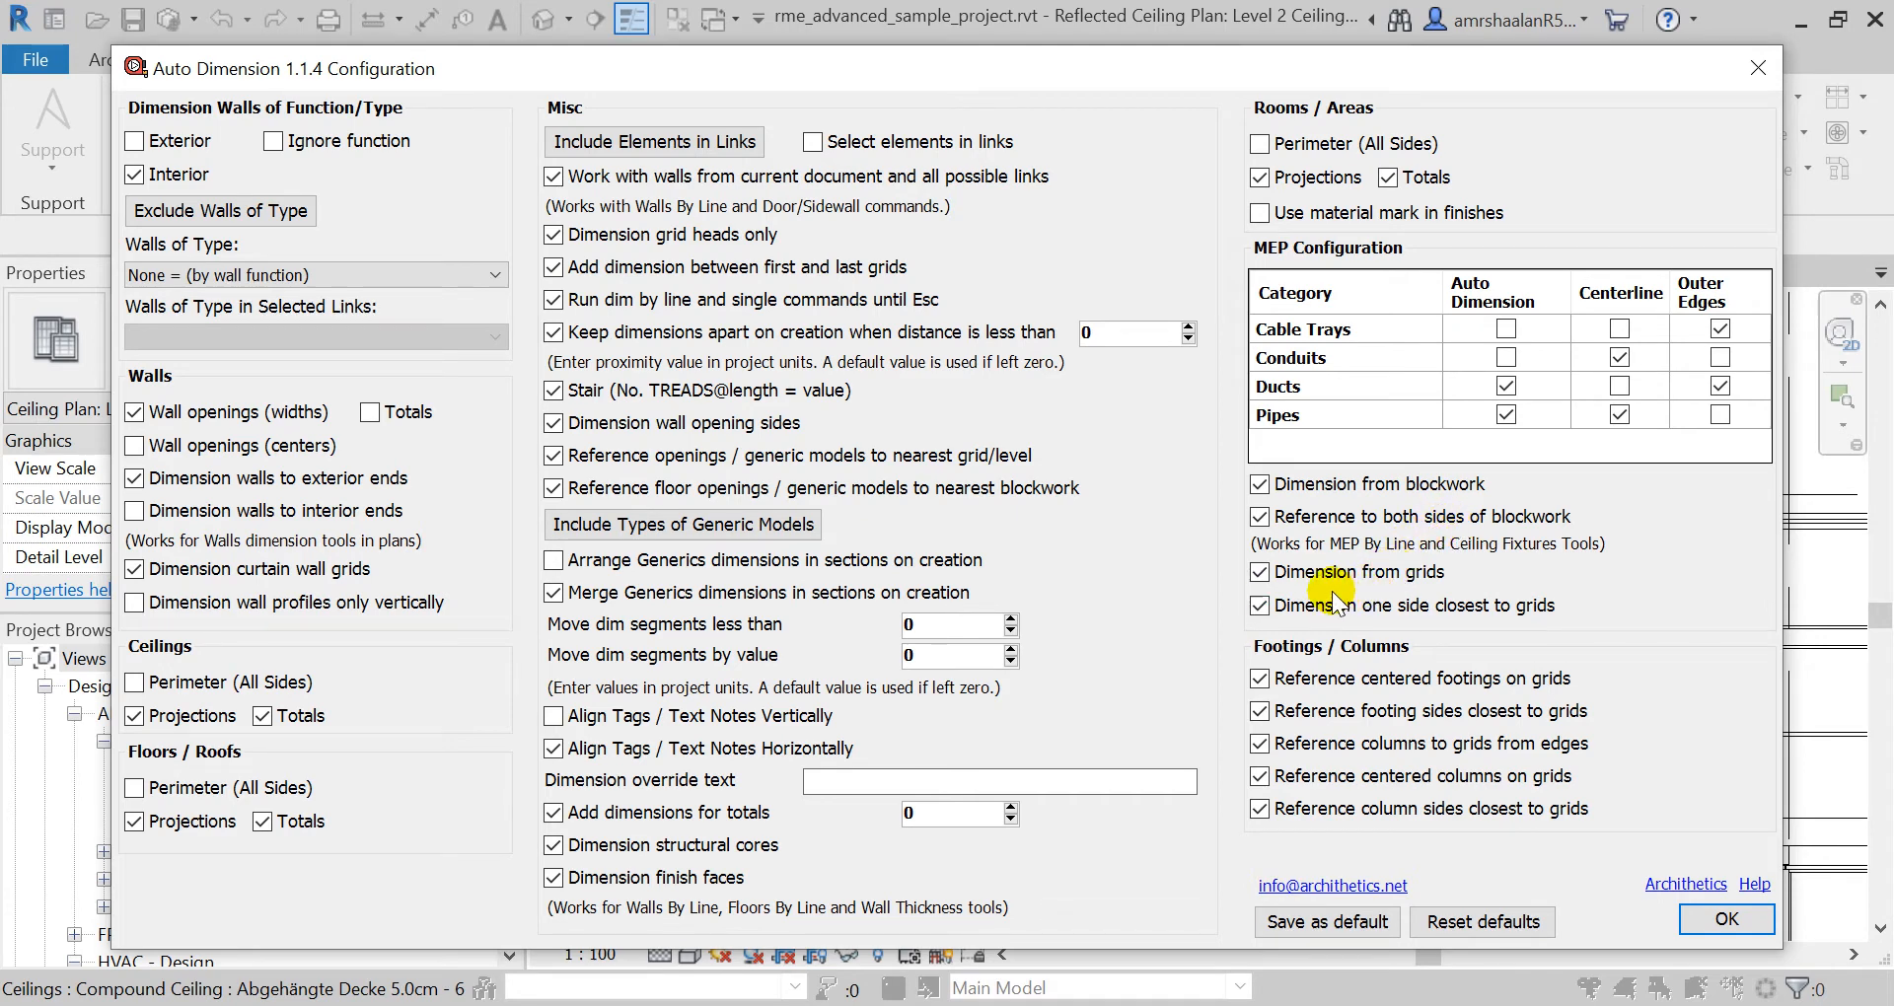
Step: Stop dimensioning MEP from grids and leave 'Reference to both sides of blockwork' unchecked
left_click(1260, 571)
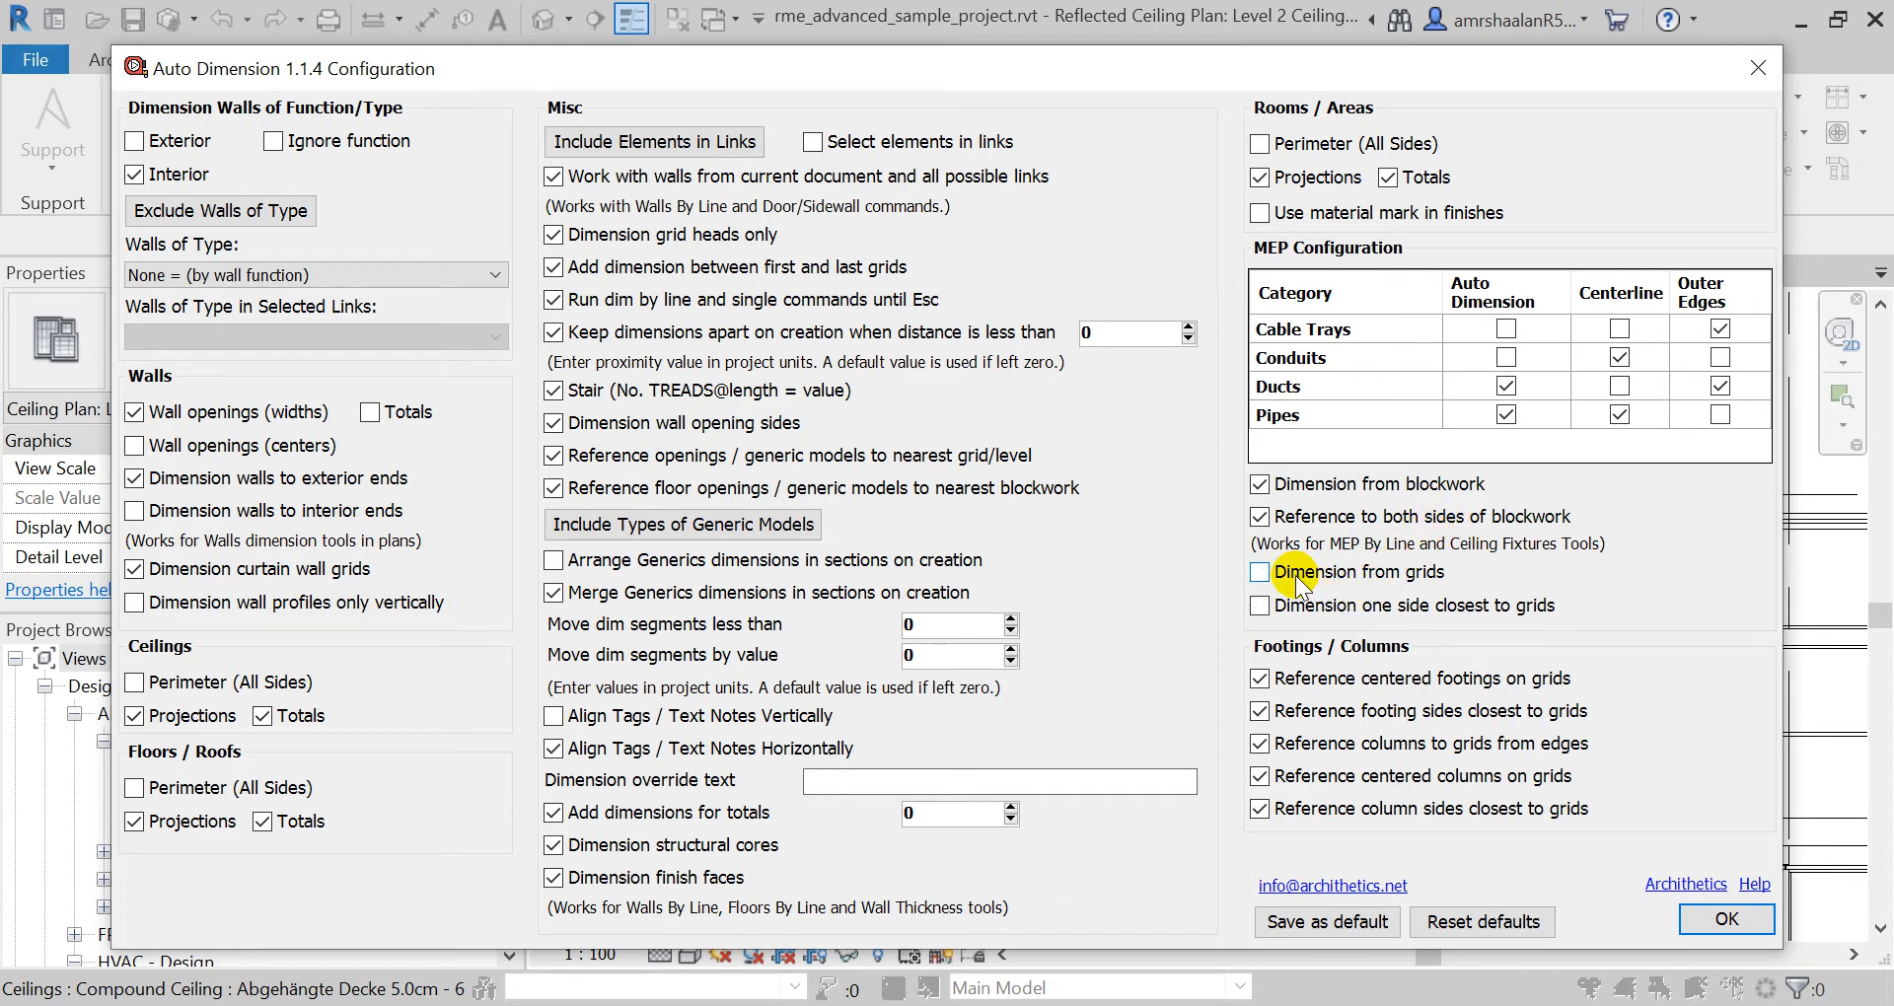
mouse_move(1234, 534)
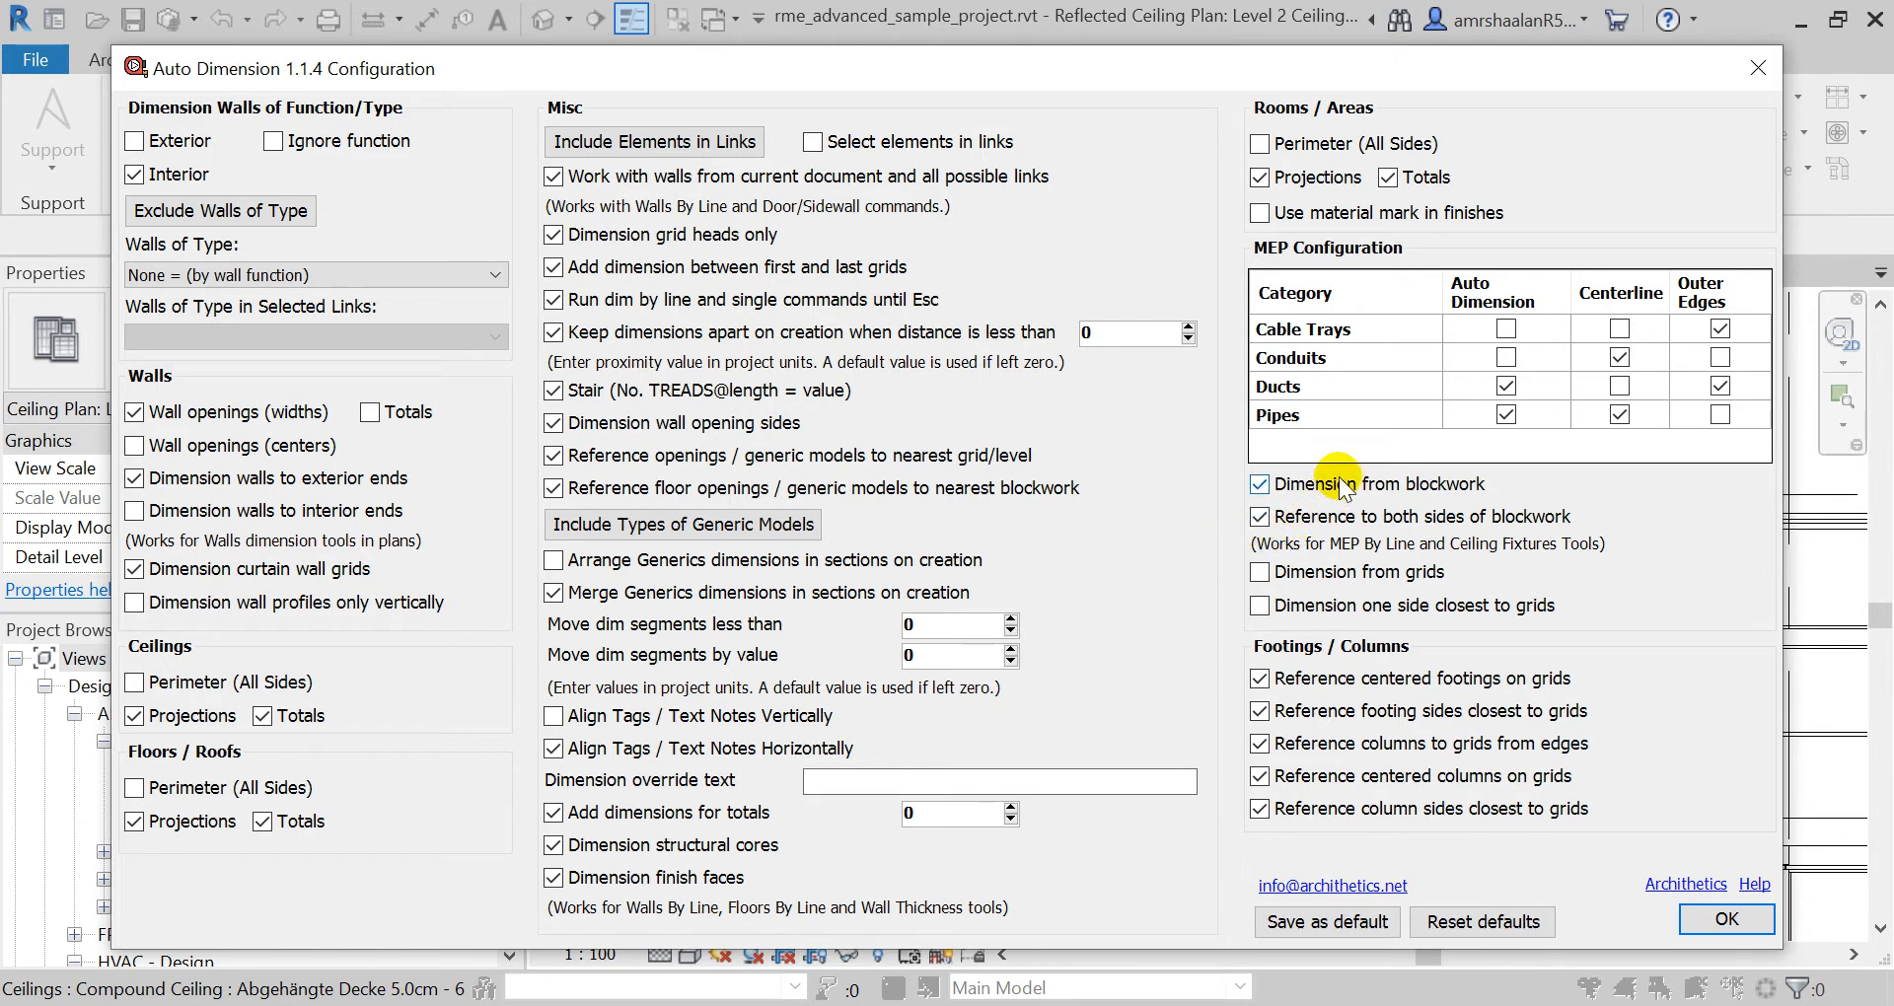
left_click(1260, 517)
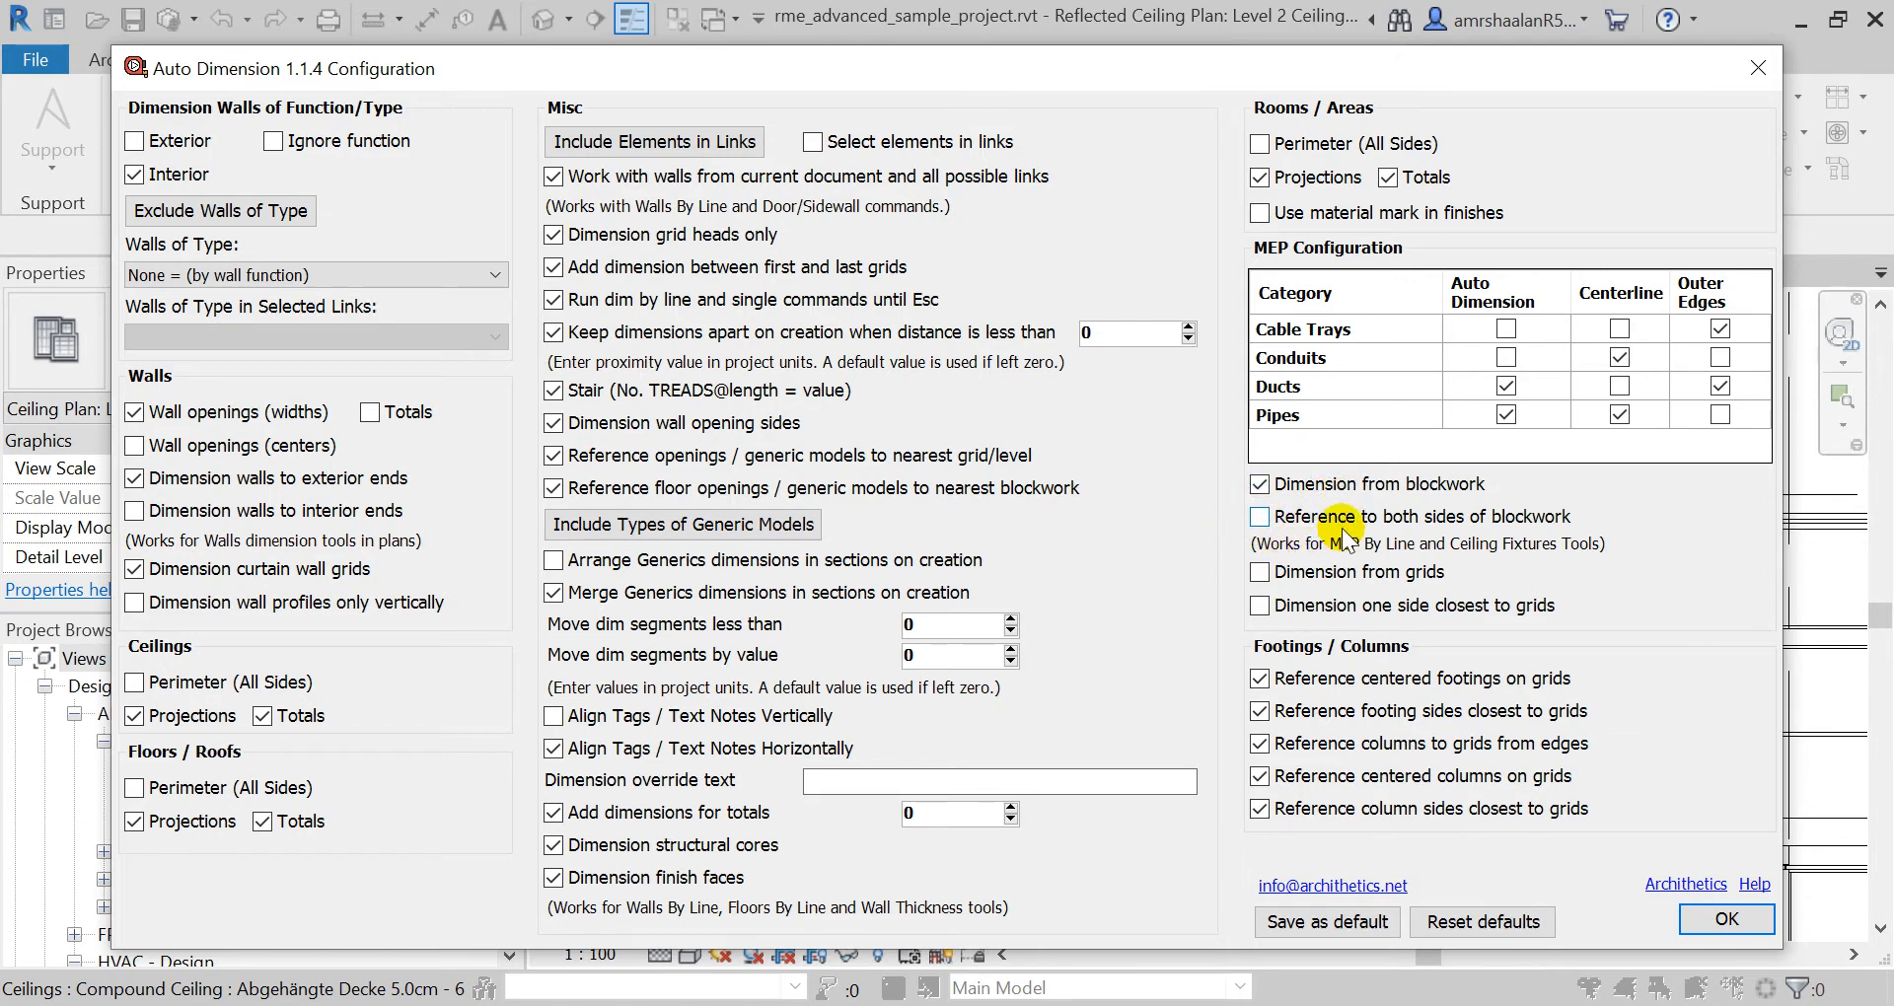
mouse_move(1443, 568)
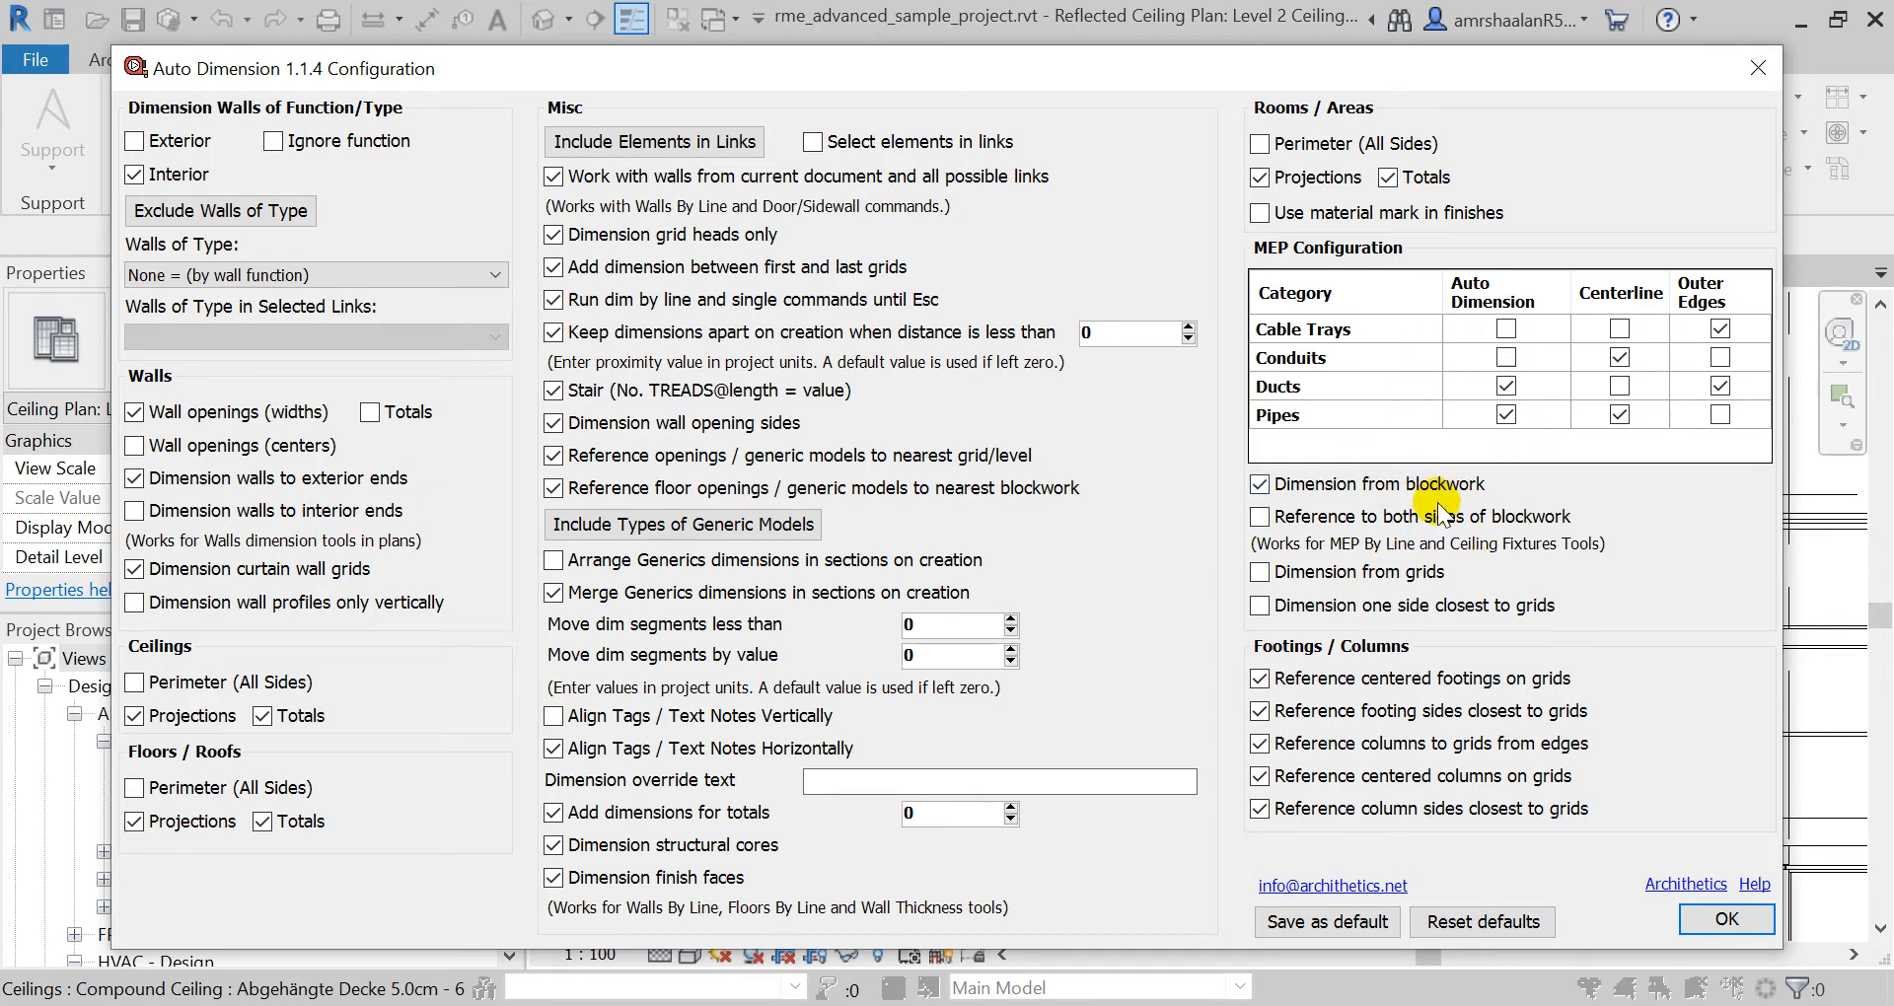
mouse_move(1407, 522)
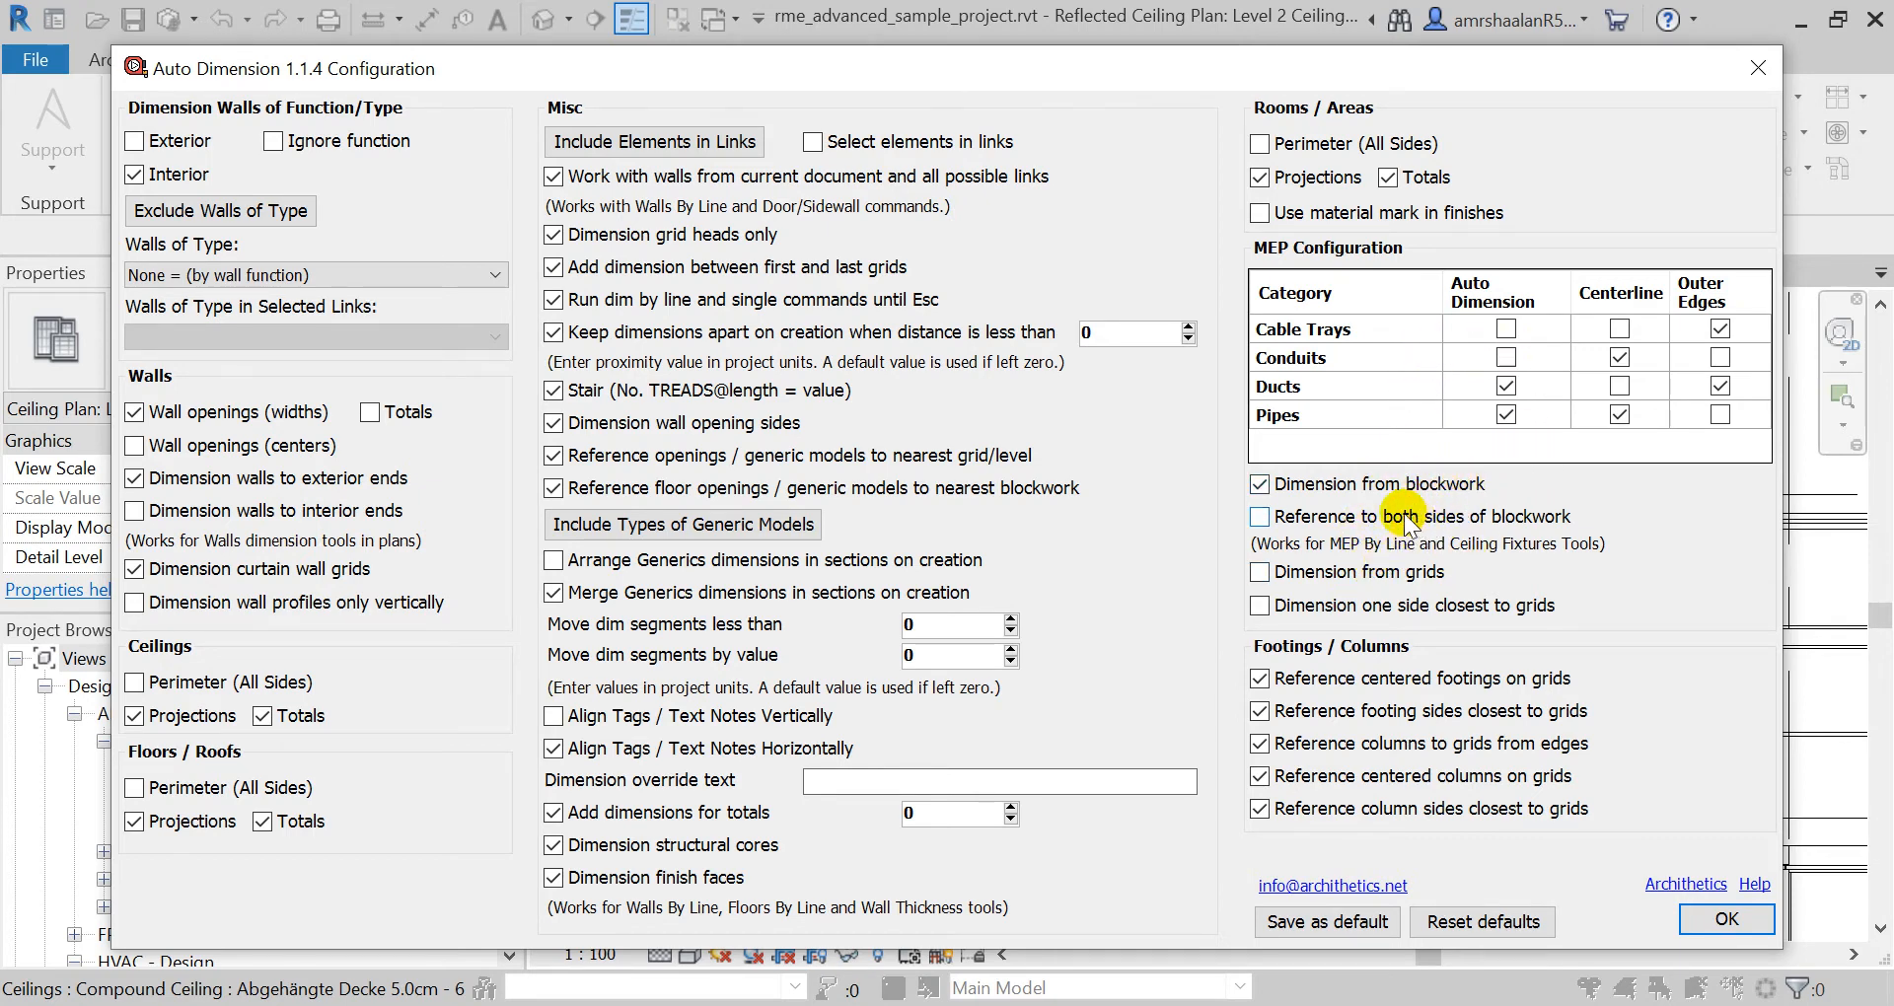
left_click(1259, 516)
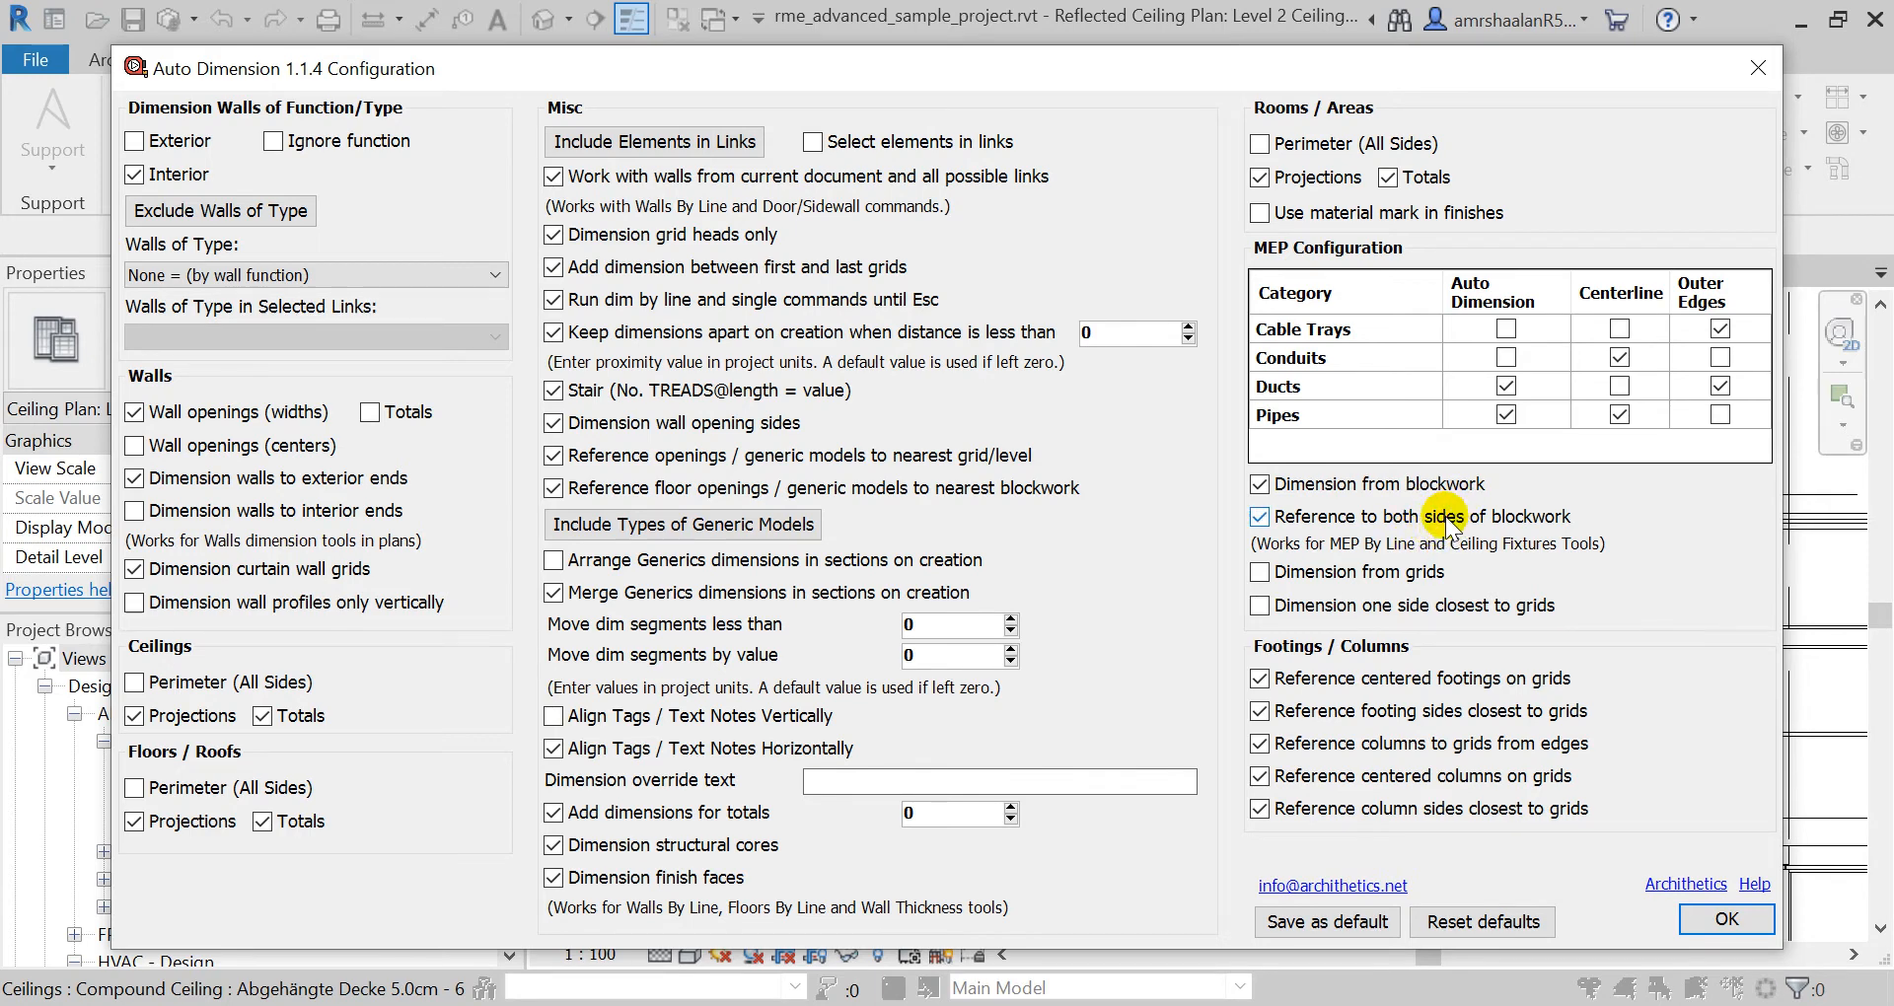
left_click(1259, 515)
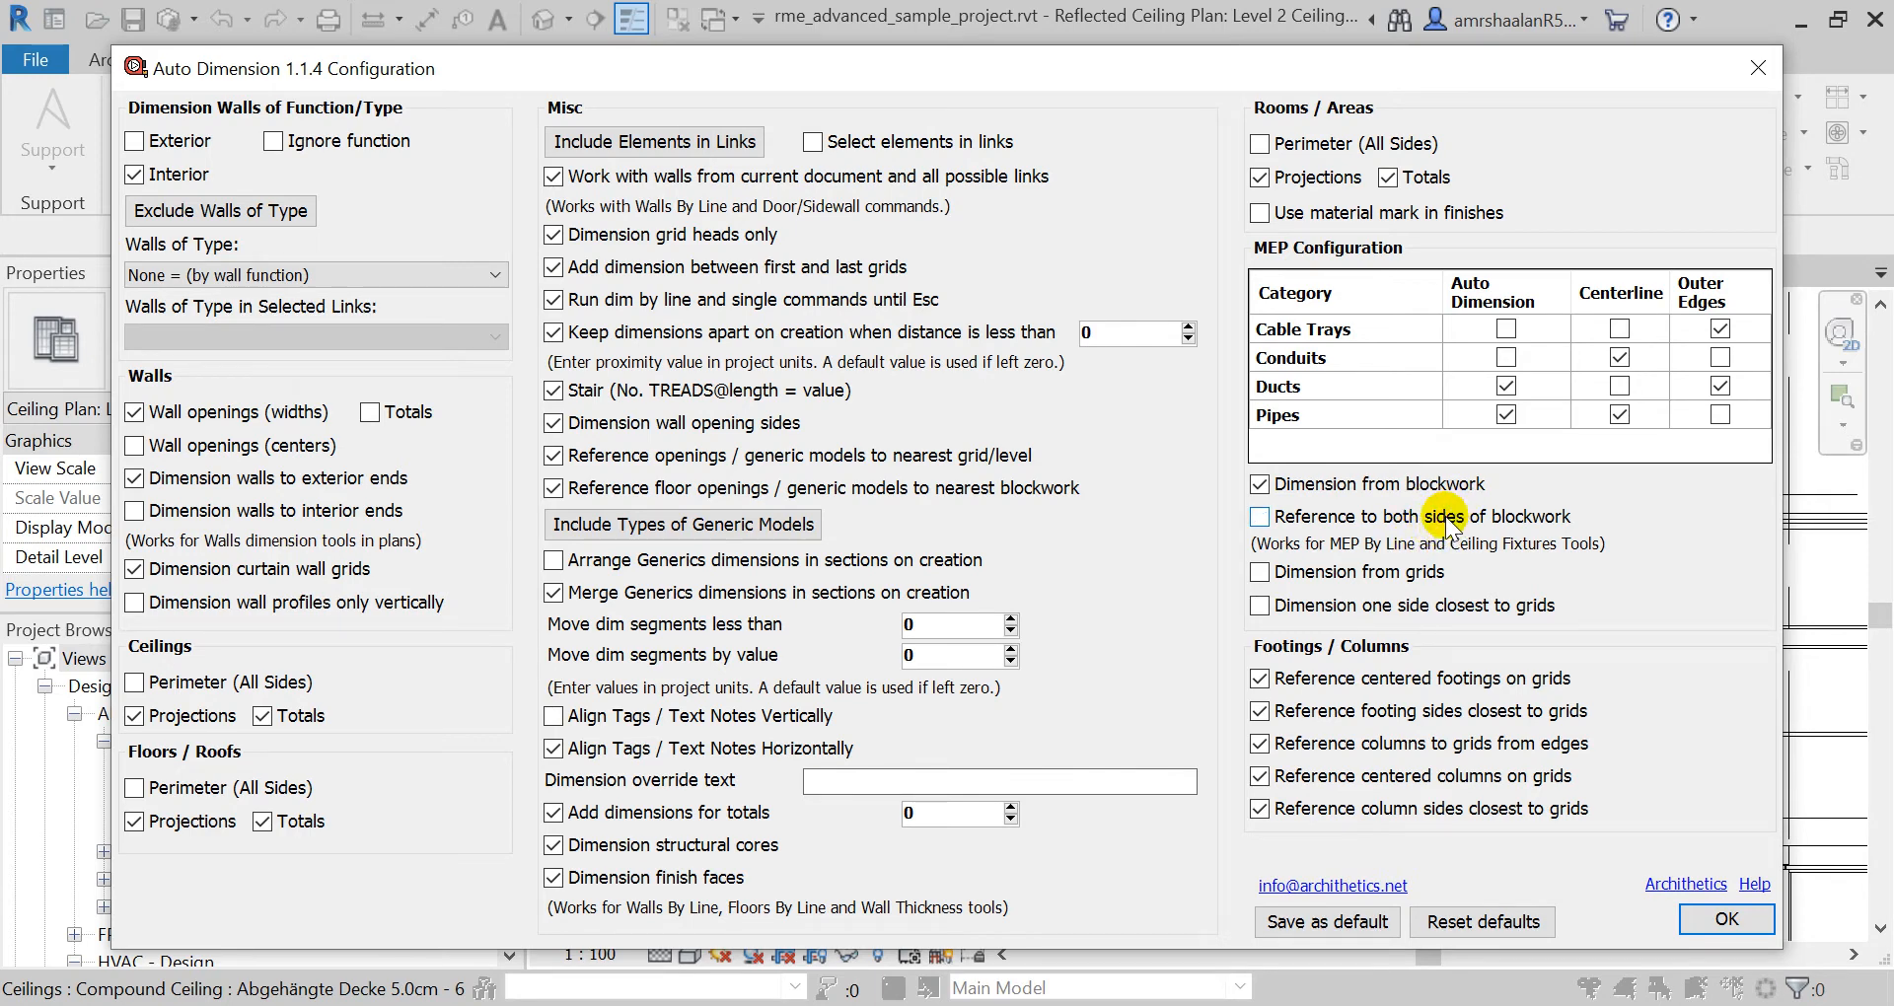
left_click(1723, 919)
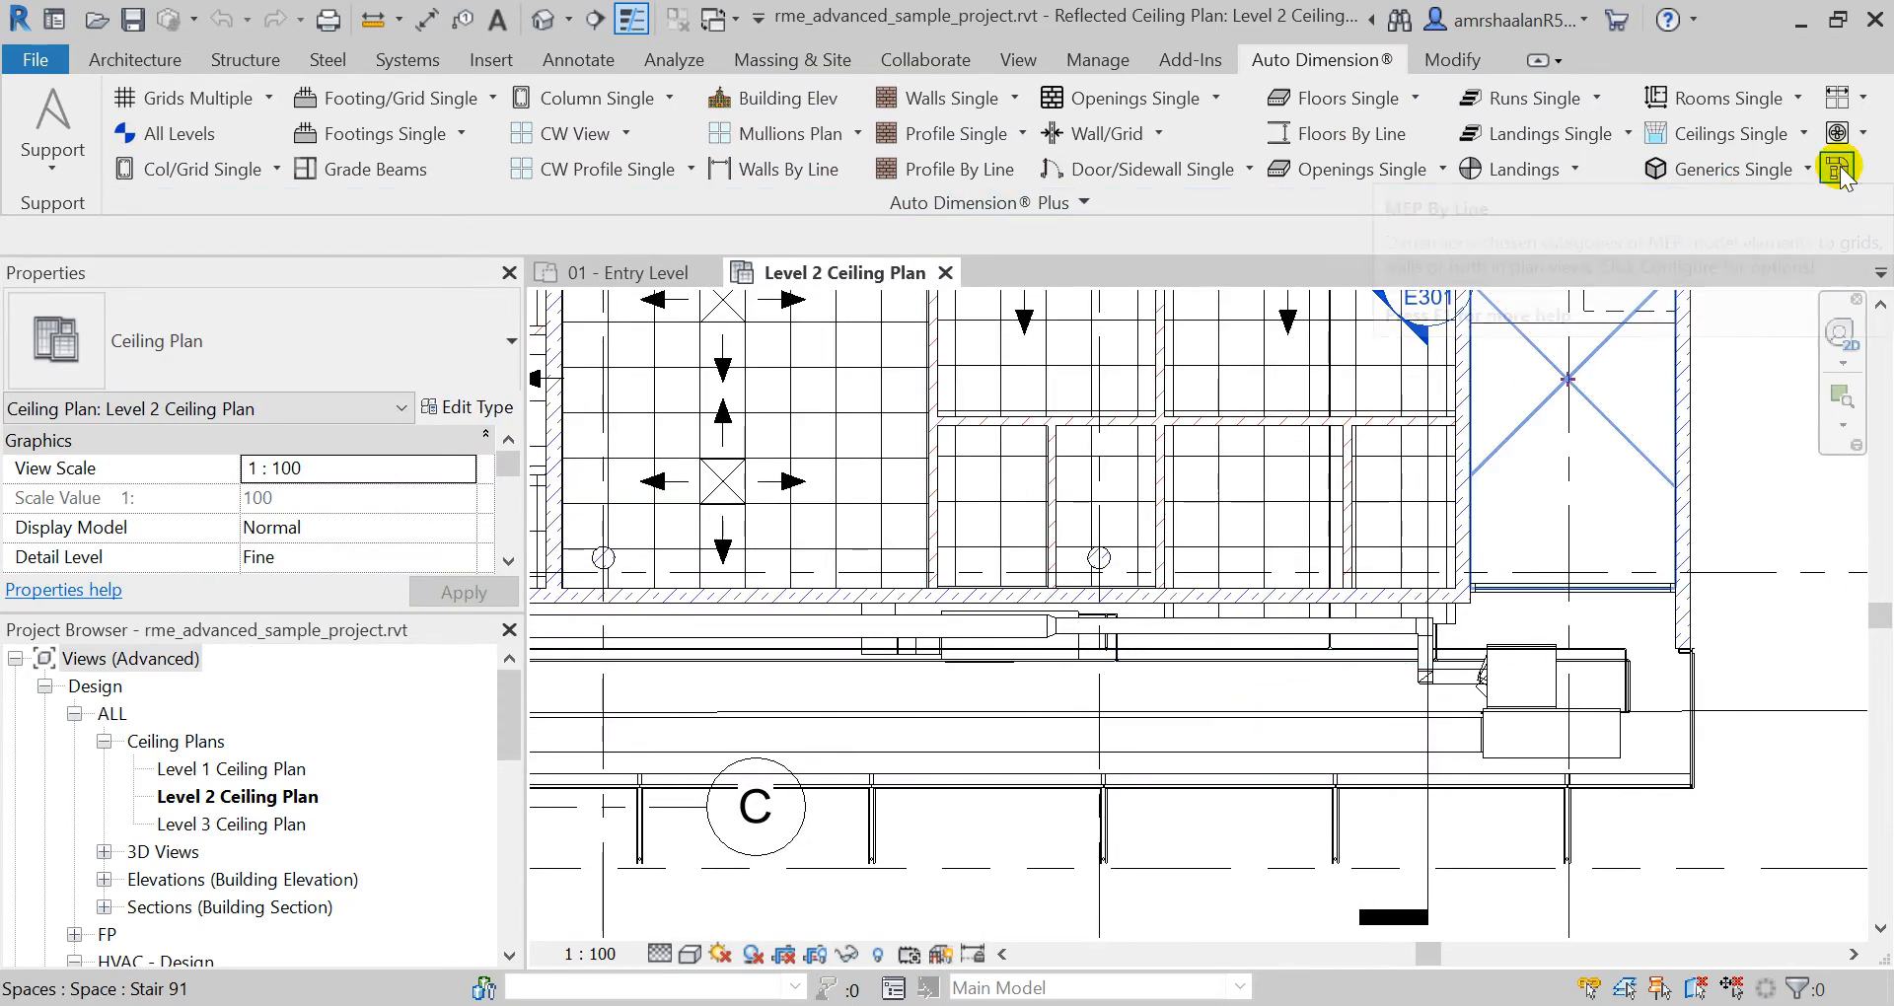
Step: Run MEP By Line across the ducts and pipes, creating 203, 200, 200 dimensions
left_click(1840, 168)
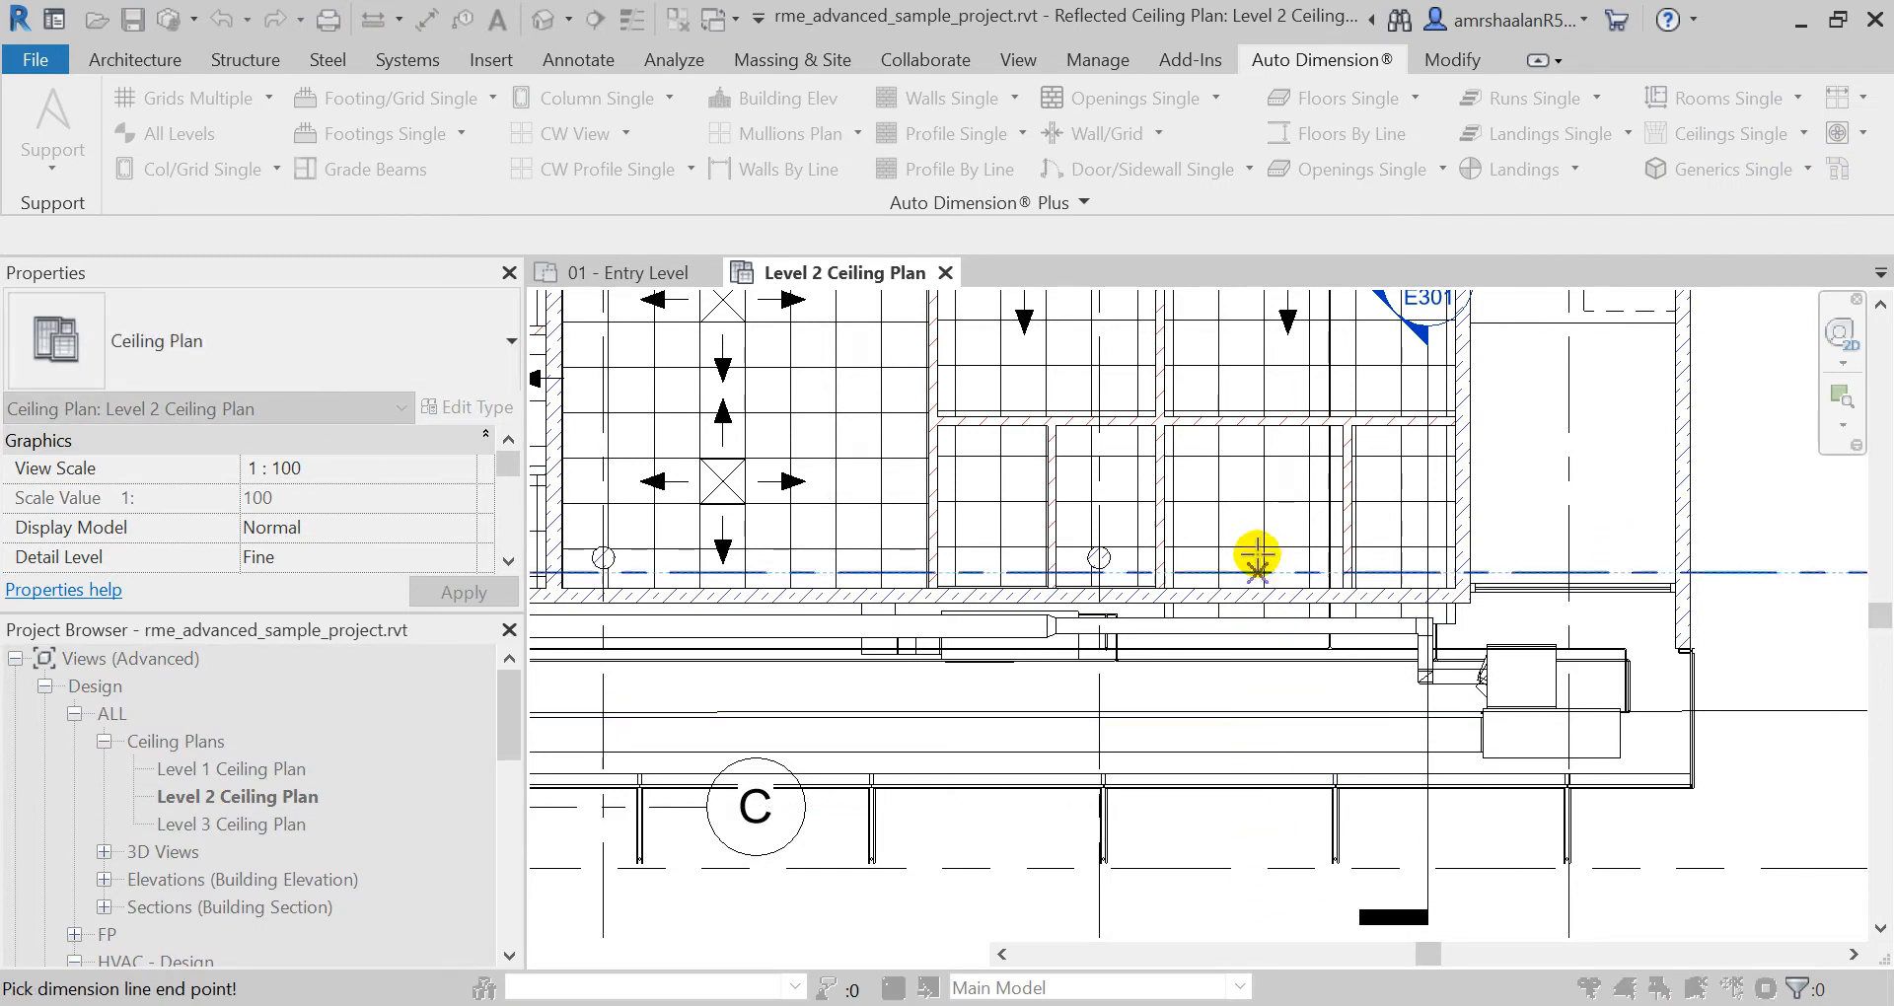
left_click(1255, 553)
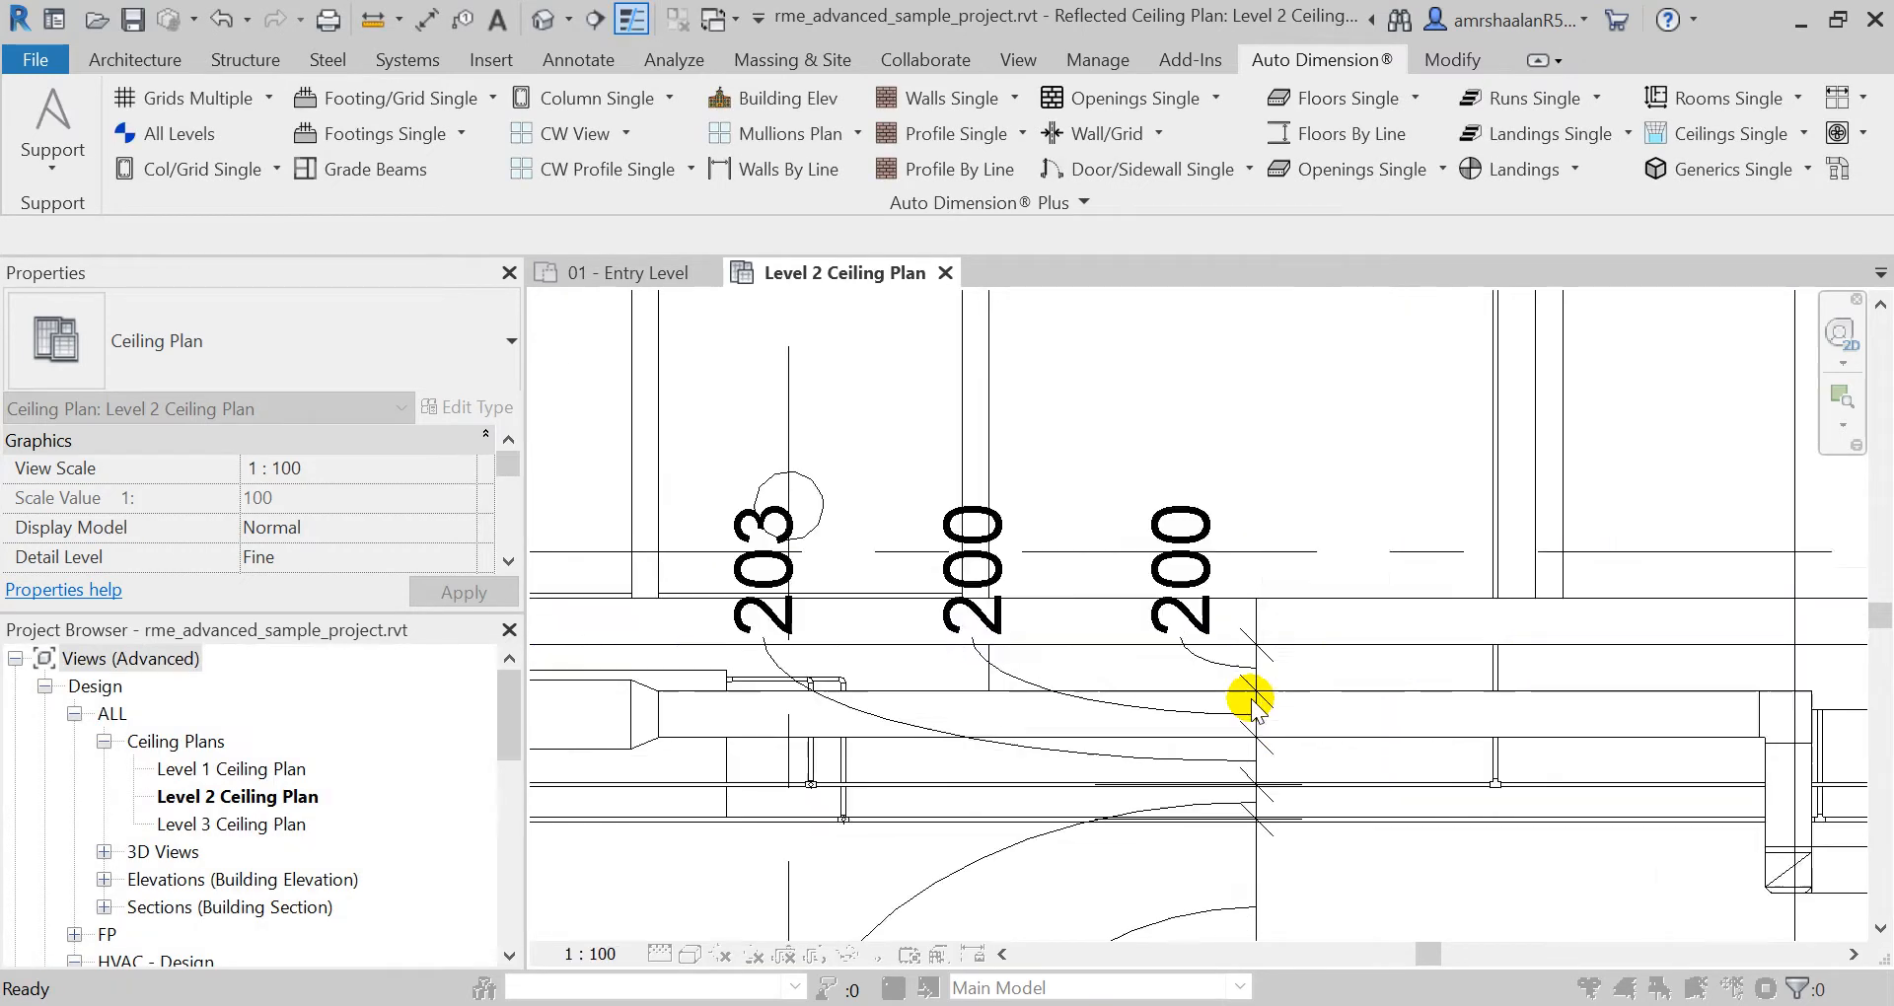
left_click(1263, 683)
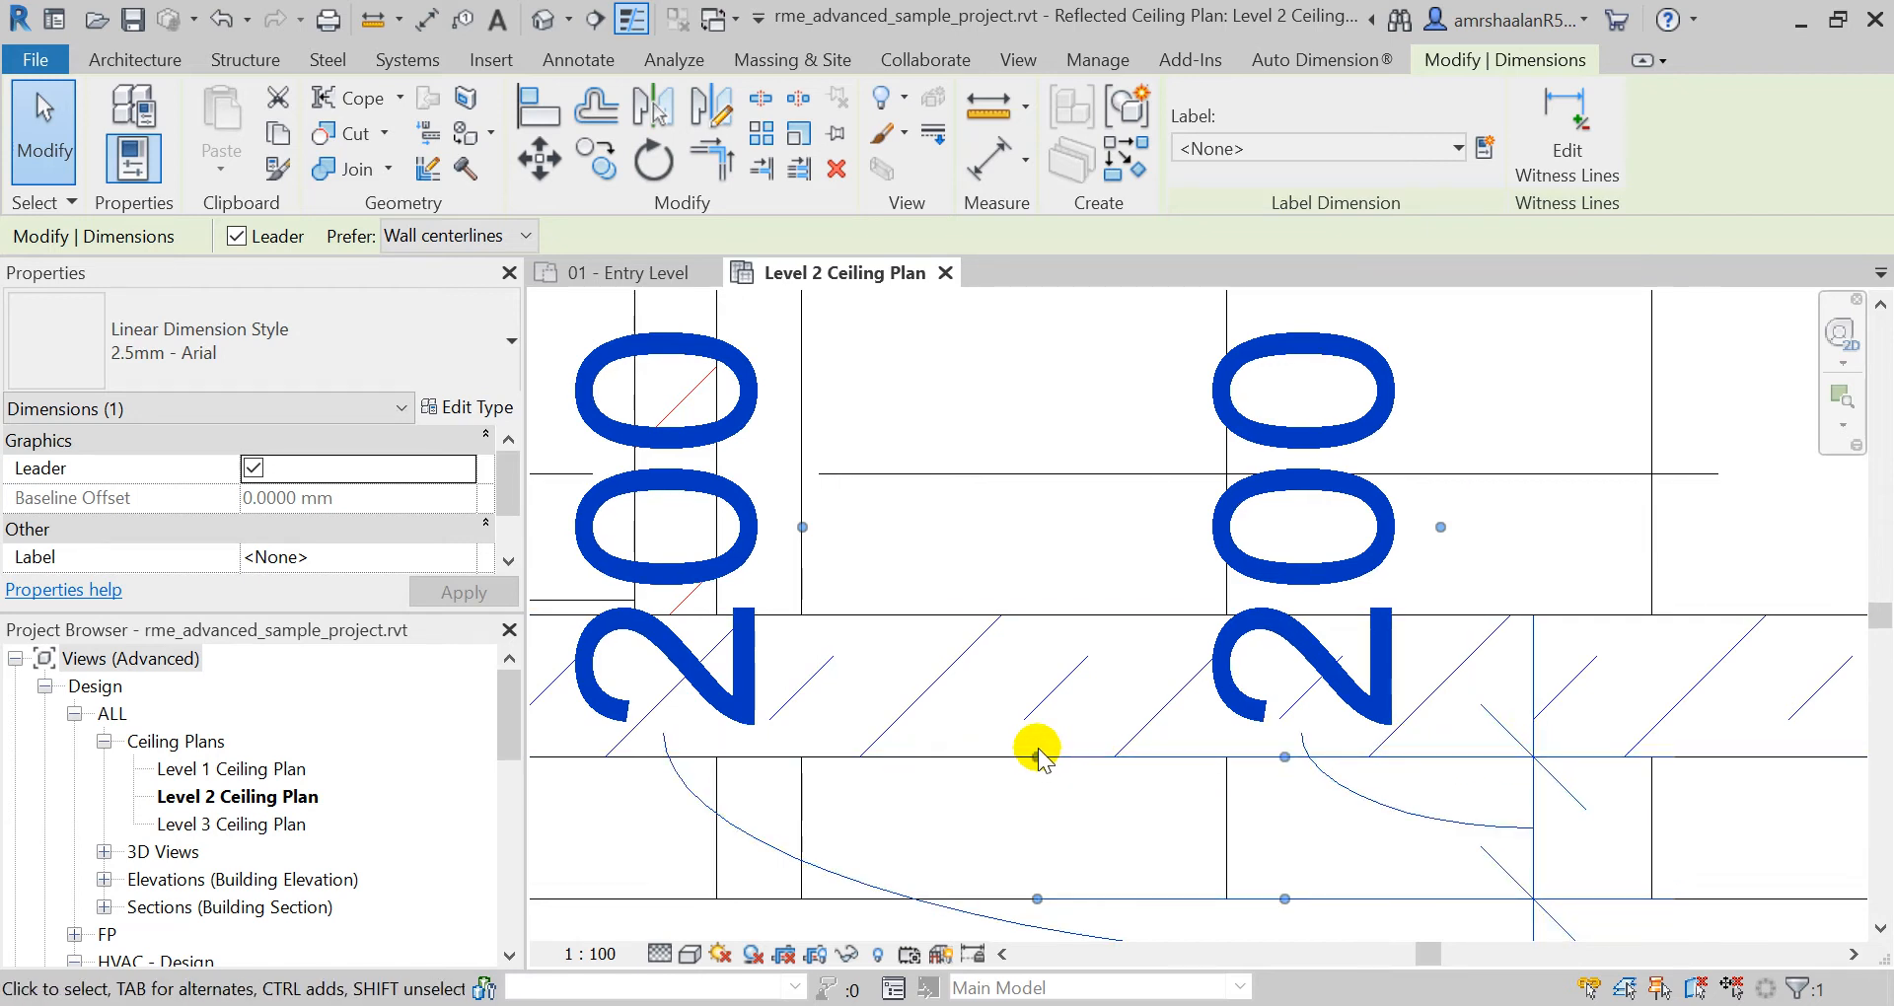
mouse_move(839, 749)
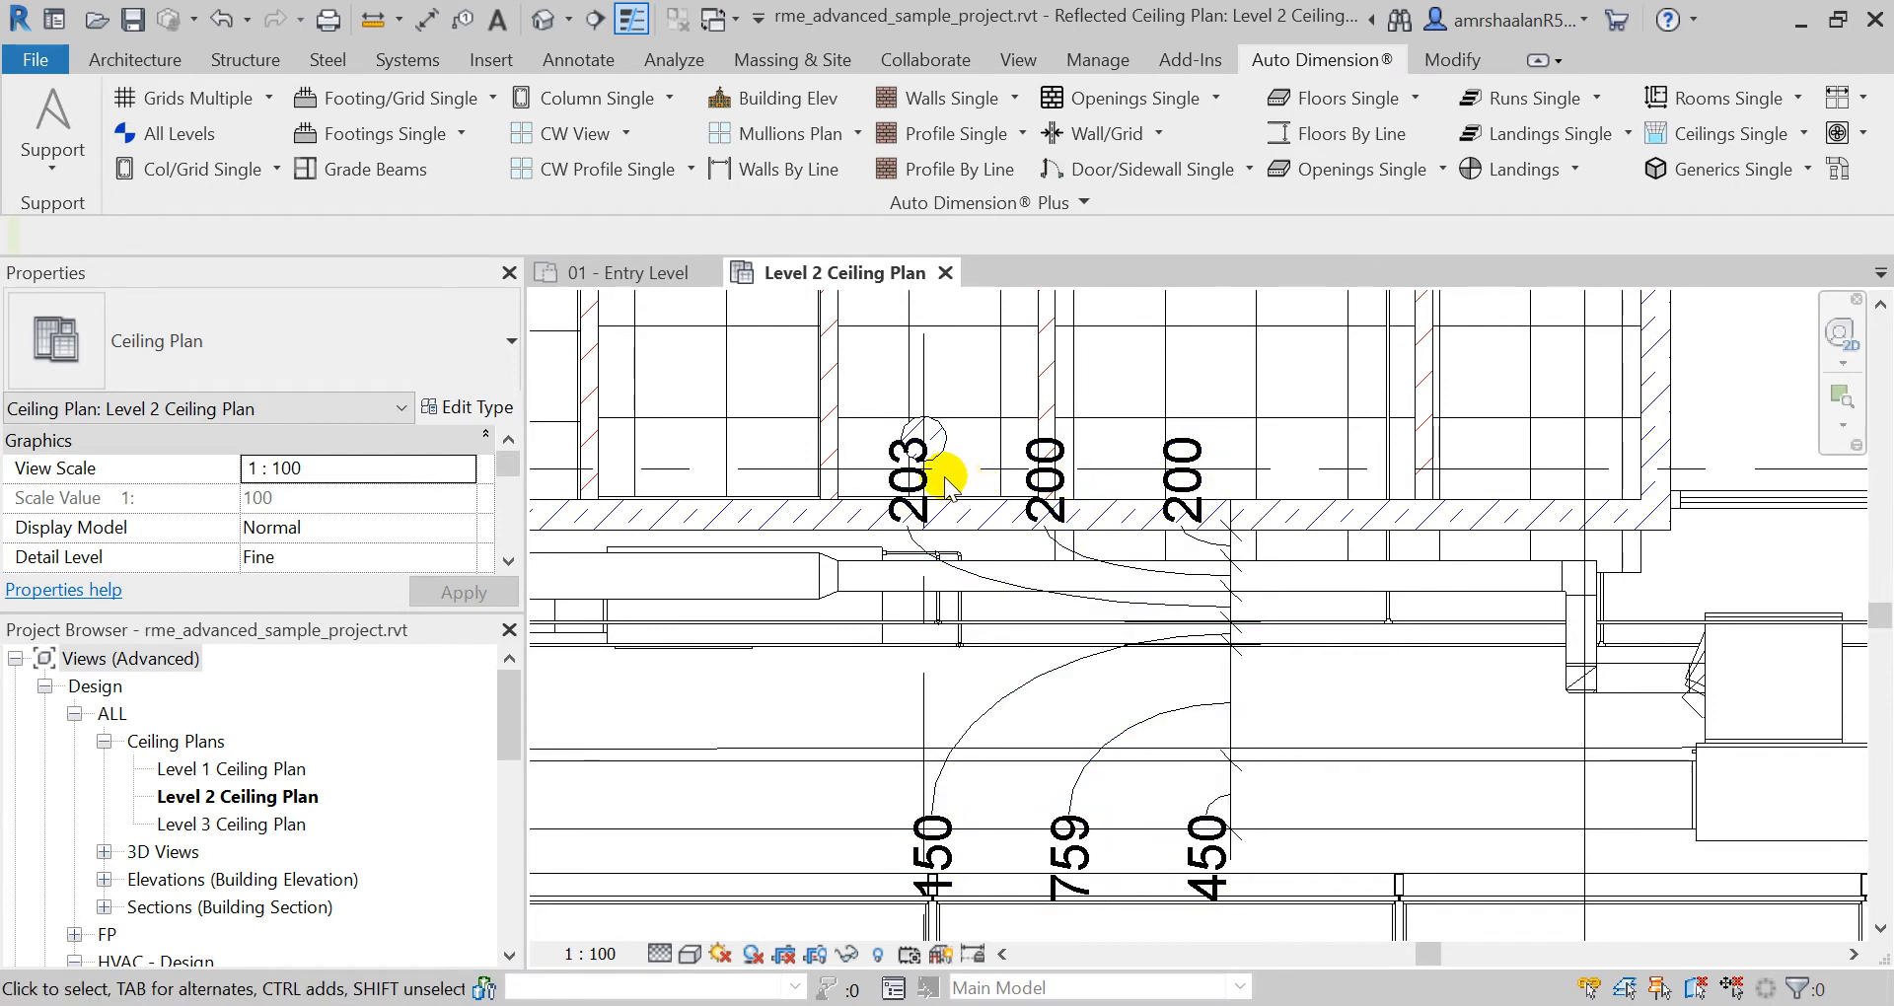
left_click(1045, 513)
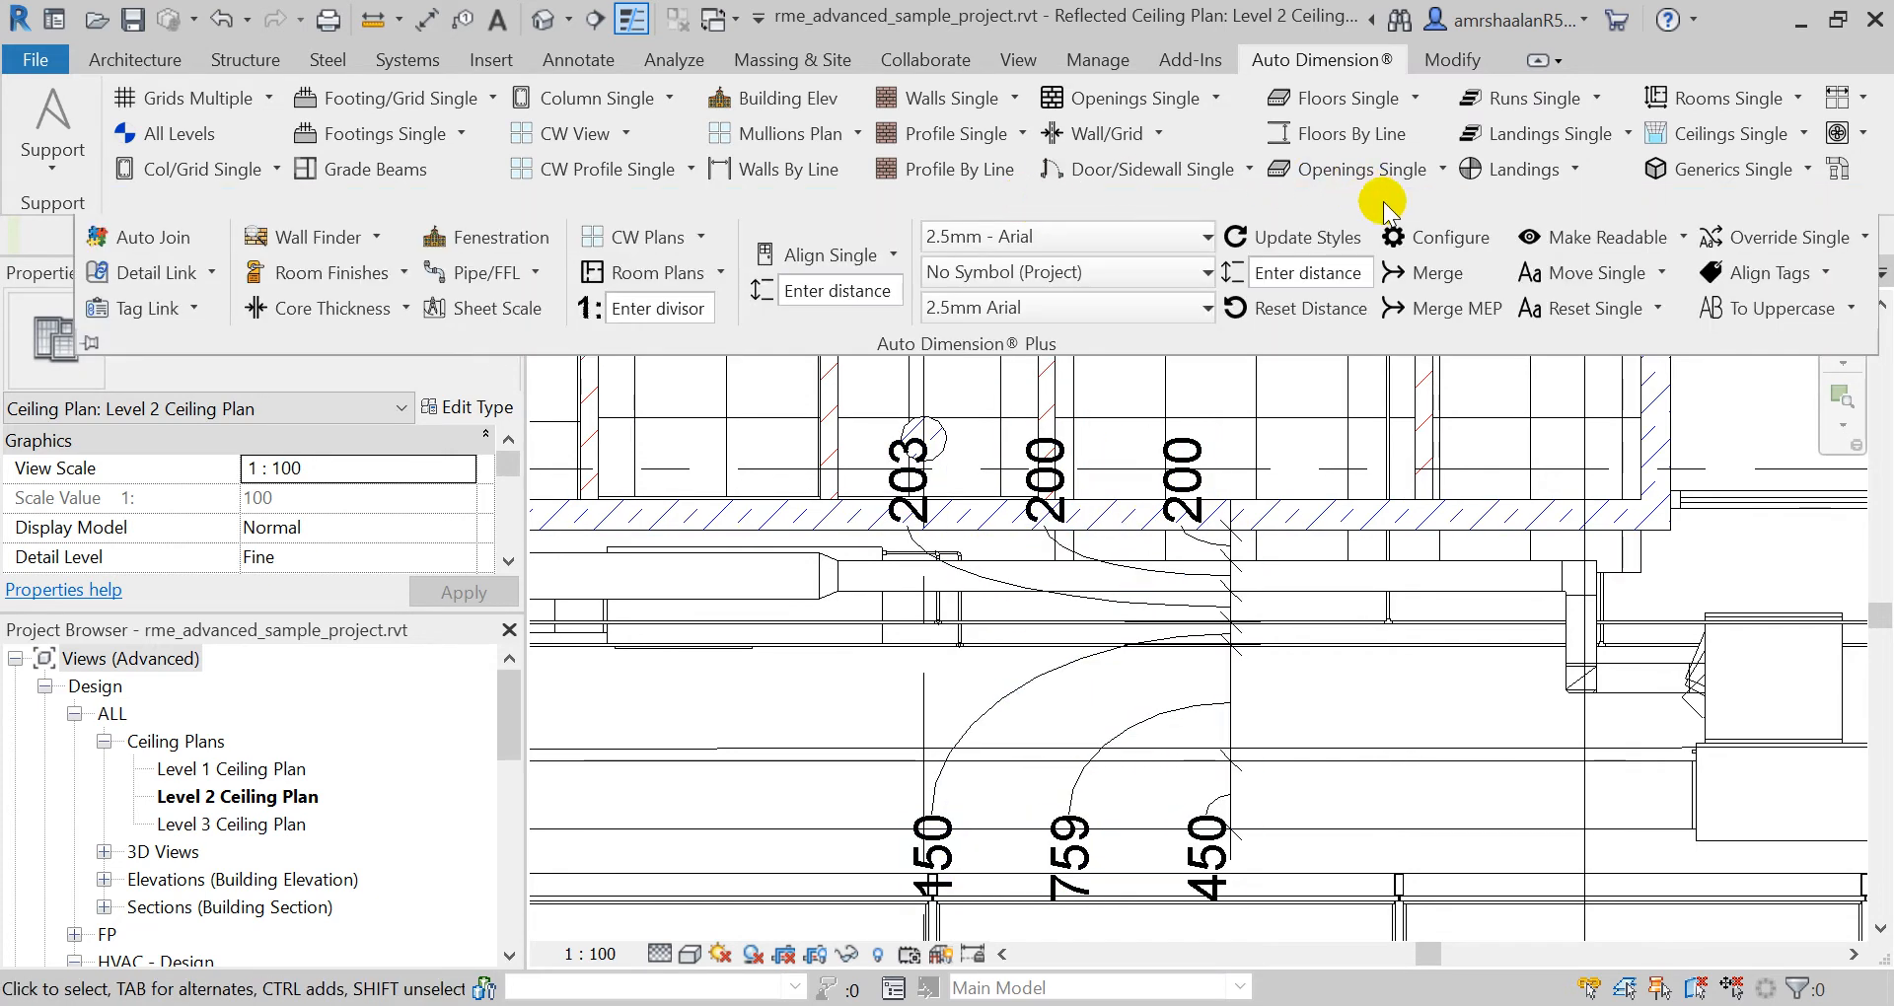
left_click(1446, 237)
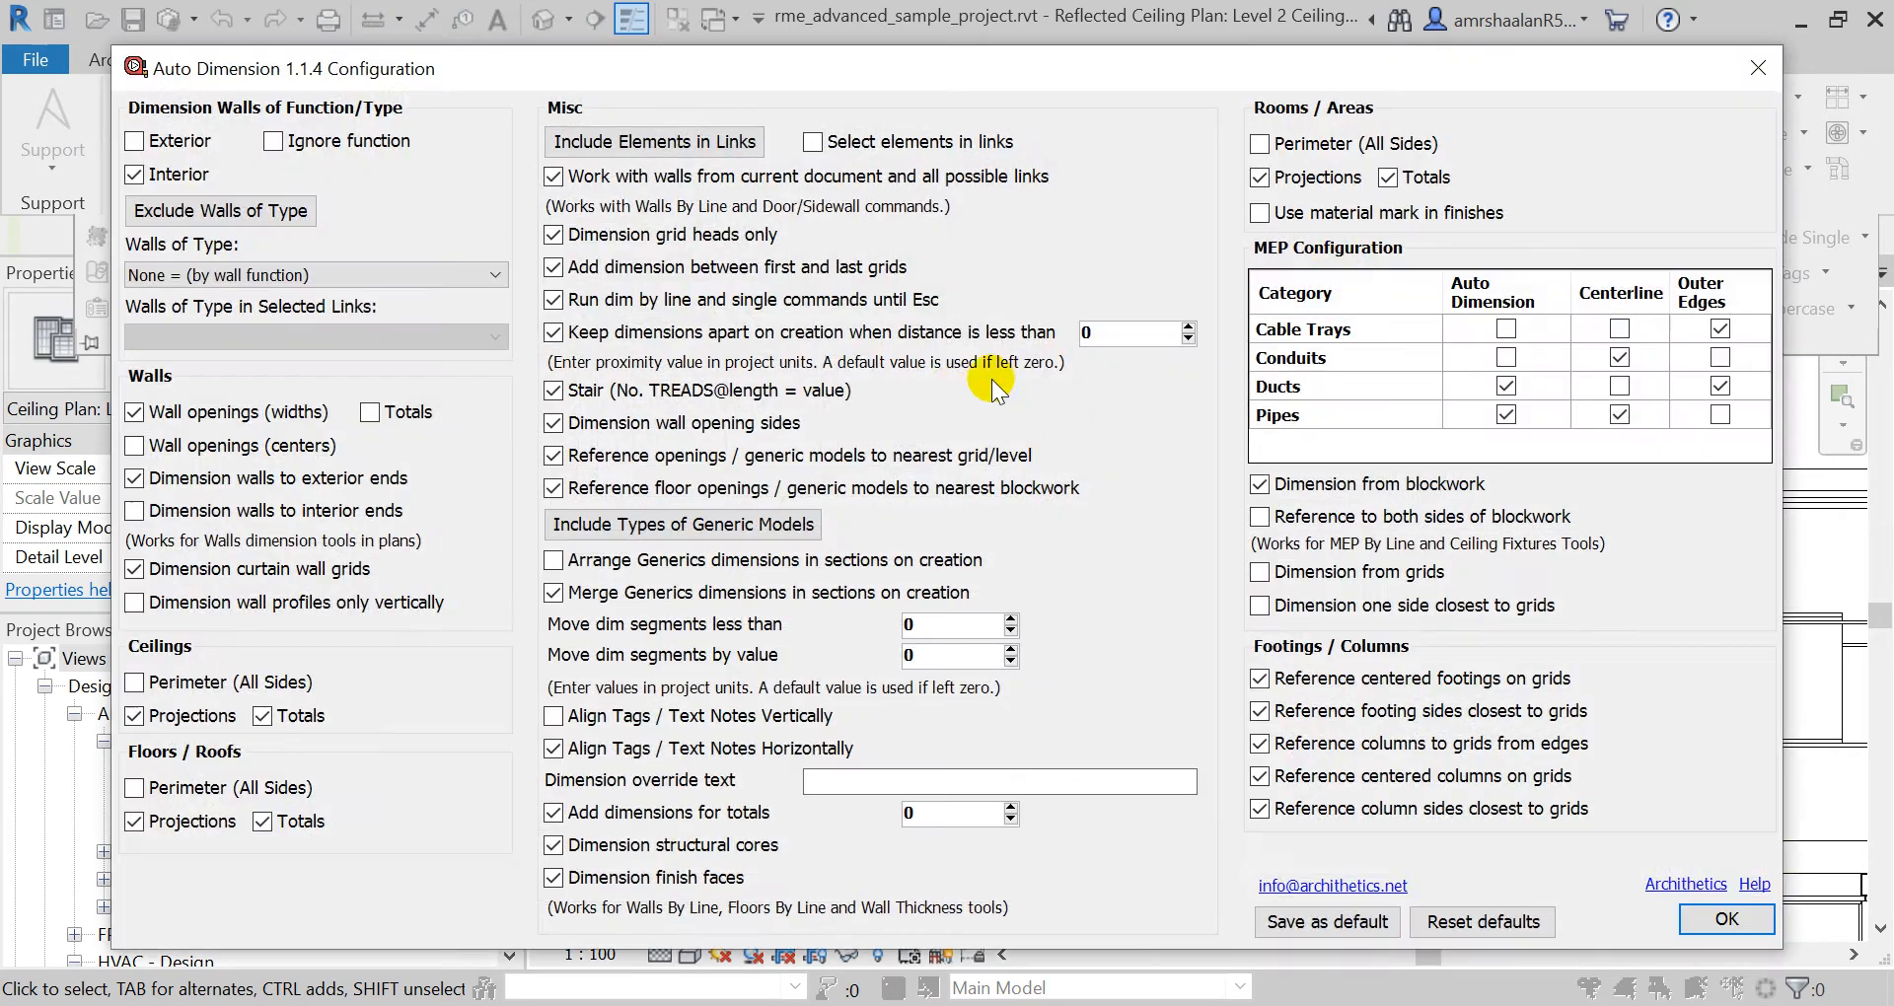
mouse_move(737, 340)
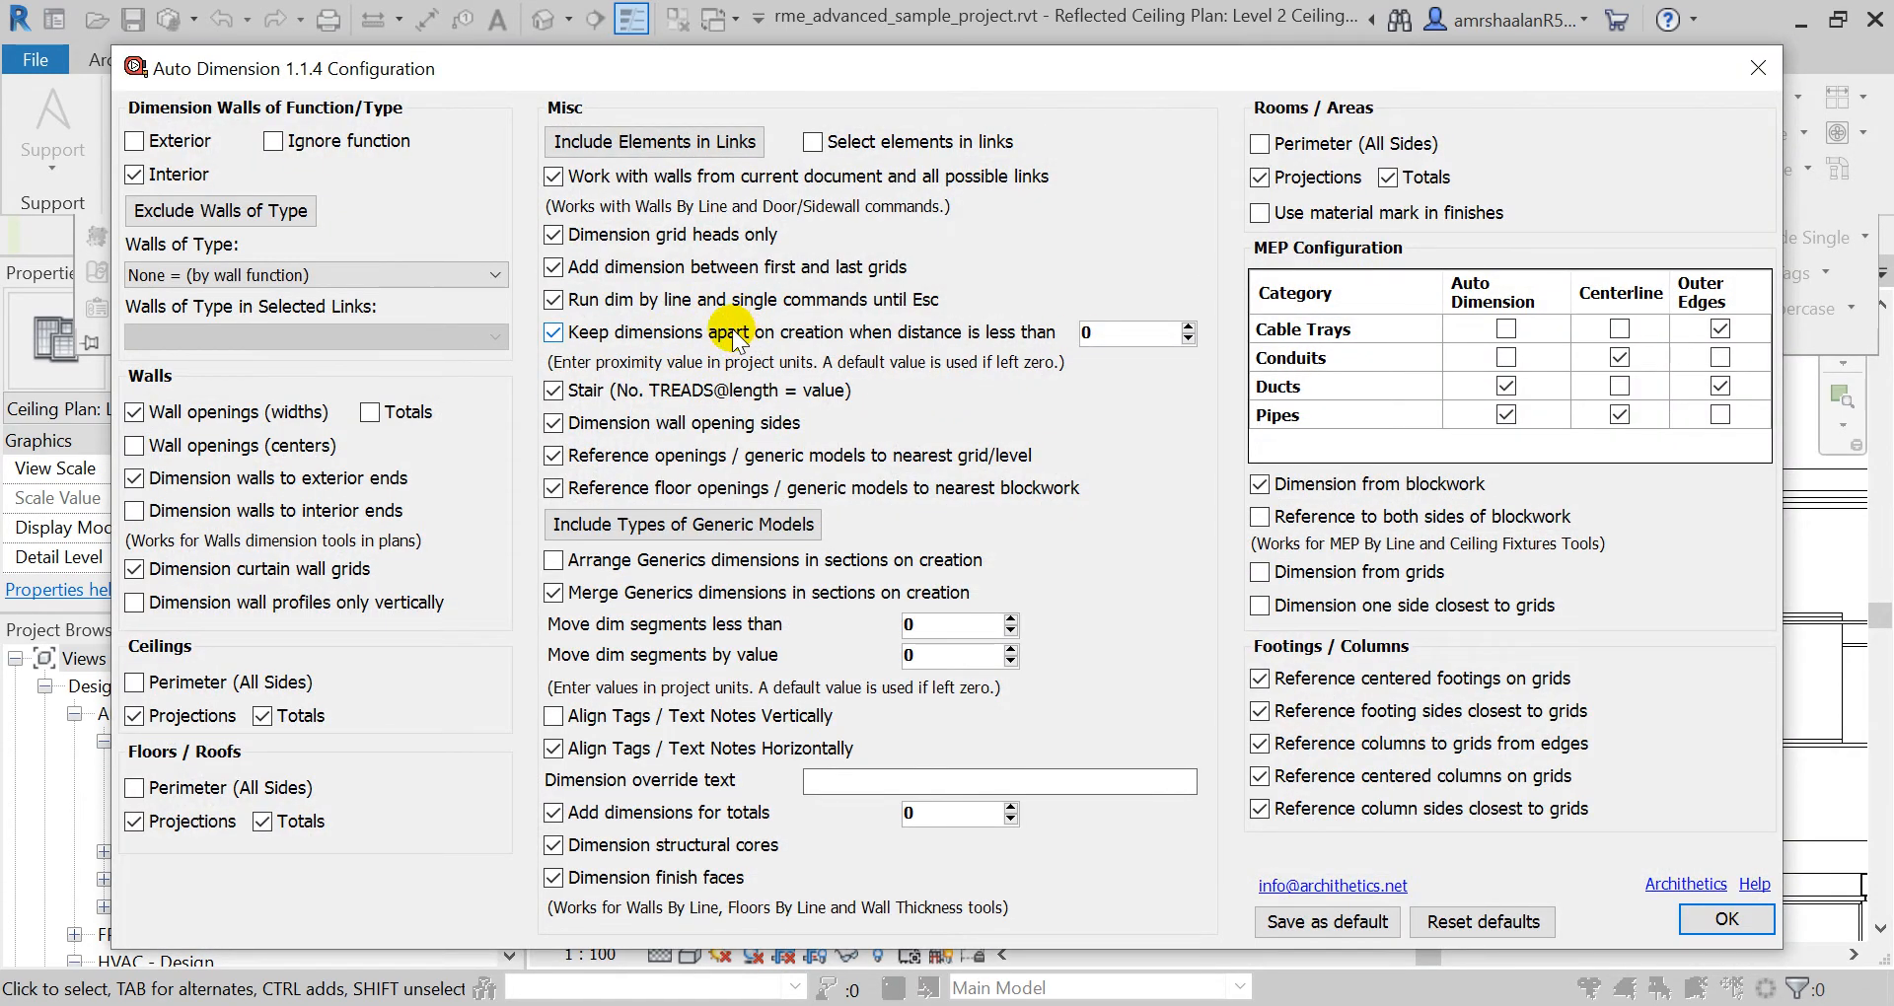
mouse_move(806, 344)
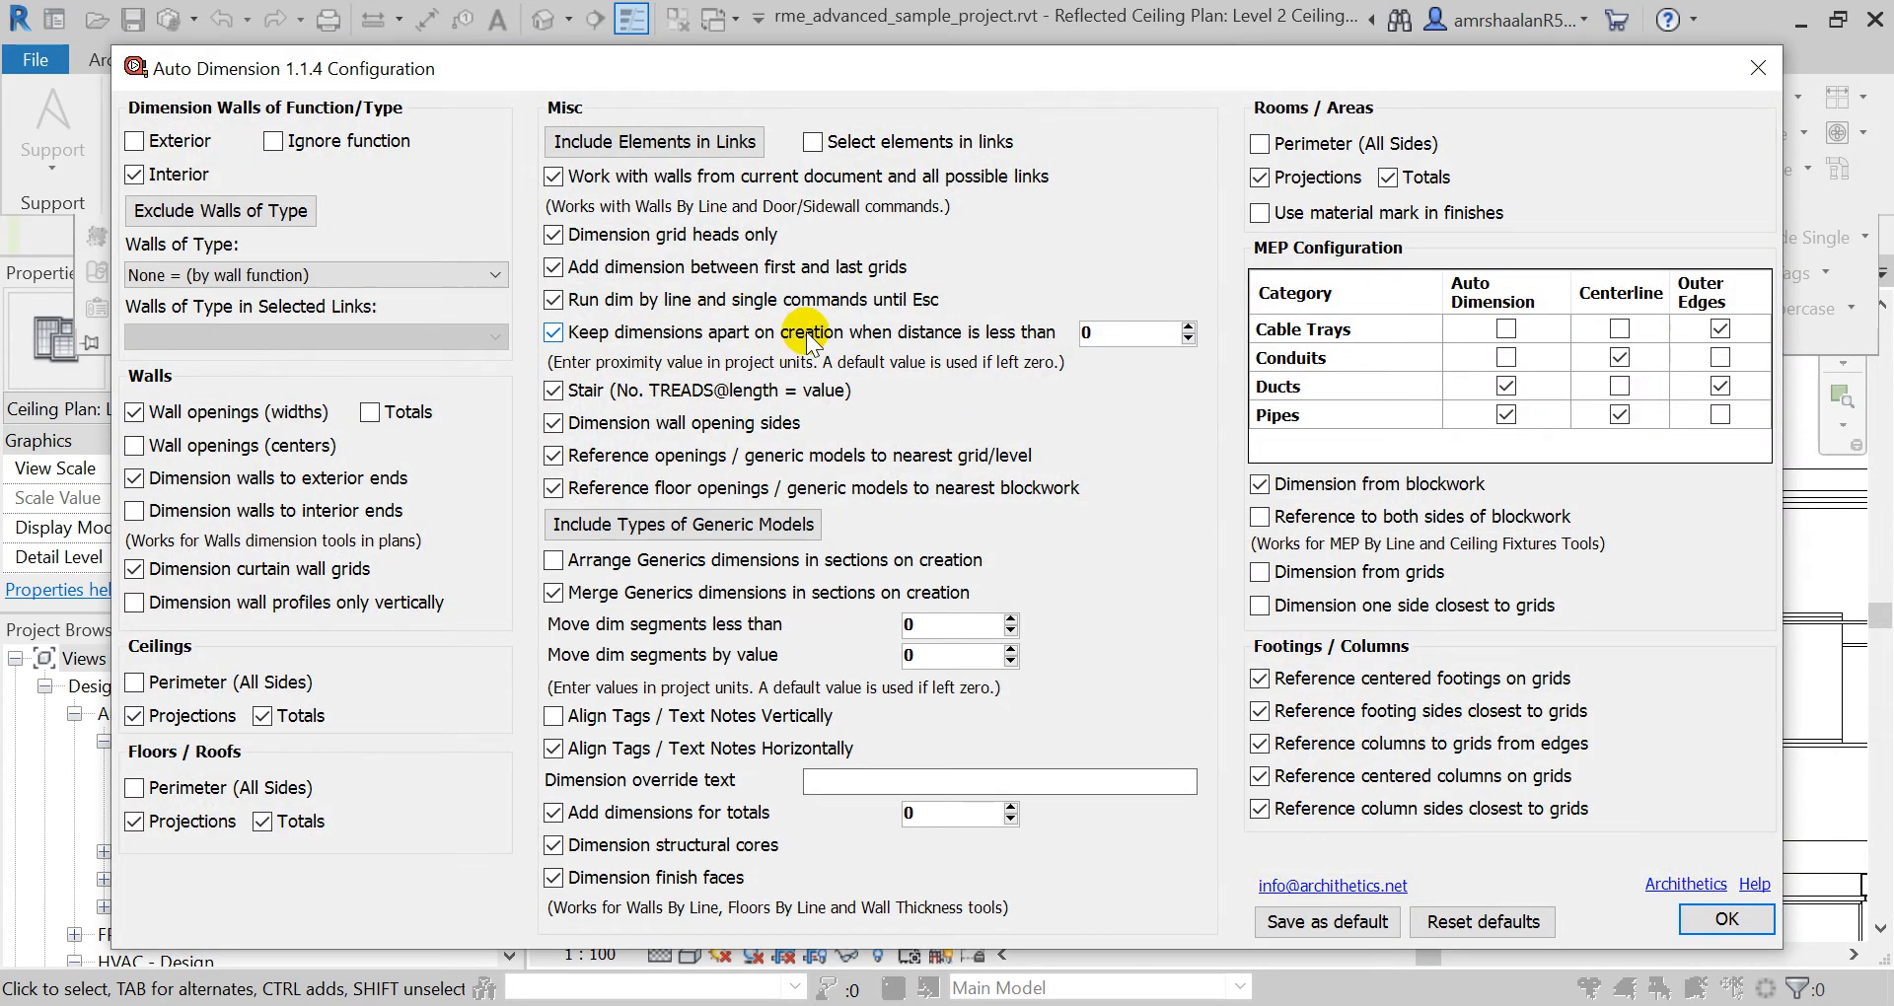
mouse_move(791, 364)
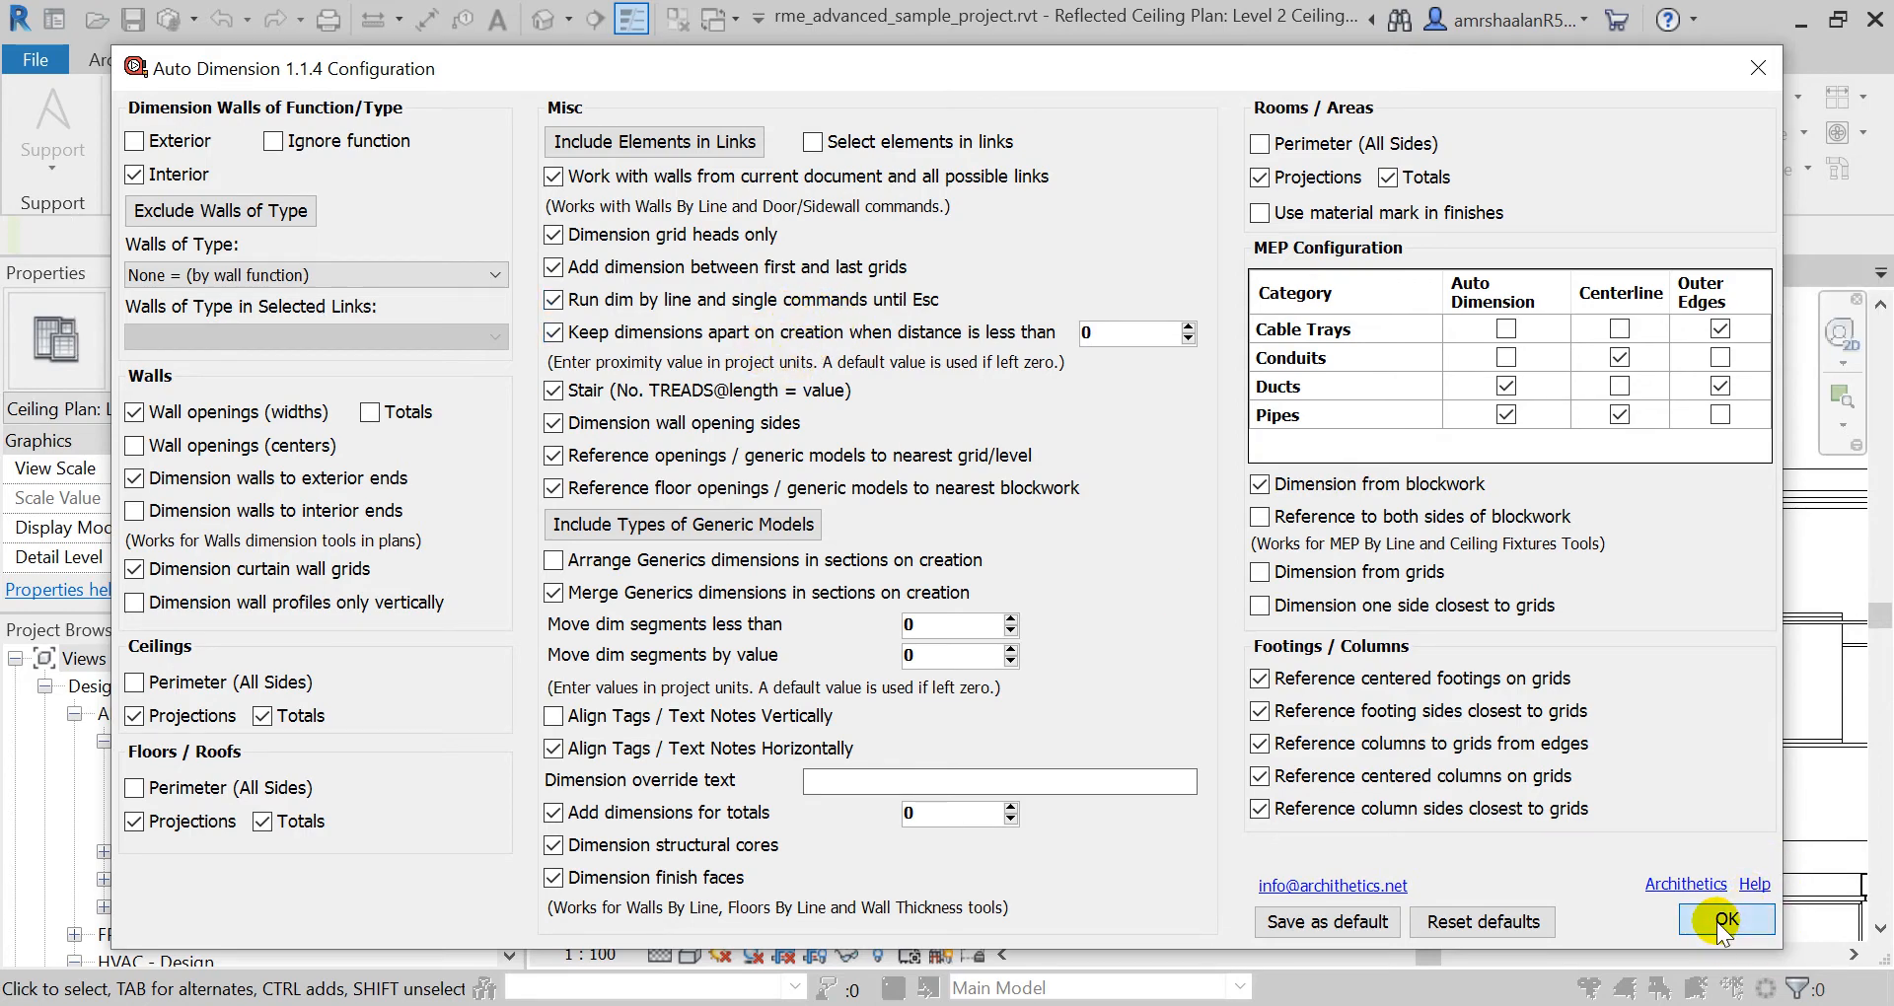
left_click(1726, 920)
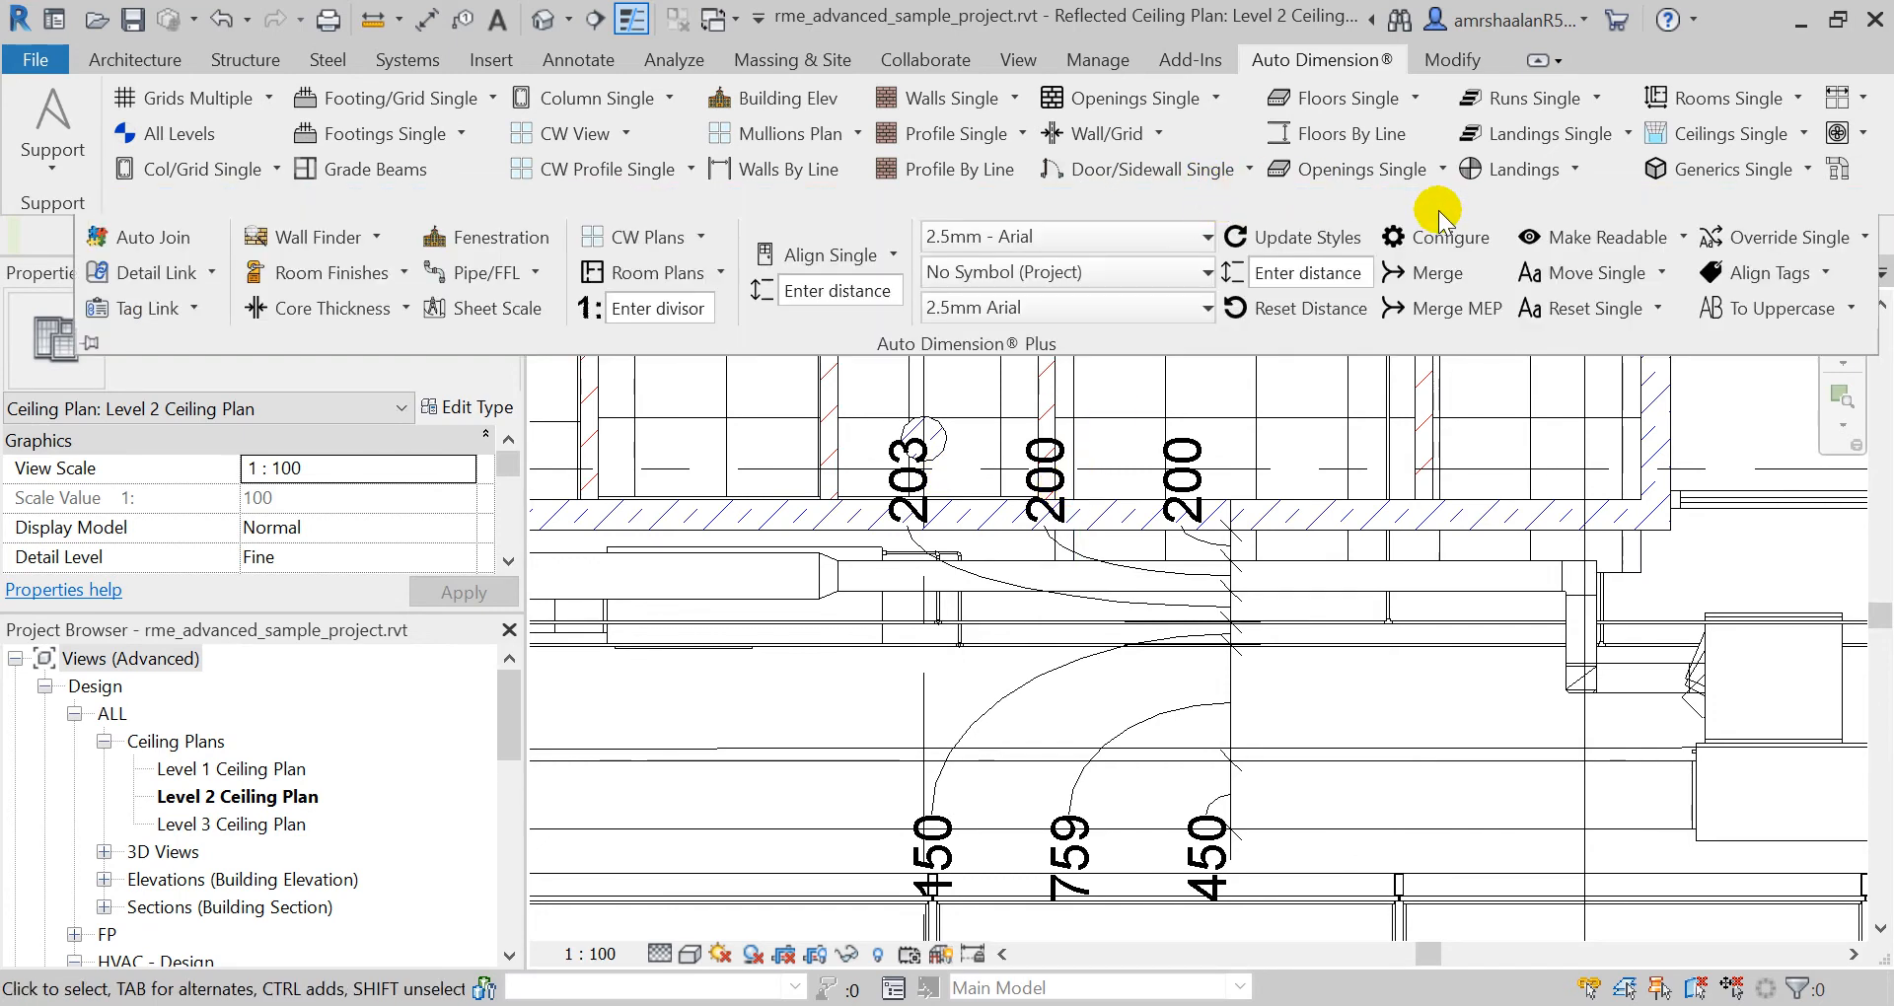
left_click(1450, 237)
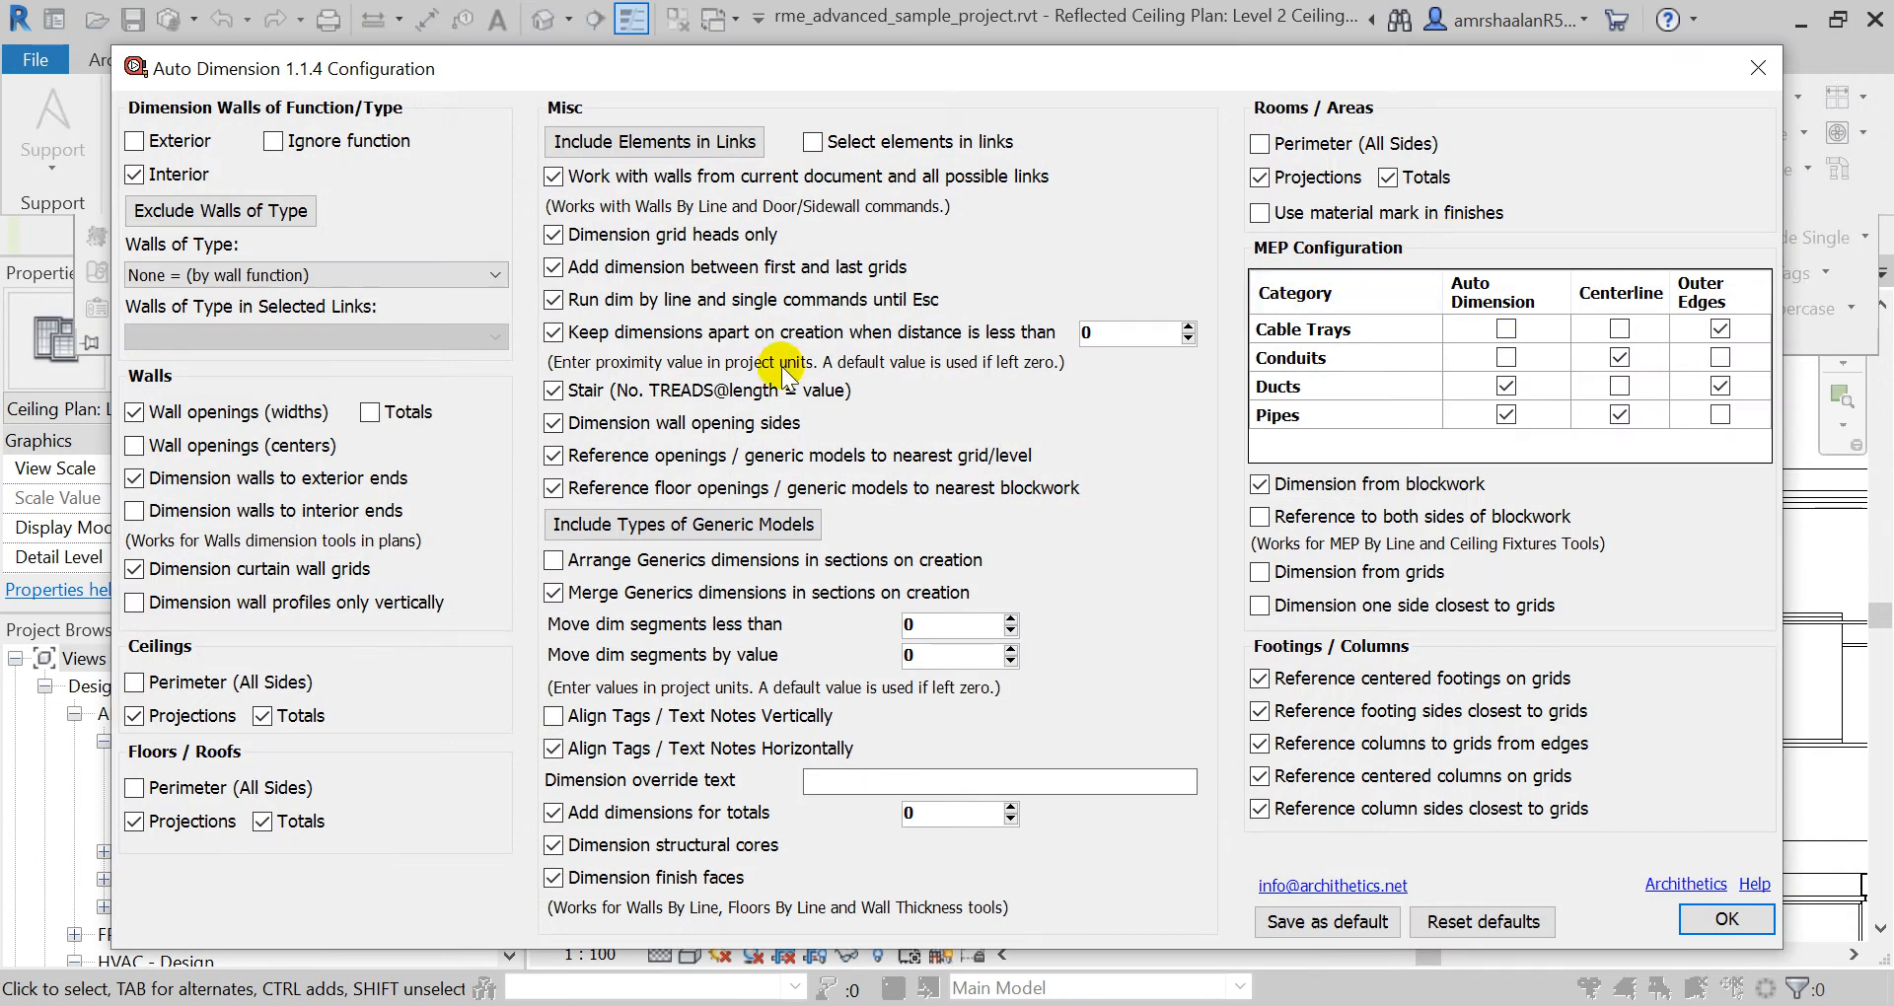
mouse_move(712, 338)
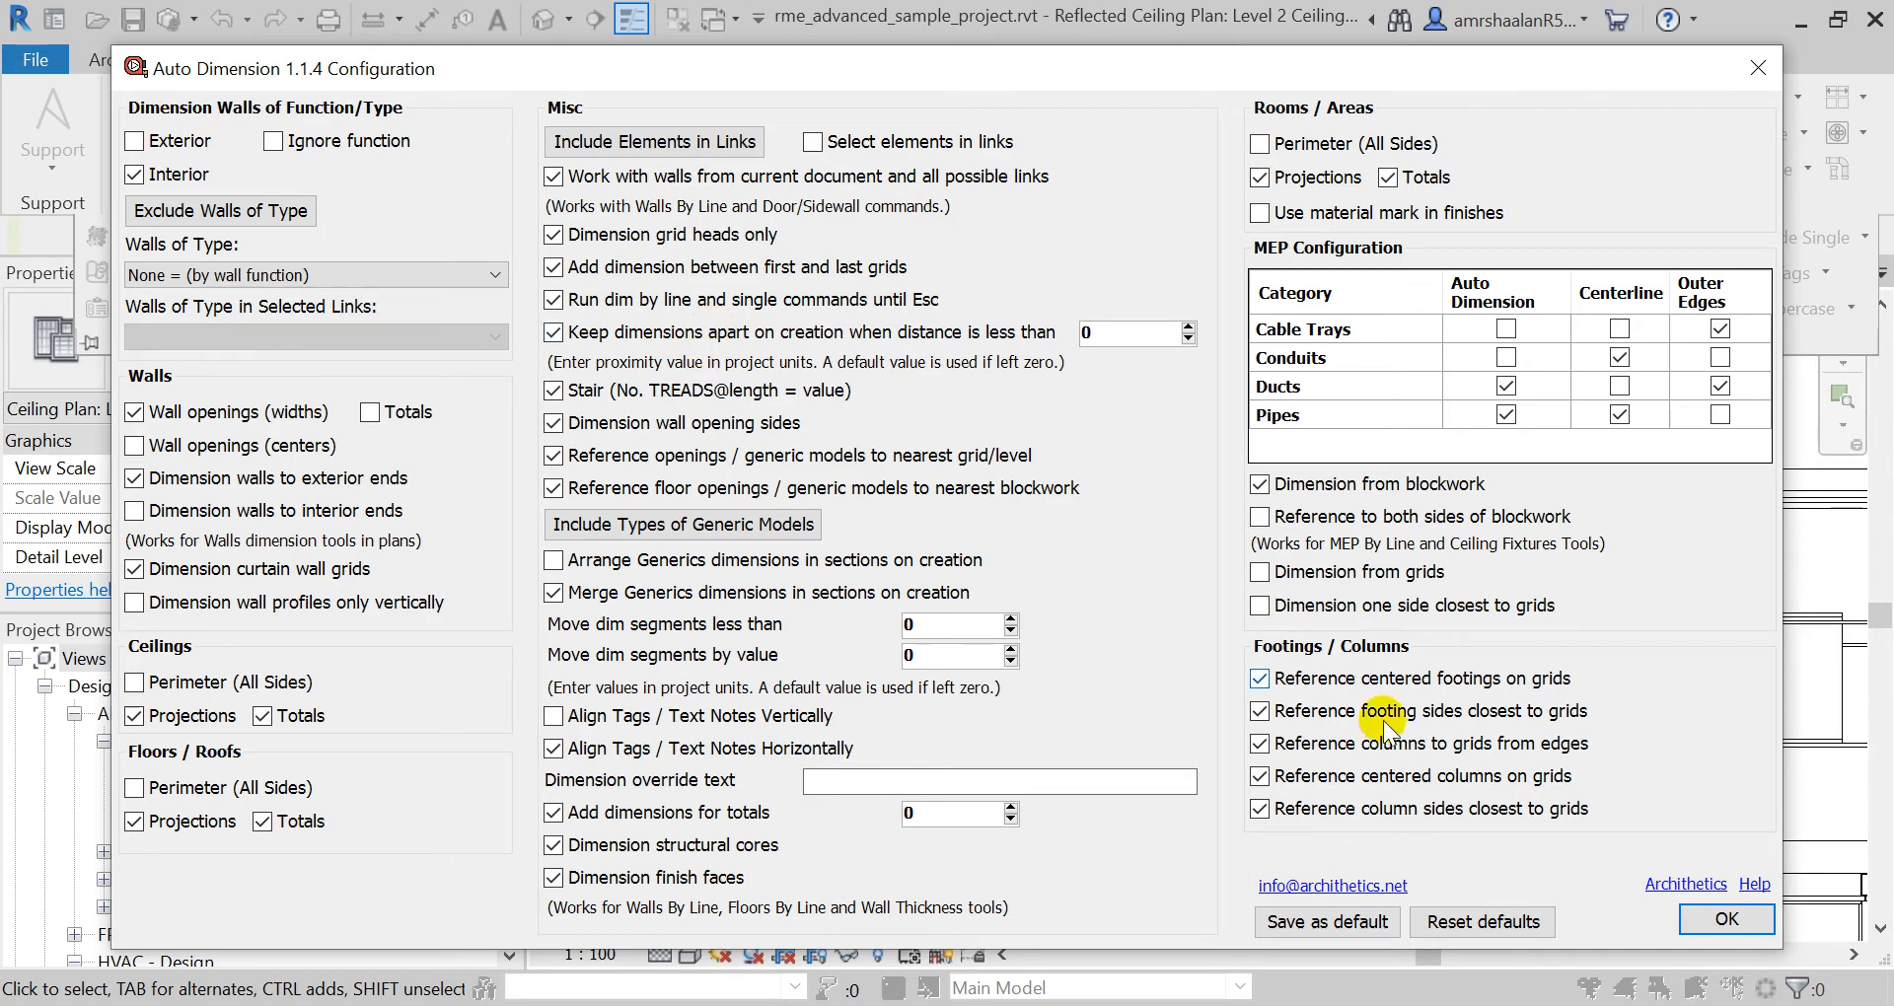
left_click(1722, 919)
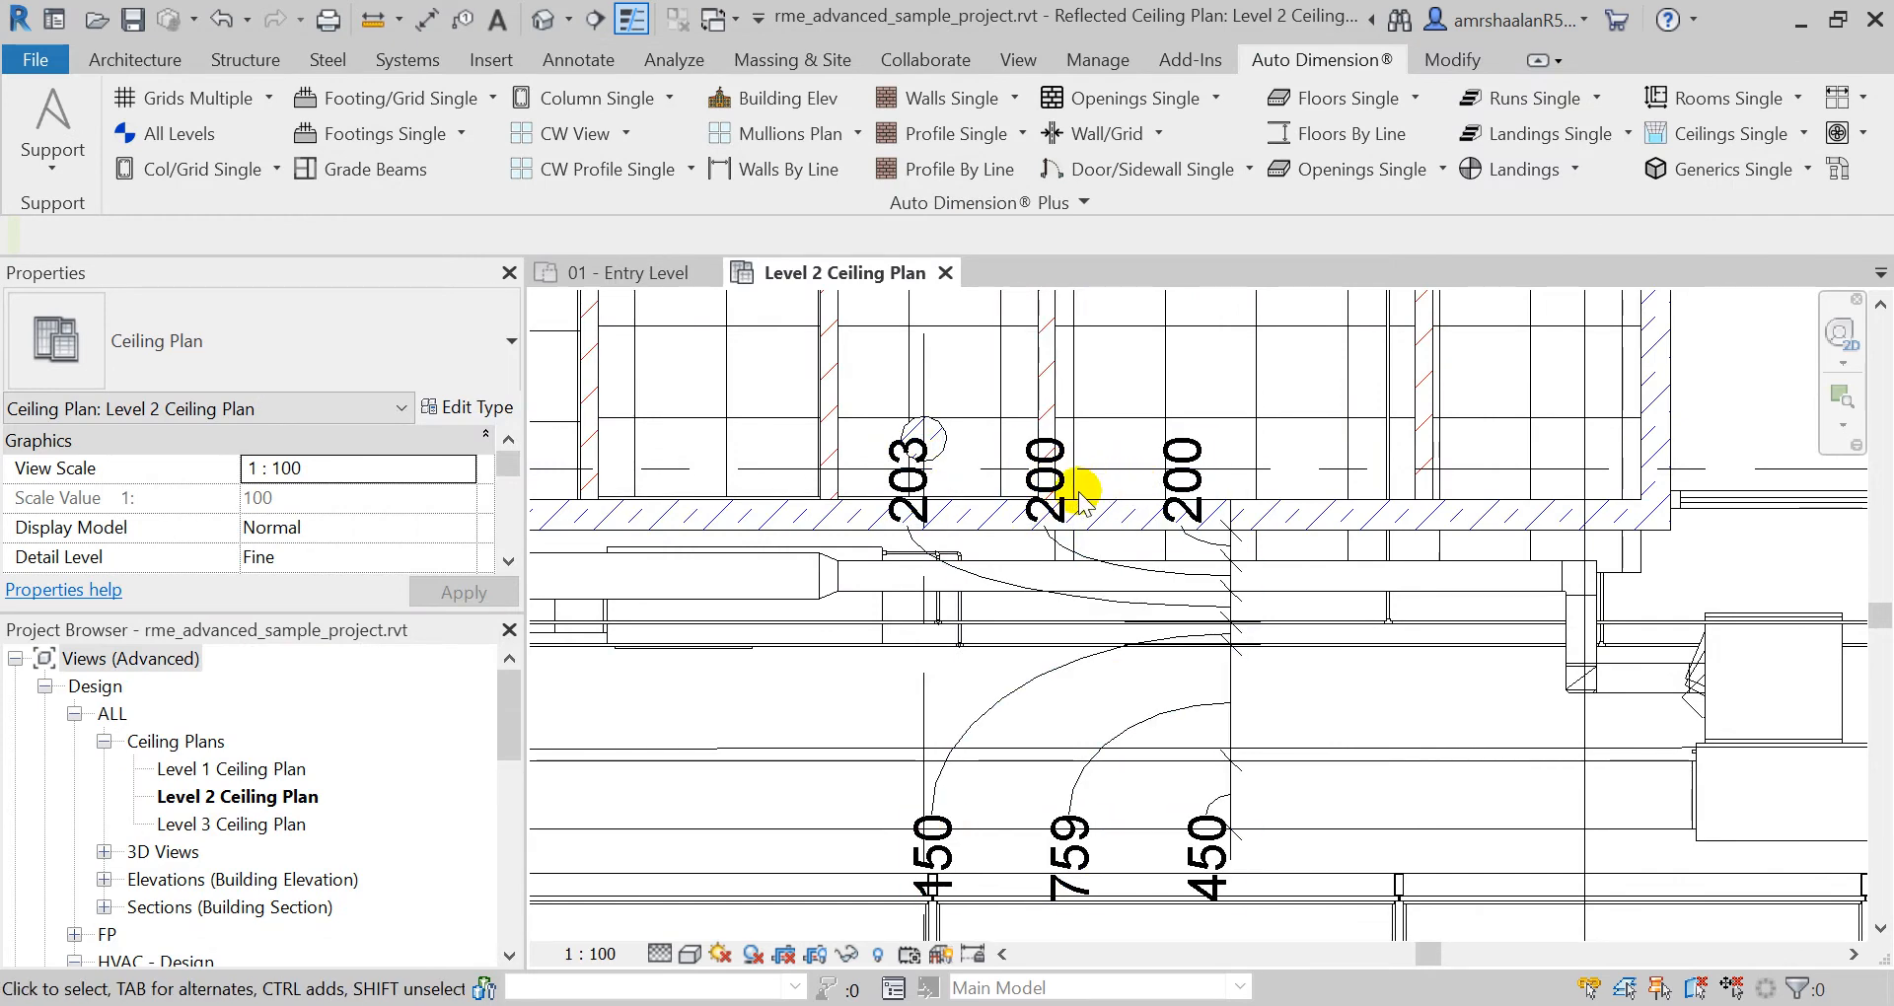
Step: Select the duct and pipe dimension strings and expand Auto Dimension Plus showing distance 200
left_click(1054, 495)
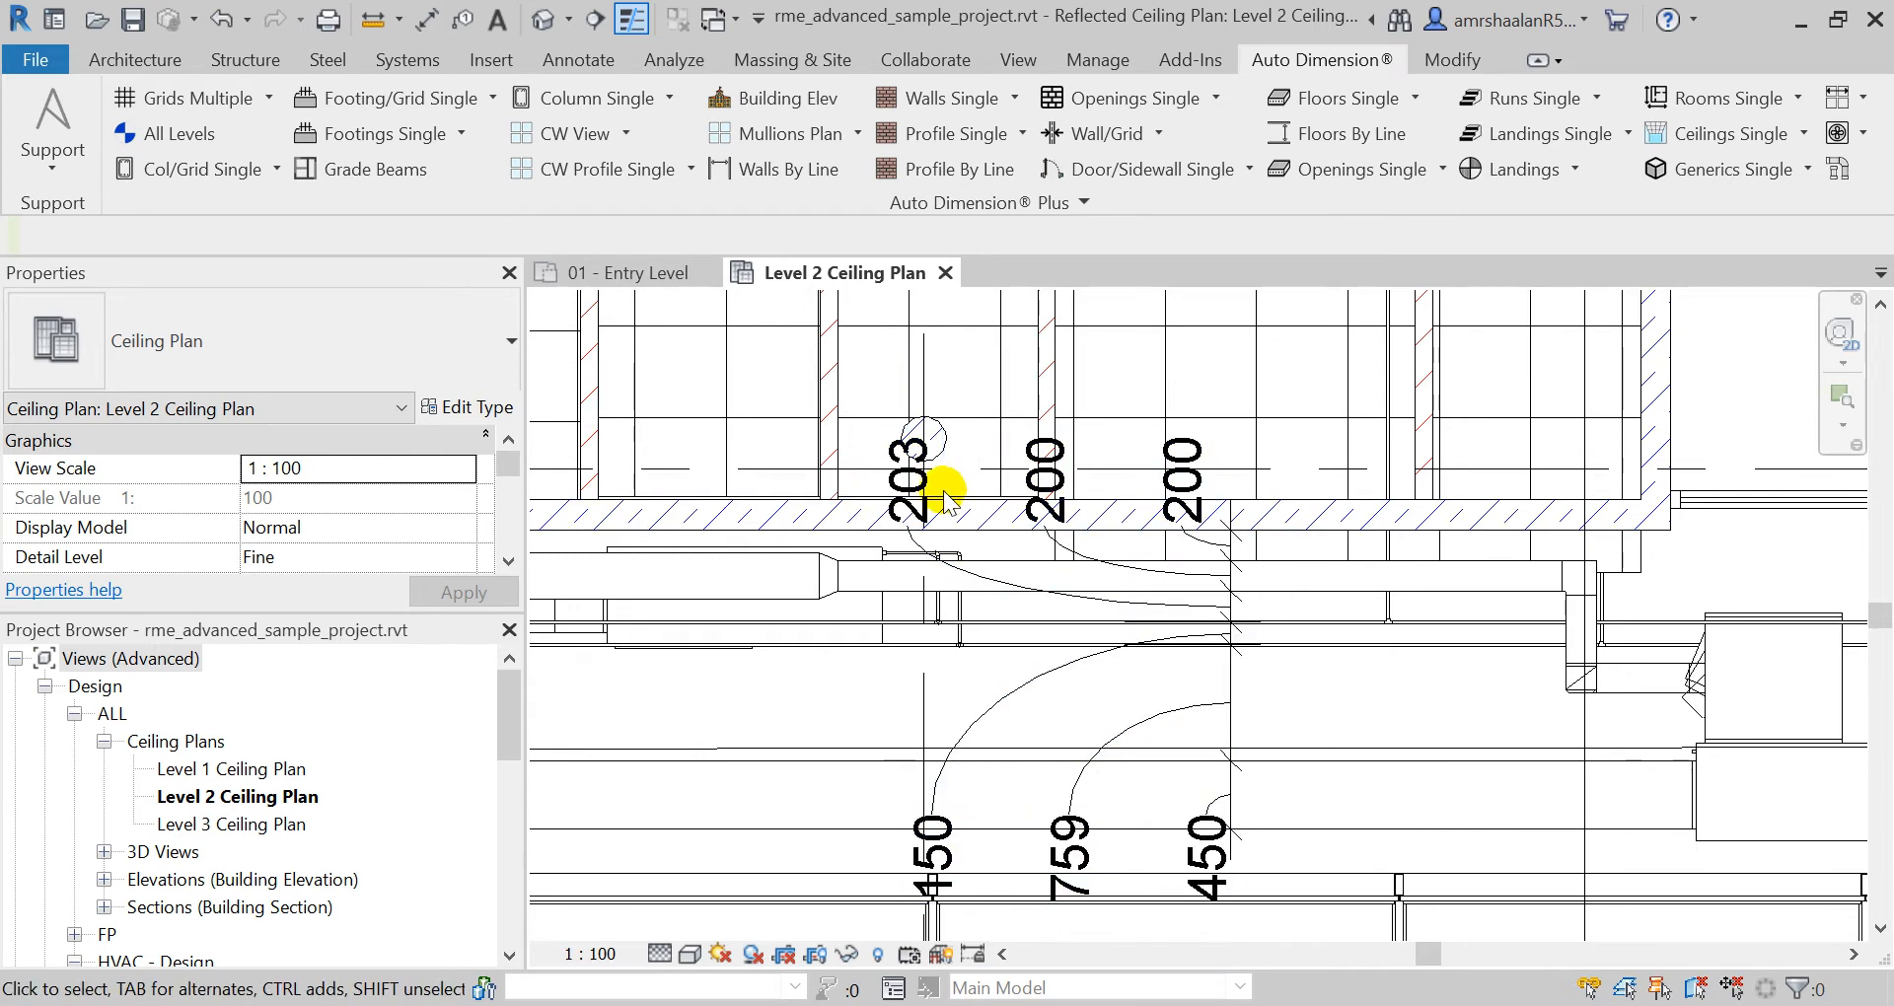
left_click(930, 483)
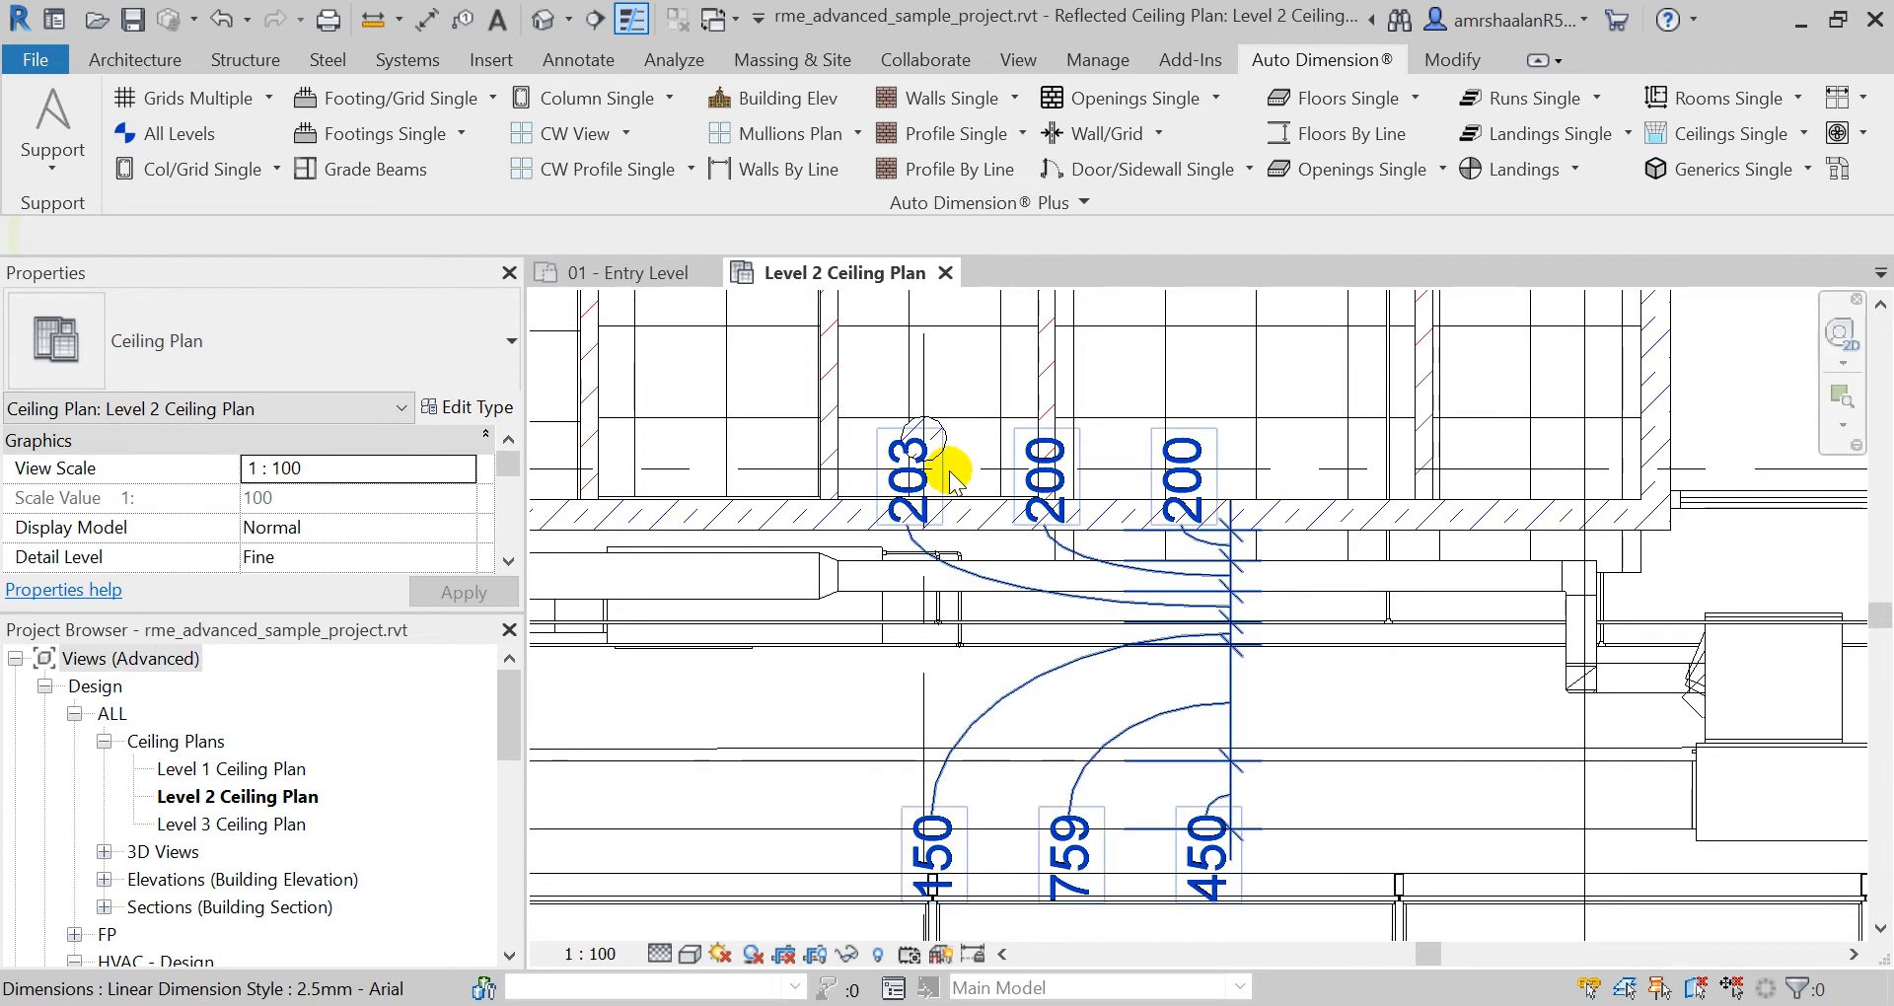
mouse_move(1238, 568)
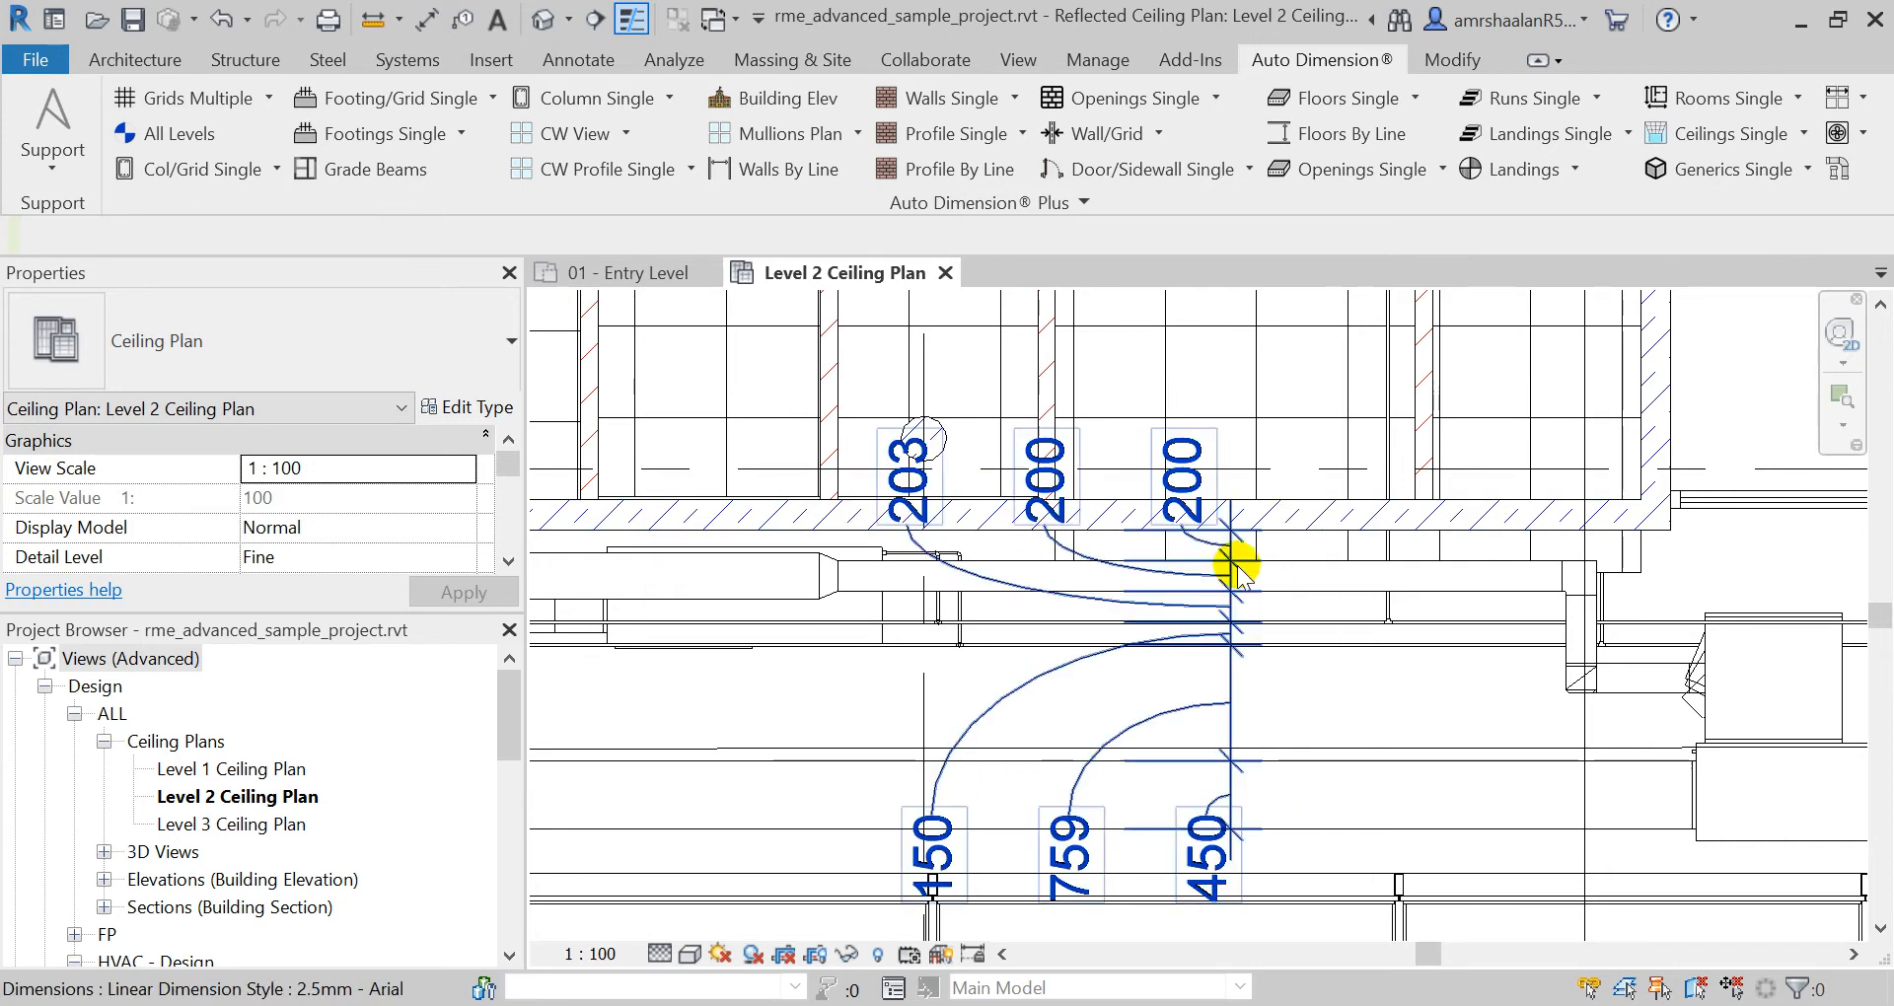
mouse_move(1184, 538)
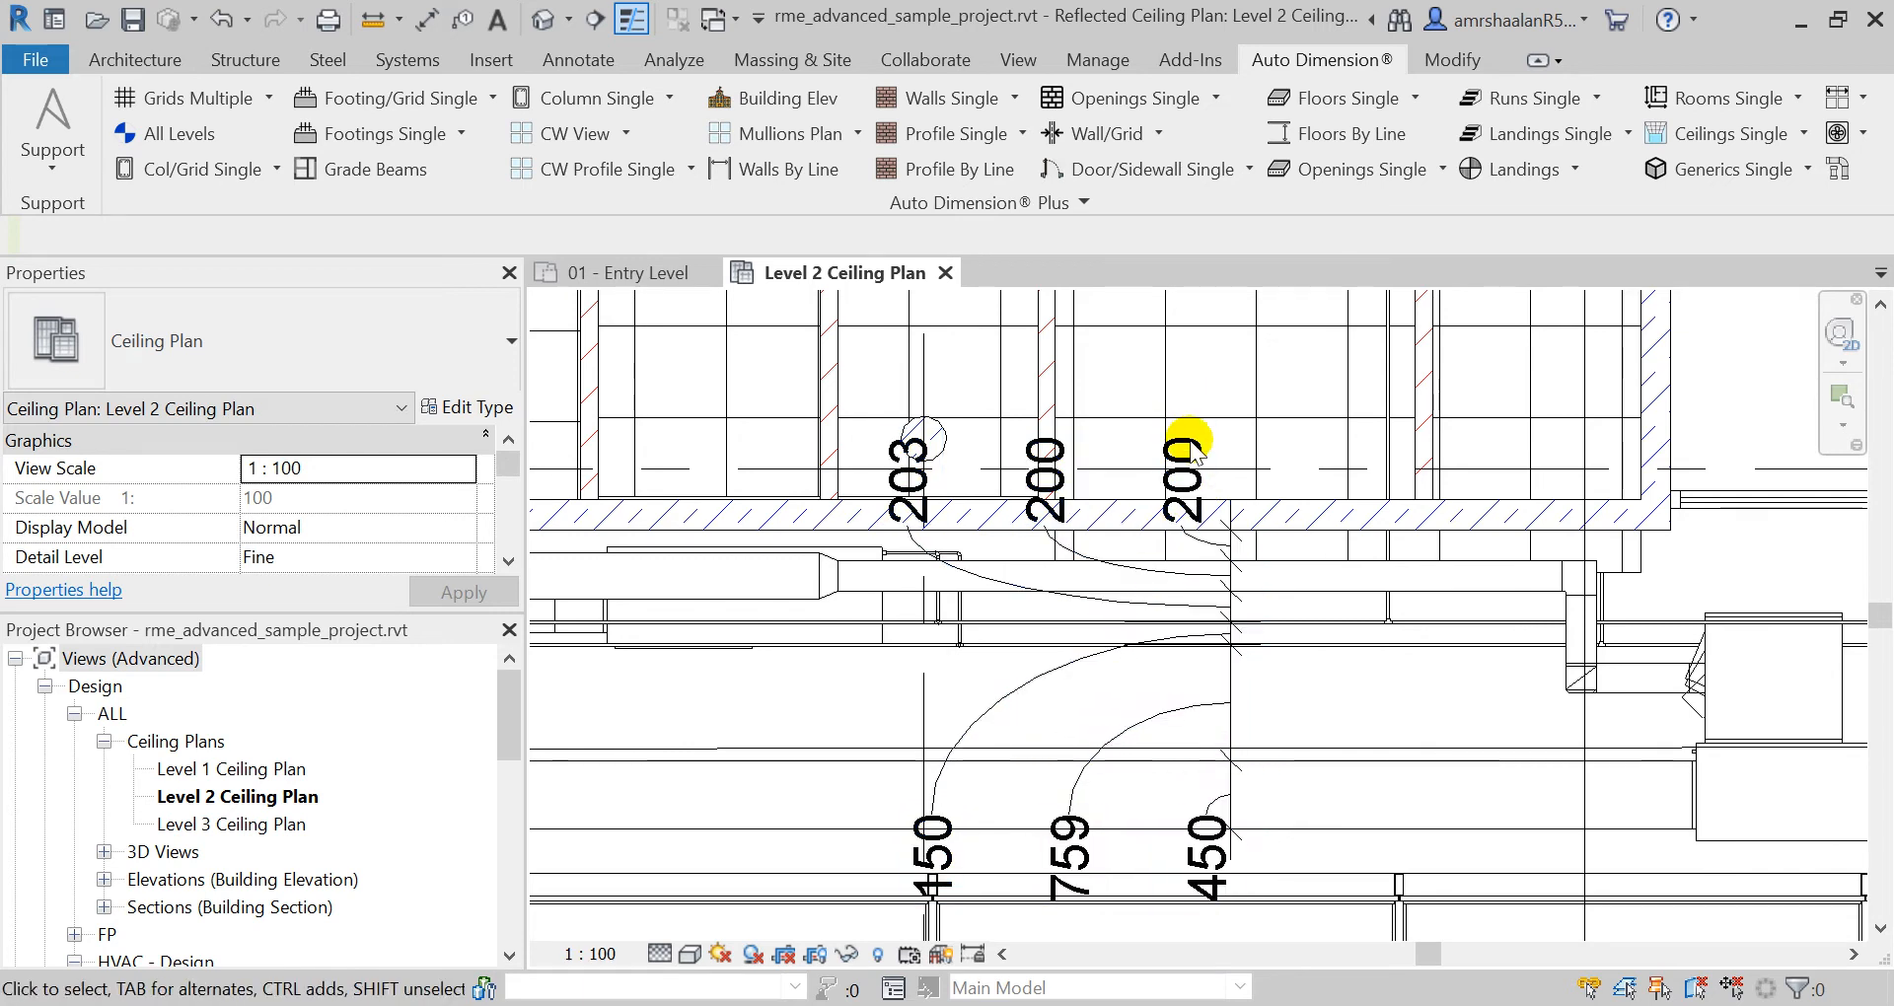
left_click(1183, 822)
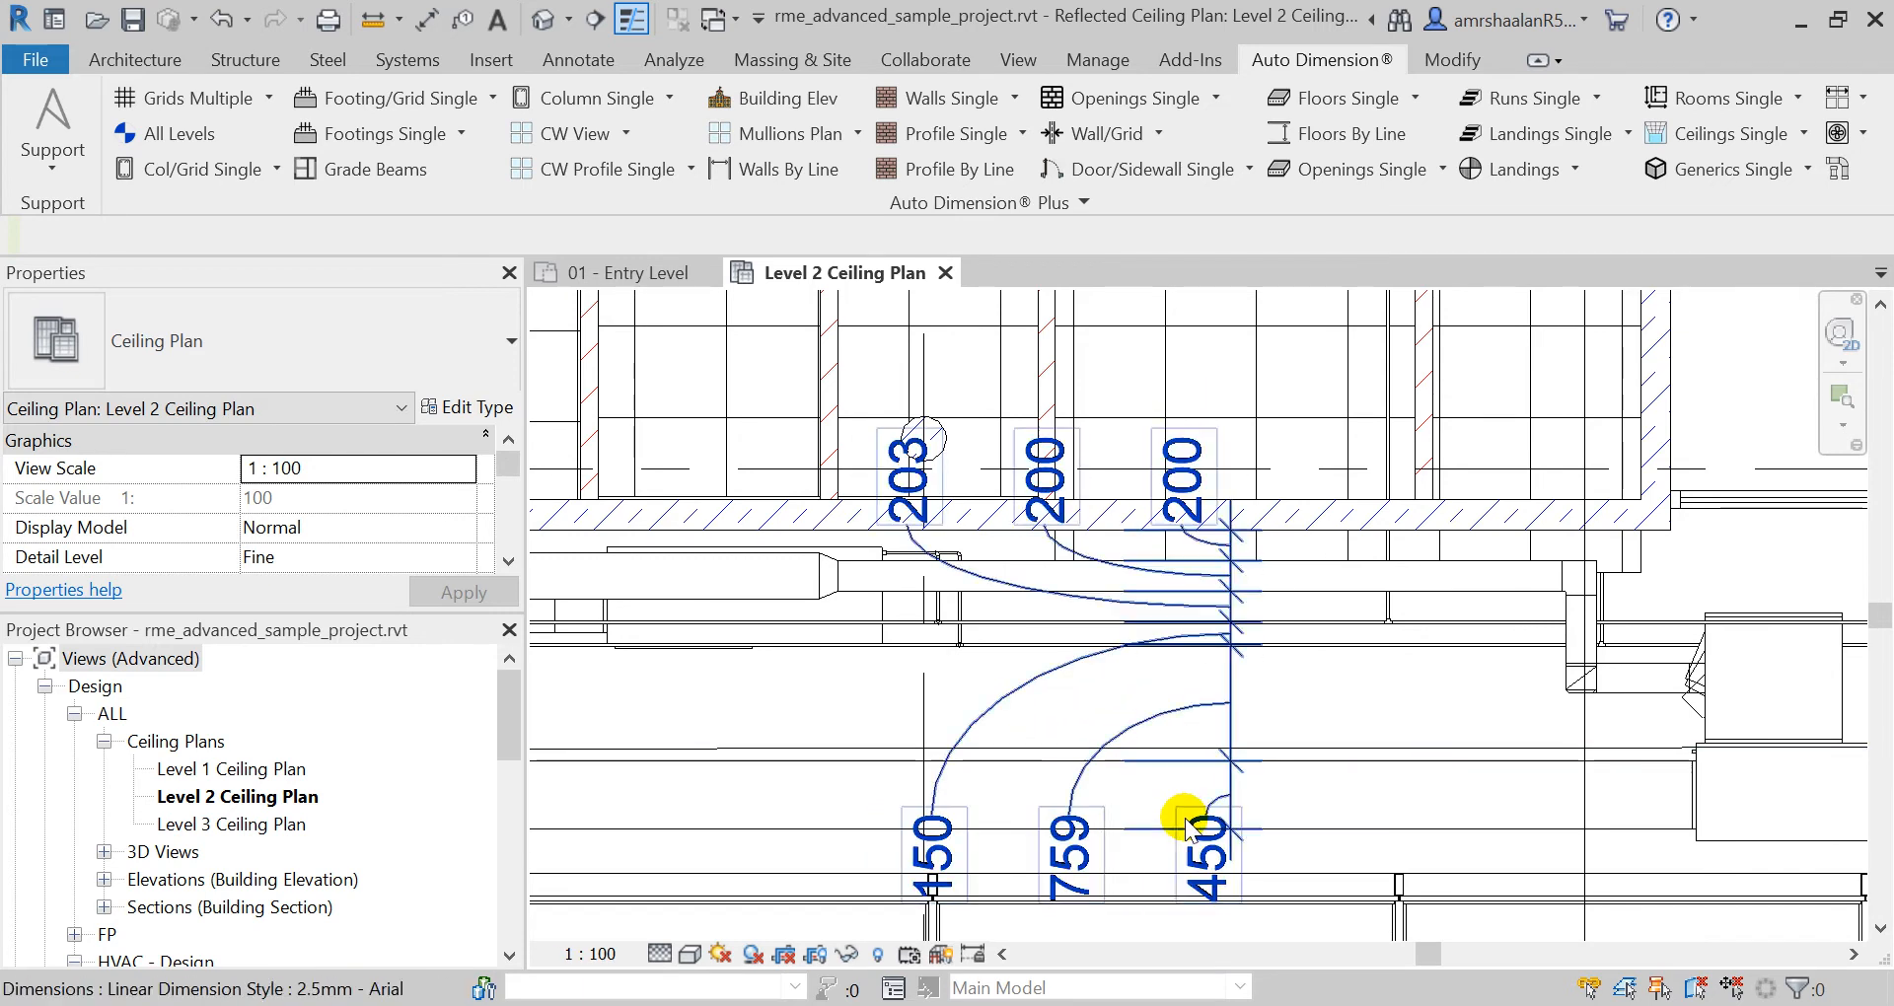
left_click(1189, 824)
type("200")
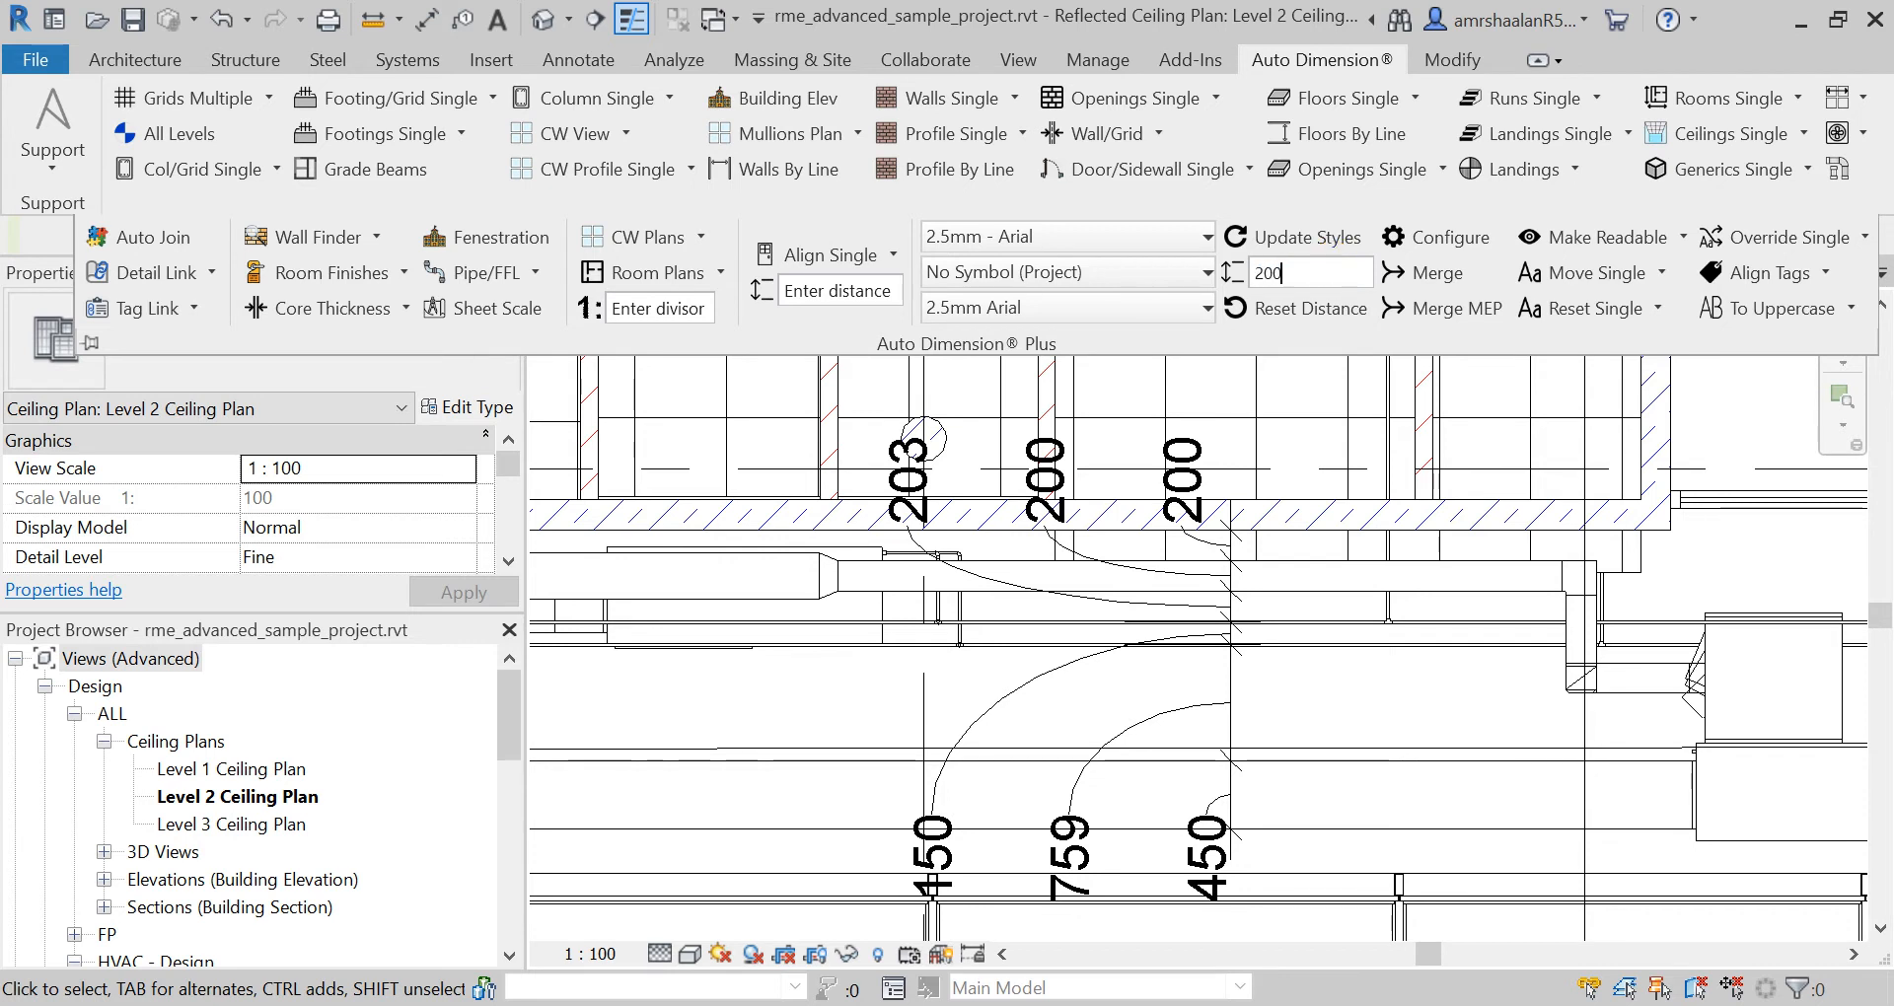
Step: Rerun the duct and pipe dimensions with a 200 text distance, then pan elsewhere
triple_click(1301, 272)
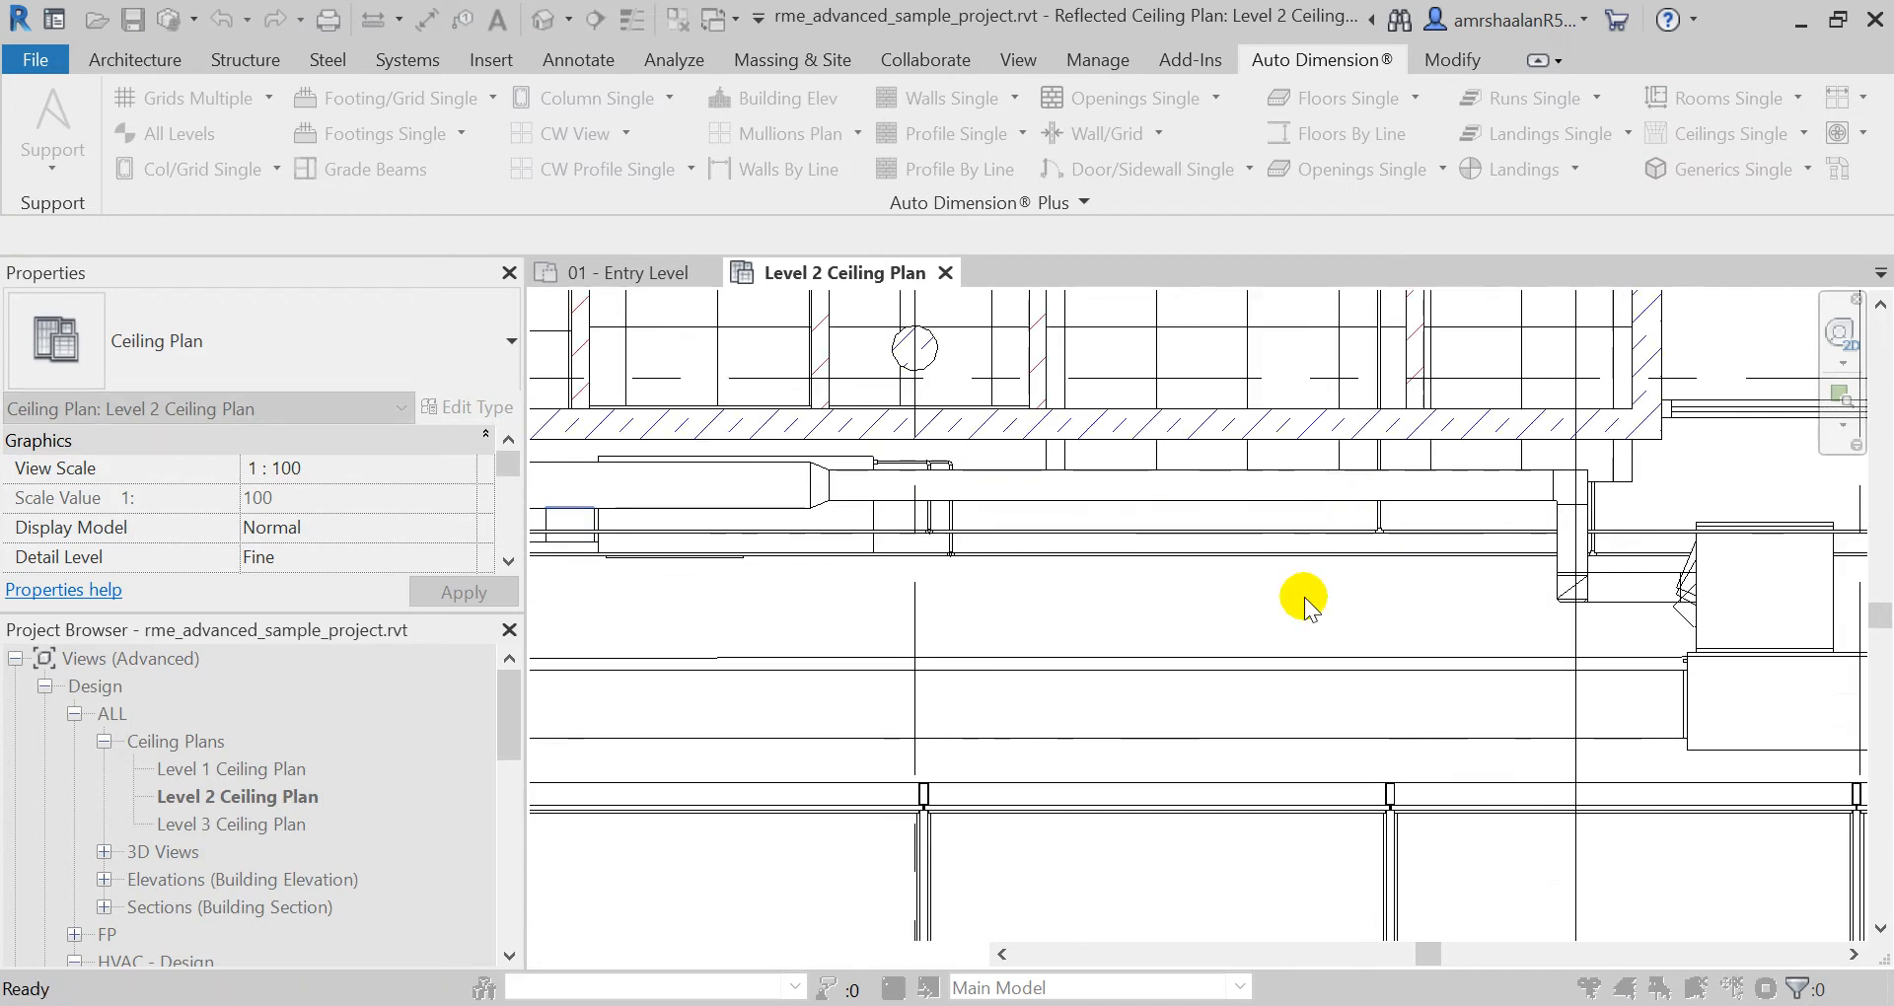
mouse_move(1217, 356)
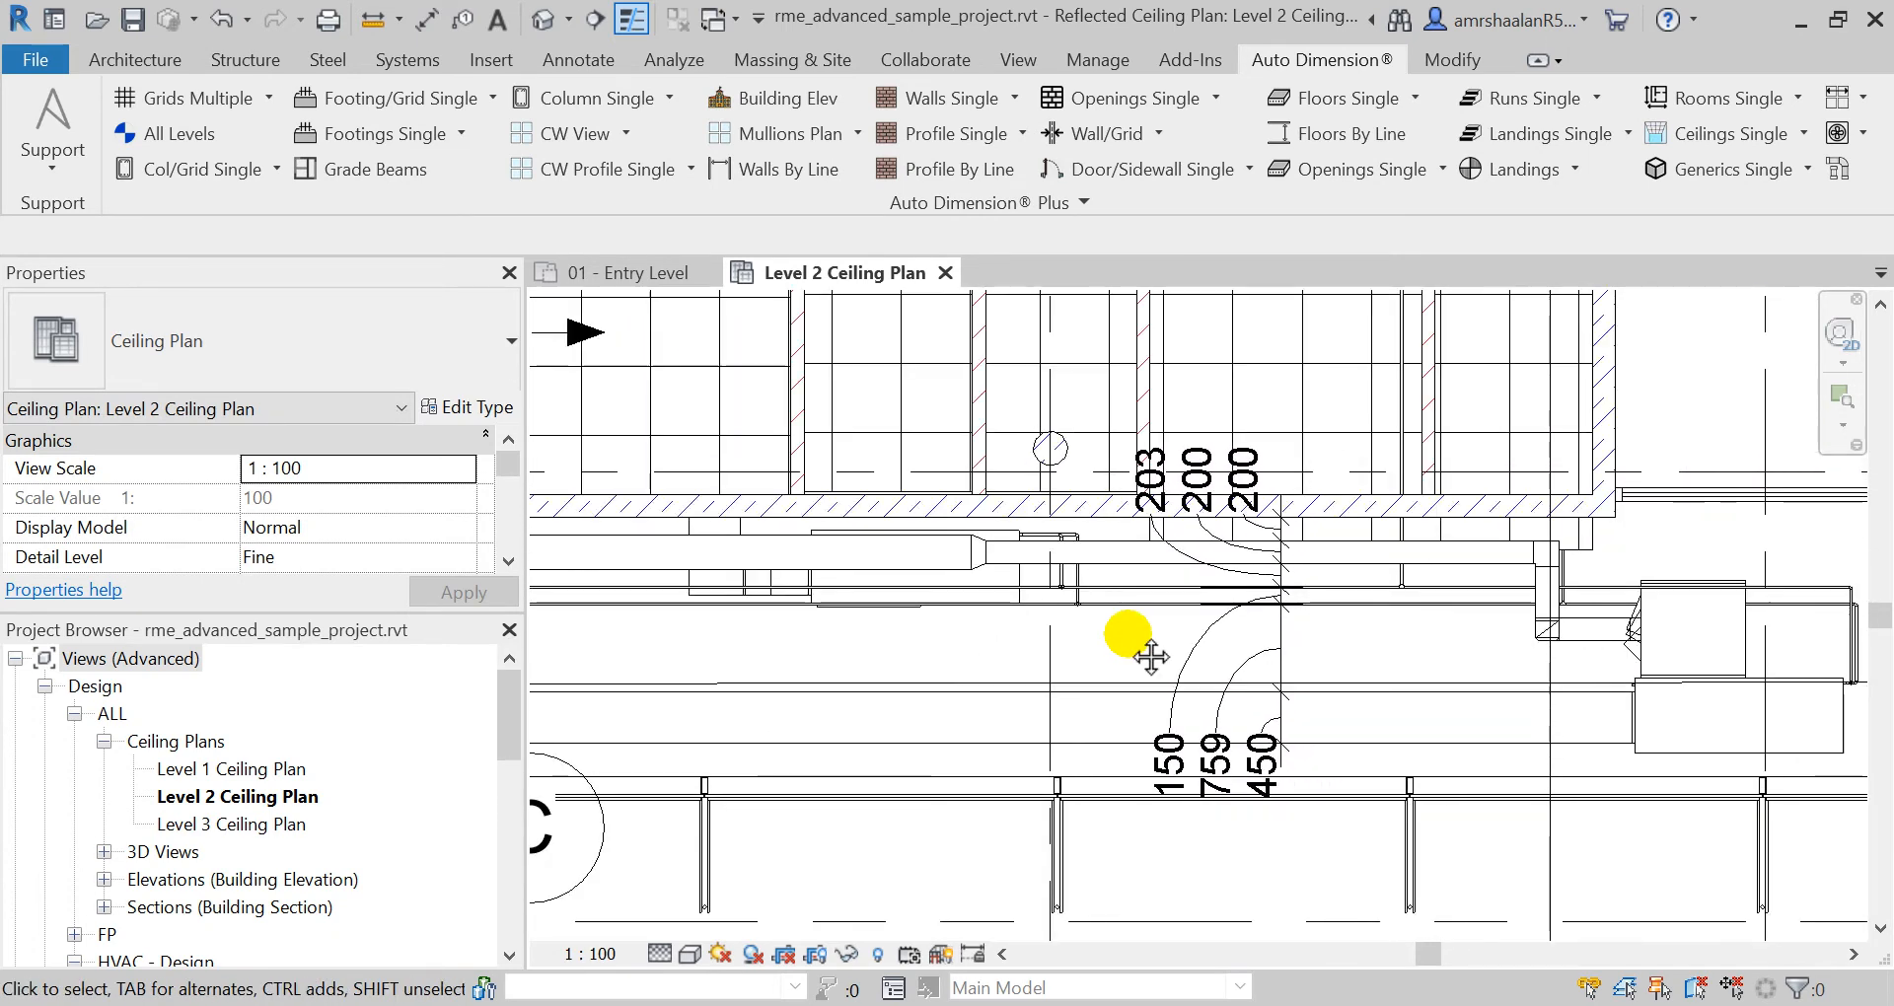
left_click_drag(1126, 634, 962, 664)
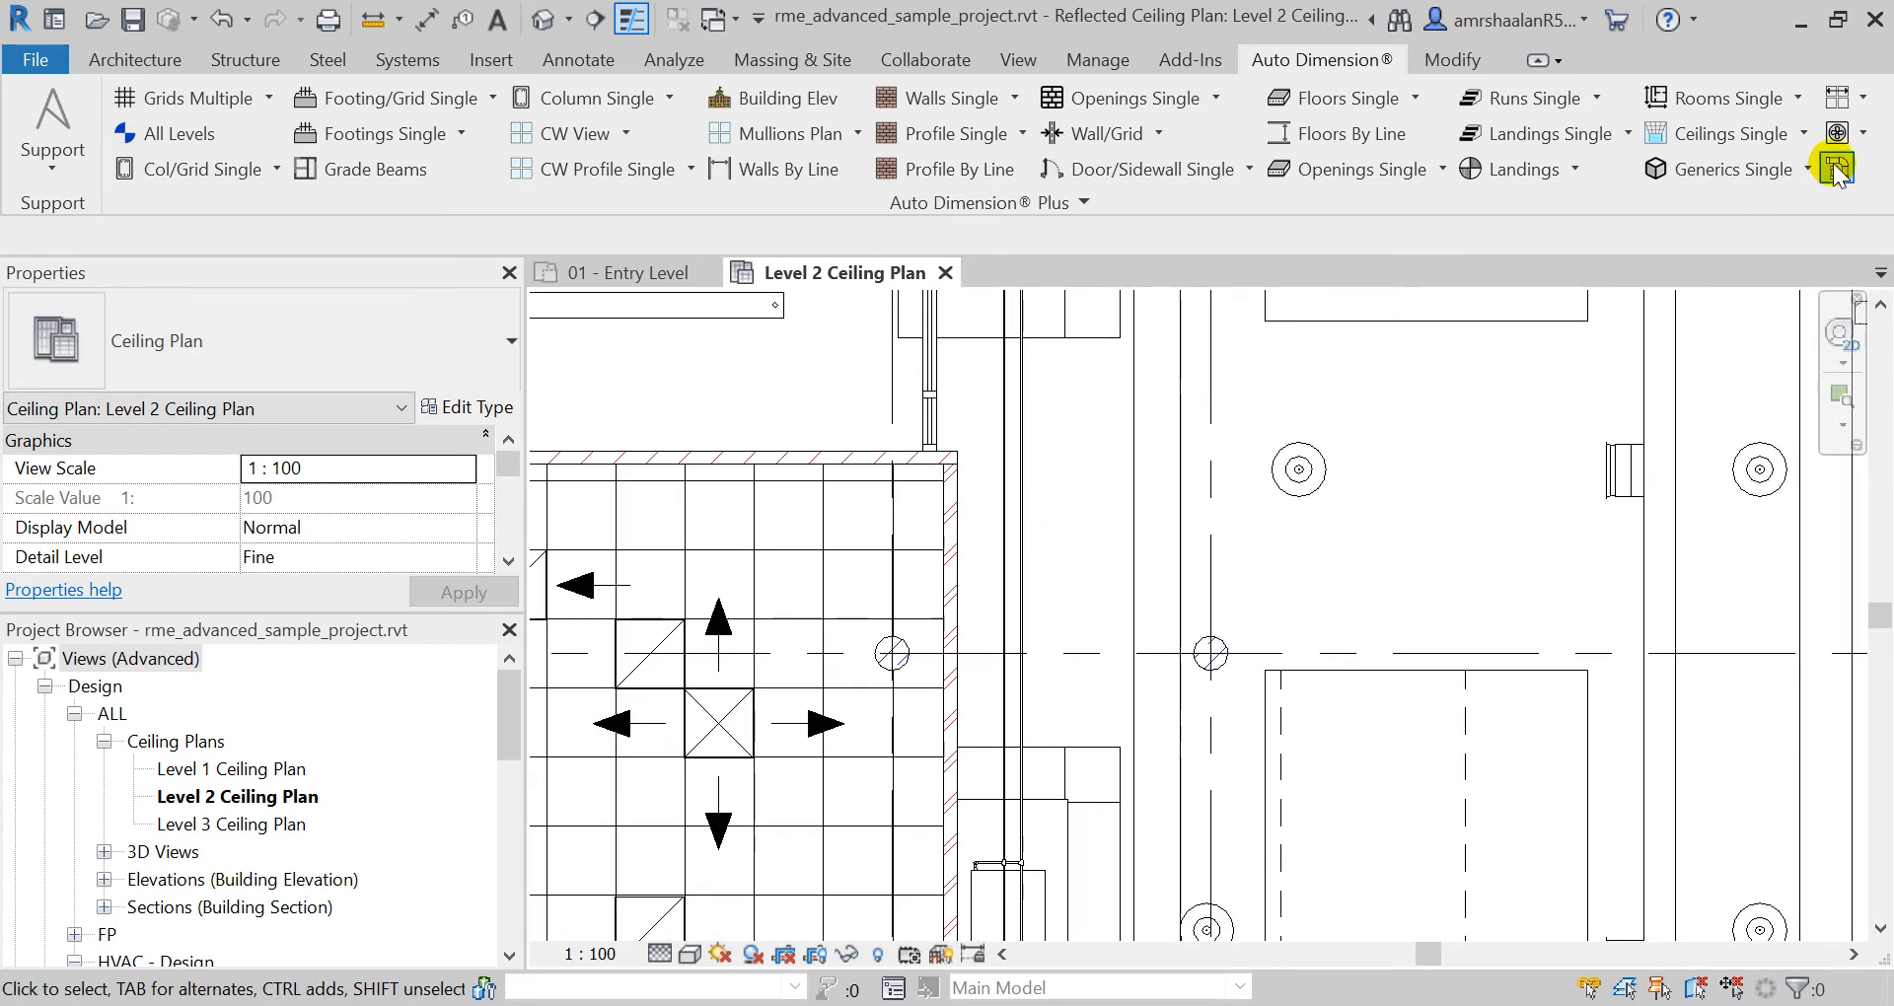
left_click(1834, 166)
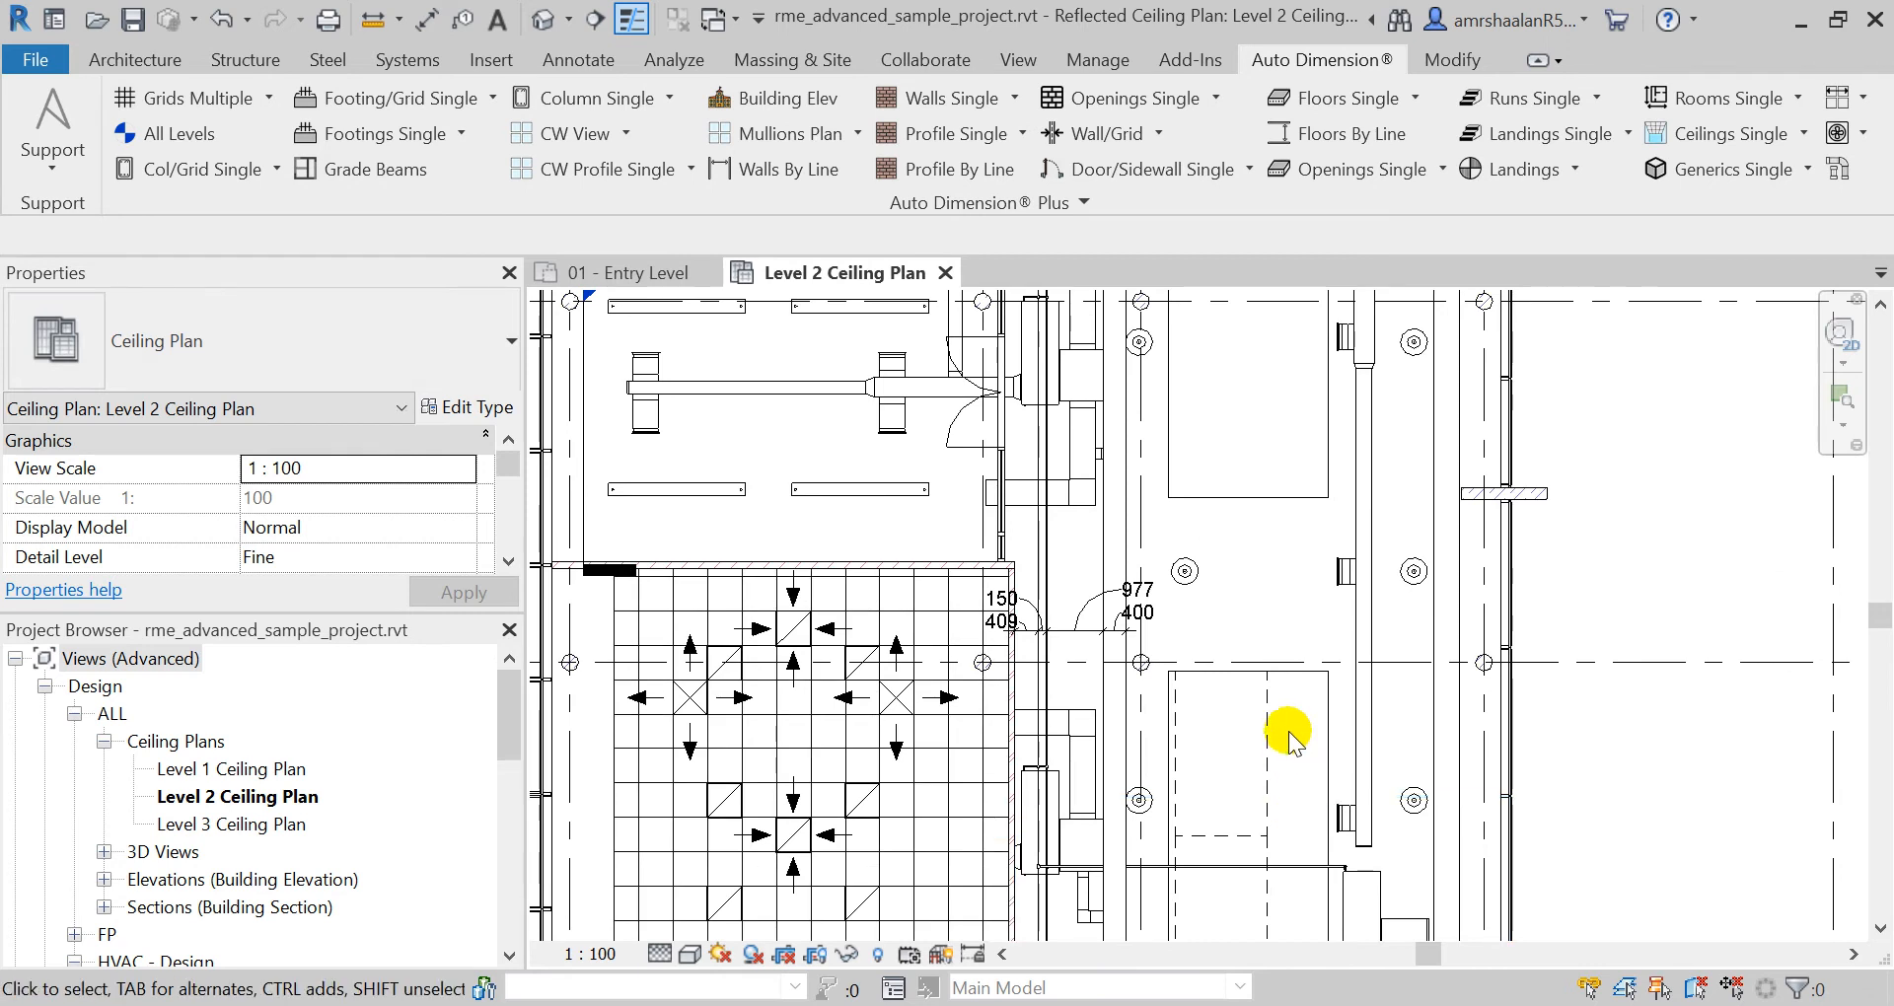
mouse_move(1021, 201)
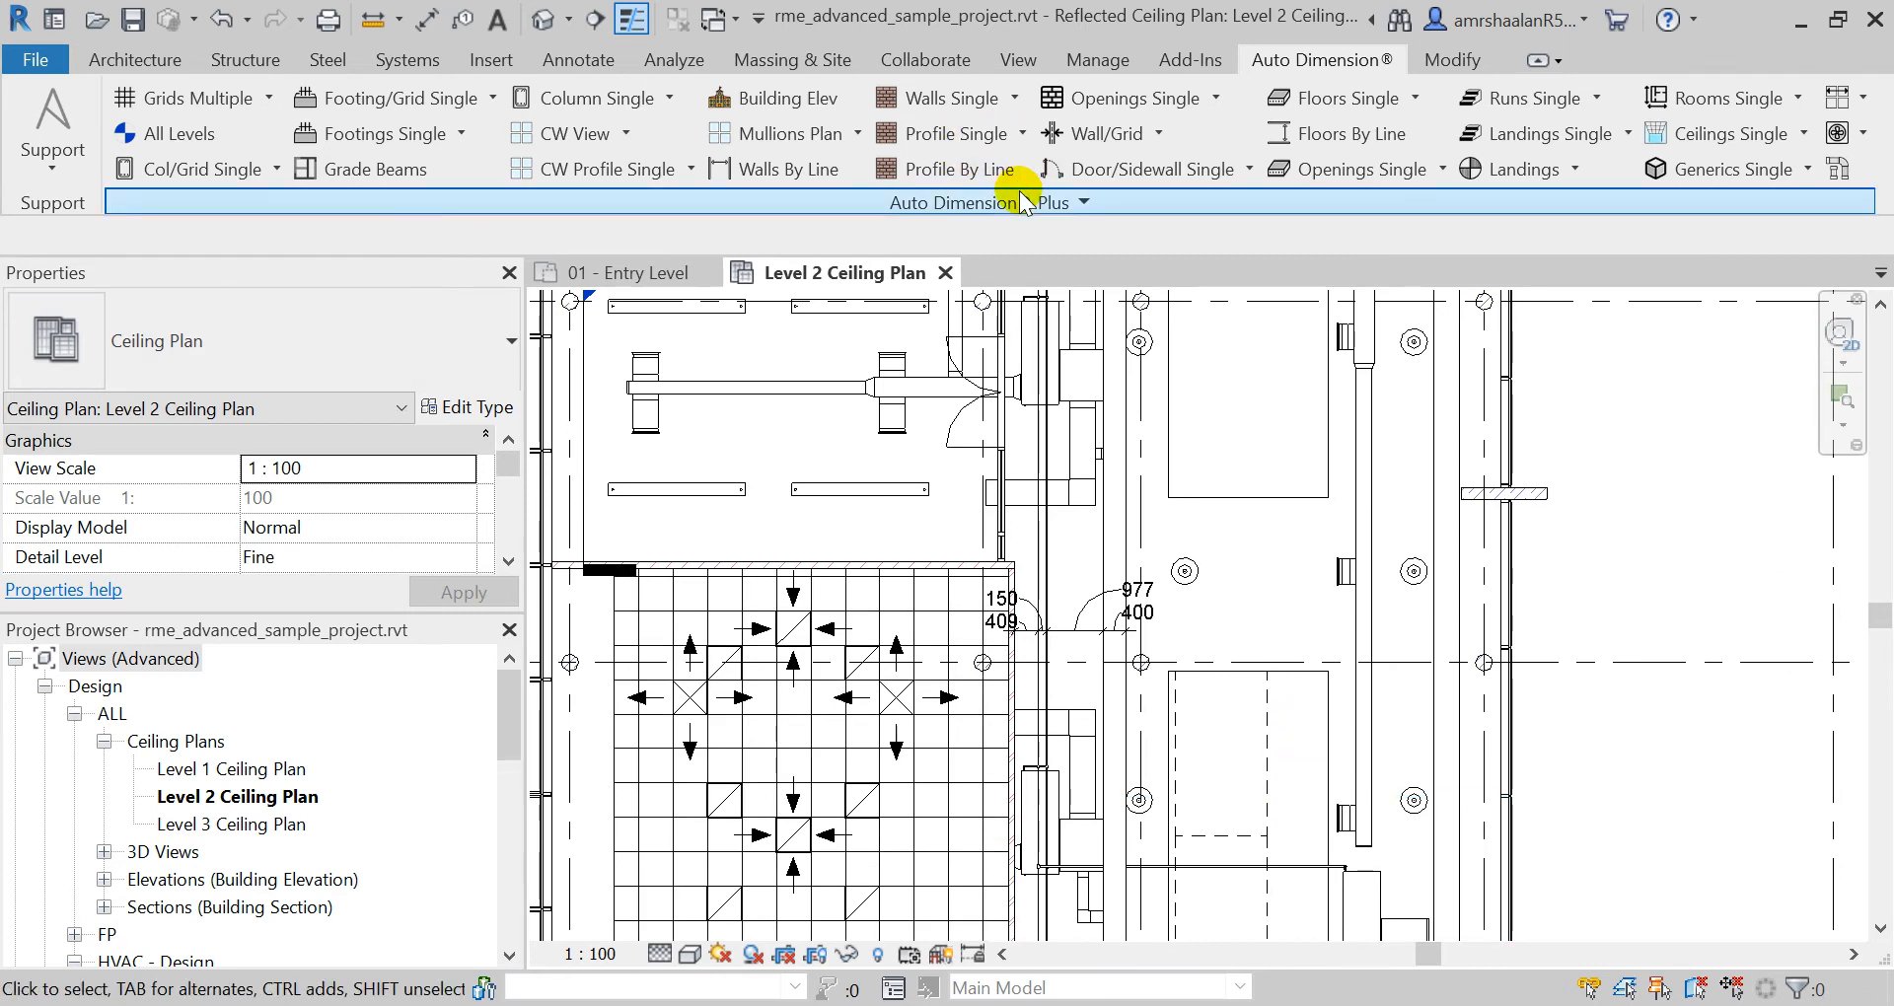
left_click(986, 201)
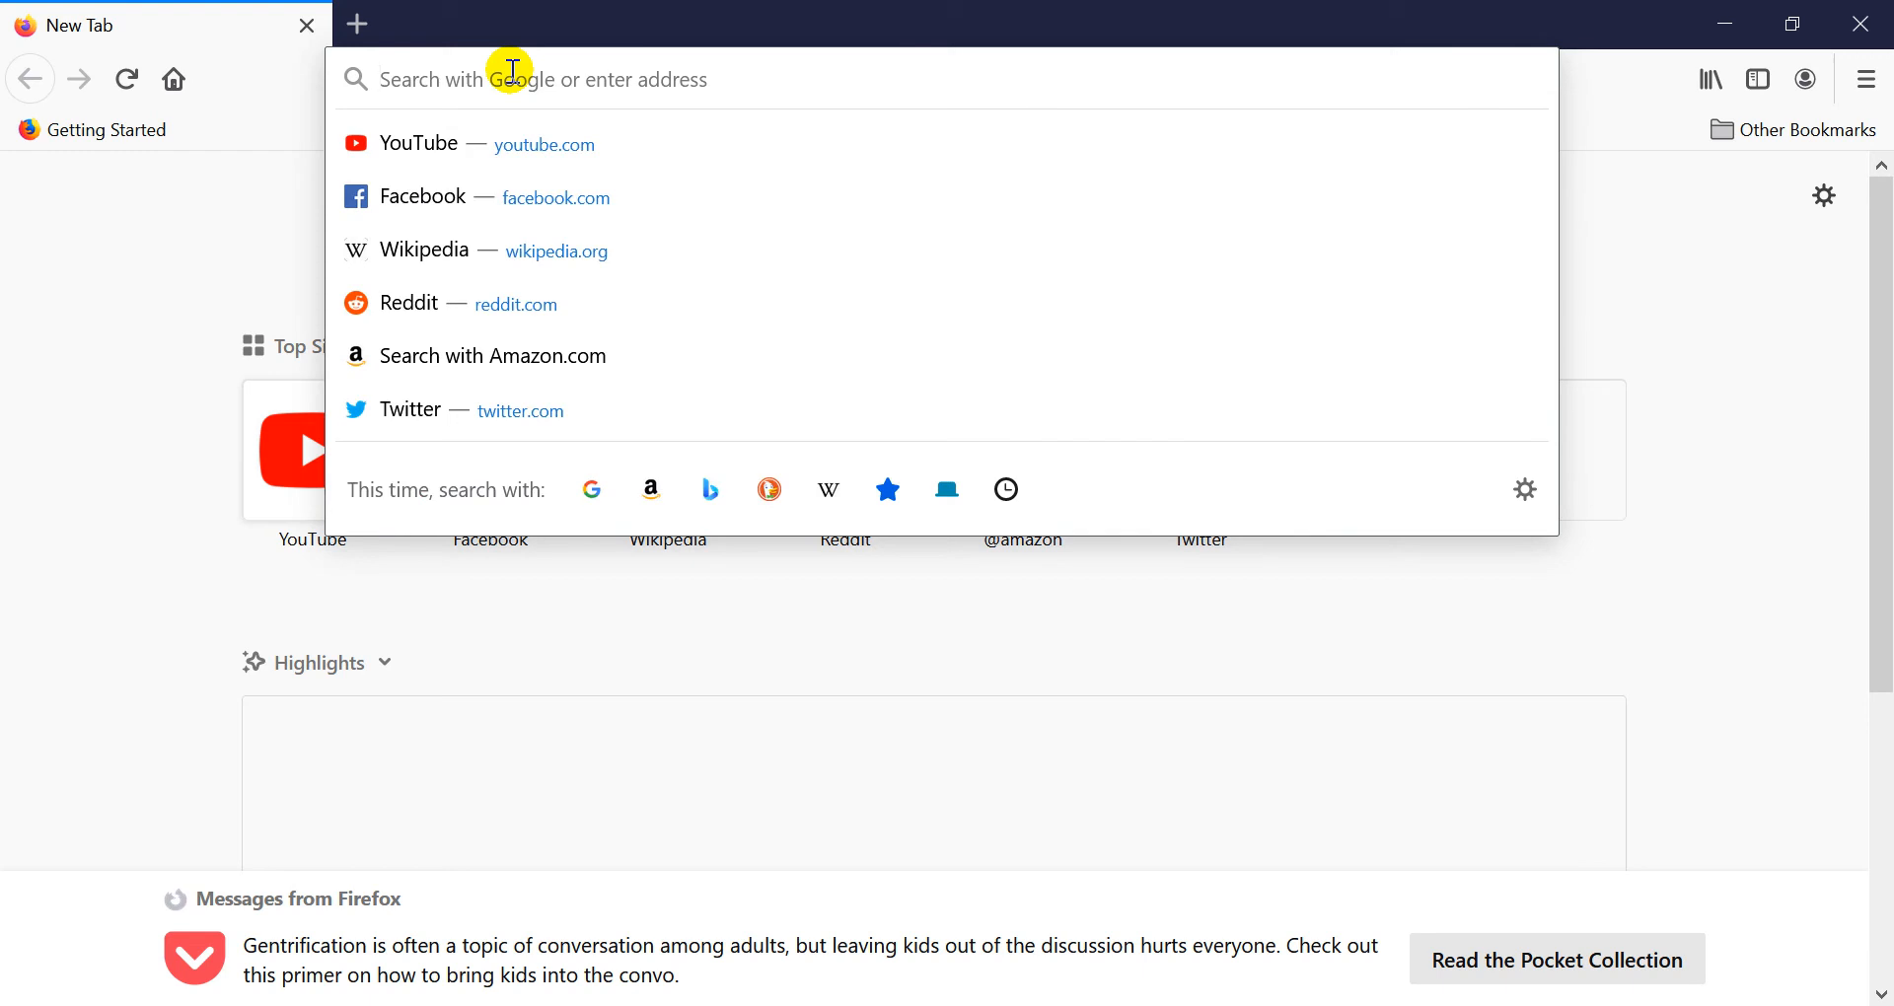
Step: Load archithetics.net in Firefox from the address bar suggestion
type("archithetics.net")
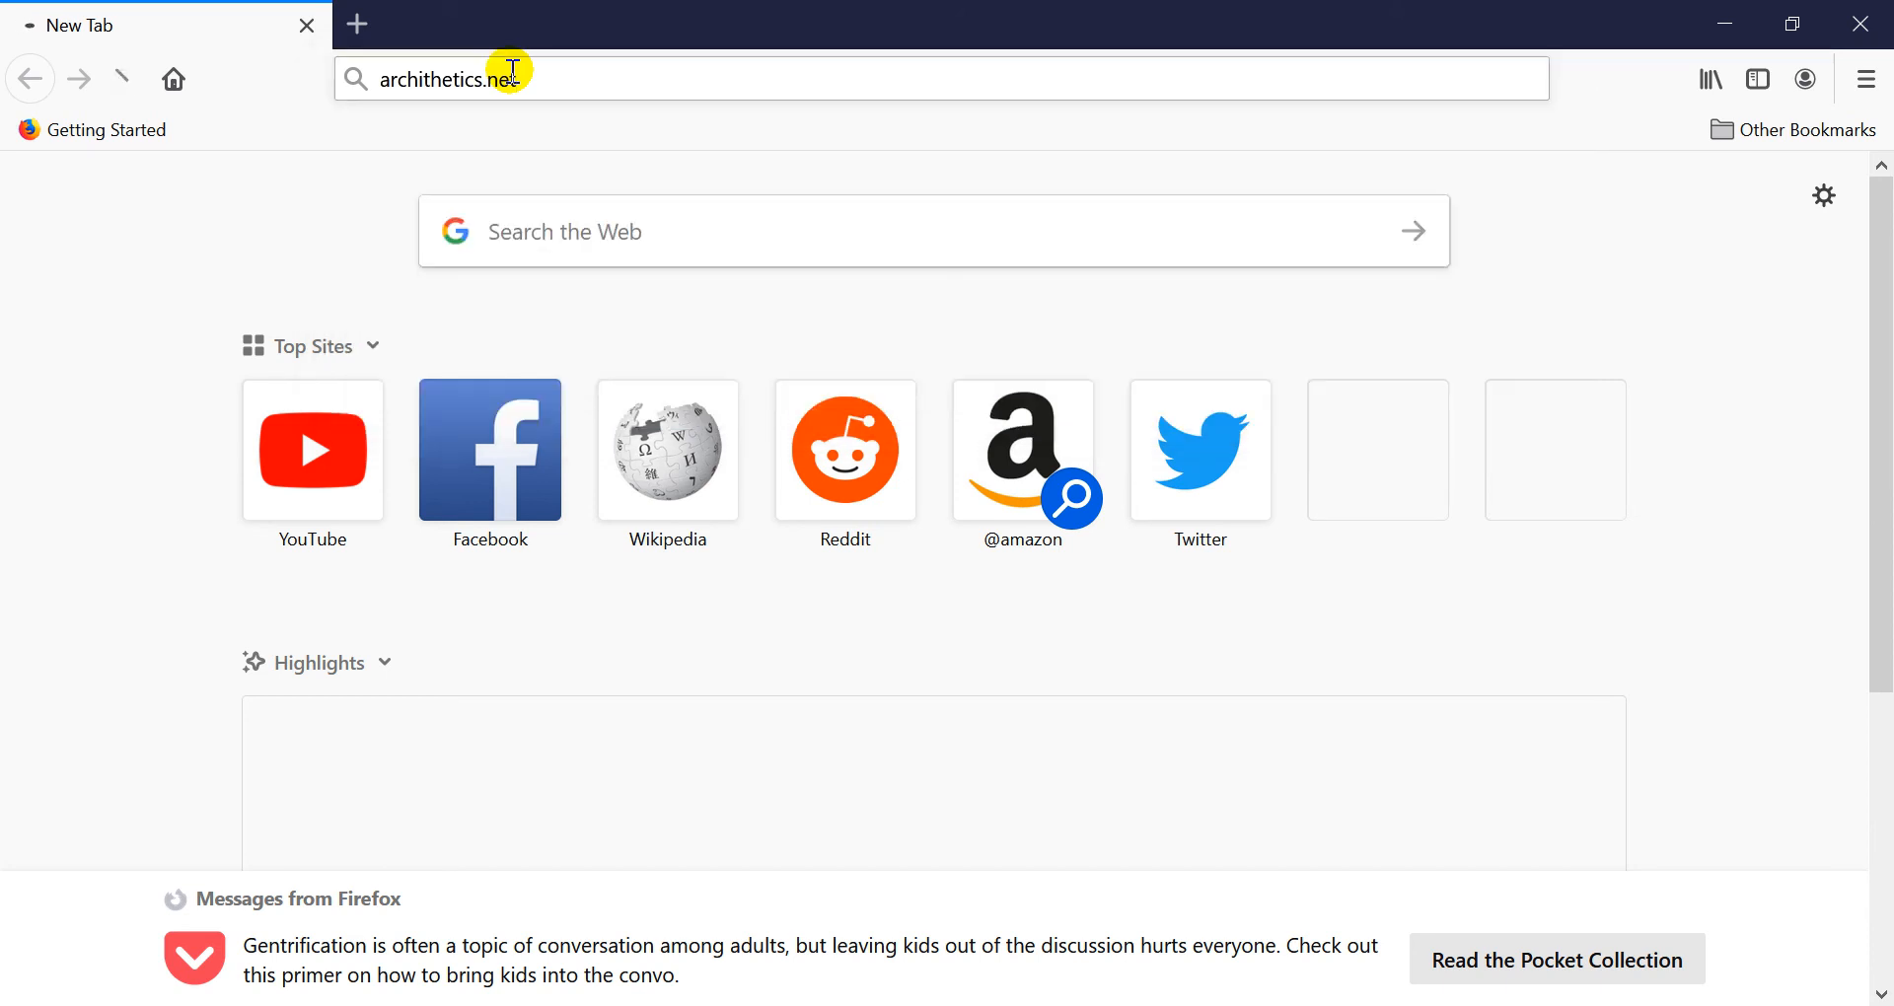
key("Return")
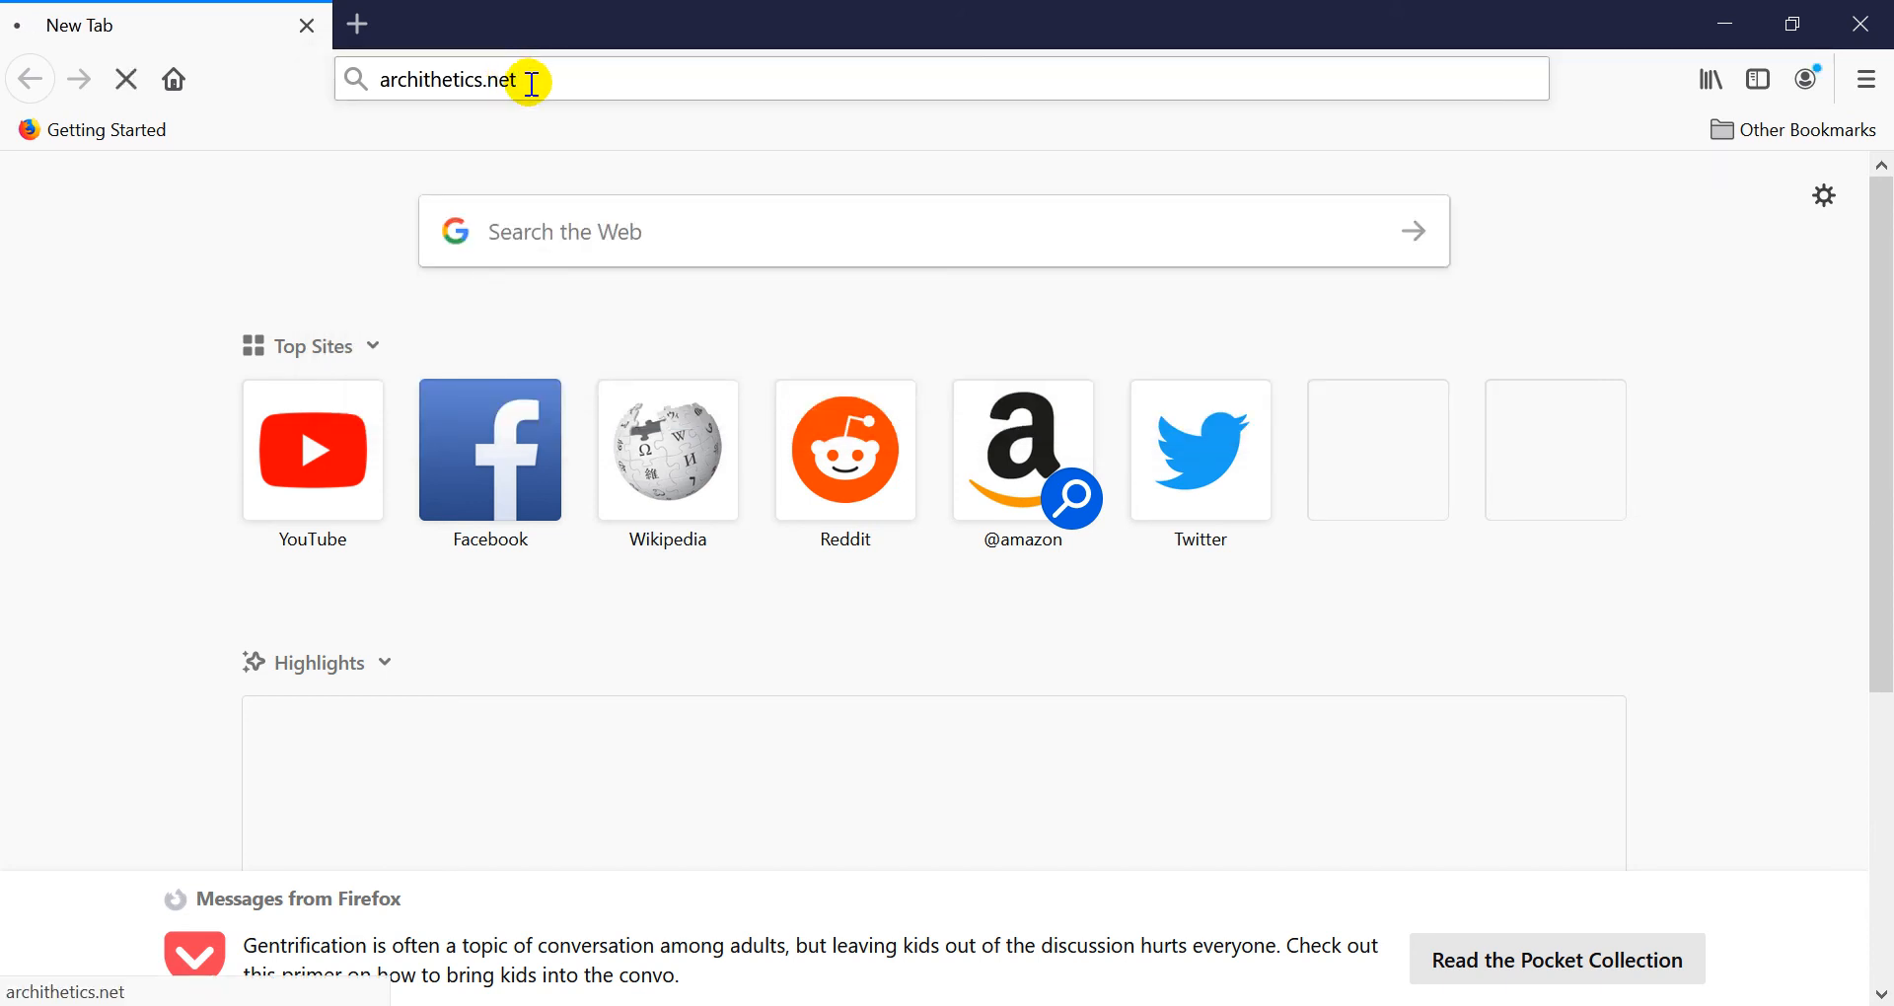
key("Return")
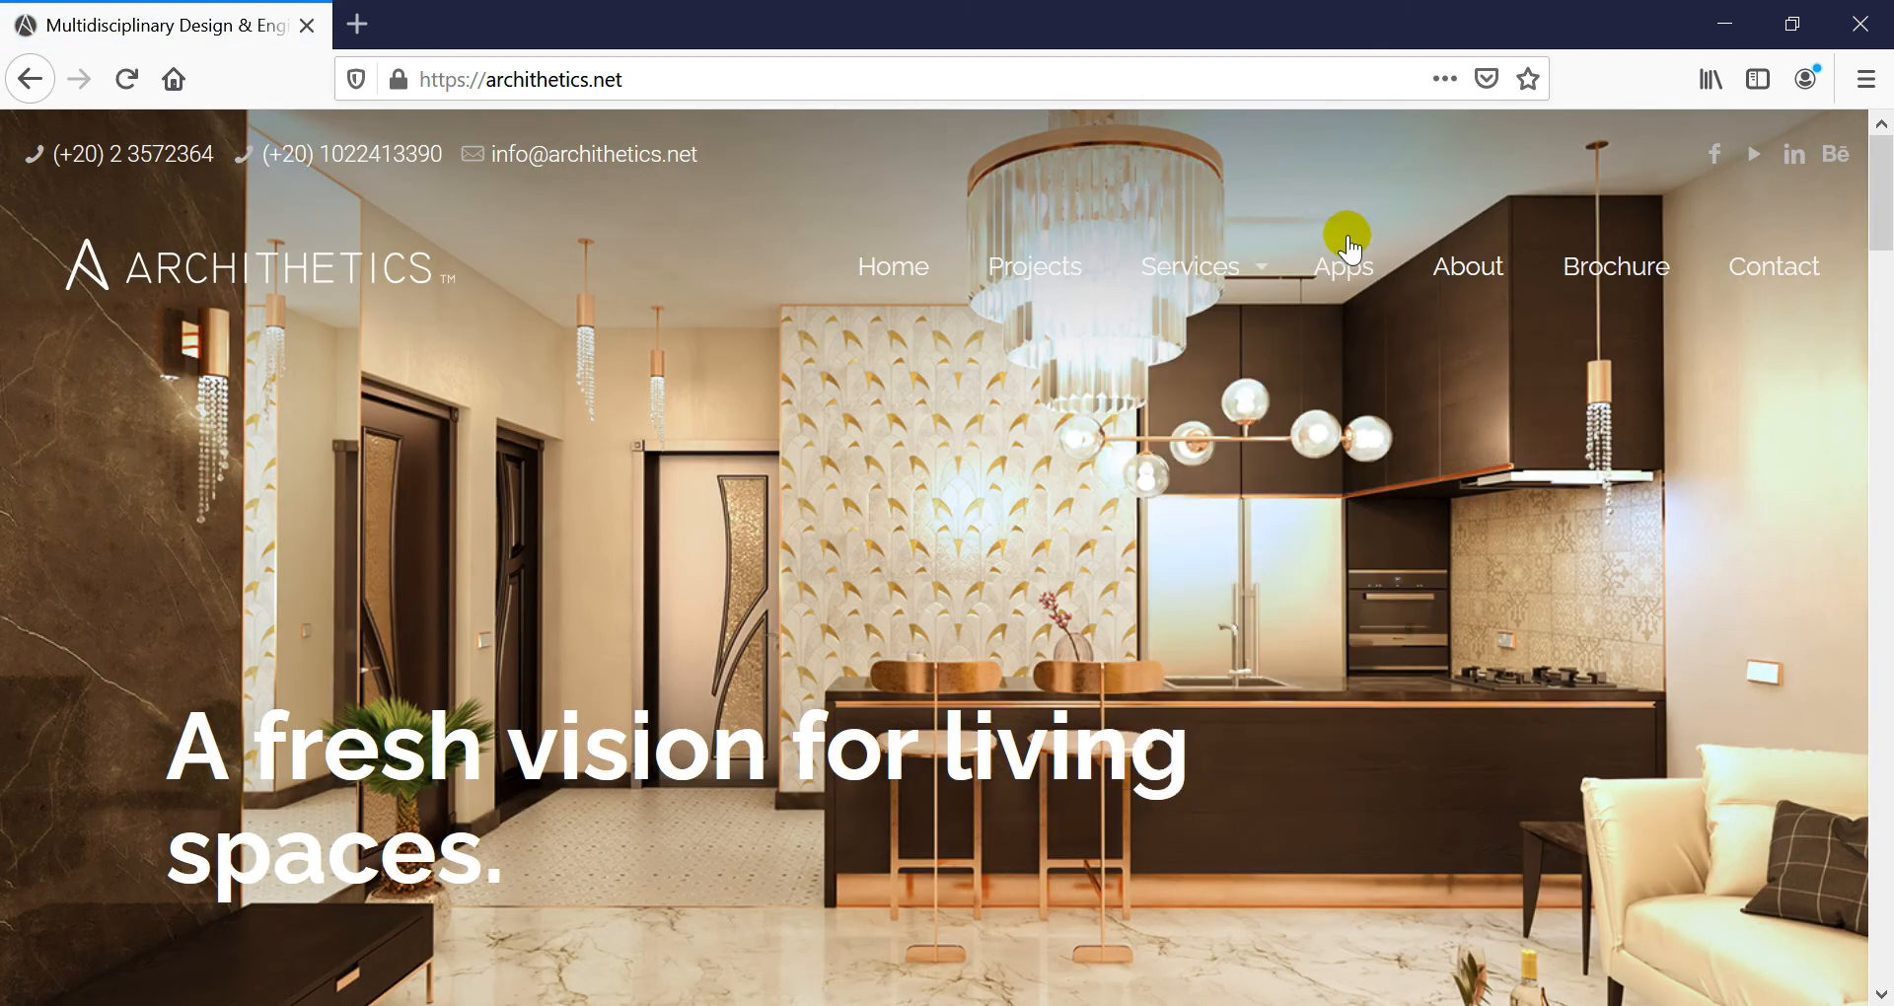
Step: Go to the site's Apps listing and pick the Auto Dimension Revit Pack title
left_click(1341, 267)
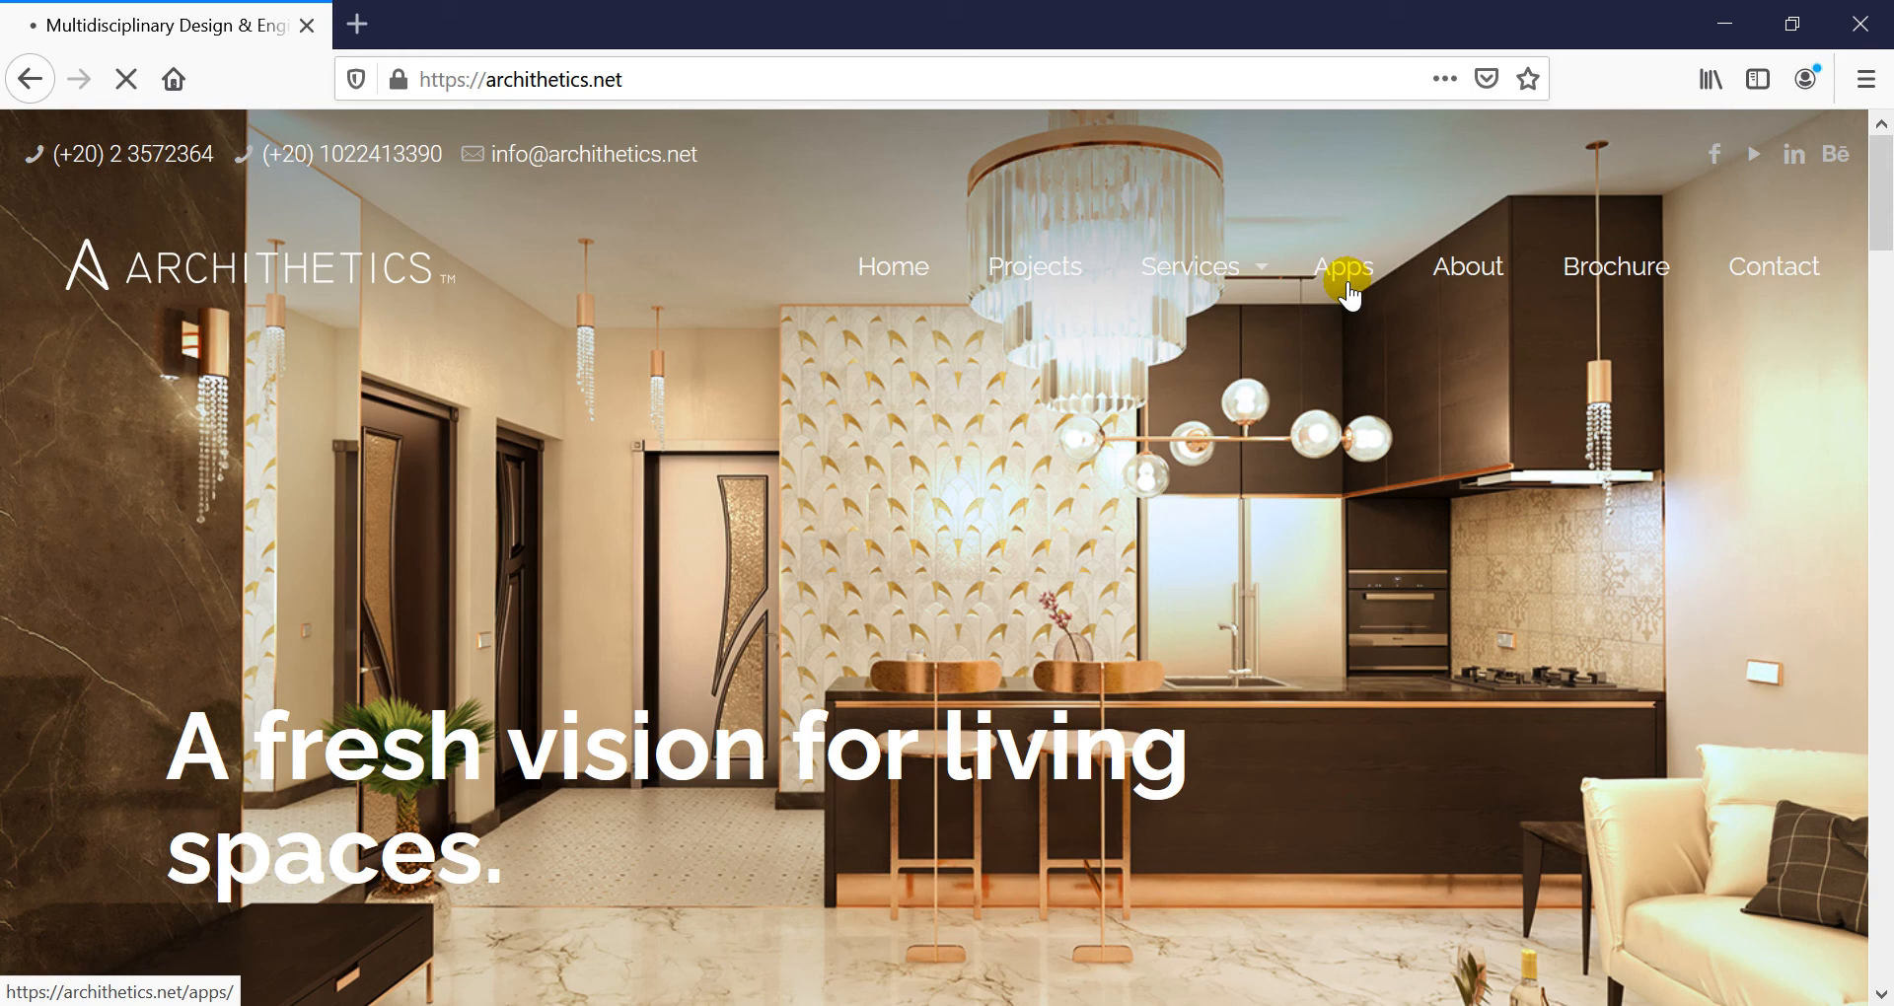
left_click(1343, 267)
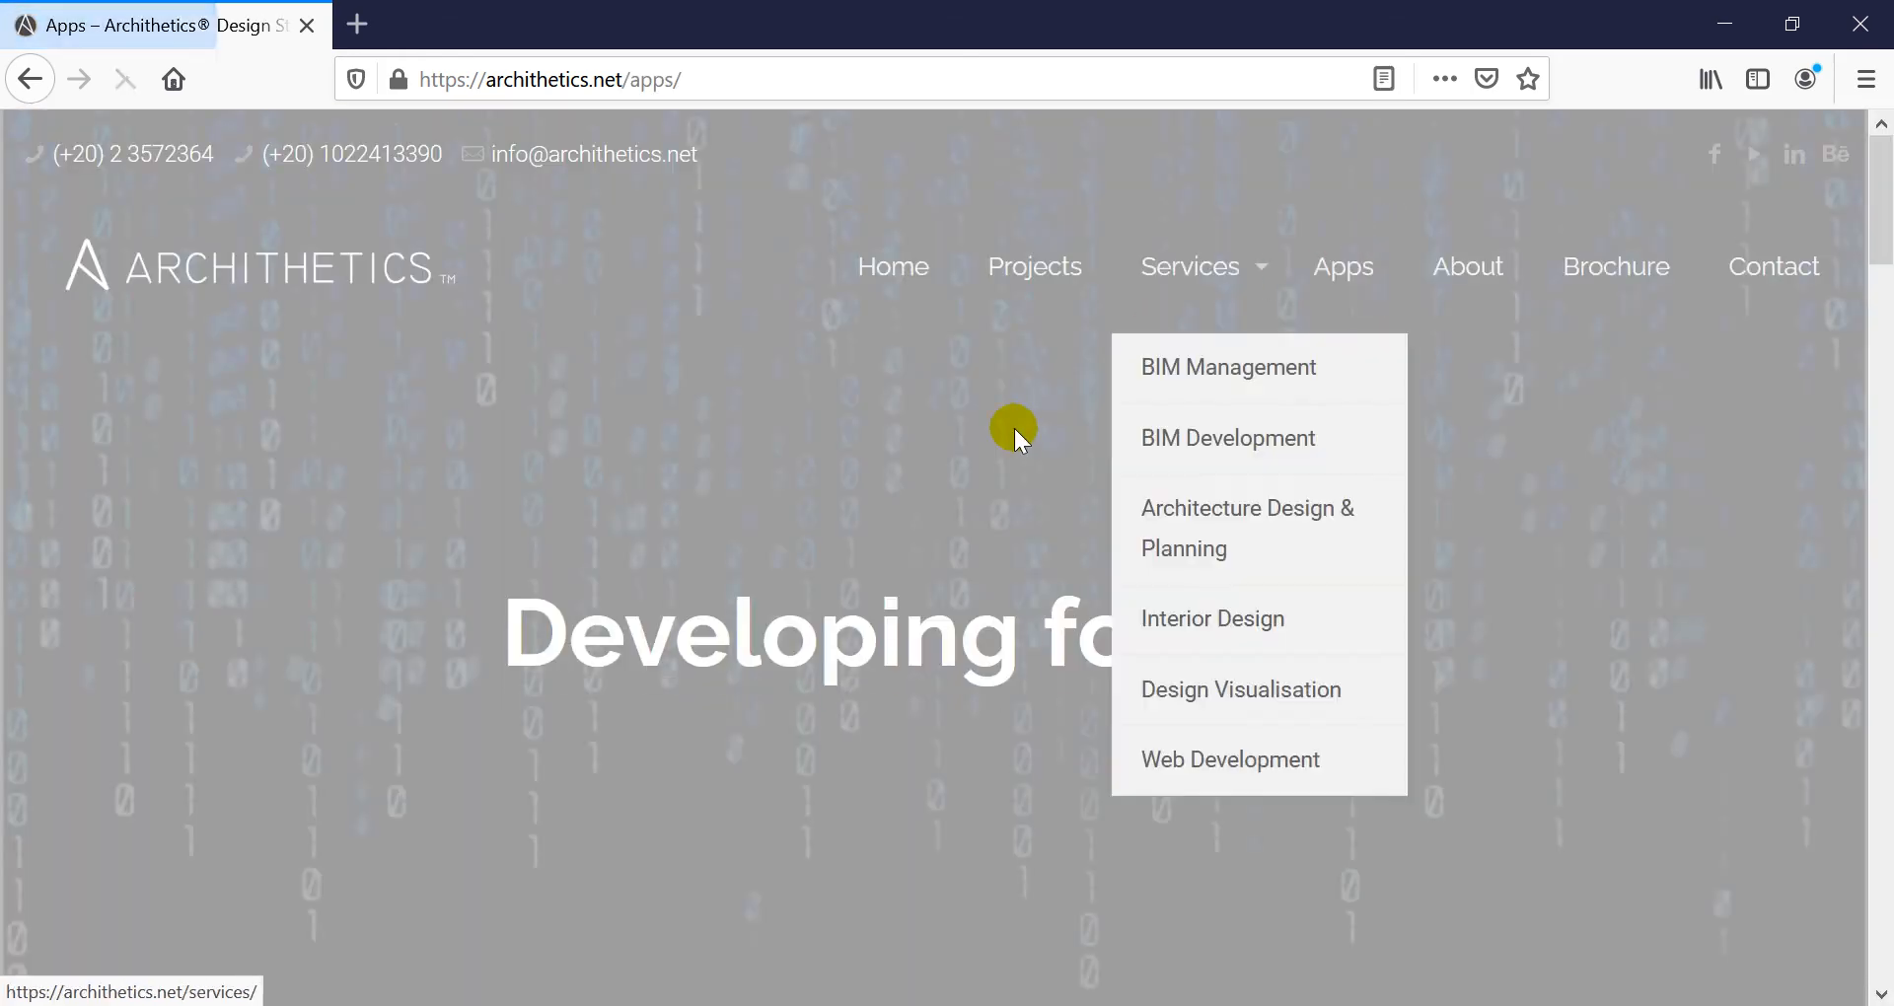
scroll("down", 3)
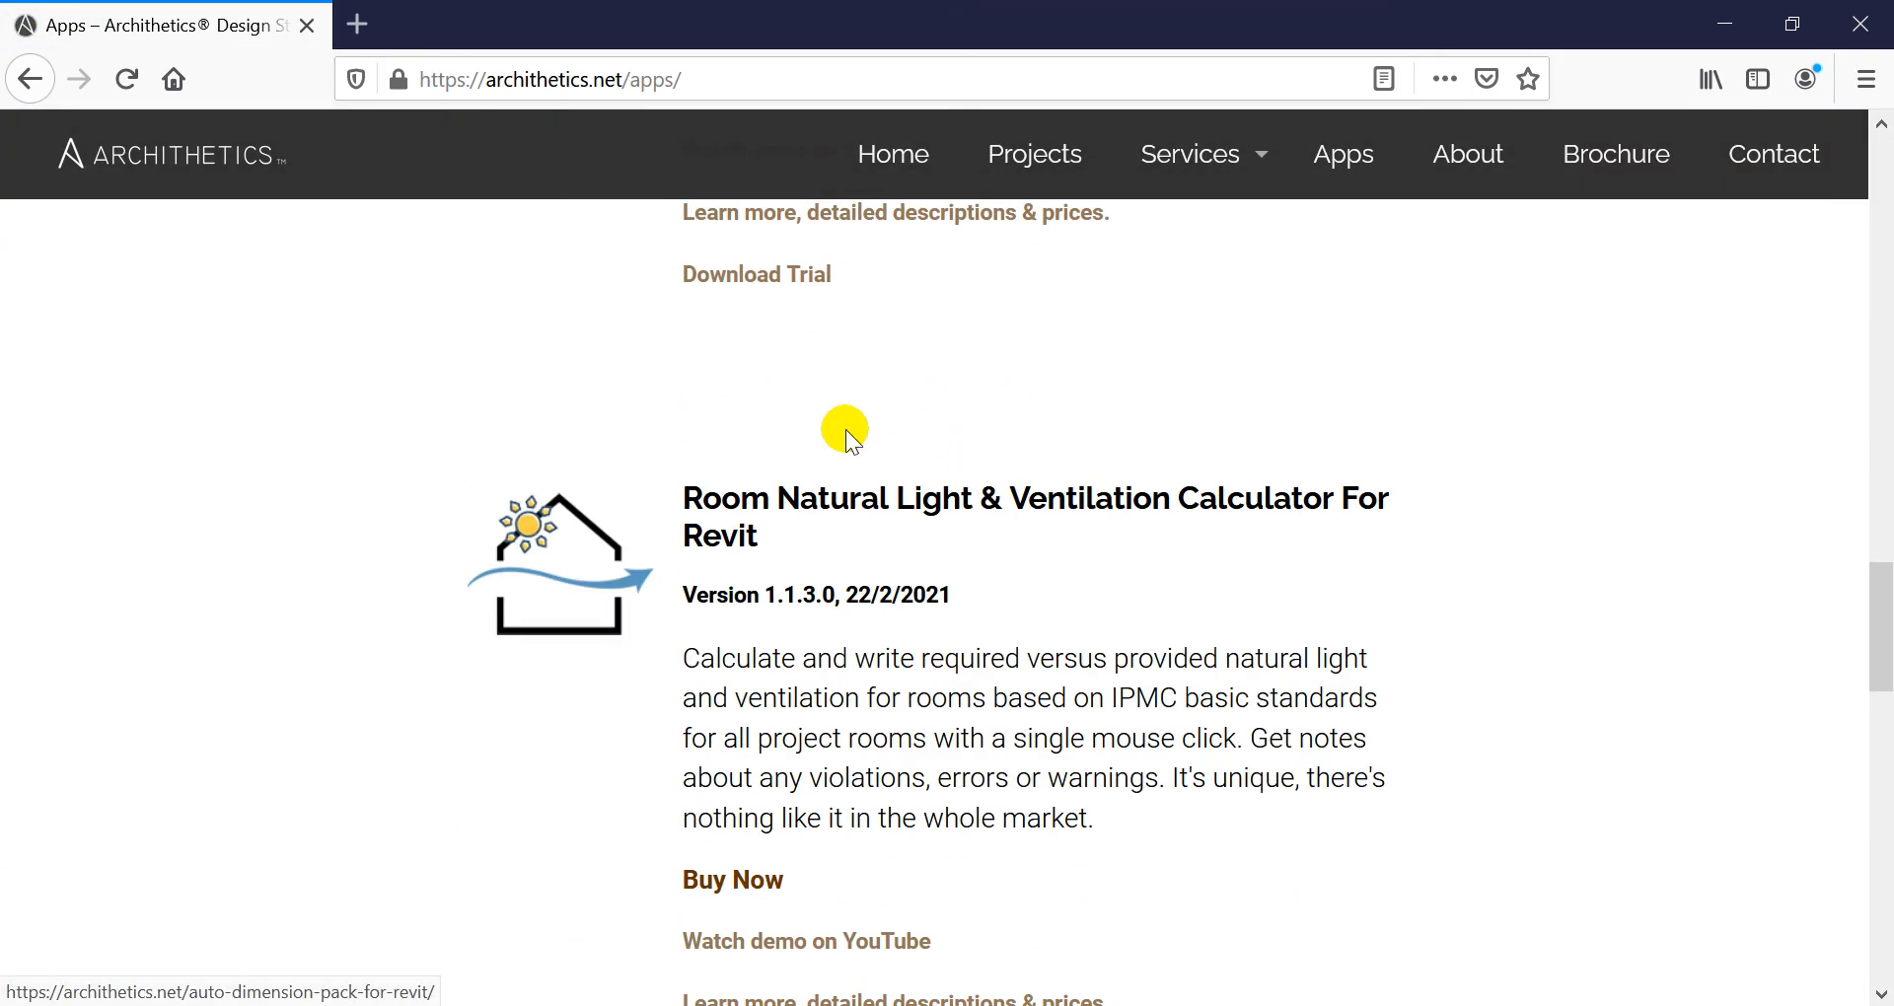
scroll("up", 3)
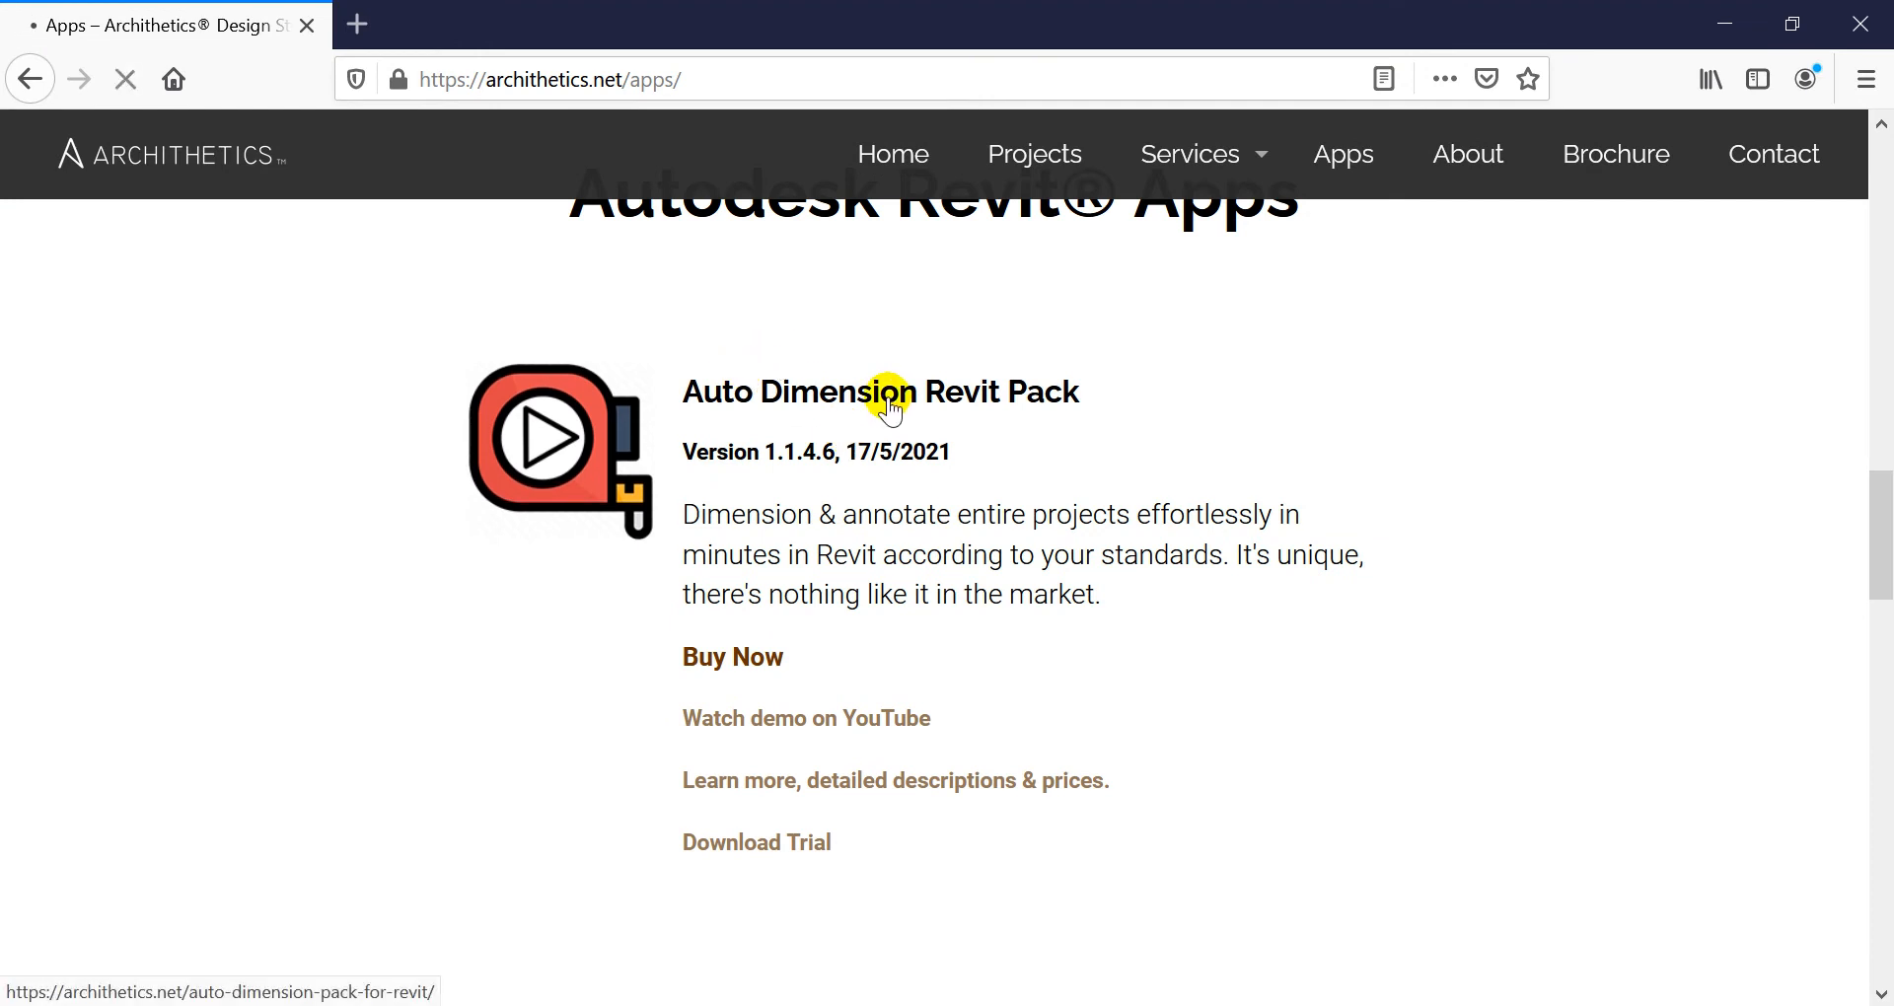
left_click(879, 392)
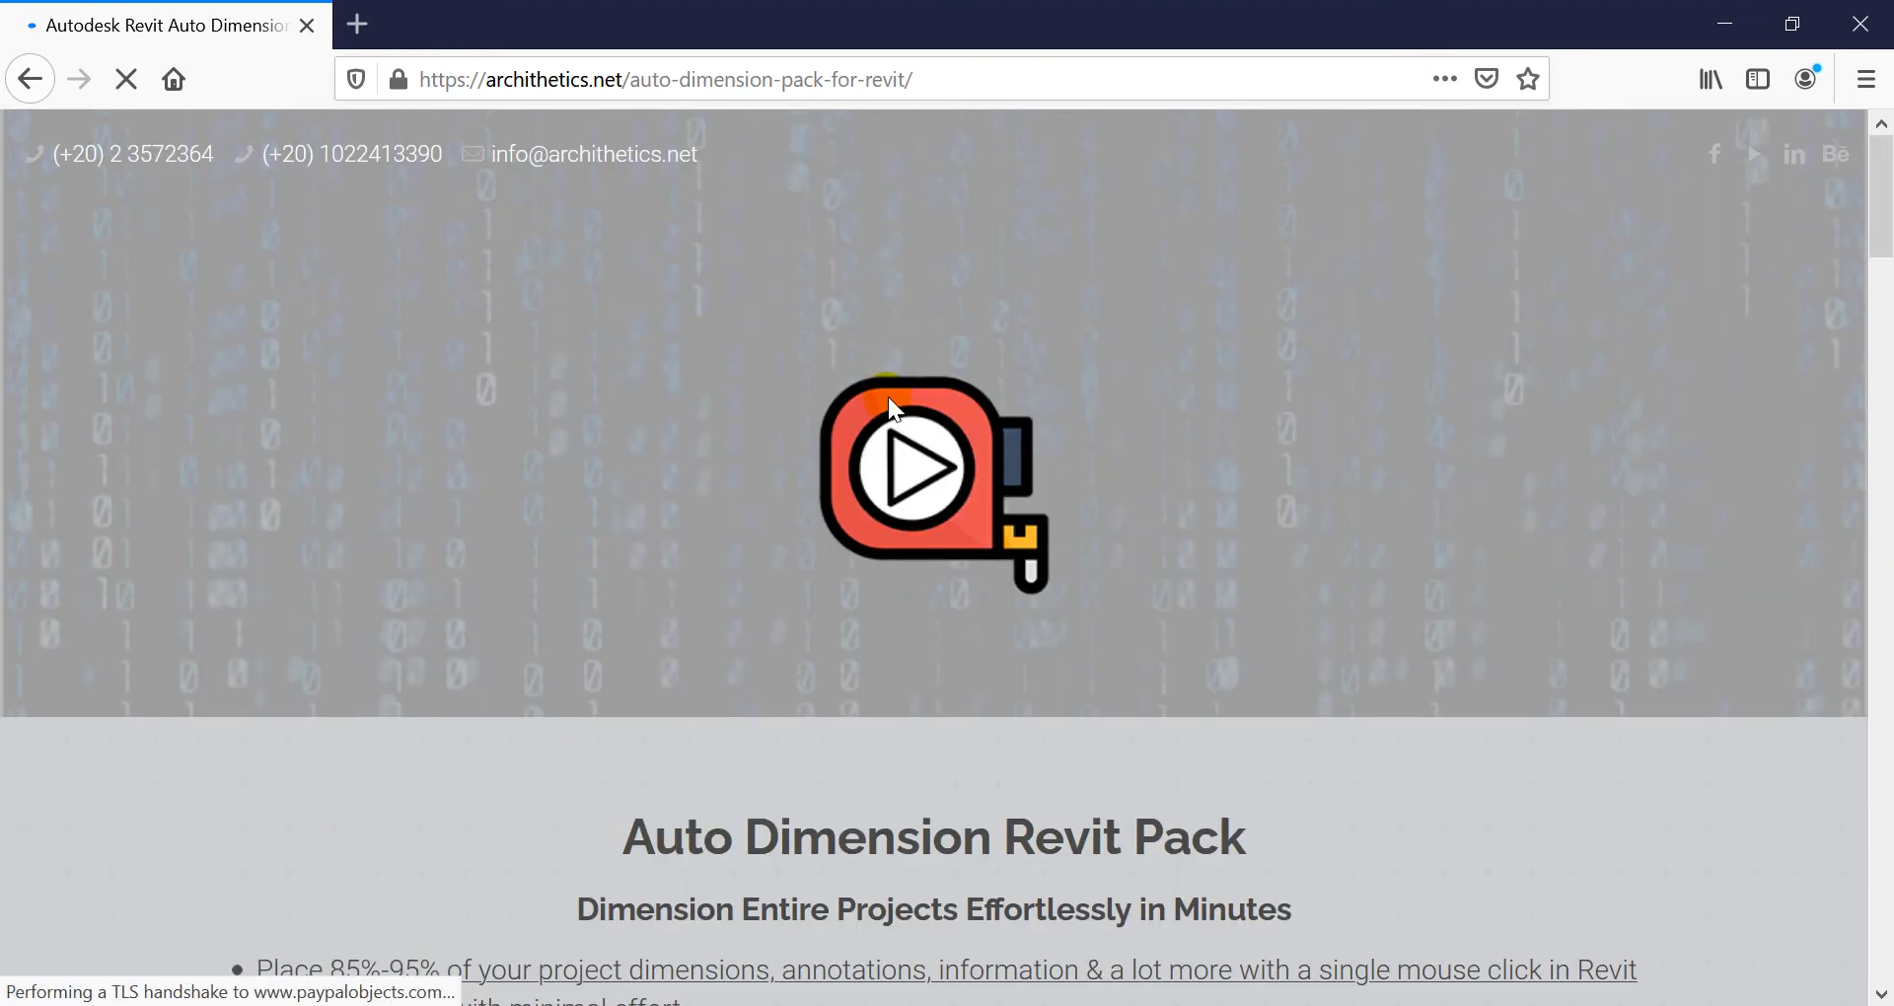
scroll("down", 3)
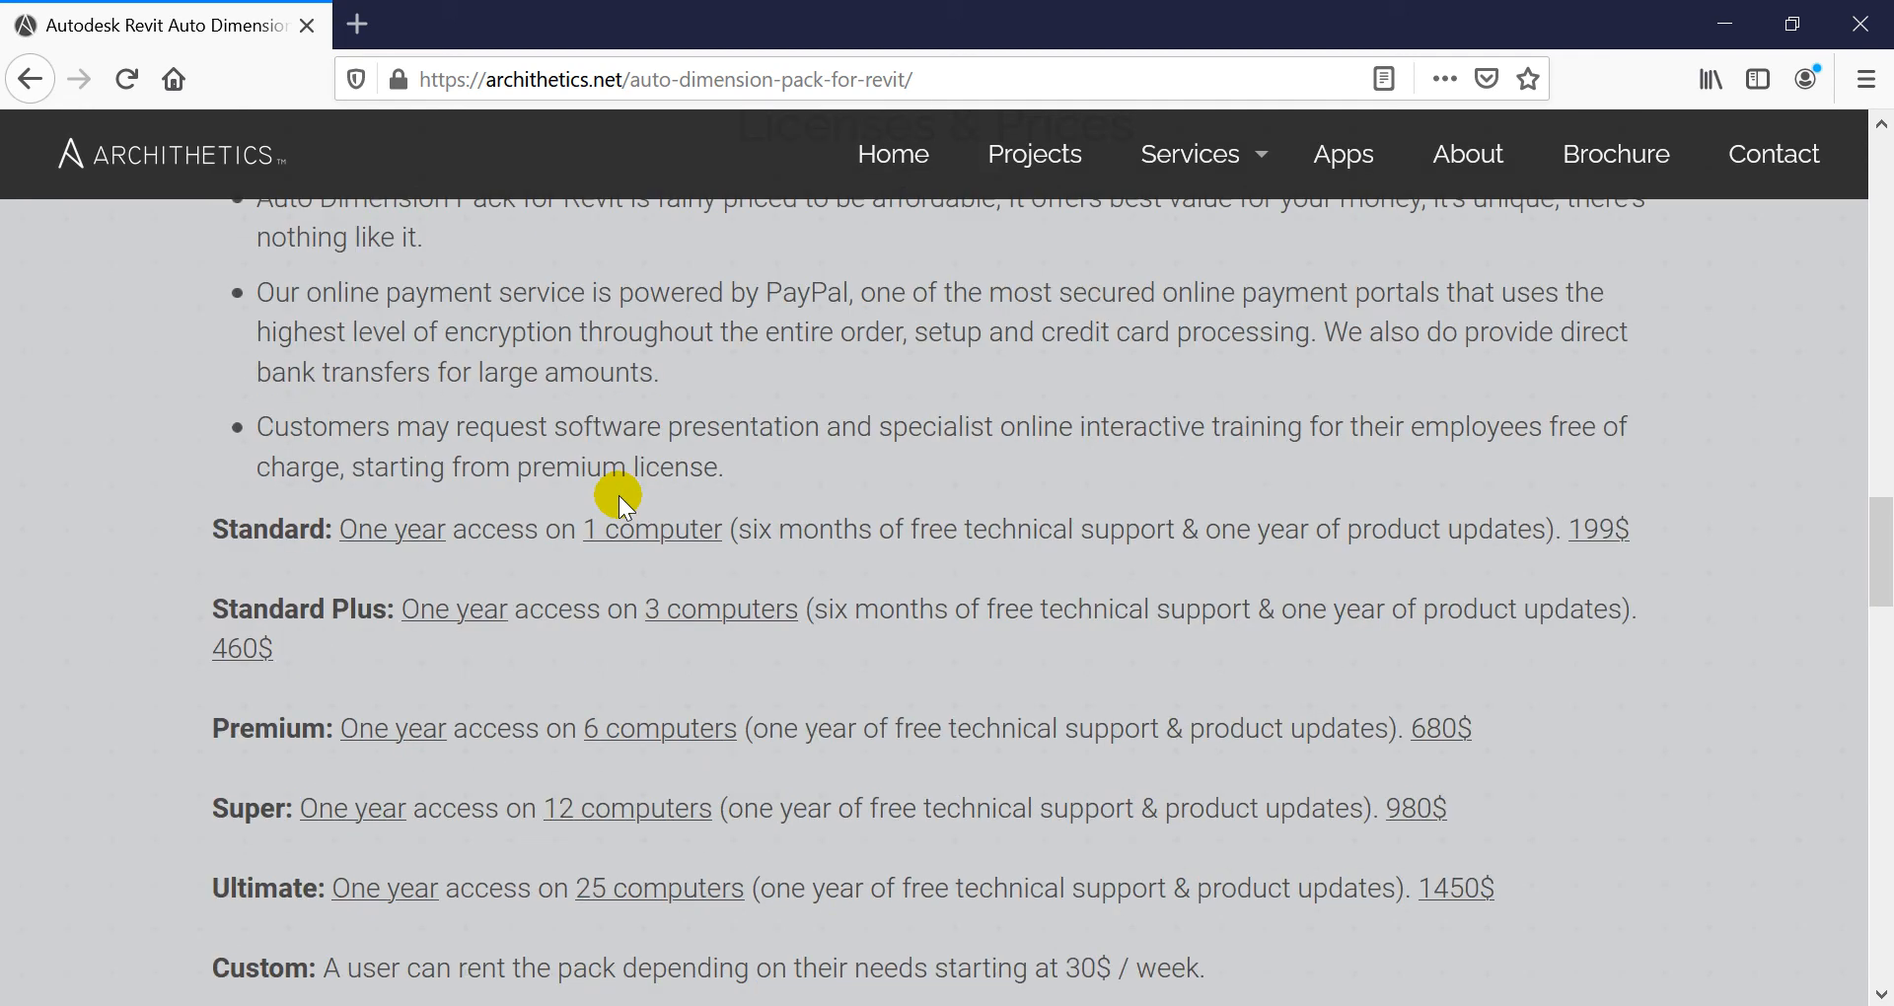
scroll("up", 3)
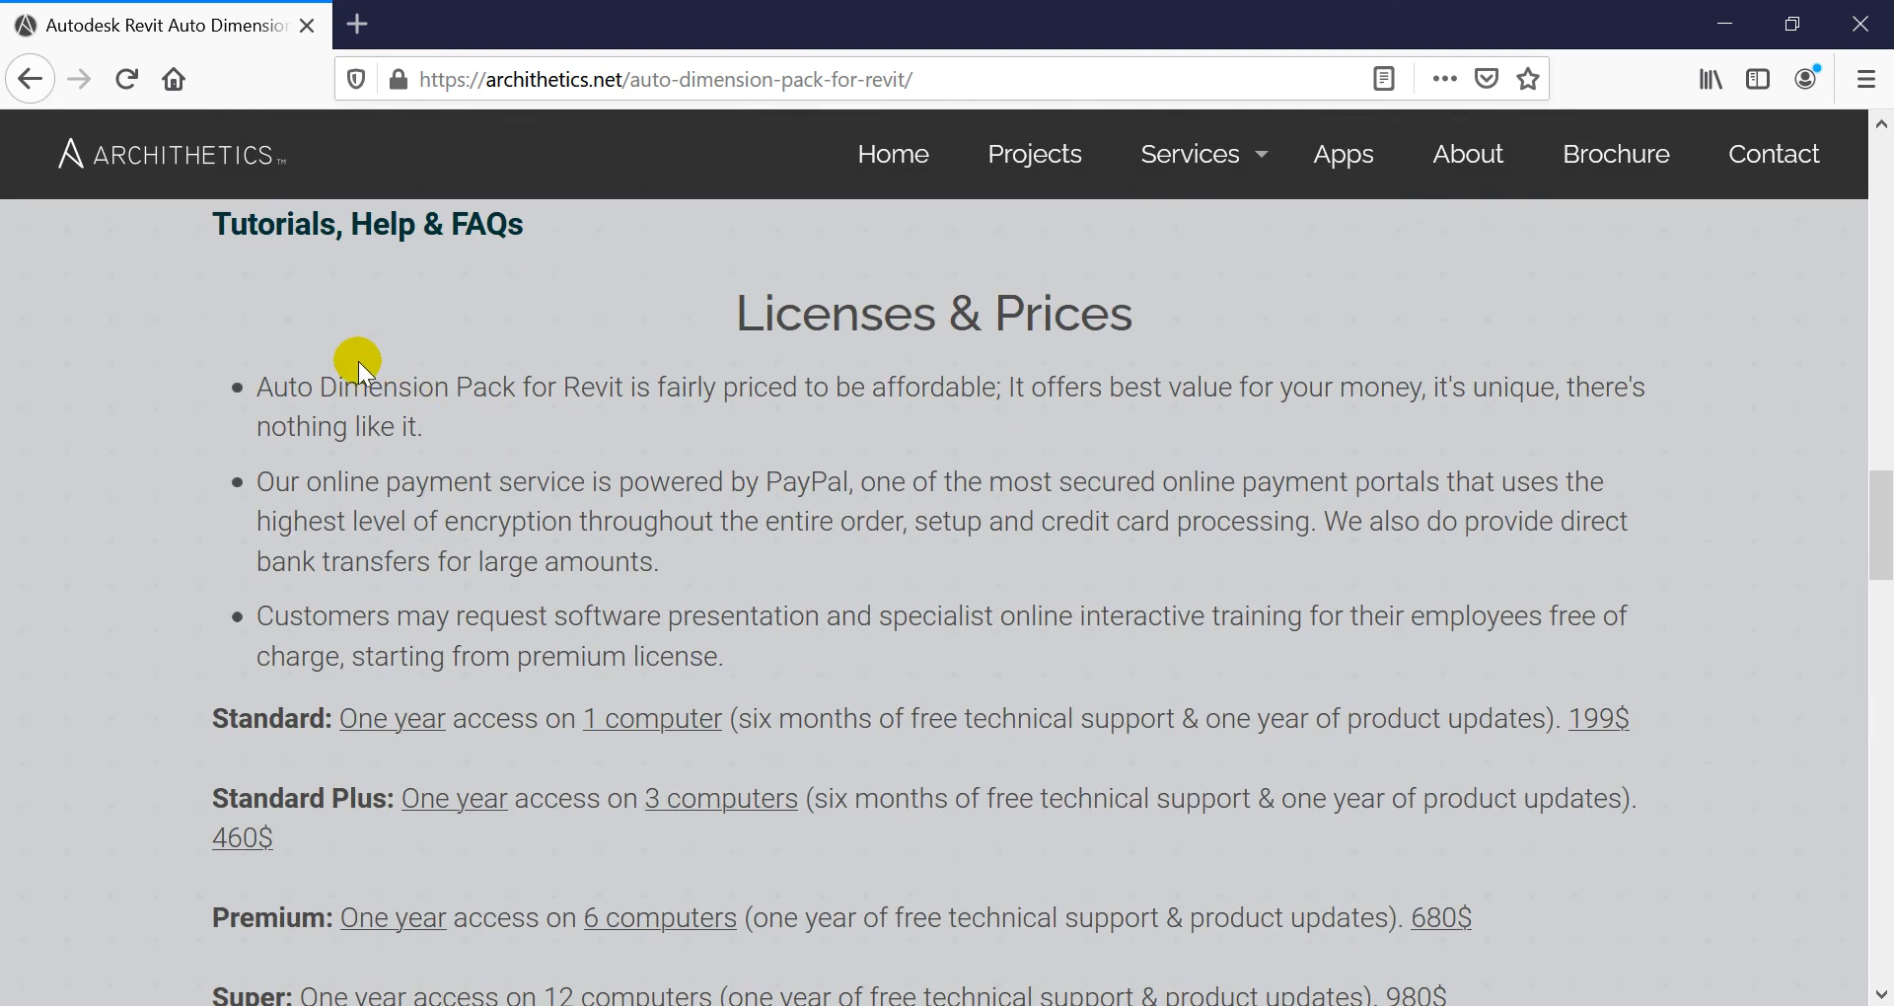
scroll("up", 3)
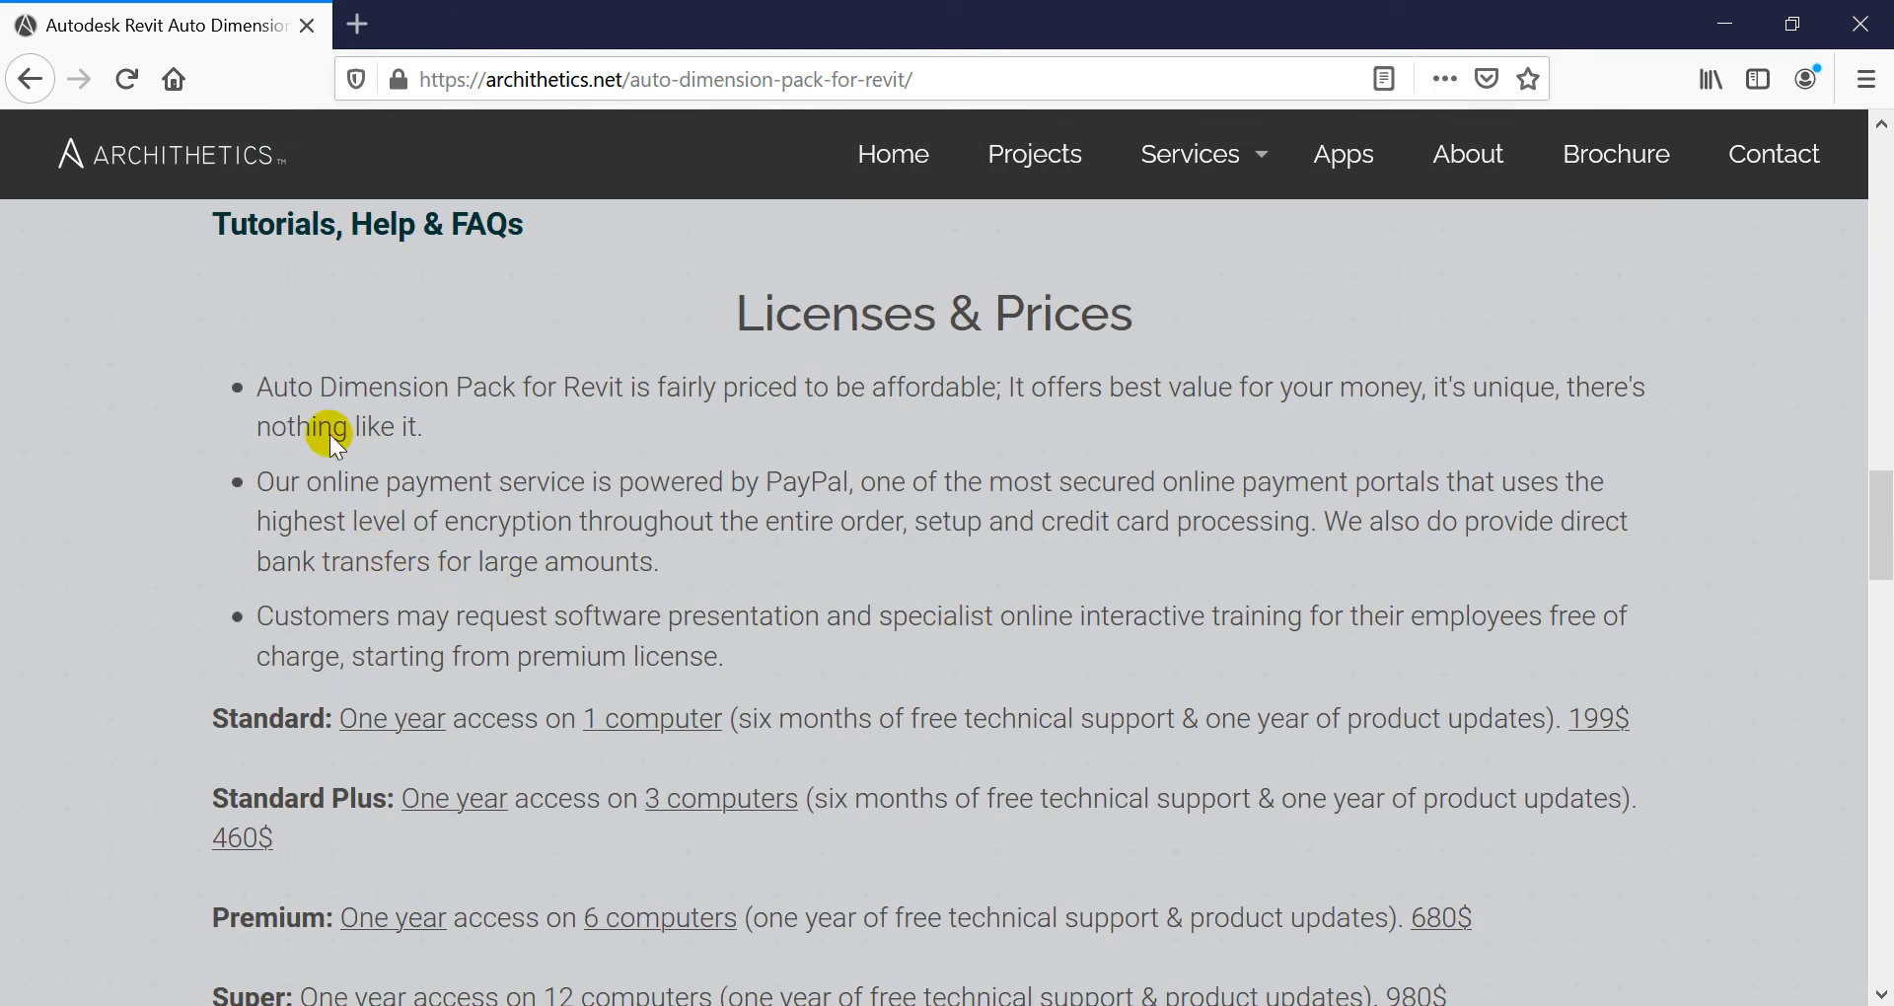
scroll("down", 3)
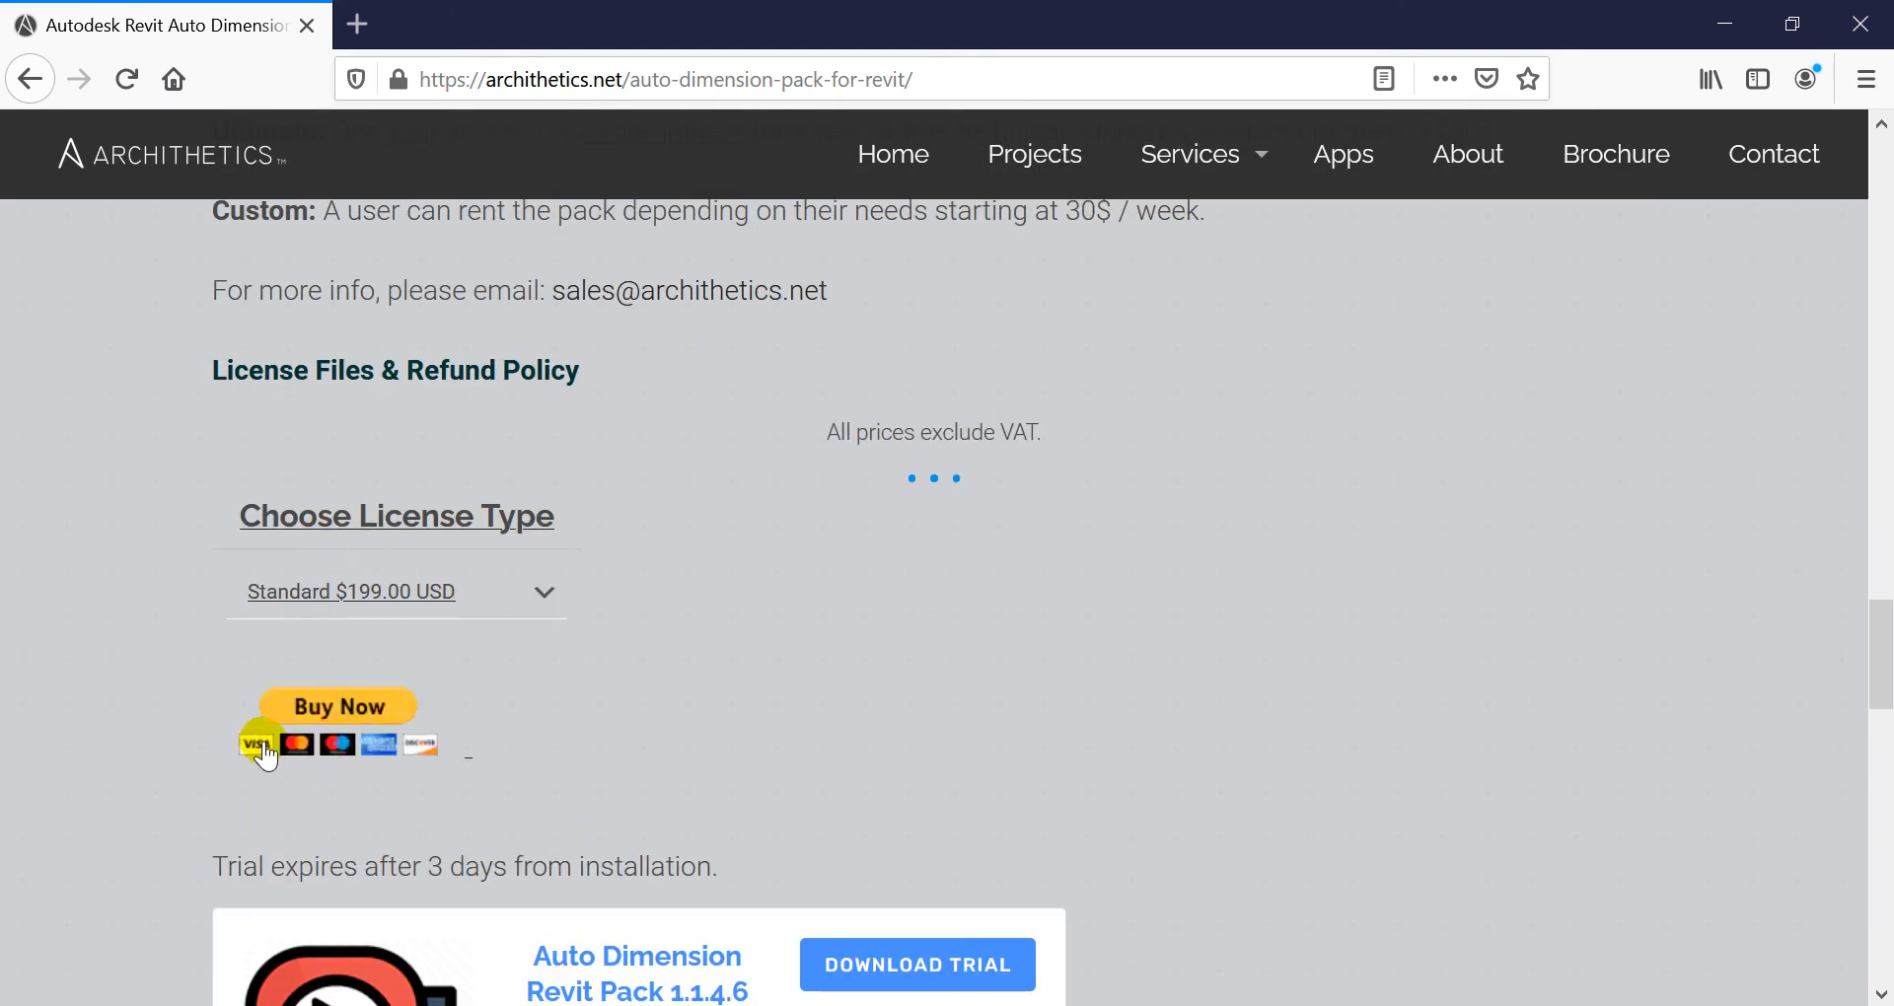
mouse_move(421, 630)
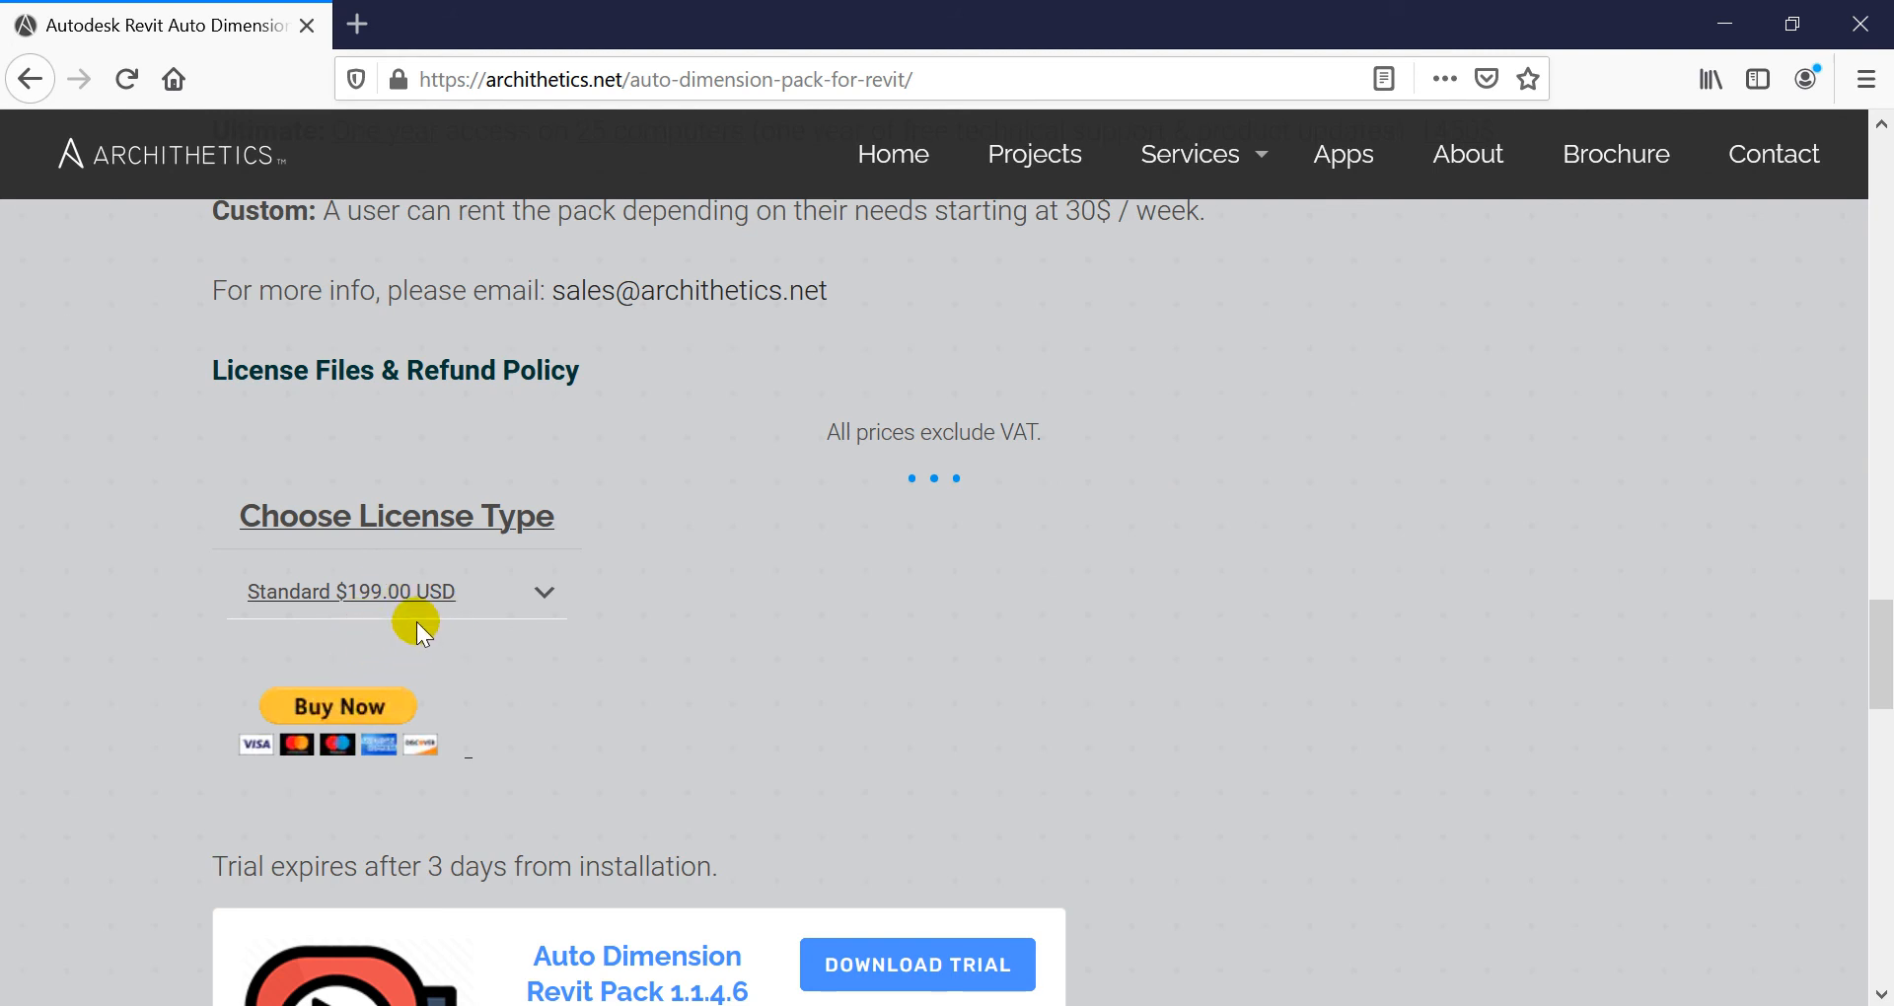
scroll("down", 3)
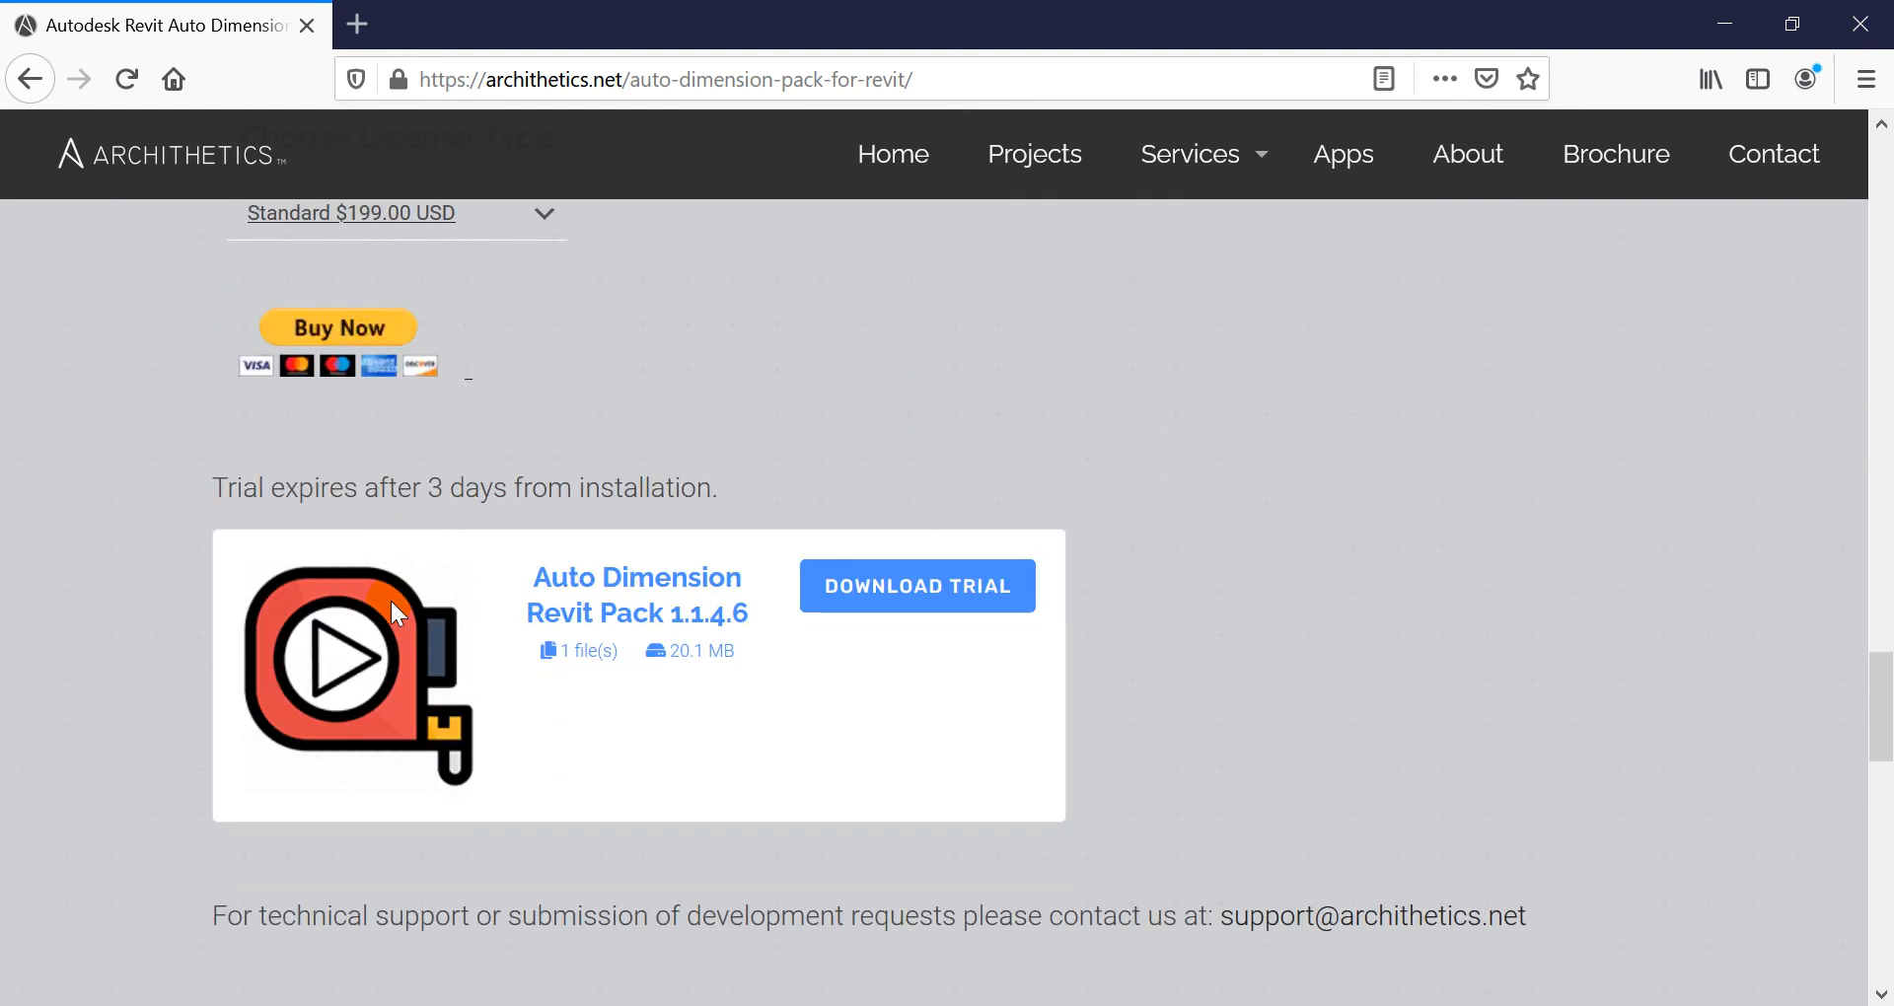
mouse_move(916, 586)
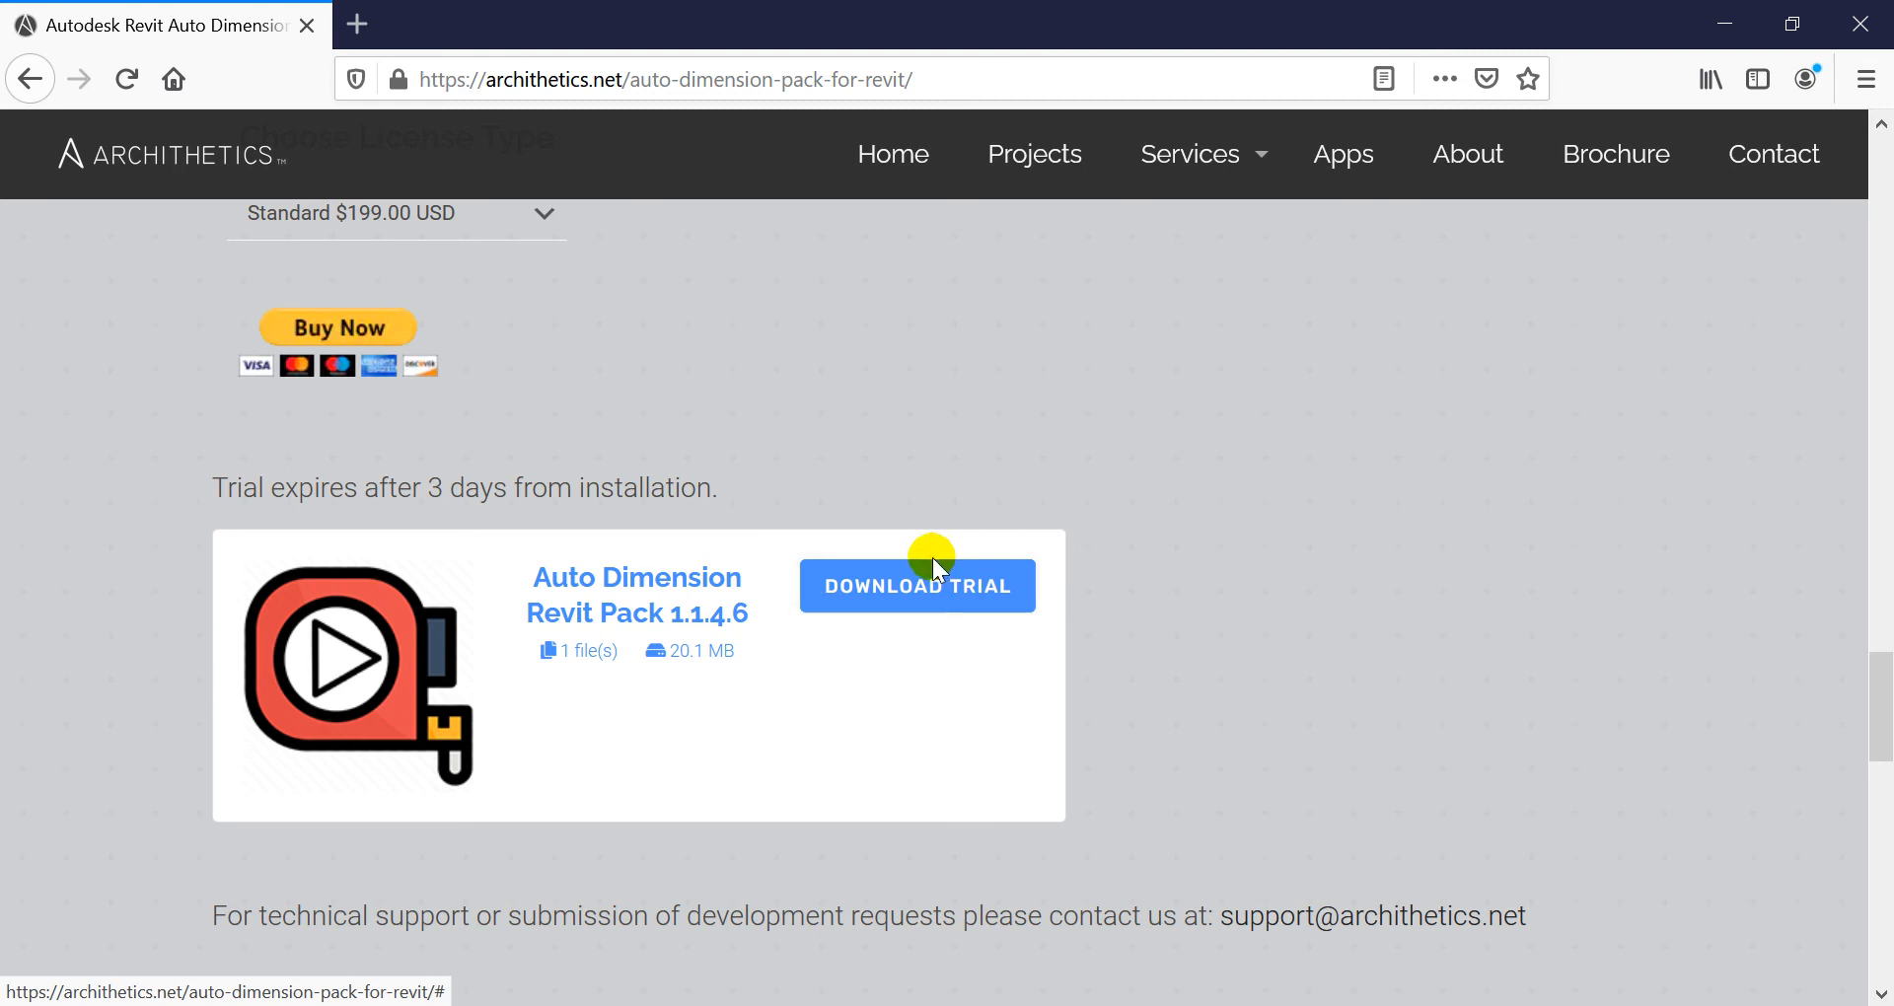
mouse_move(909, 619)
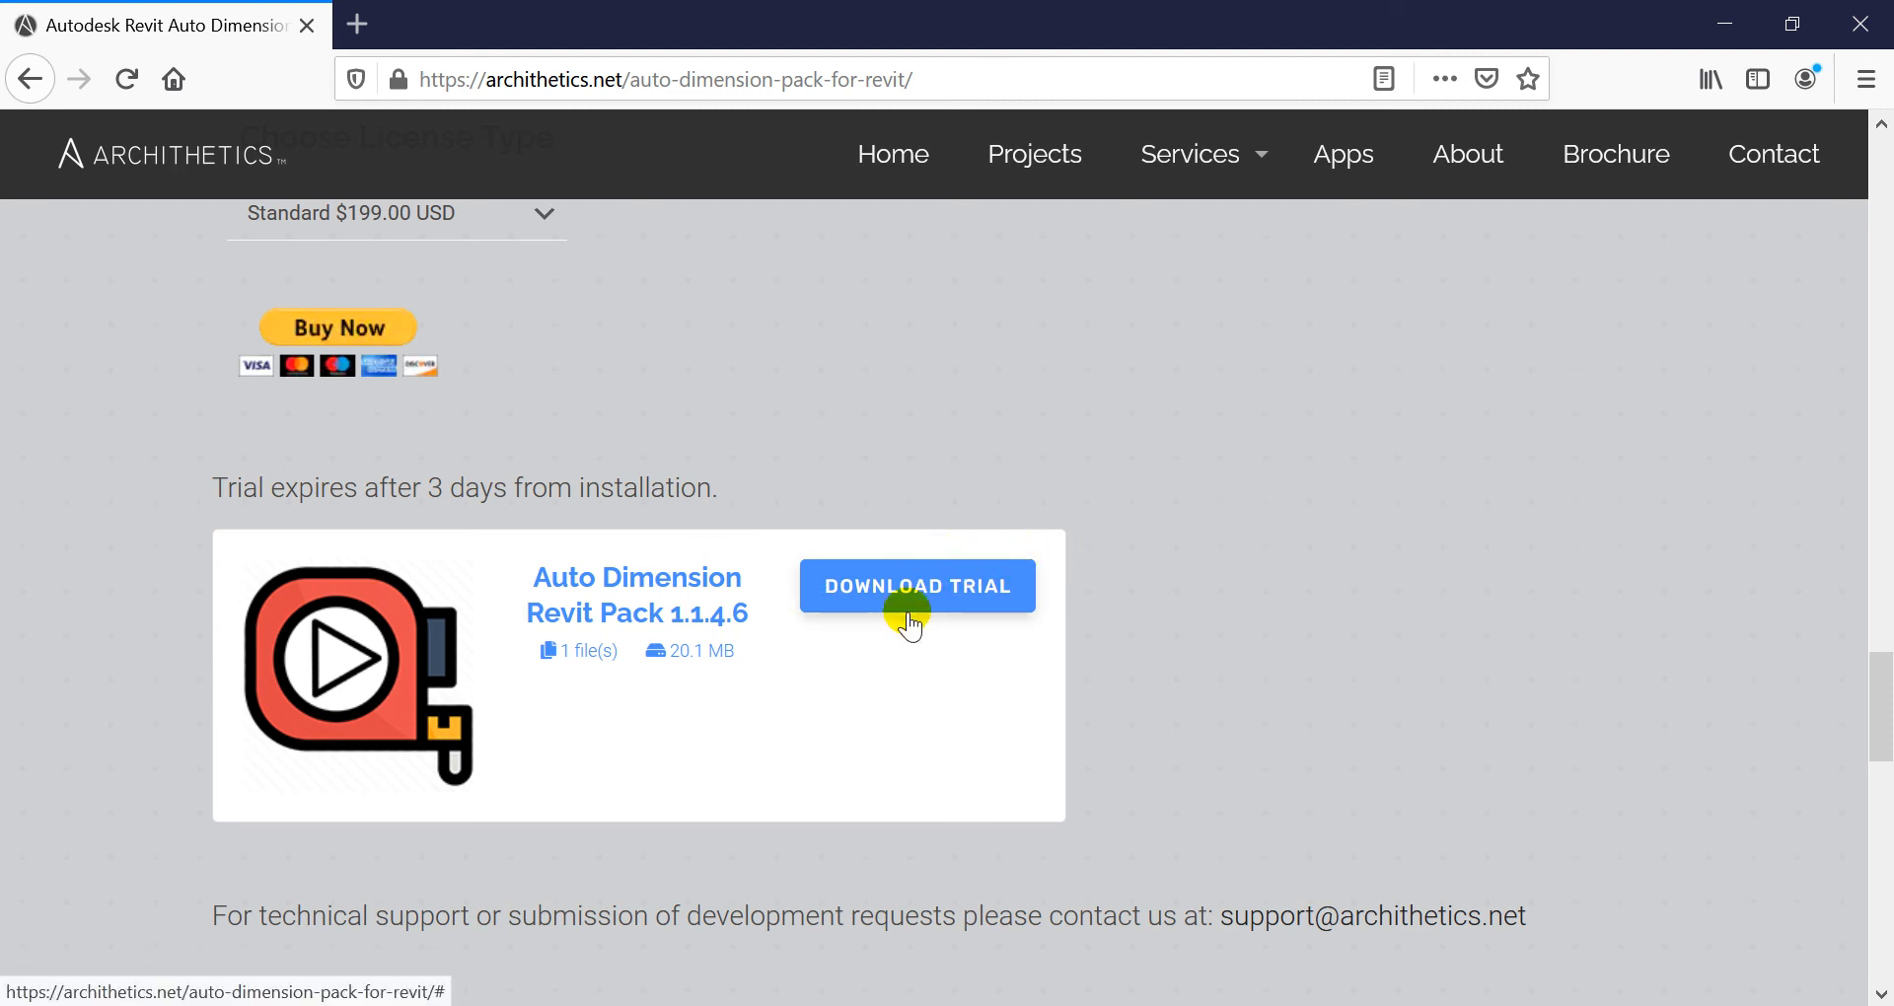
scroll("down", 3)
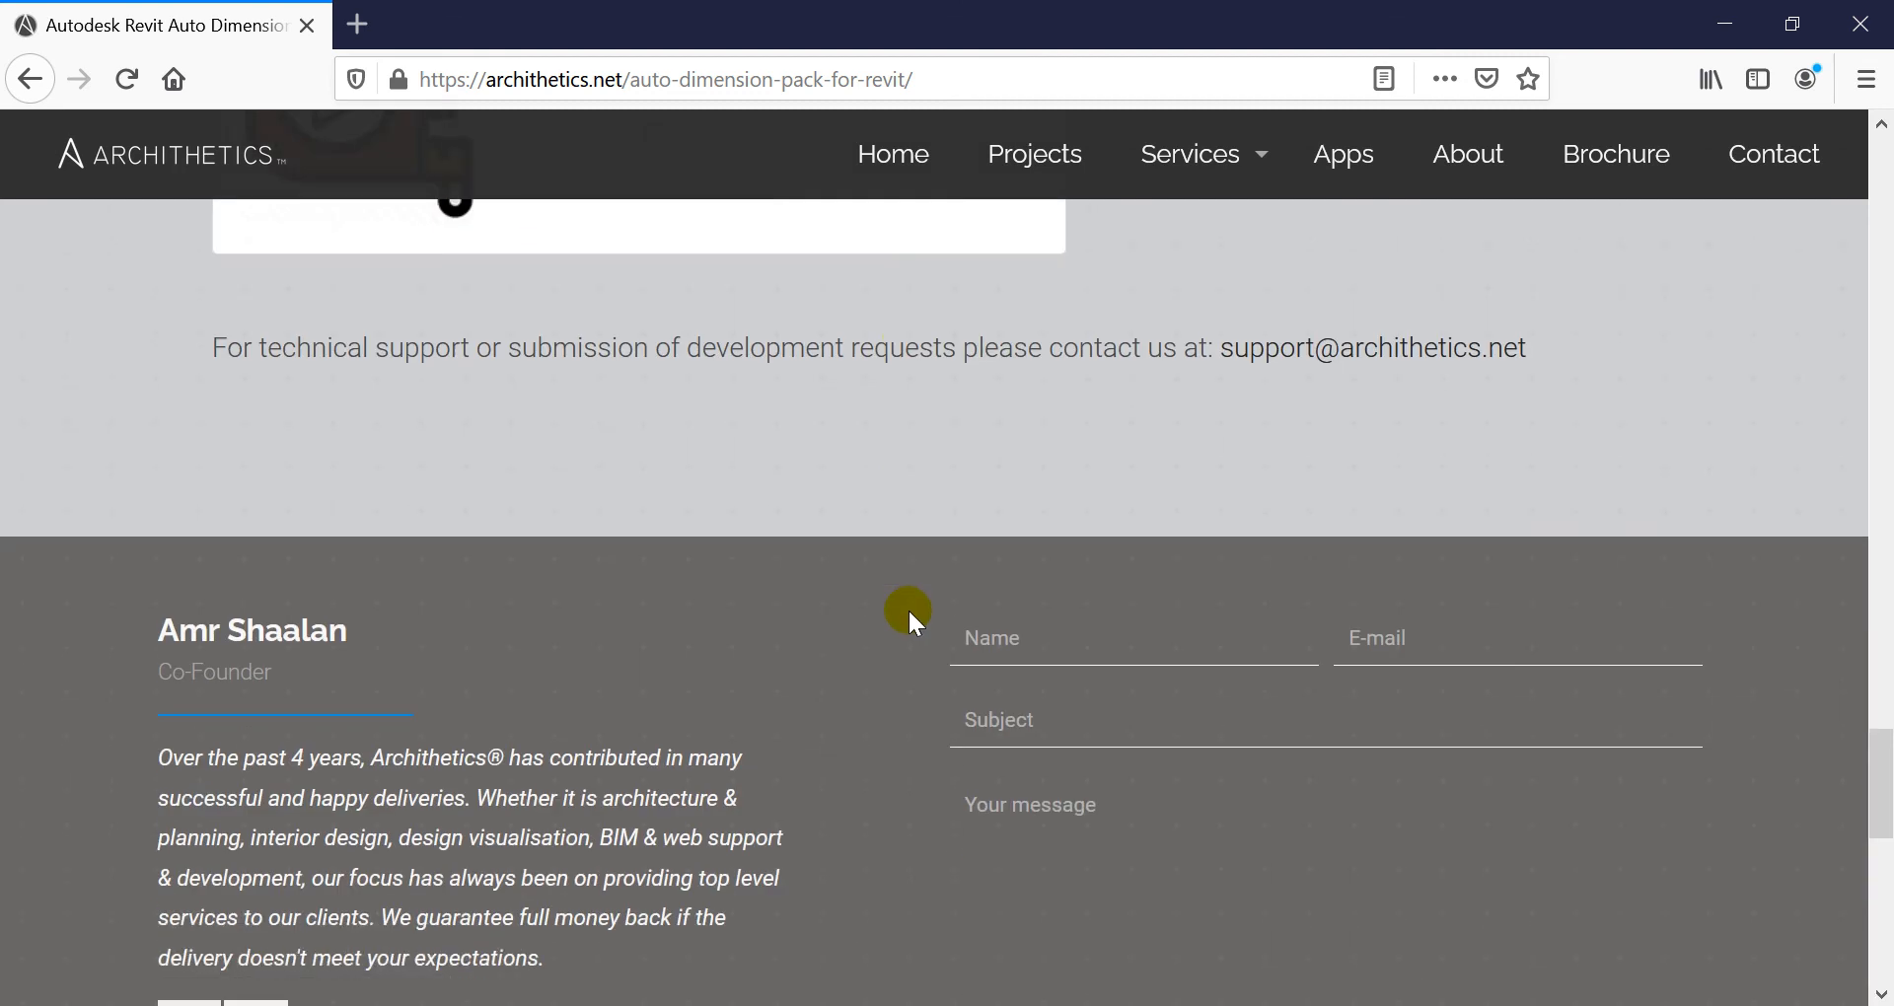
scroll("up", 3)
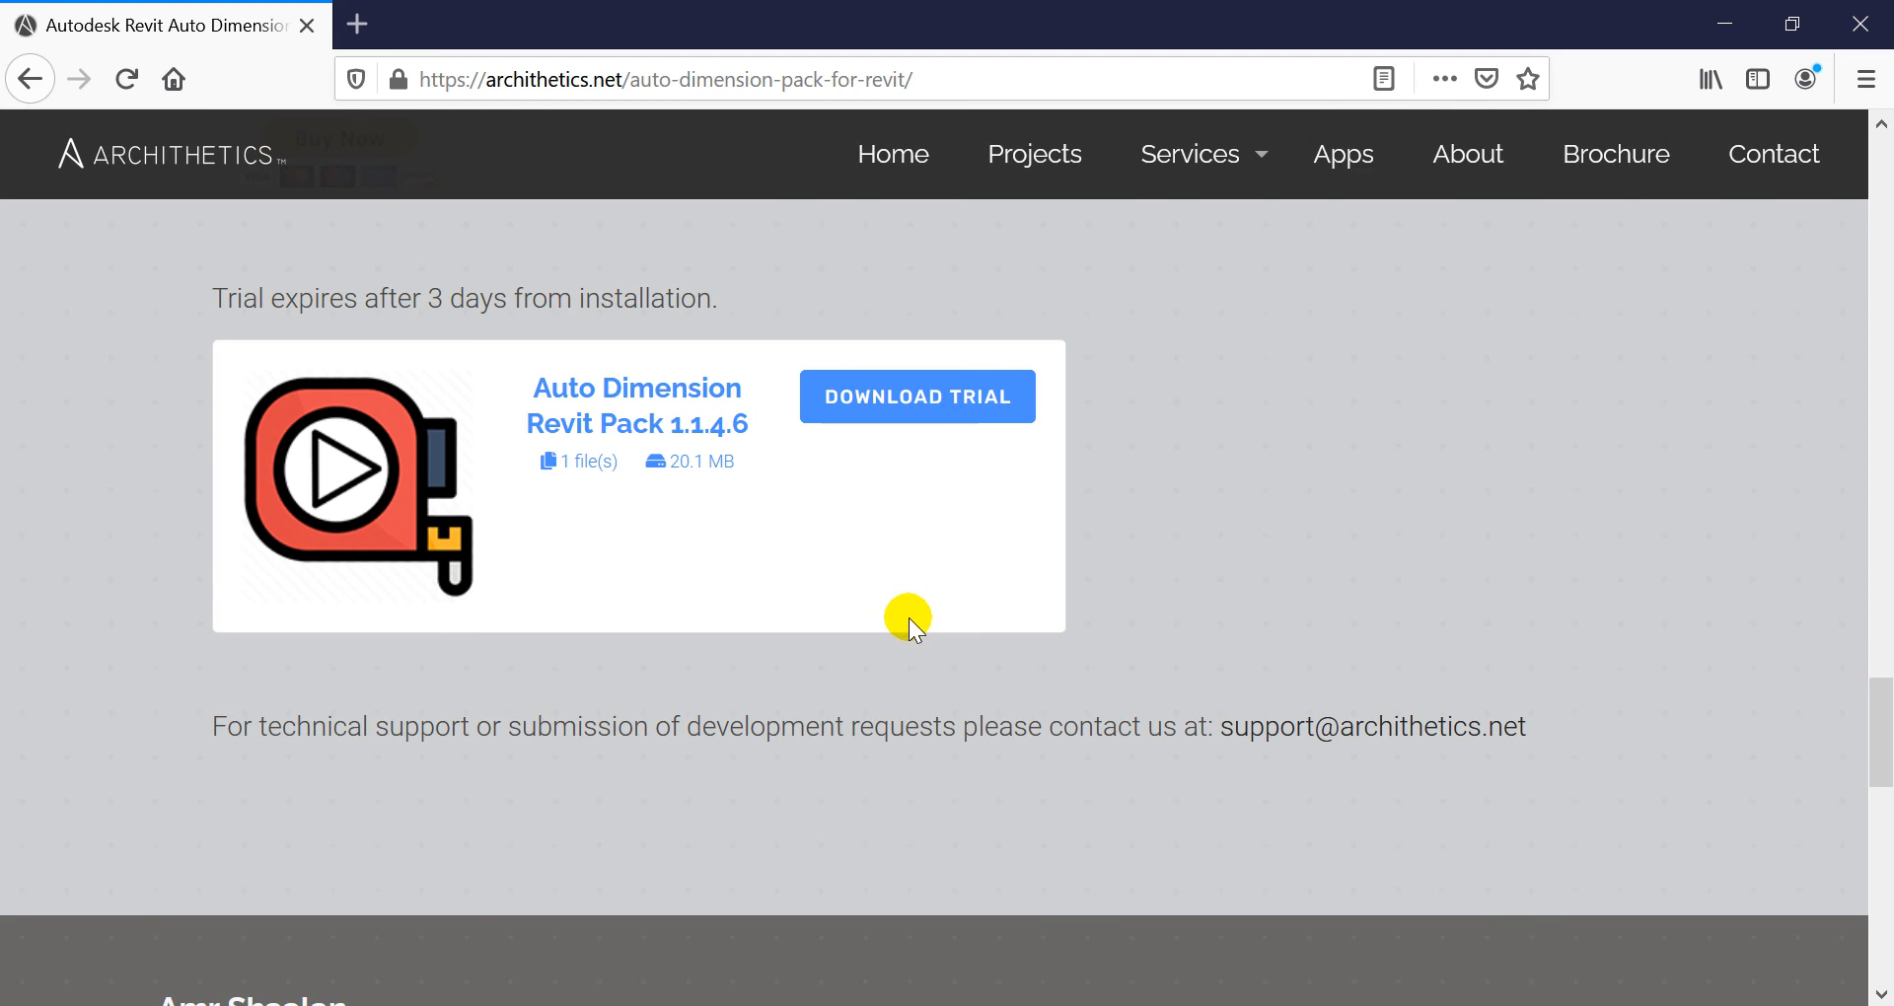
mouse_move(930, 644)
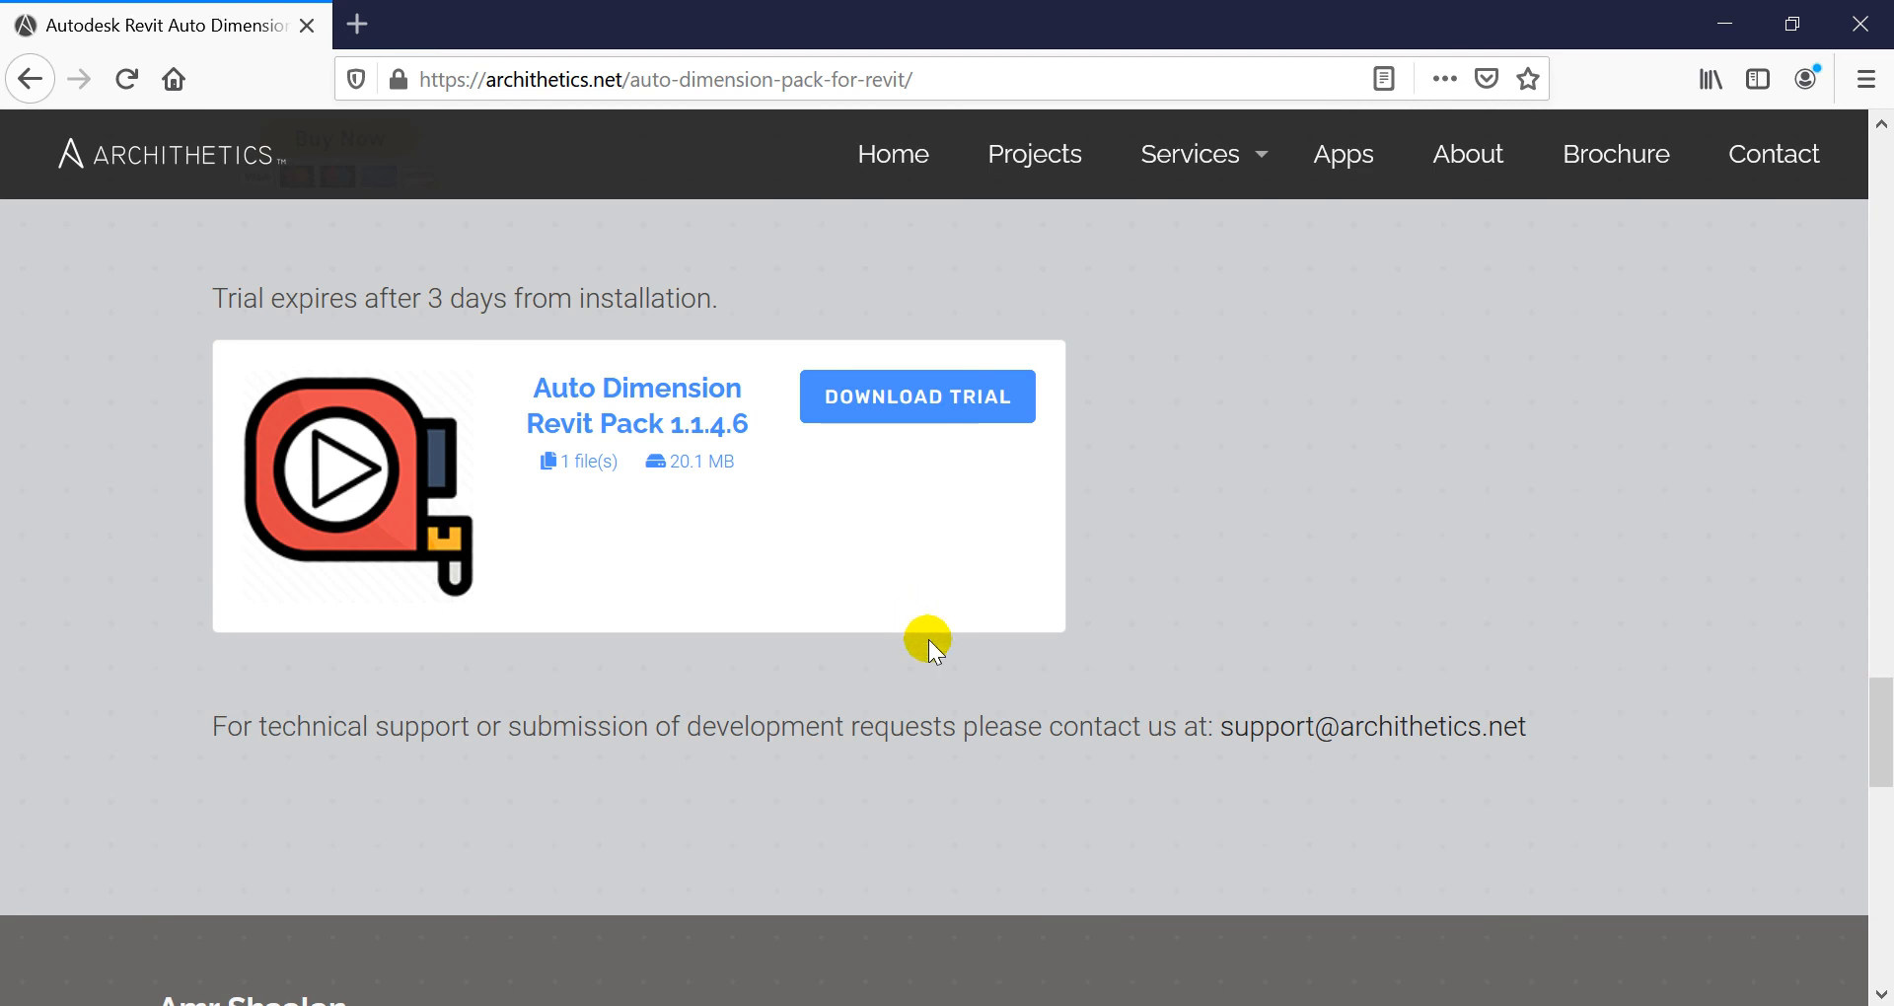
mouse_move(1234, 733)
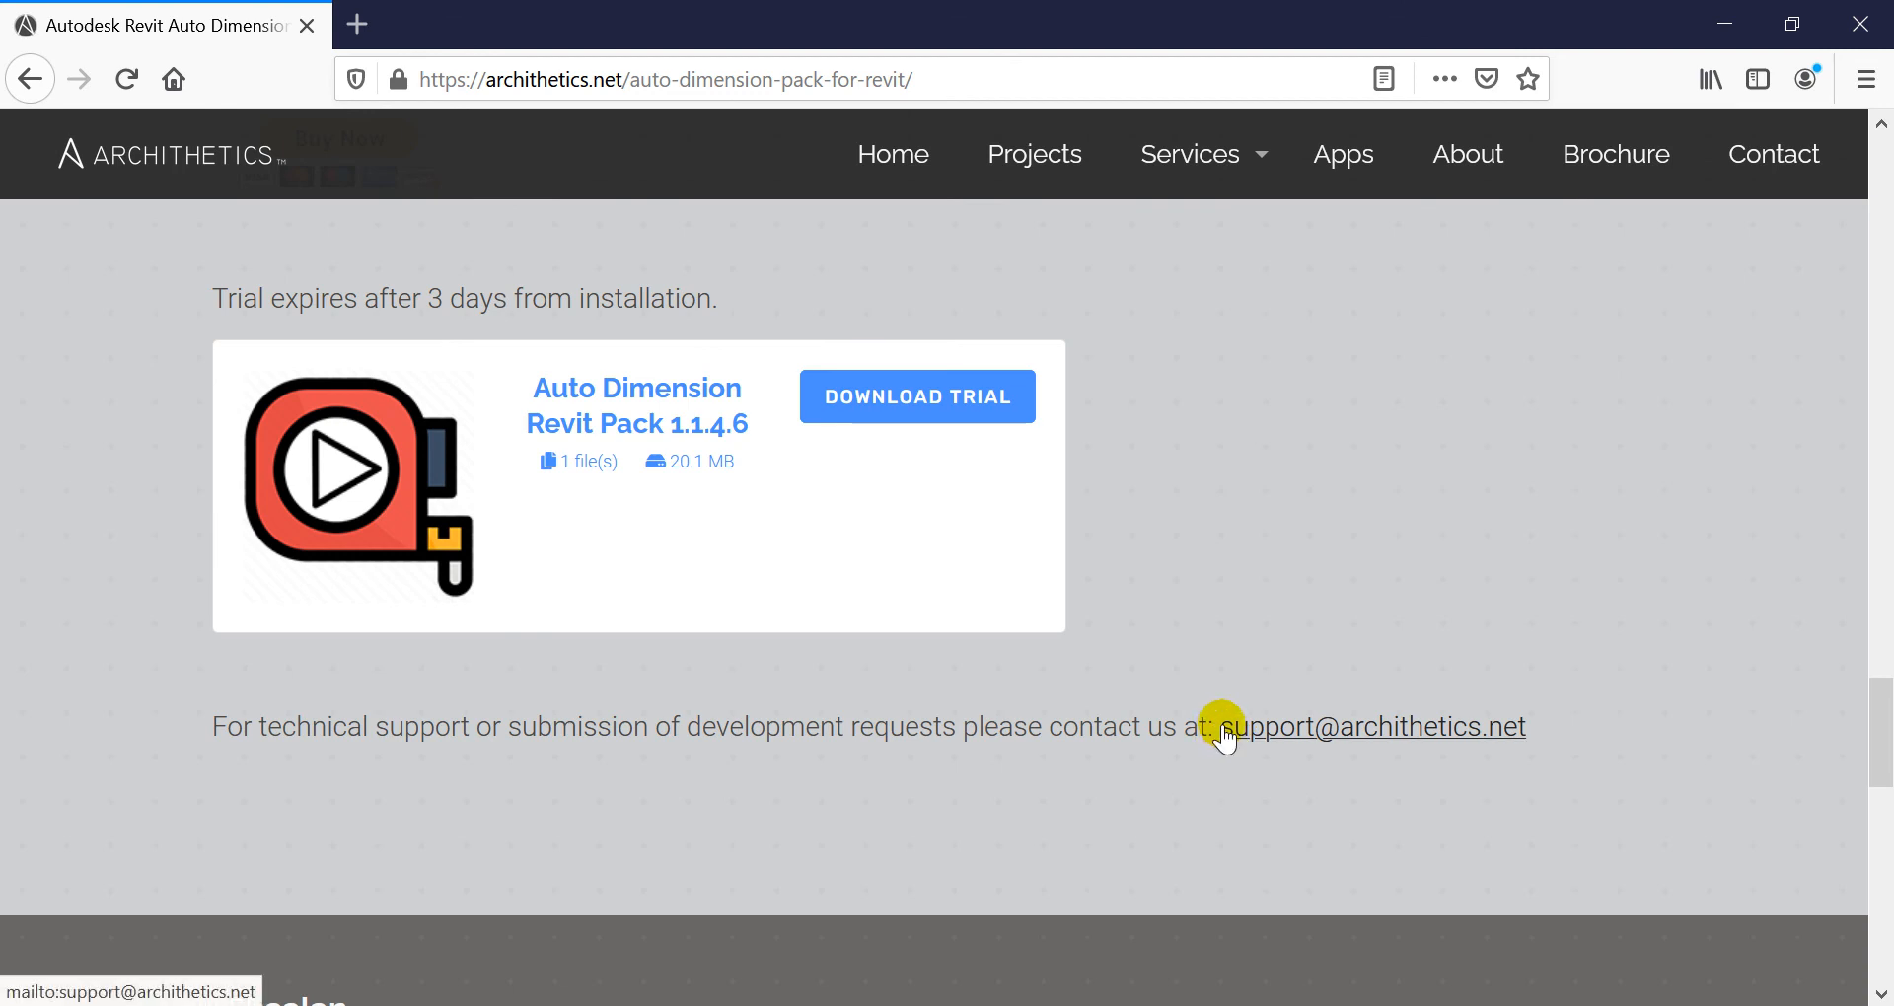
mouse_move(1204, 710)
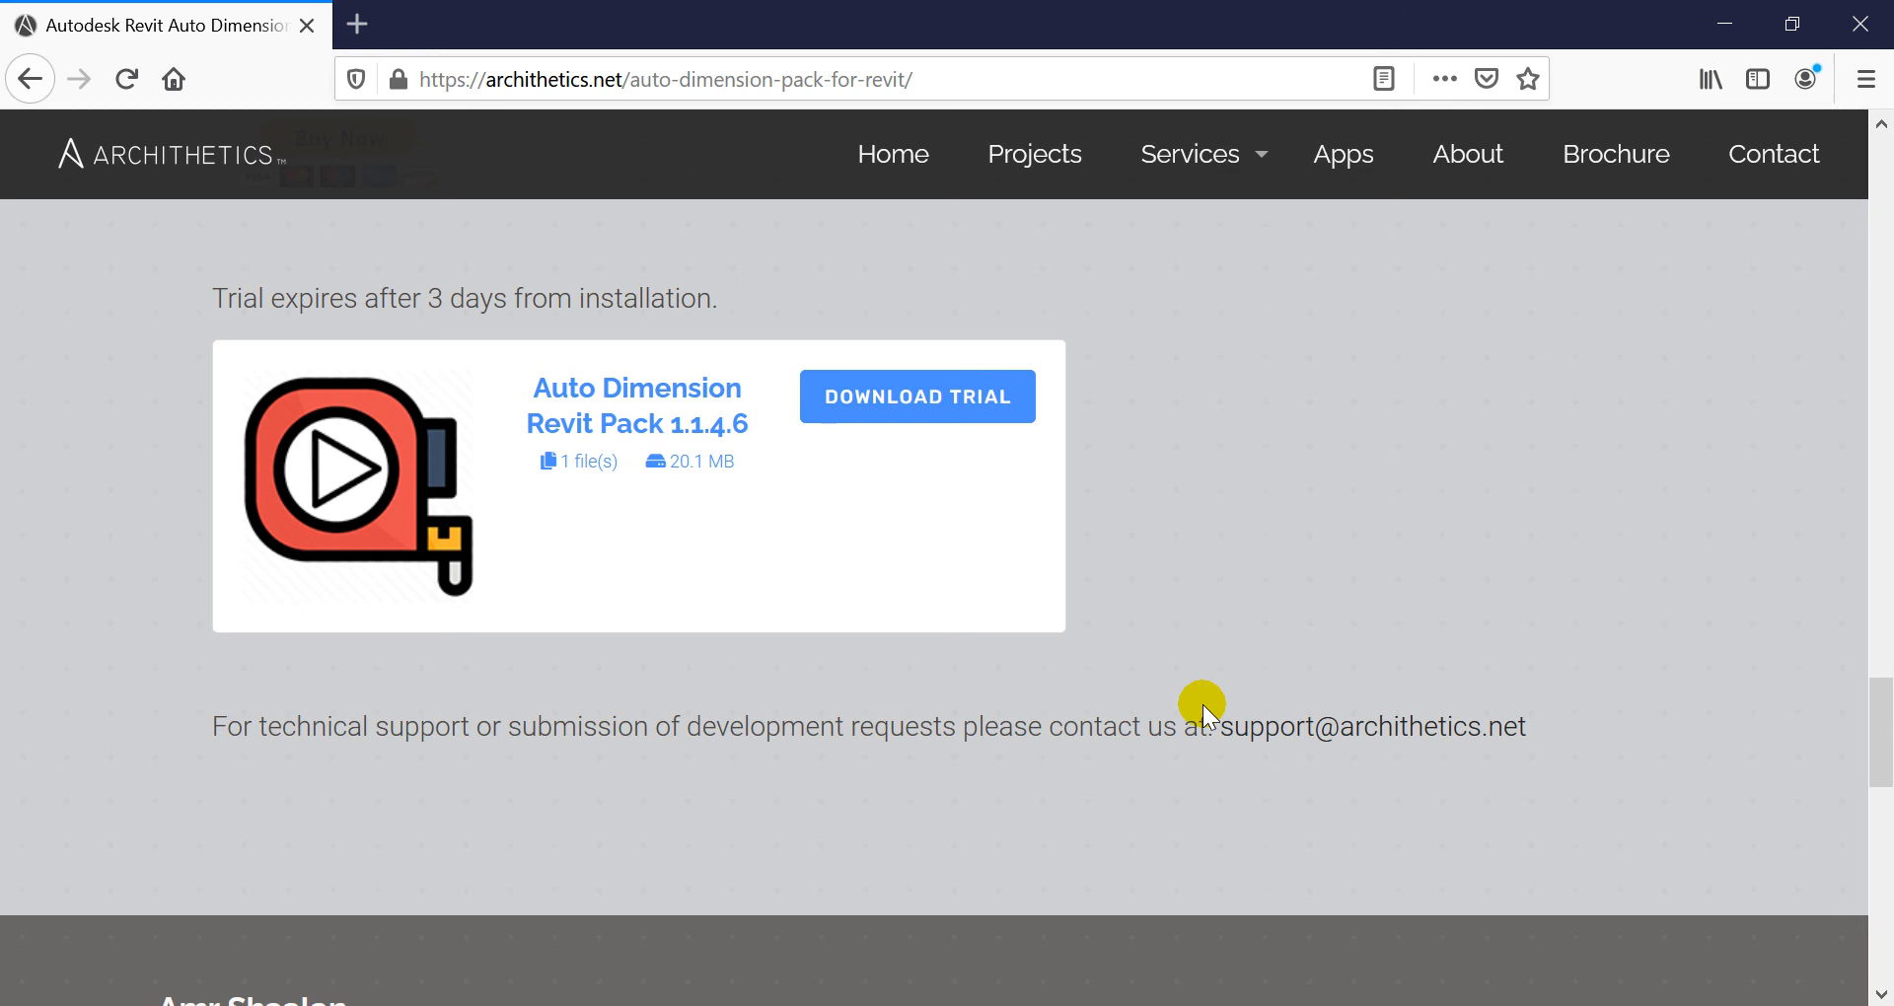
mouse_move(1255, 812)
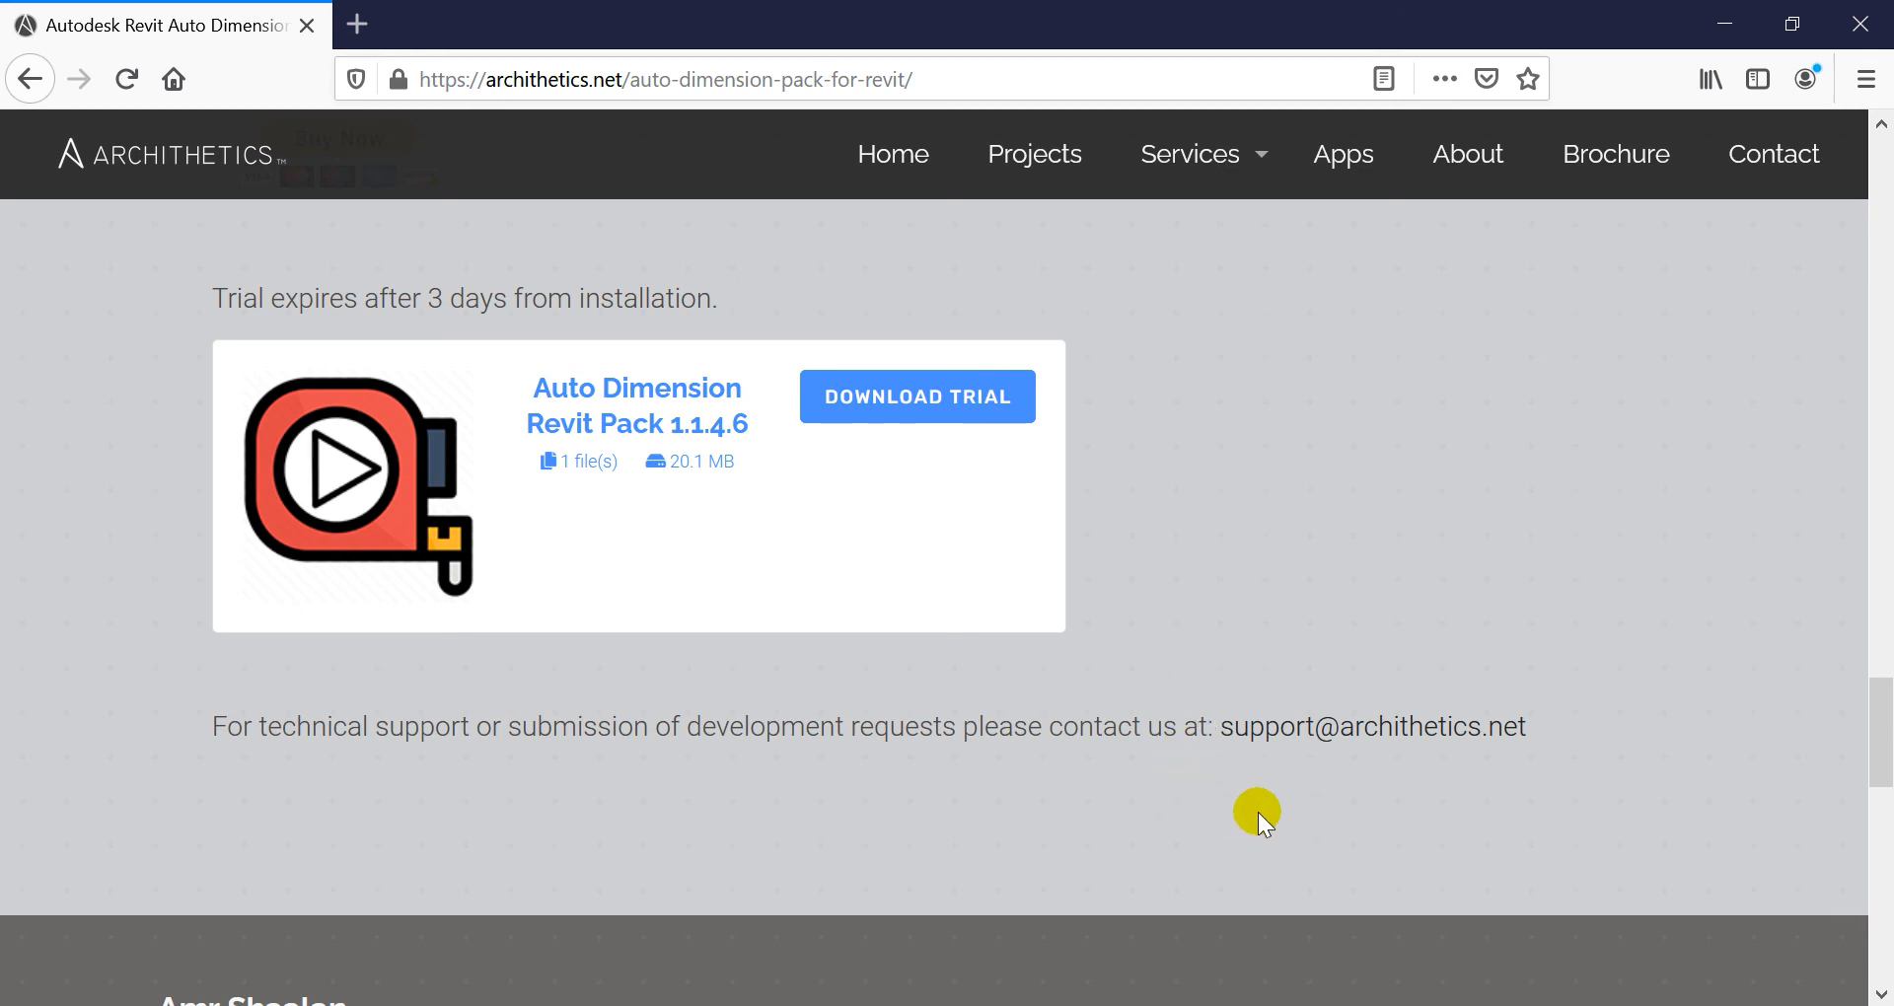